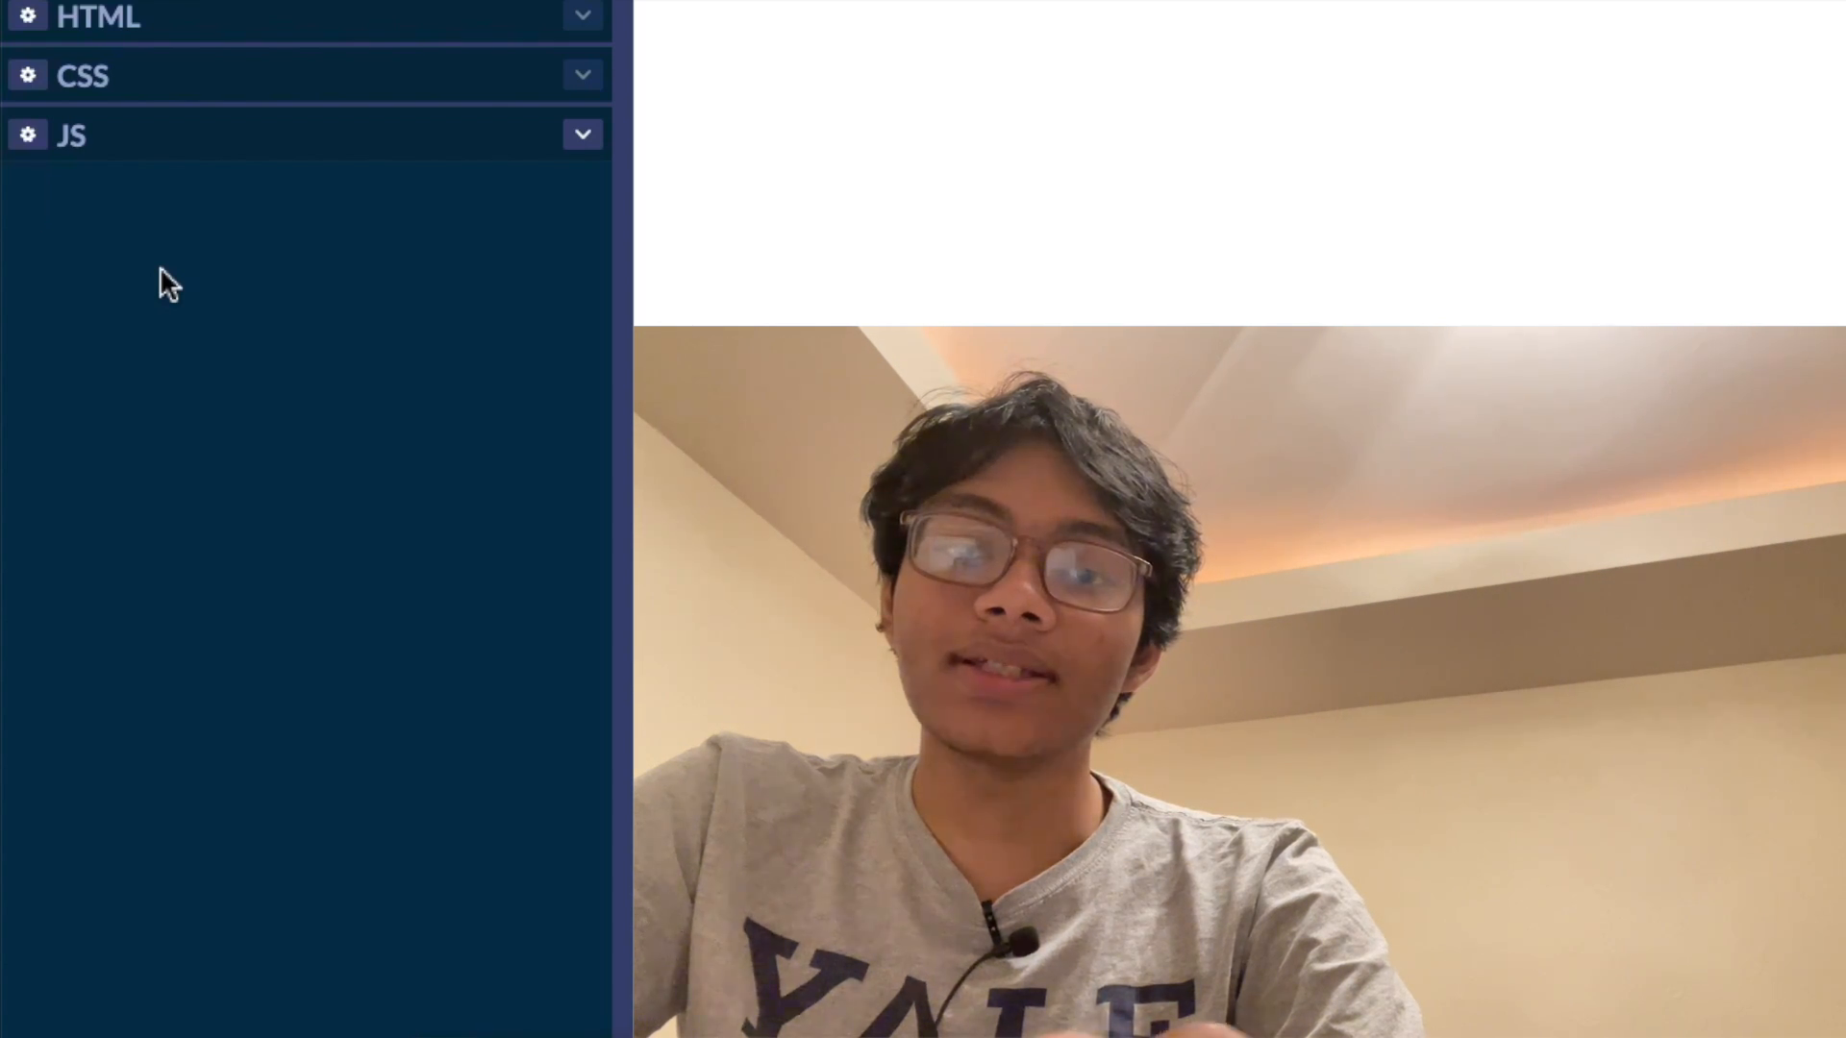
Start var svg = d3.select('body').append('svg'), widening the editor so the line fits
type("var svg =")
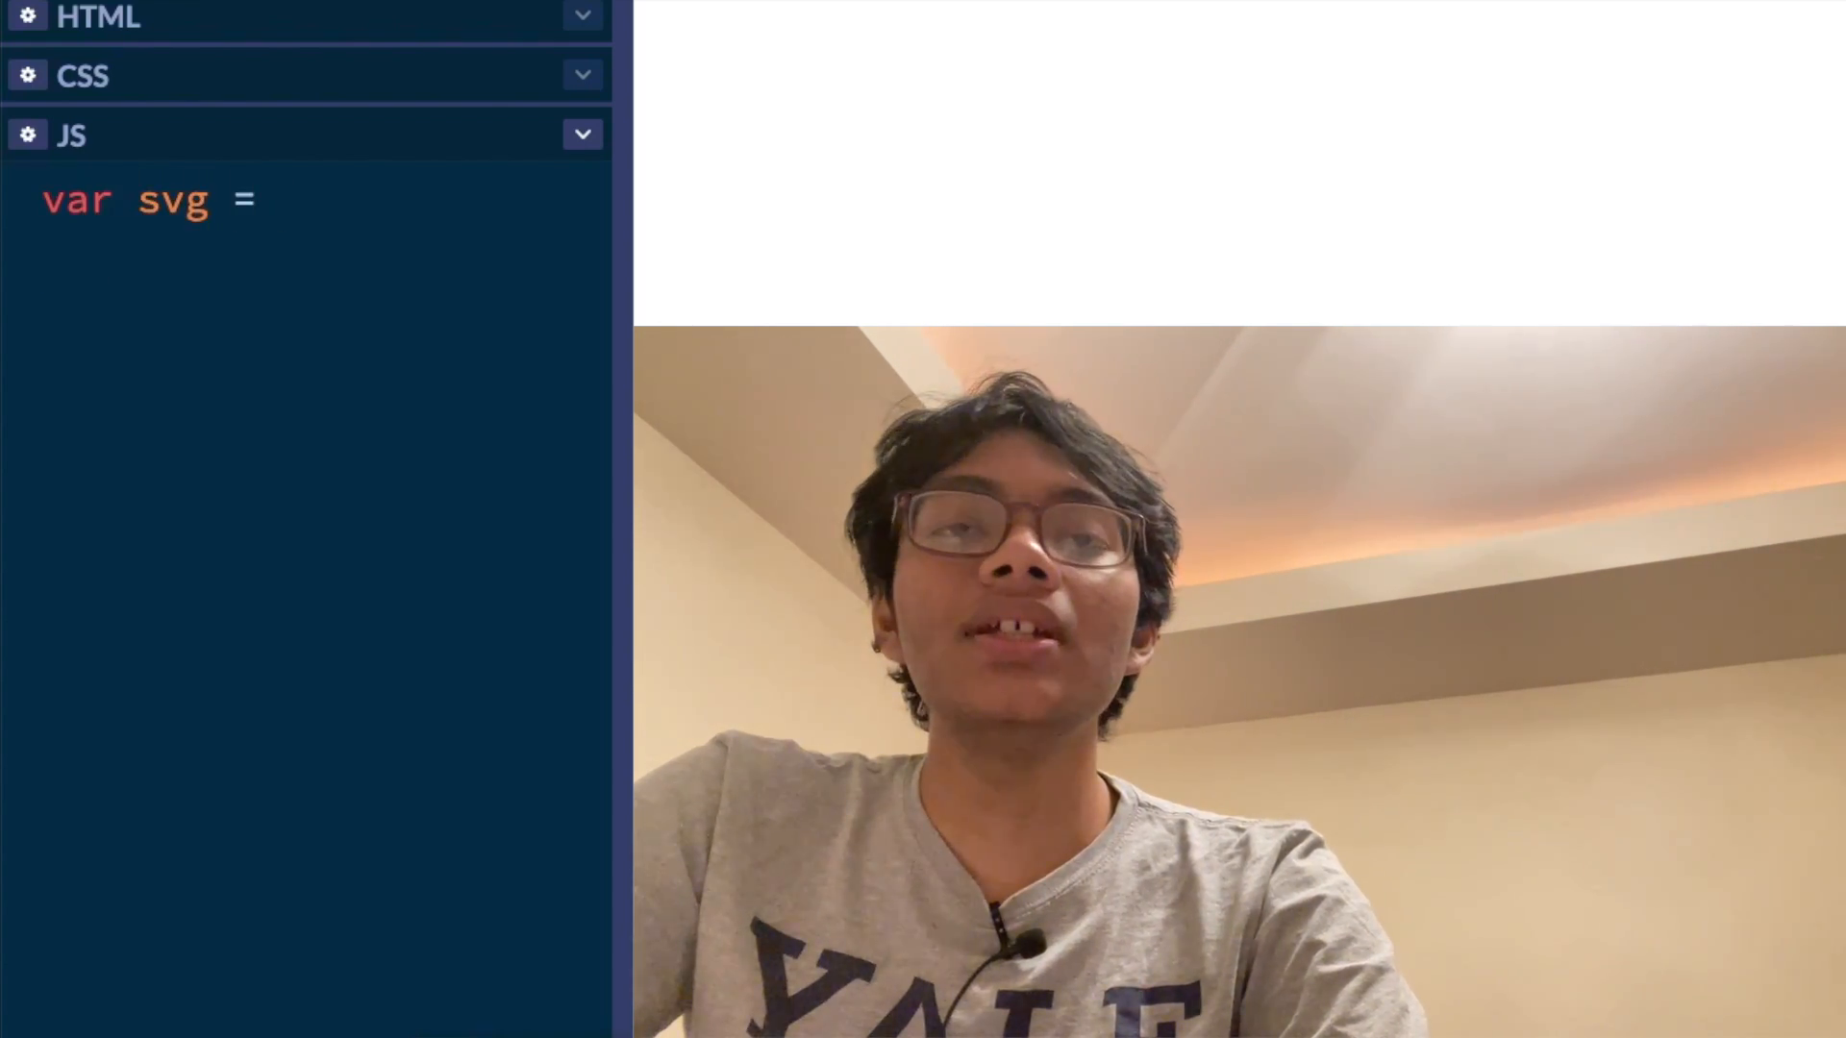
type("d3.select()")
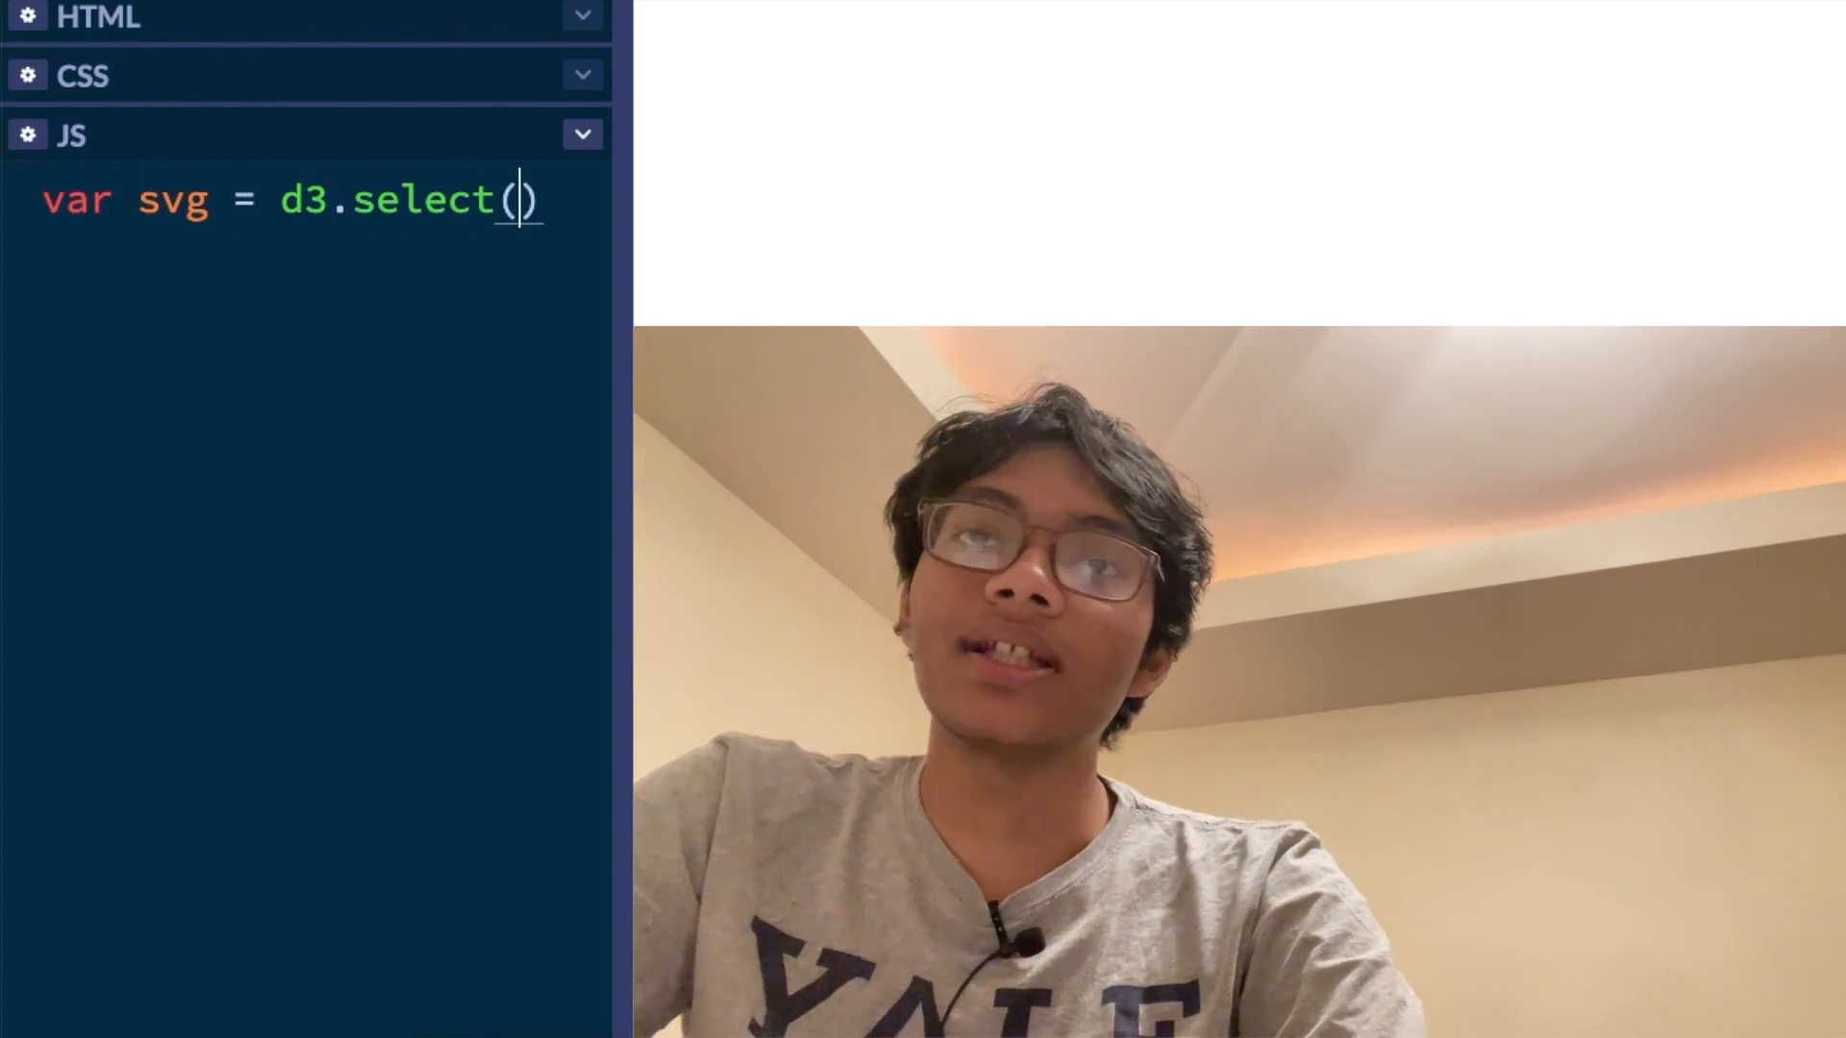
type("'body'")
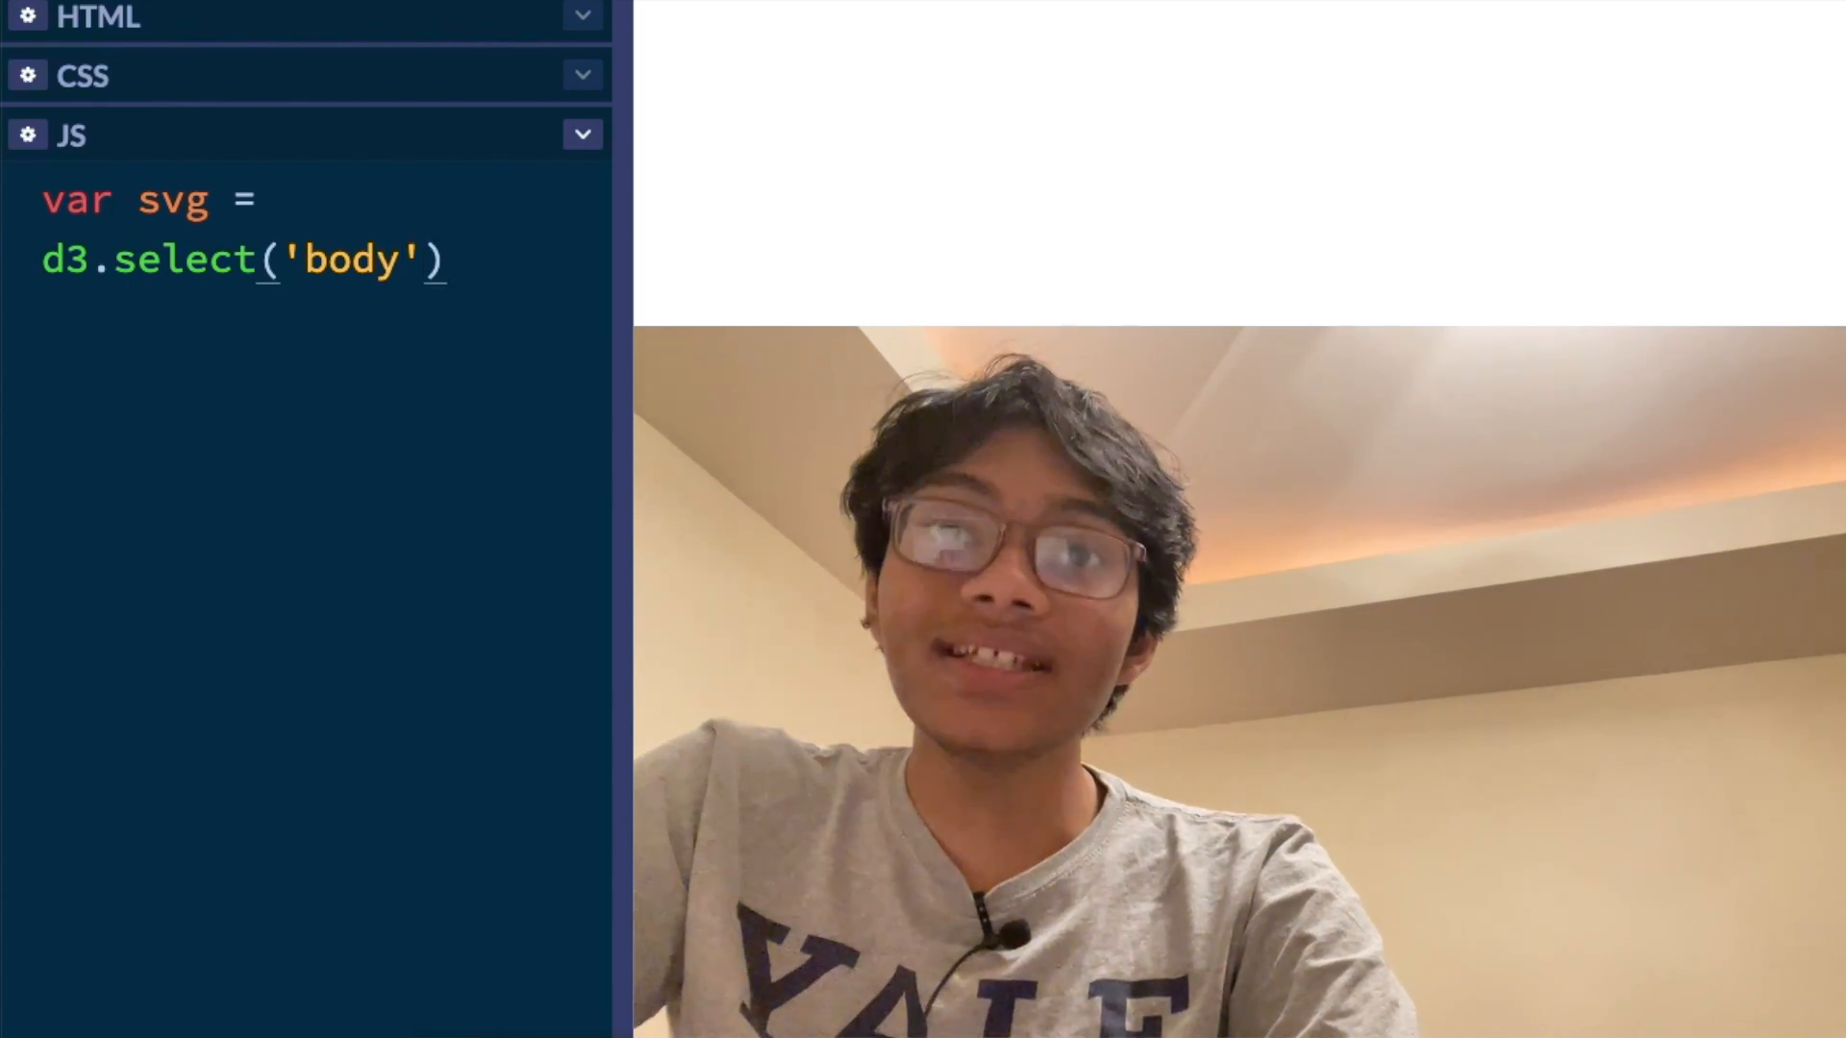
left_click_drag(630, 225, 916, 224)
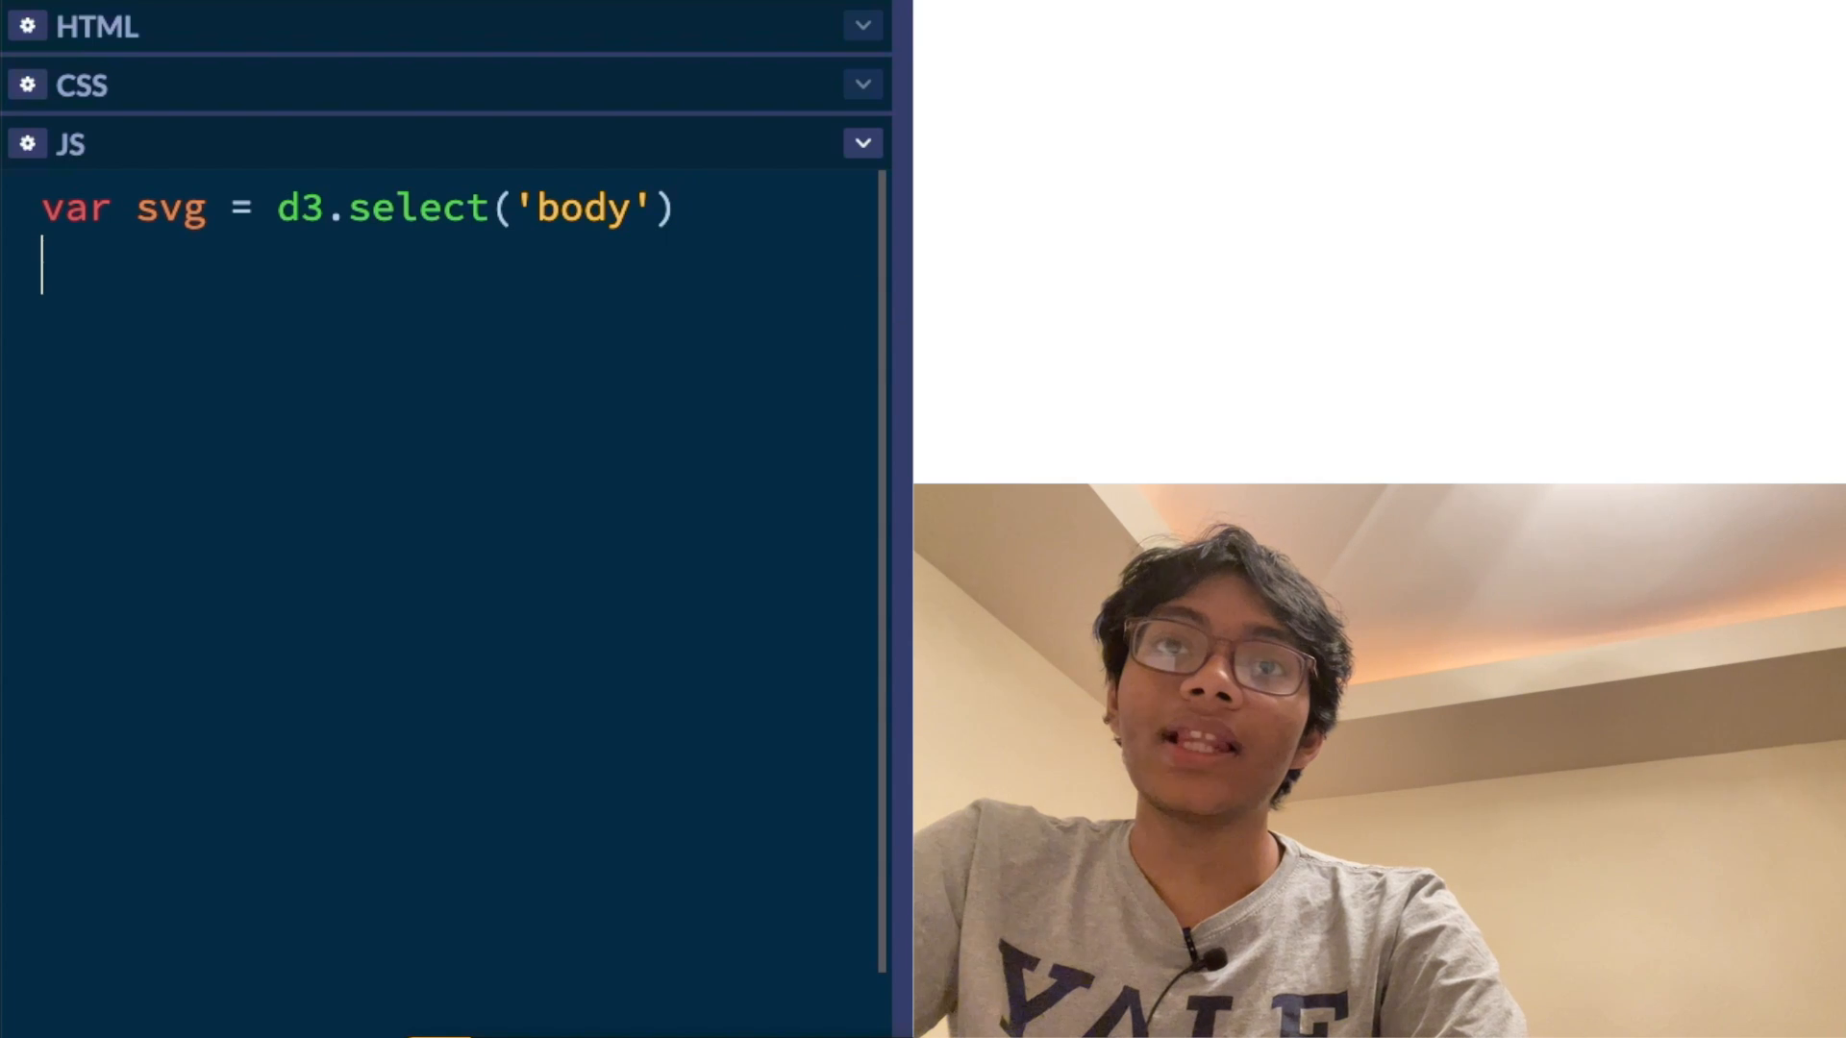
type(".app")
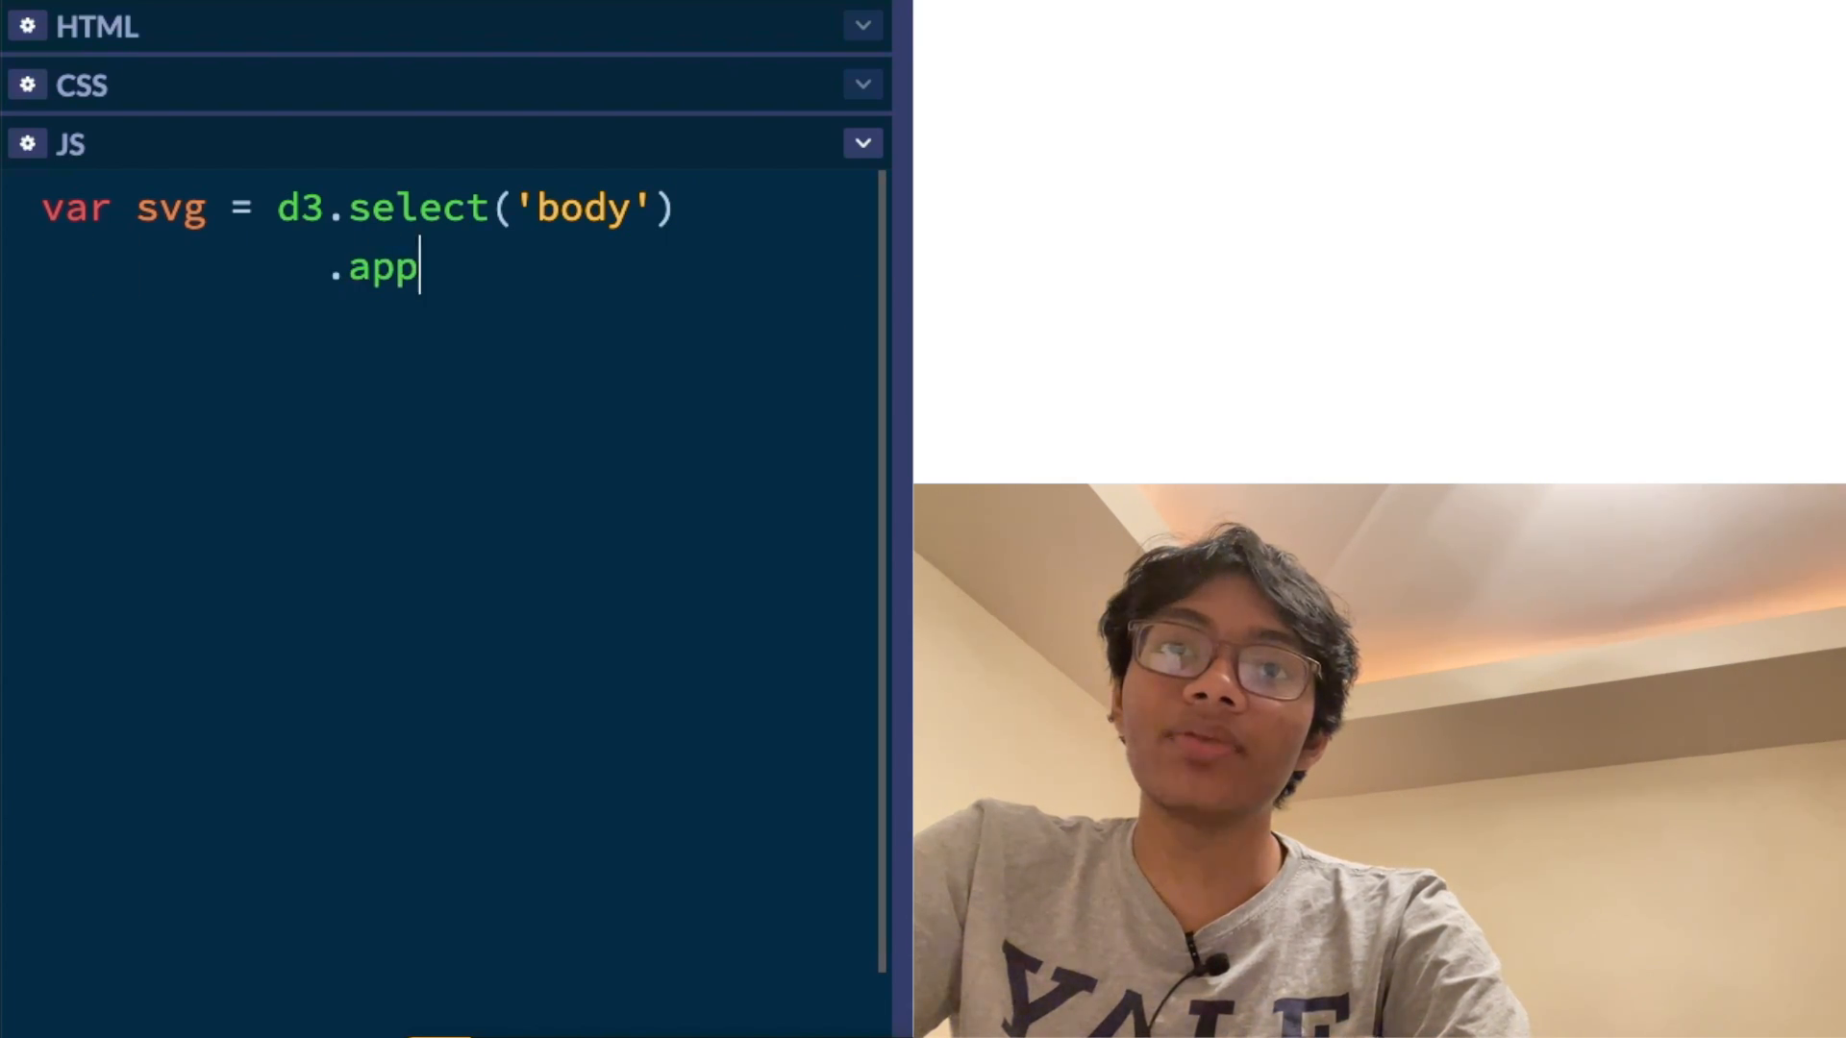
type("end();")
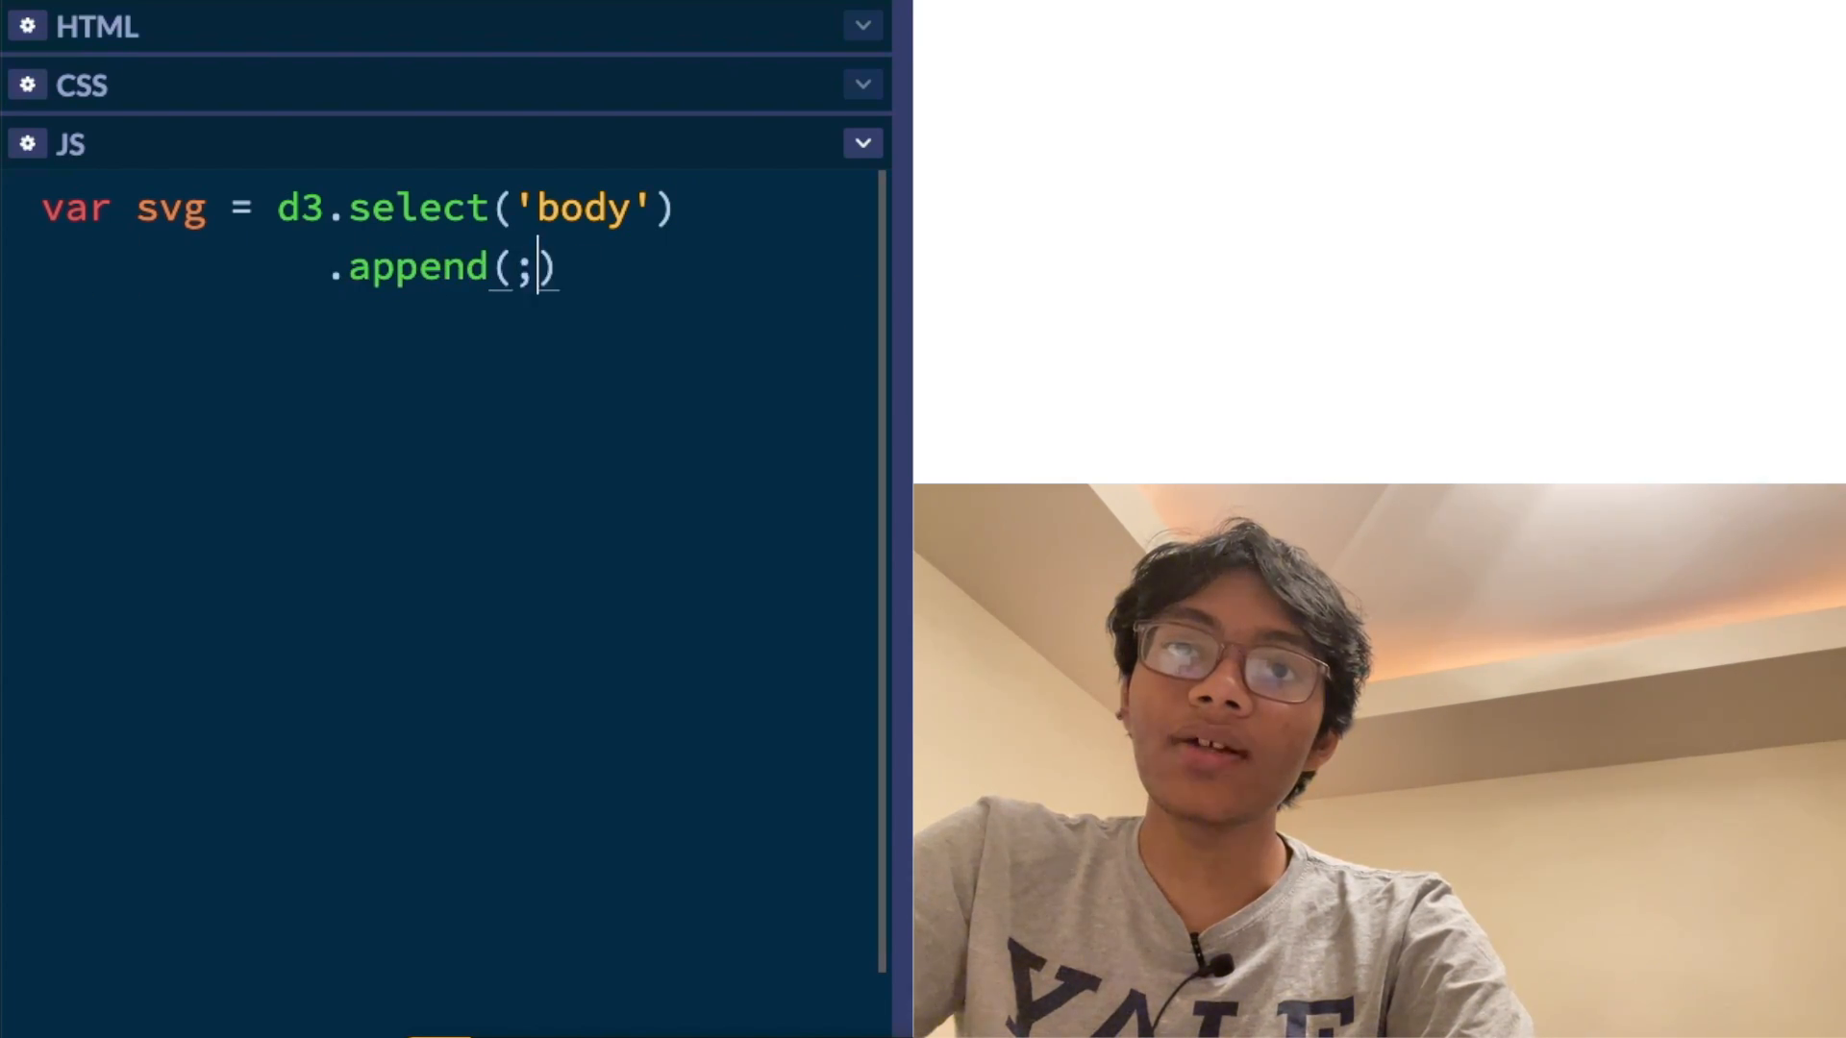
type("'svg'")
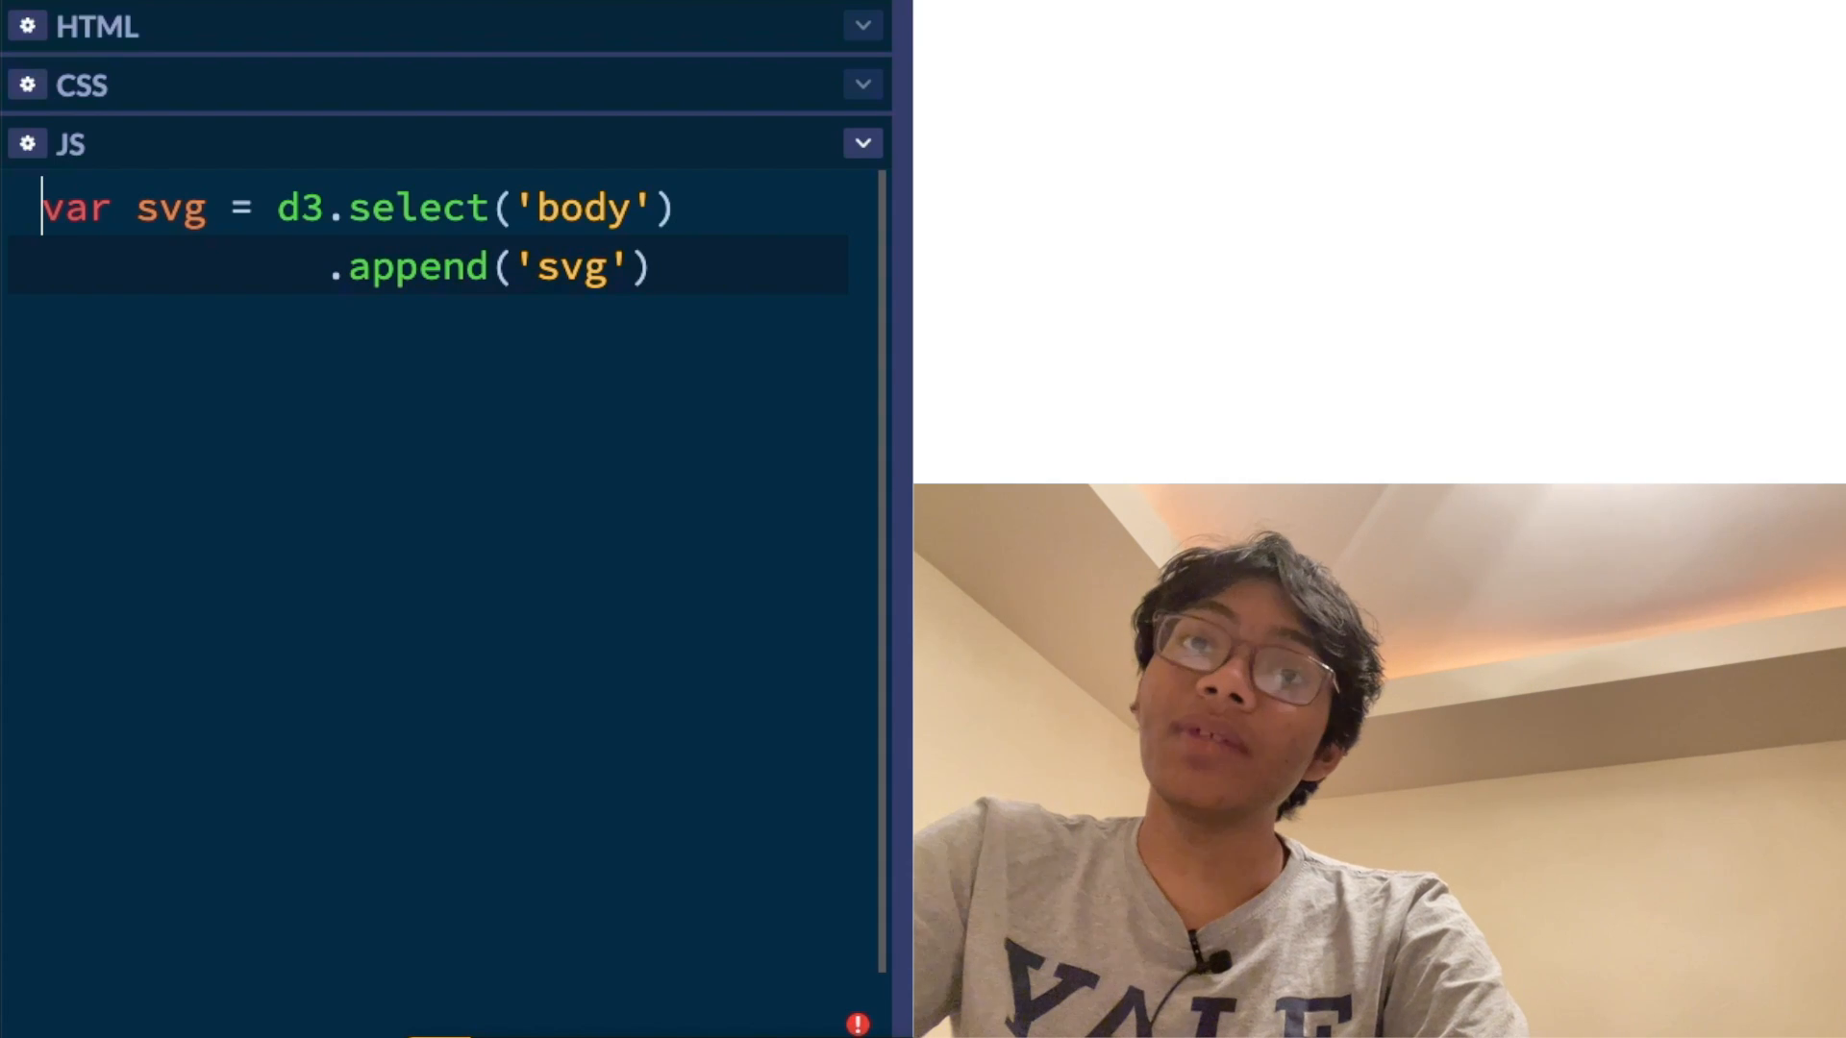
Declare w = 500 and h = 200, and chain .attr calls setting svg width and height
type("w =")
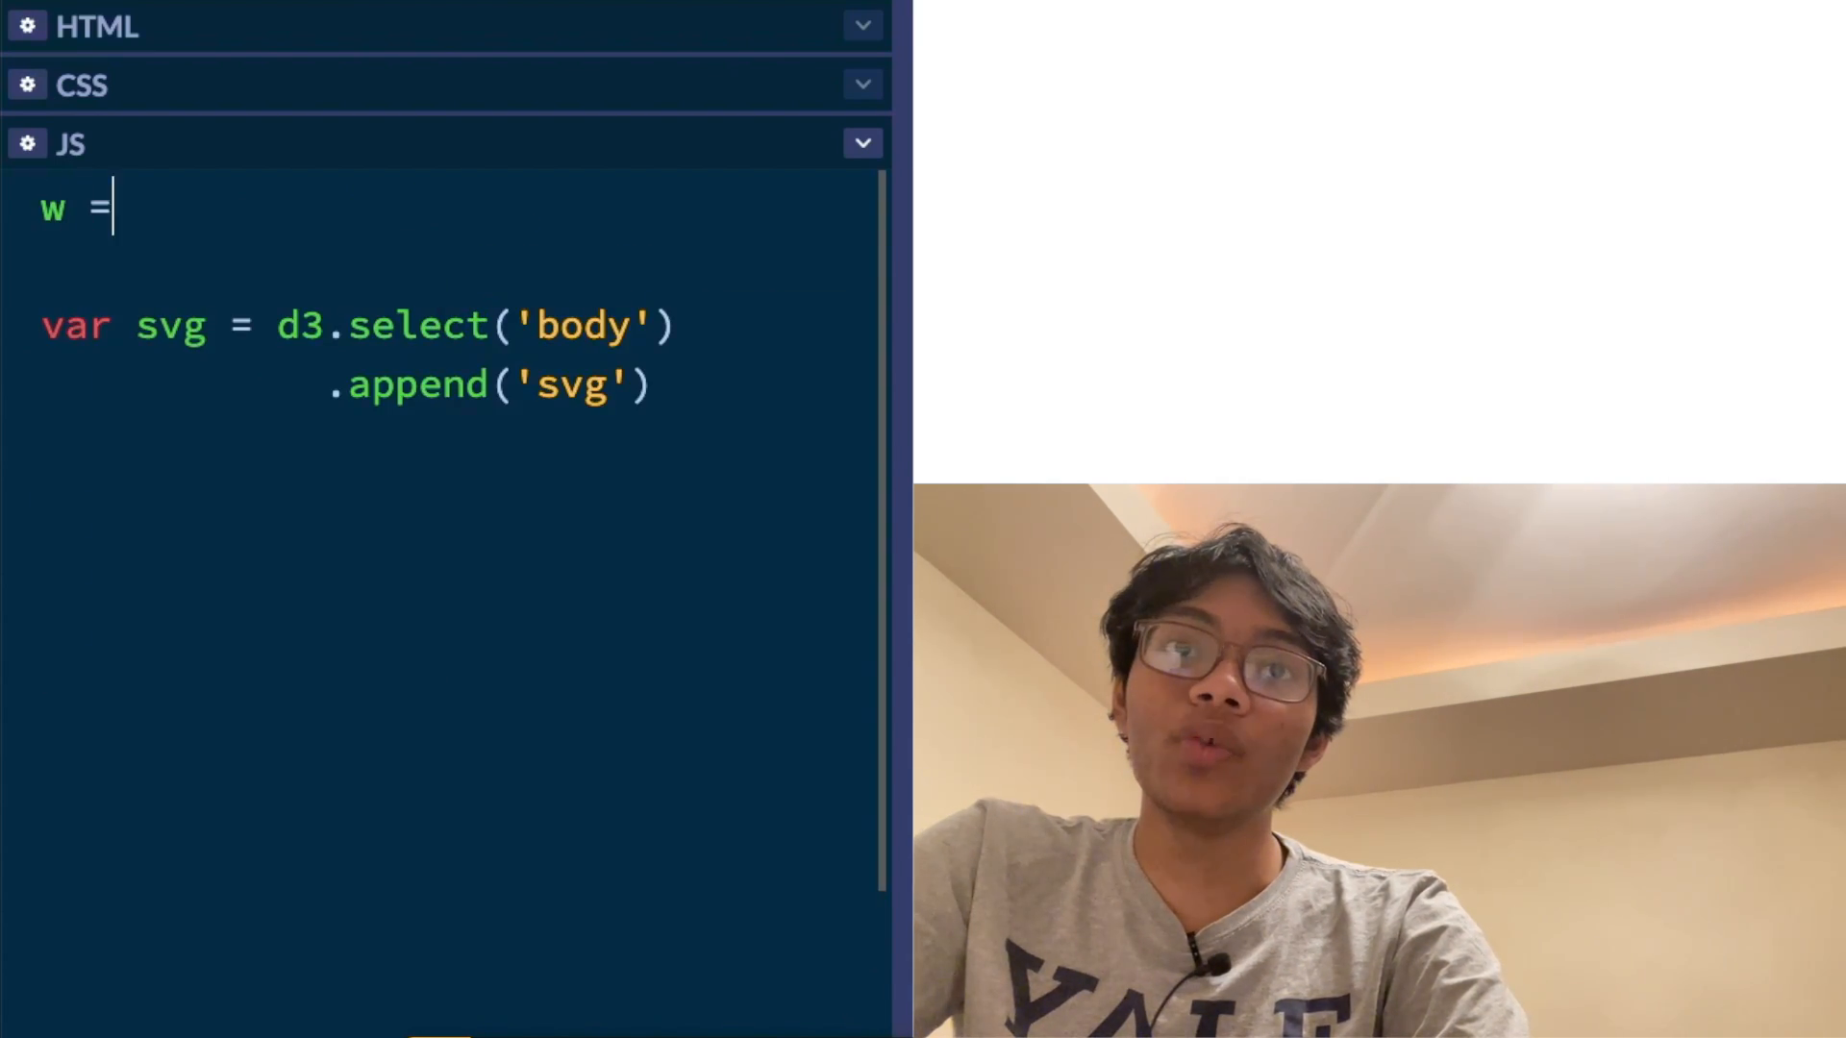
type("500")
left_click(439, 267)
type("h = 200")
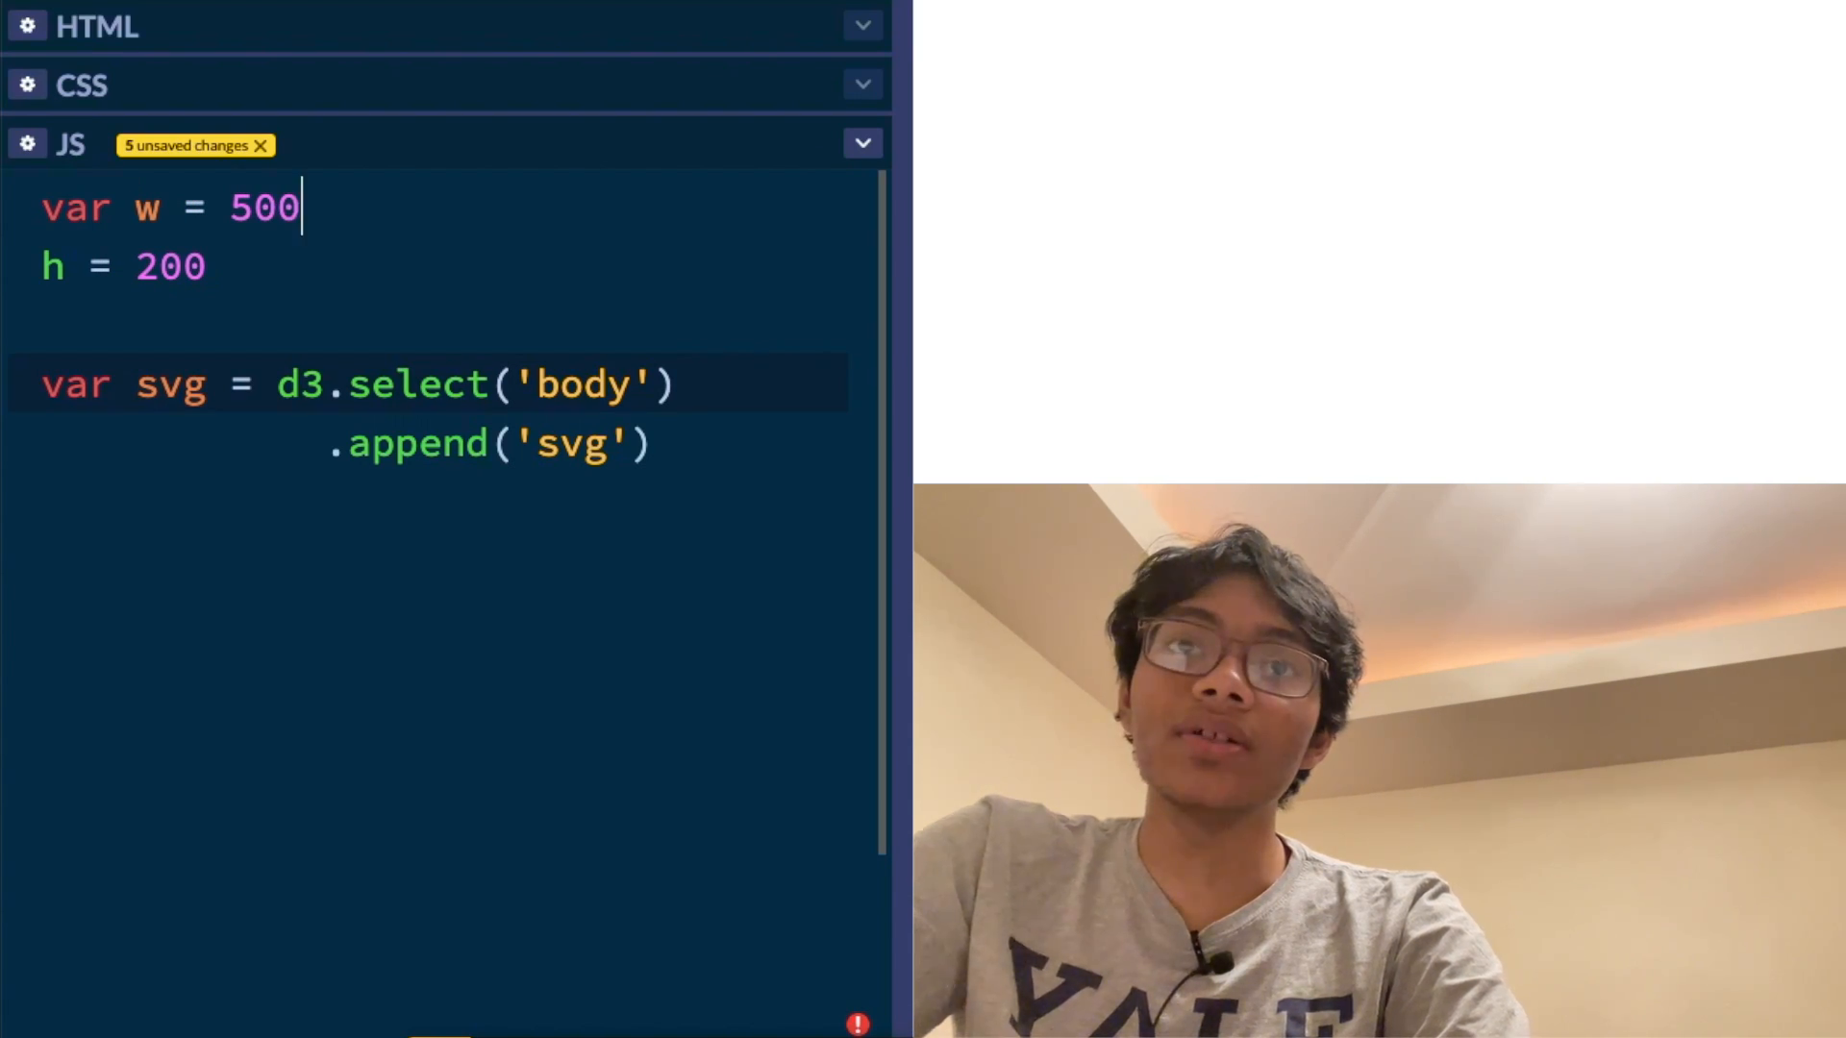
type(";")
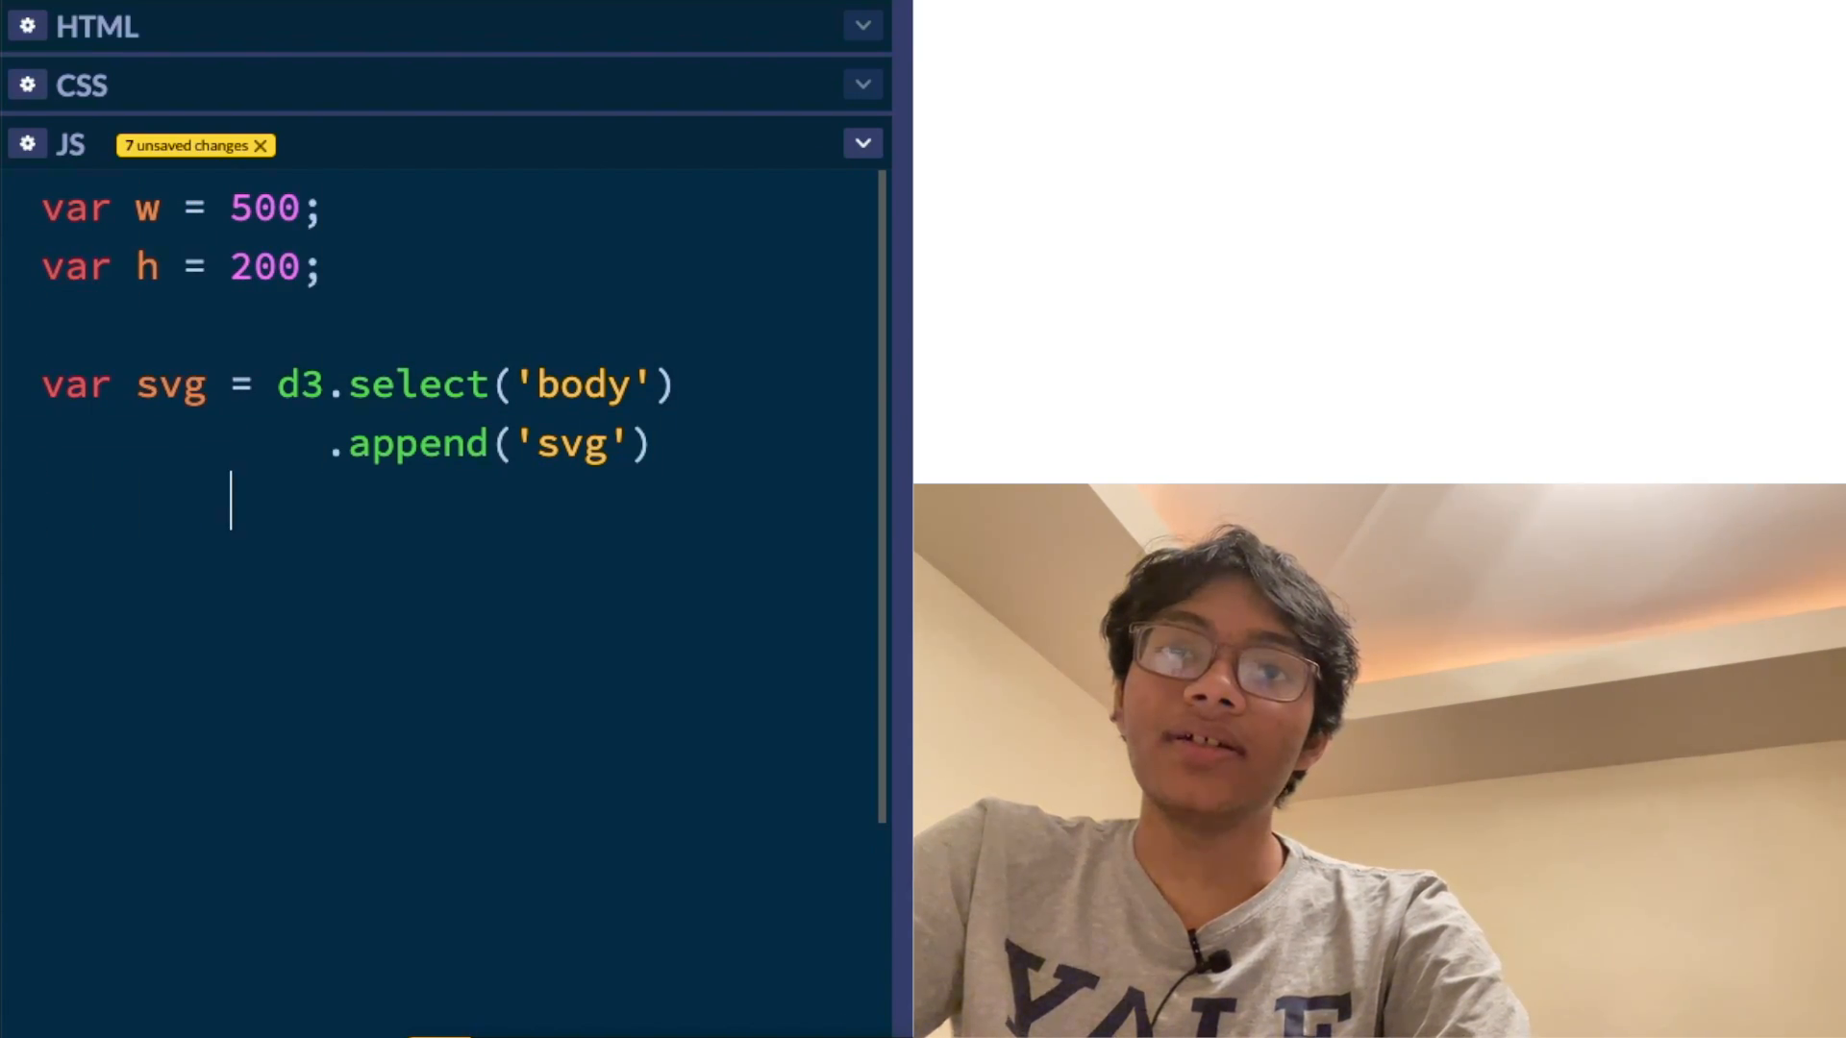
type(".attr()")
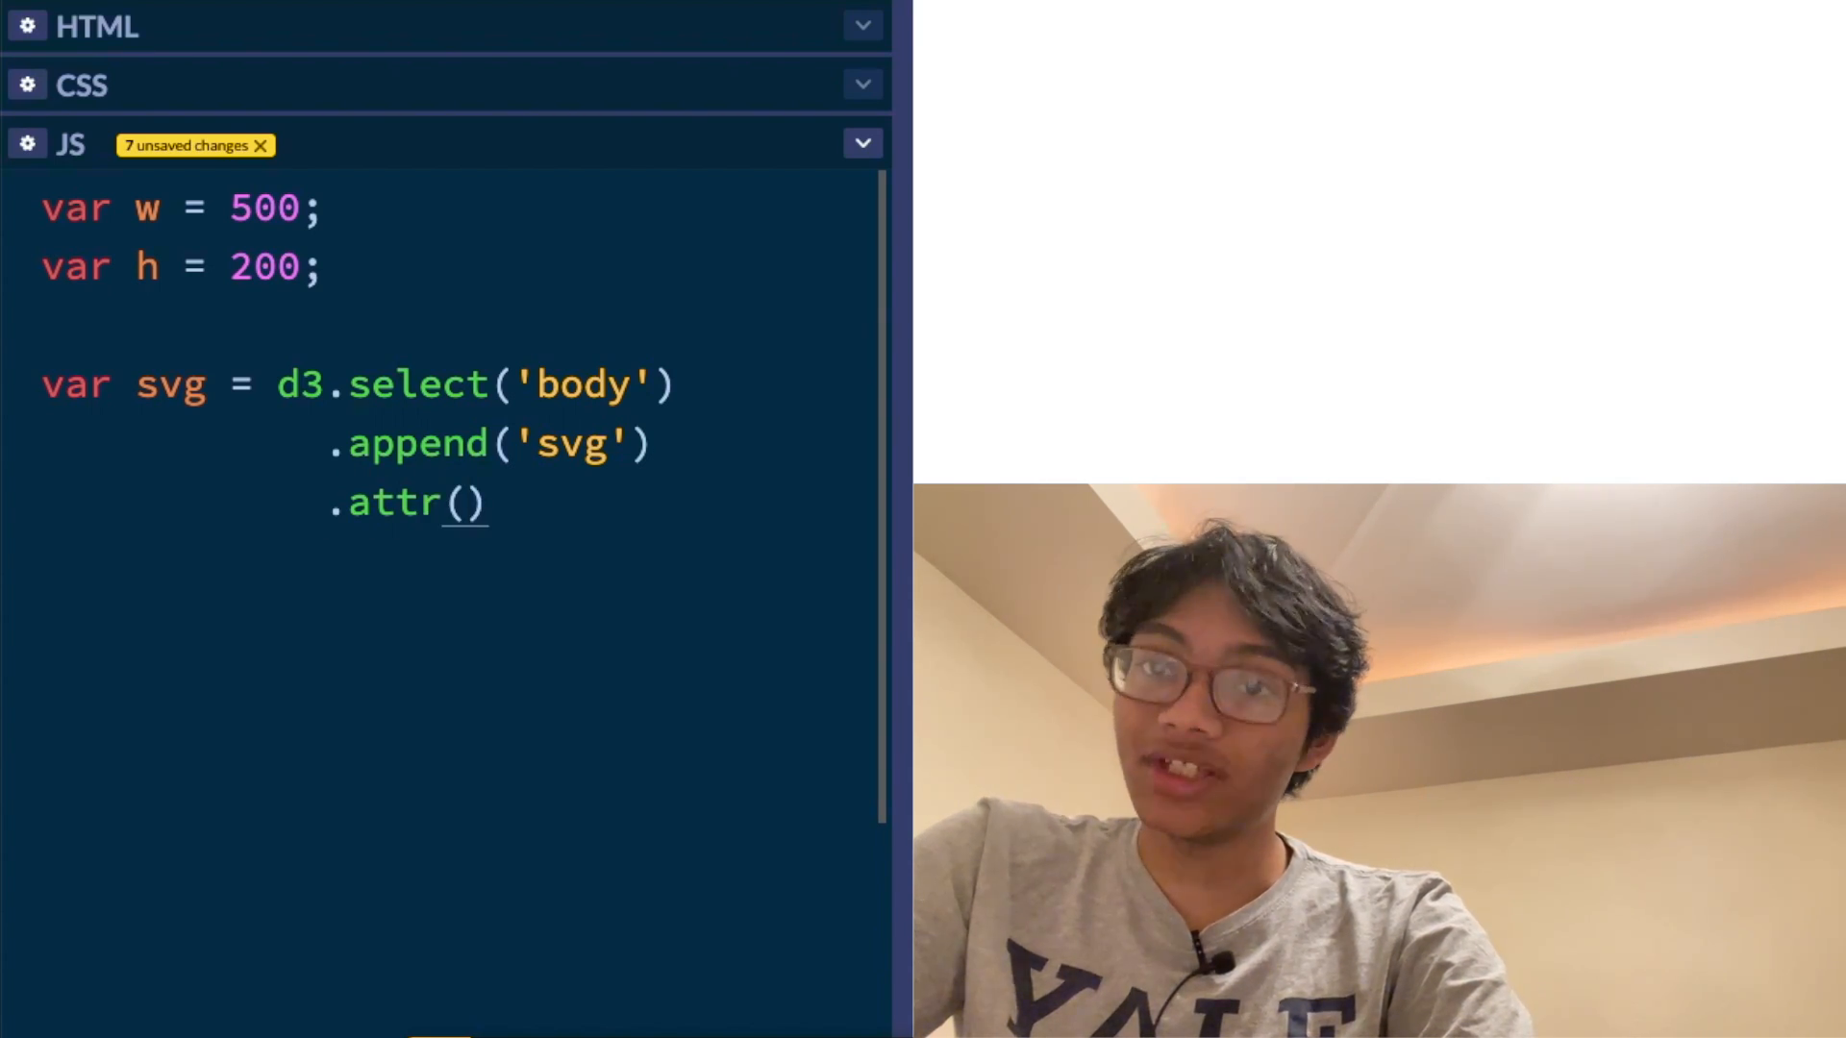
type("'w',")
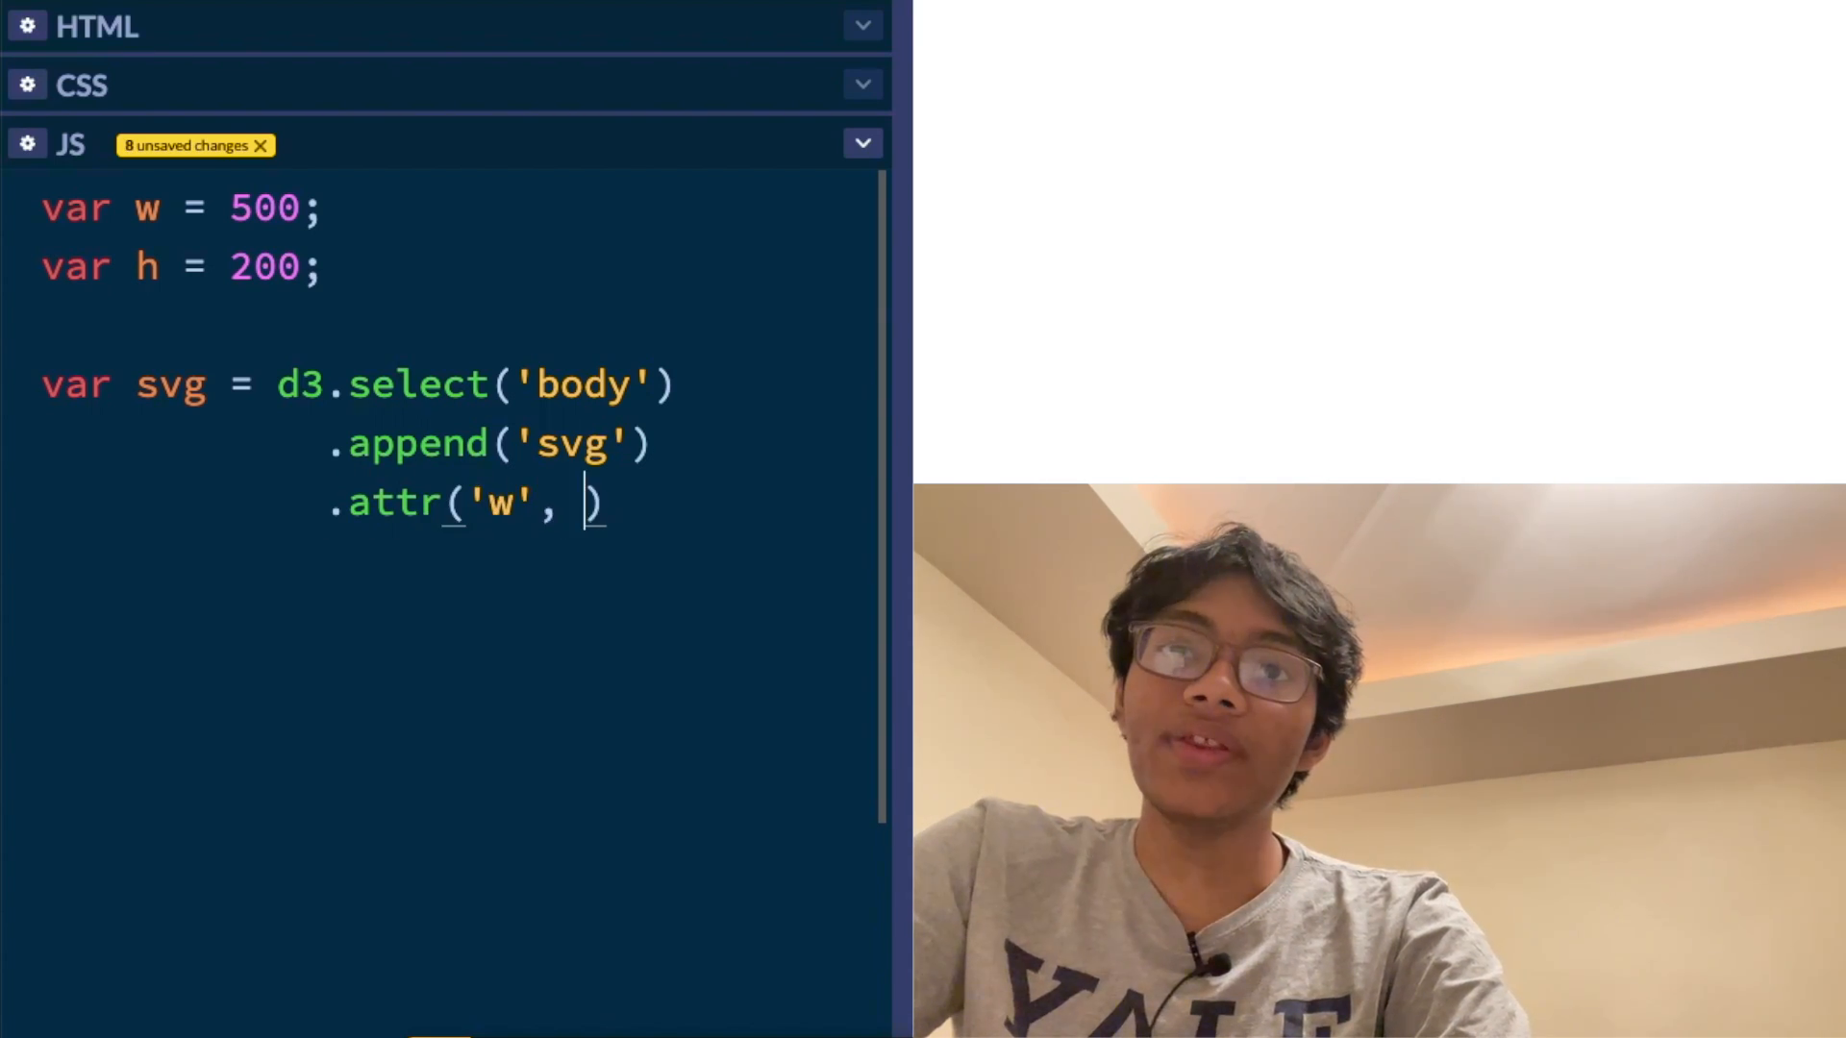
type("w")
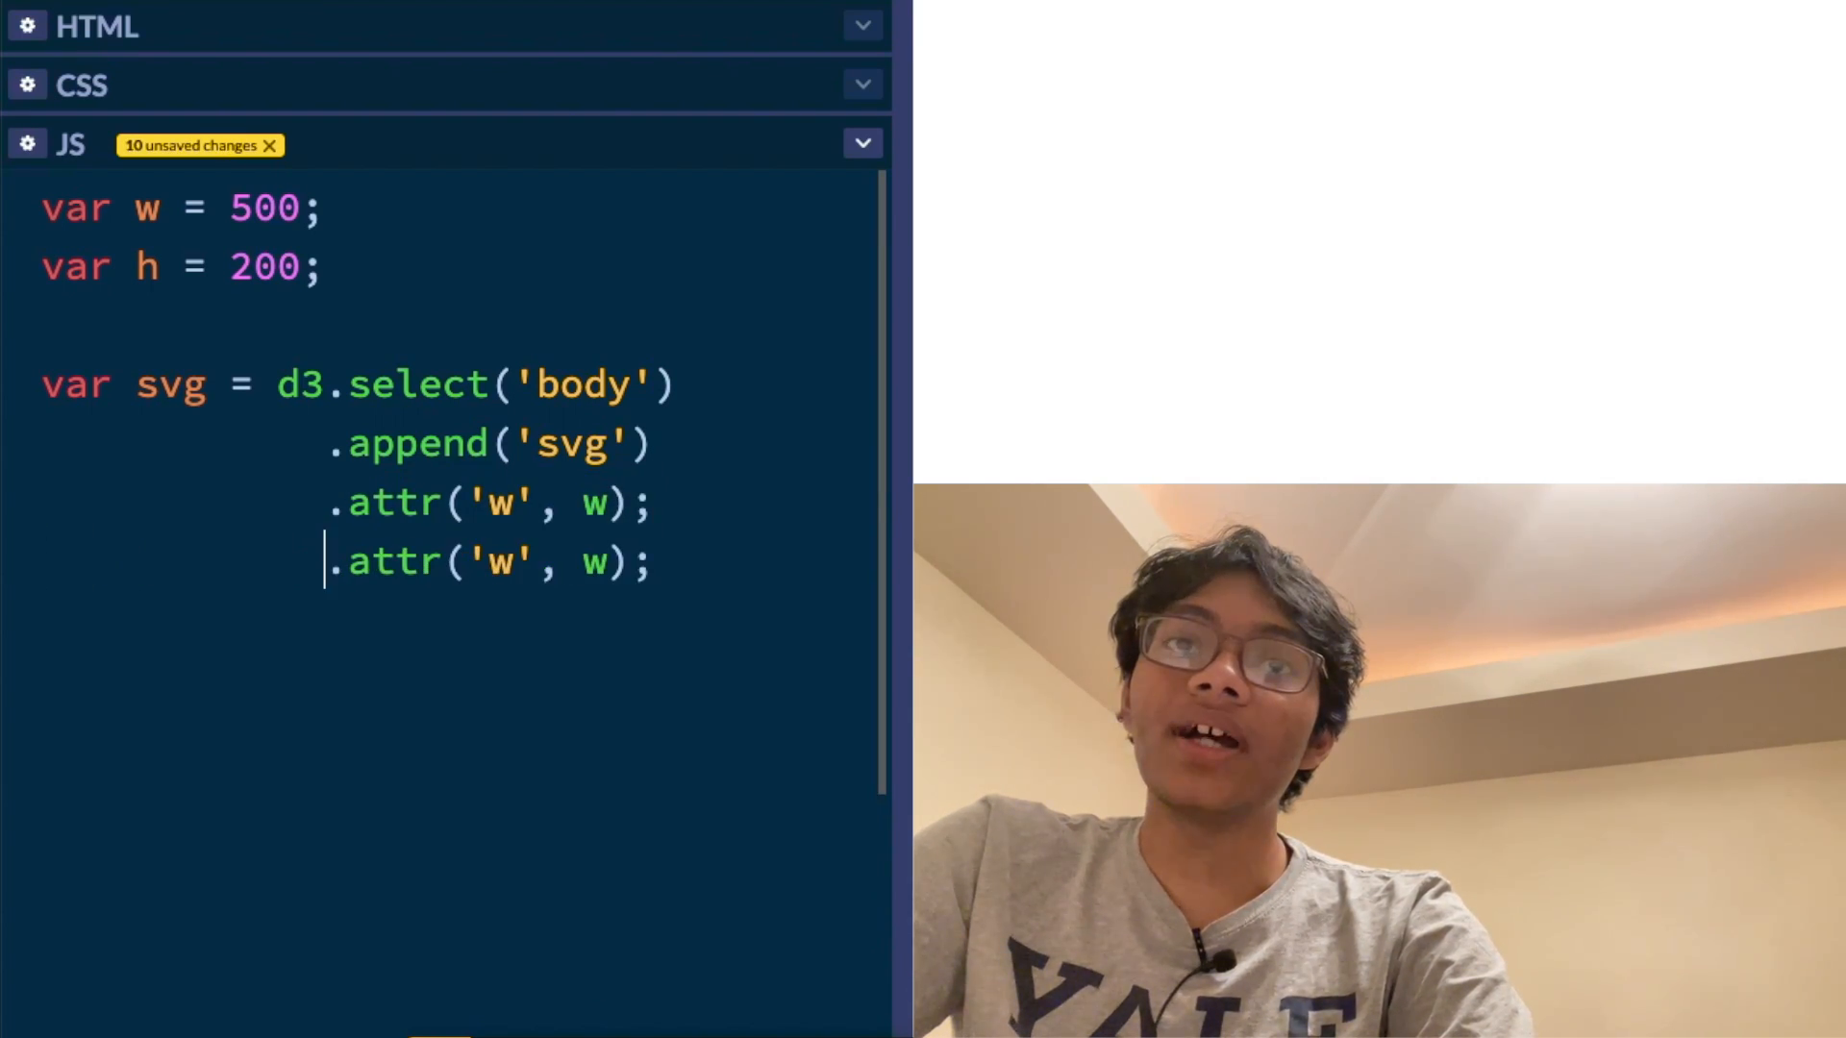
type("height")
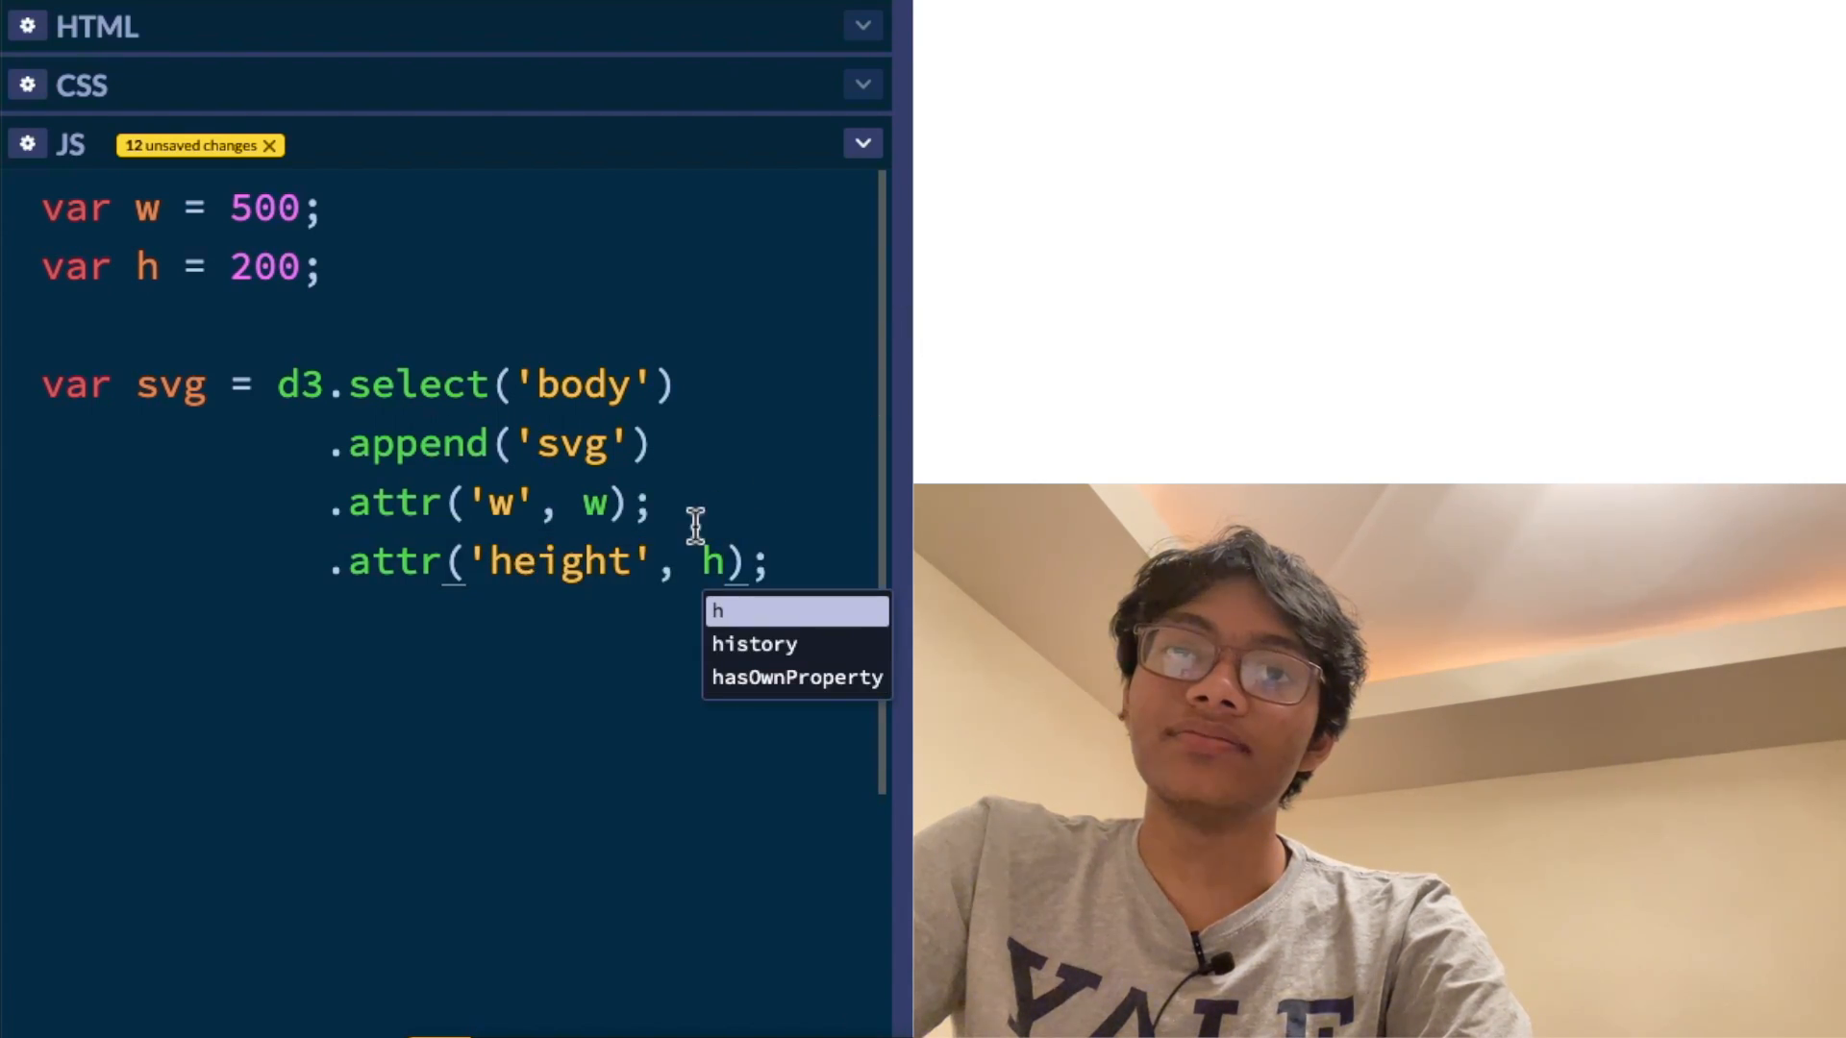
type("id")
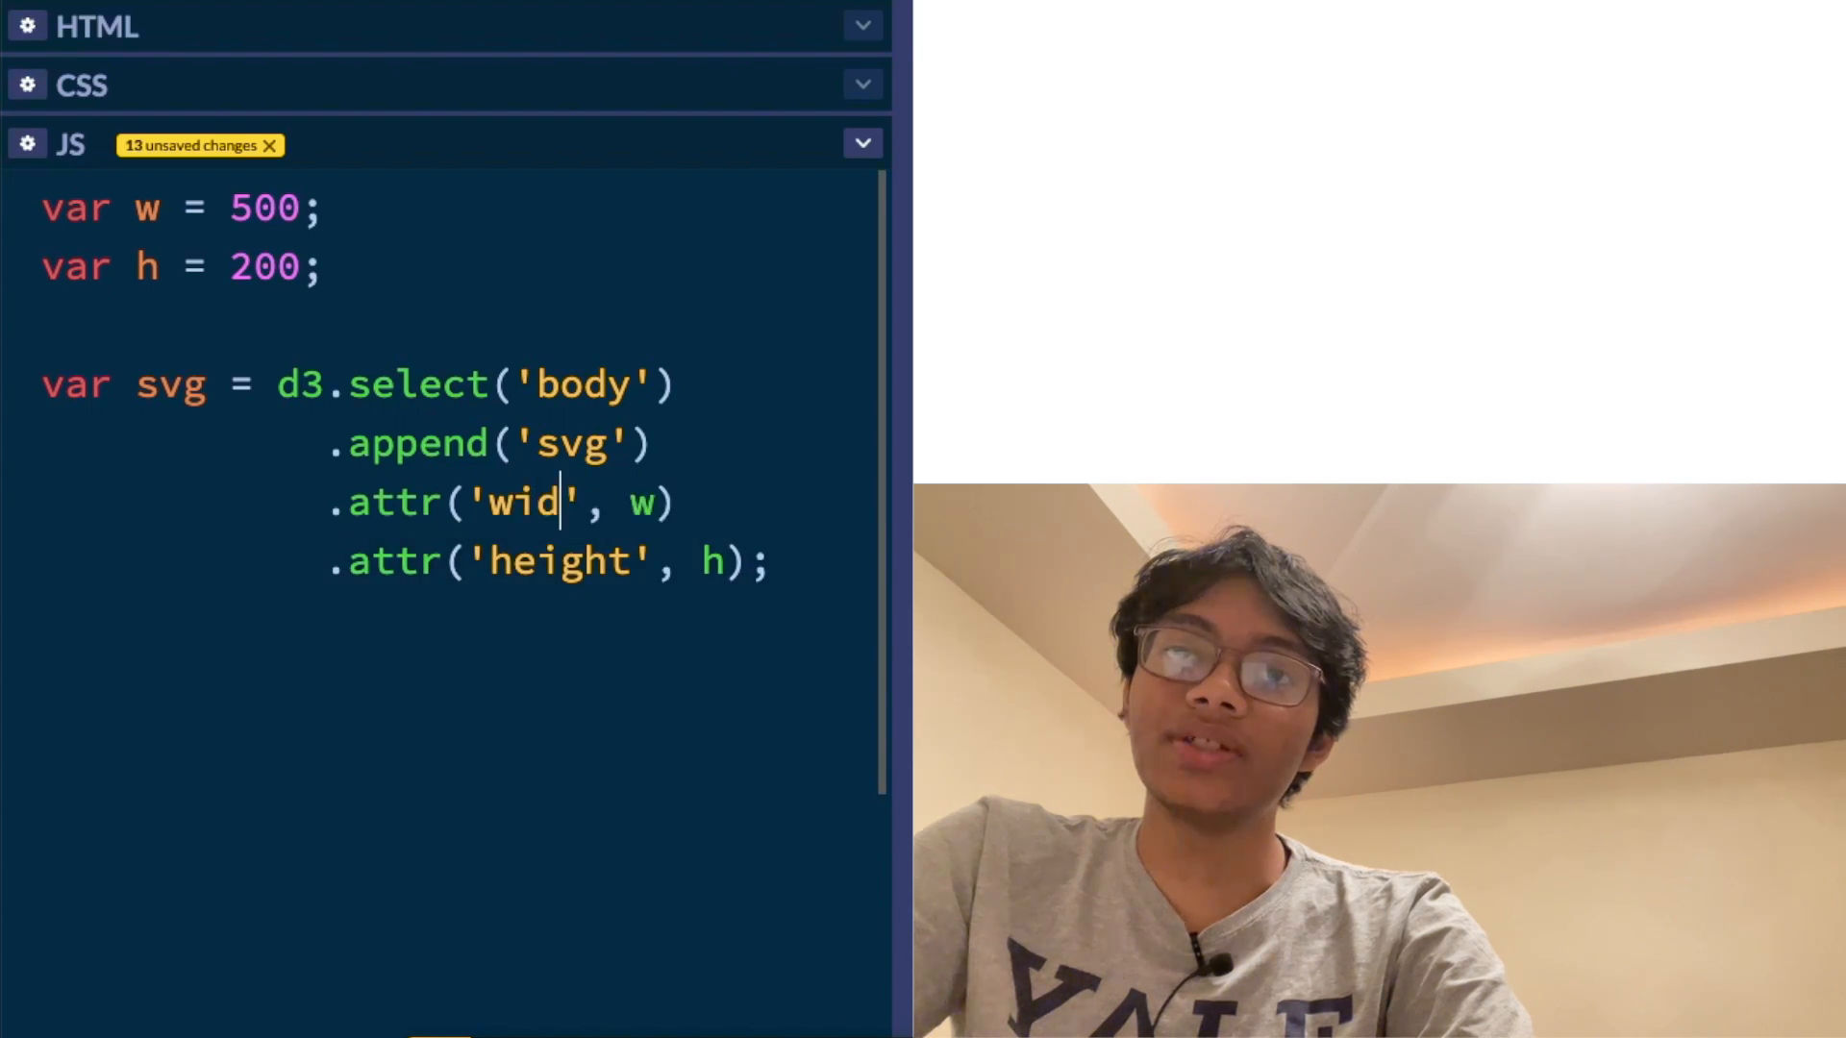
type("th")
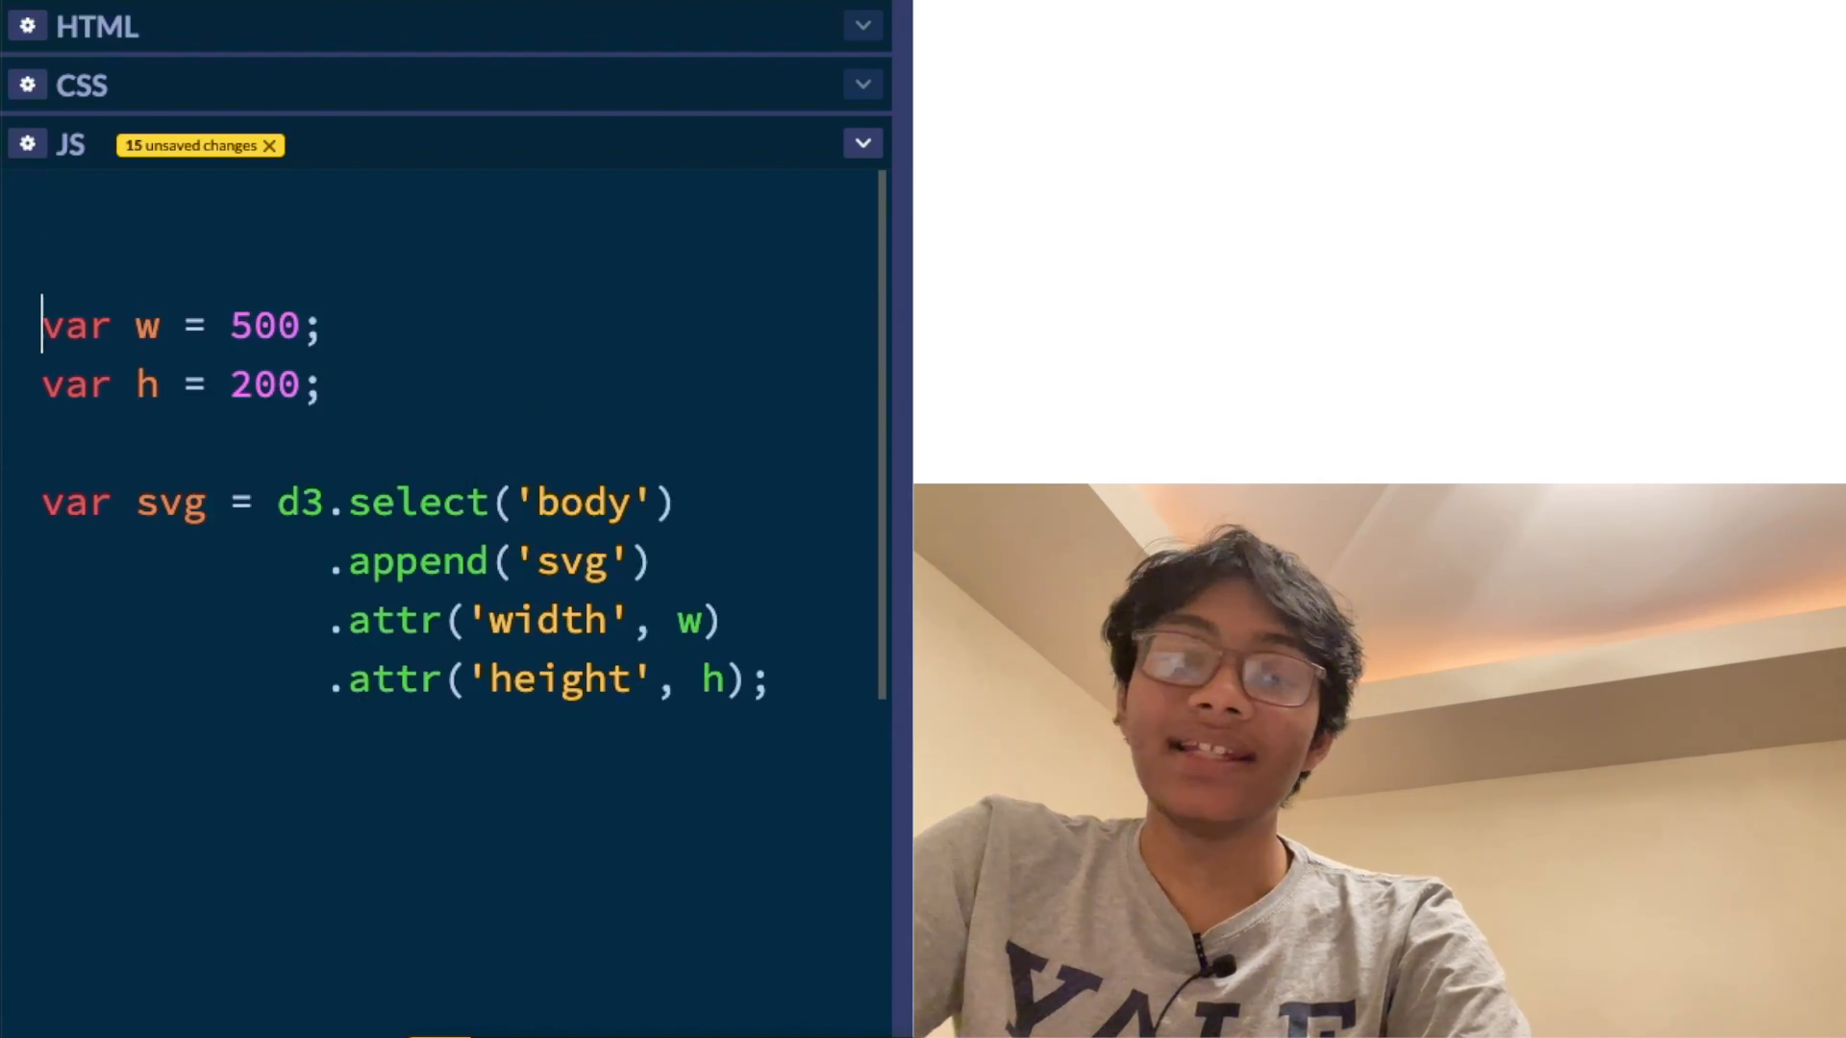
Declare var dataset = [5, 10, 15, 20, 25] at the top of the script
type("d")
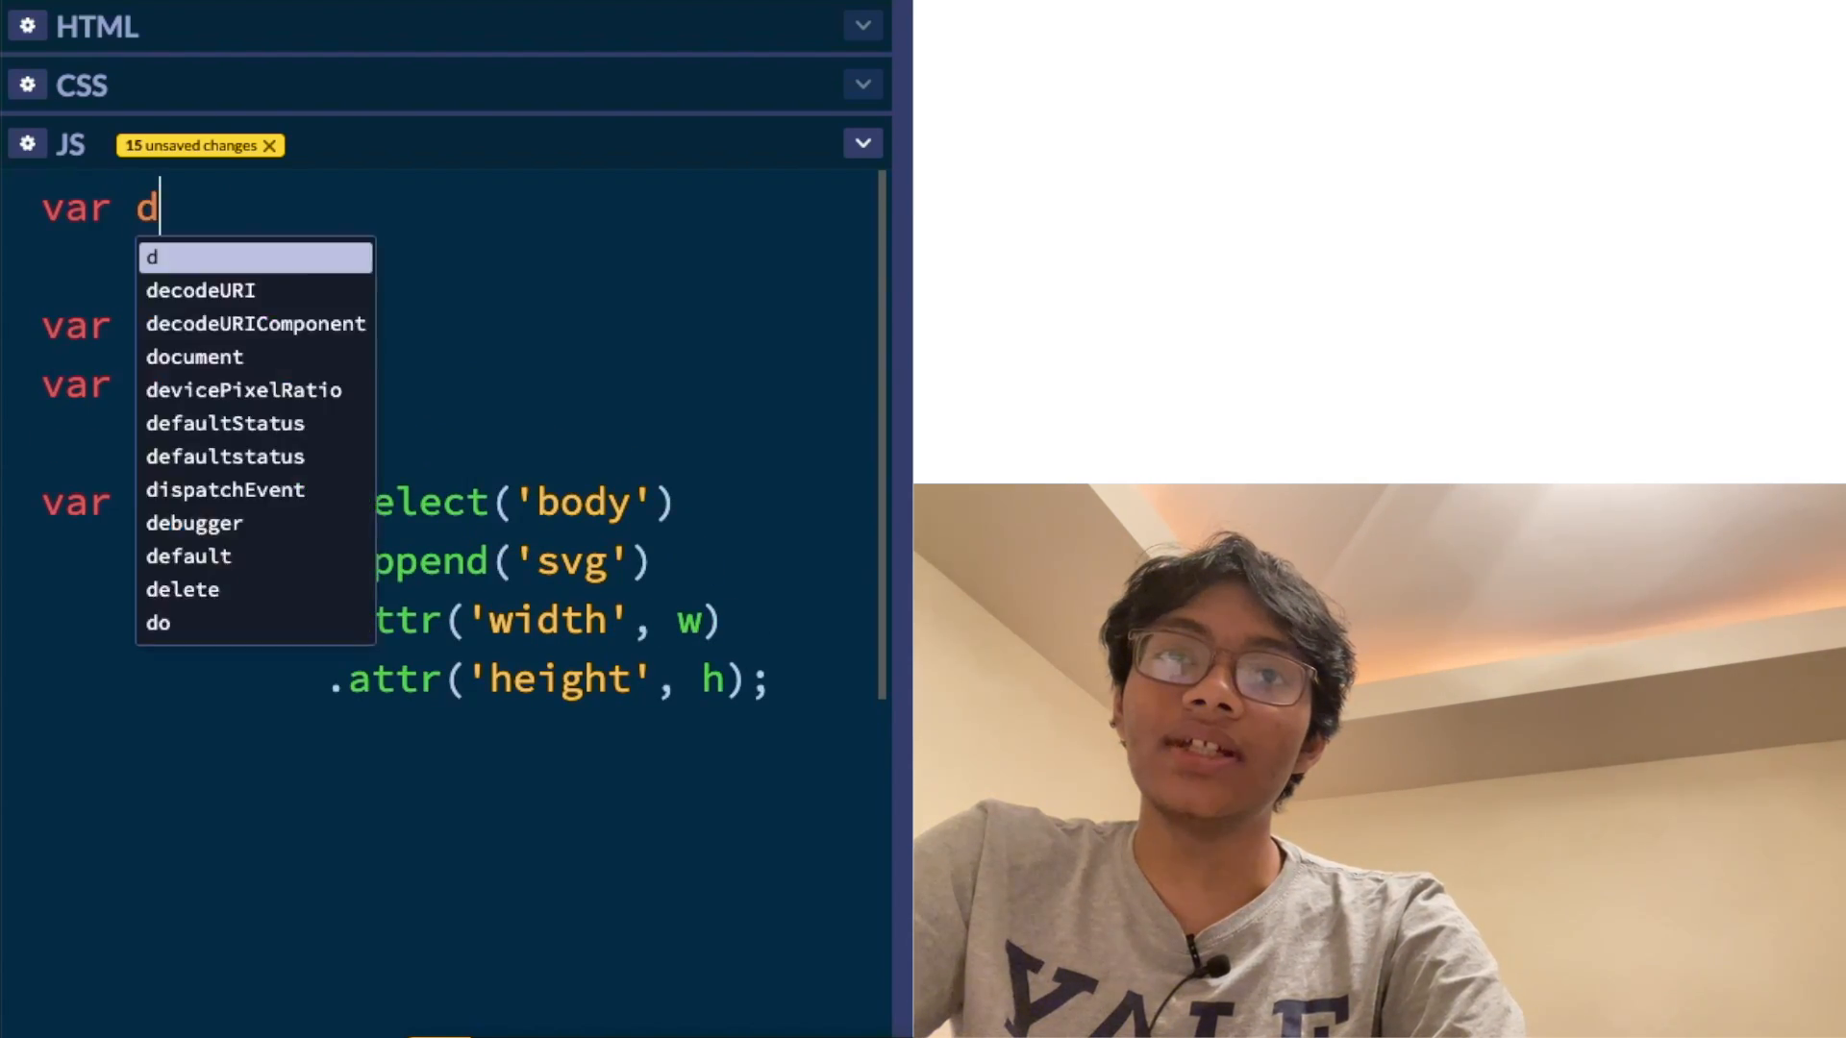
type("ataset = [5,")
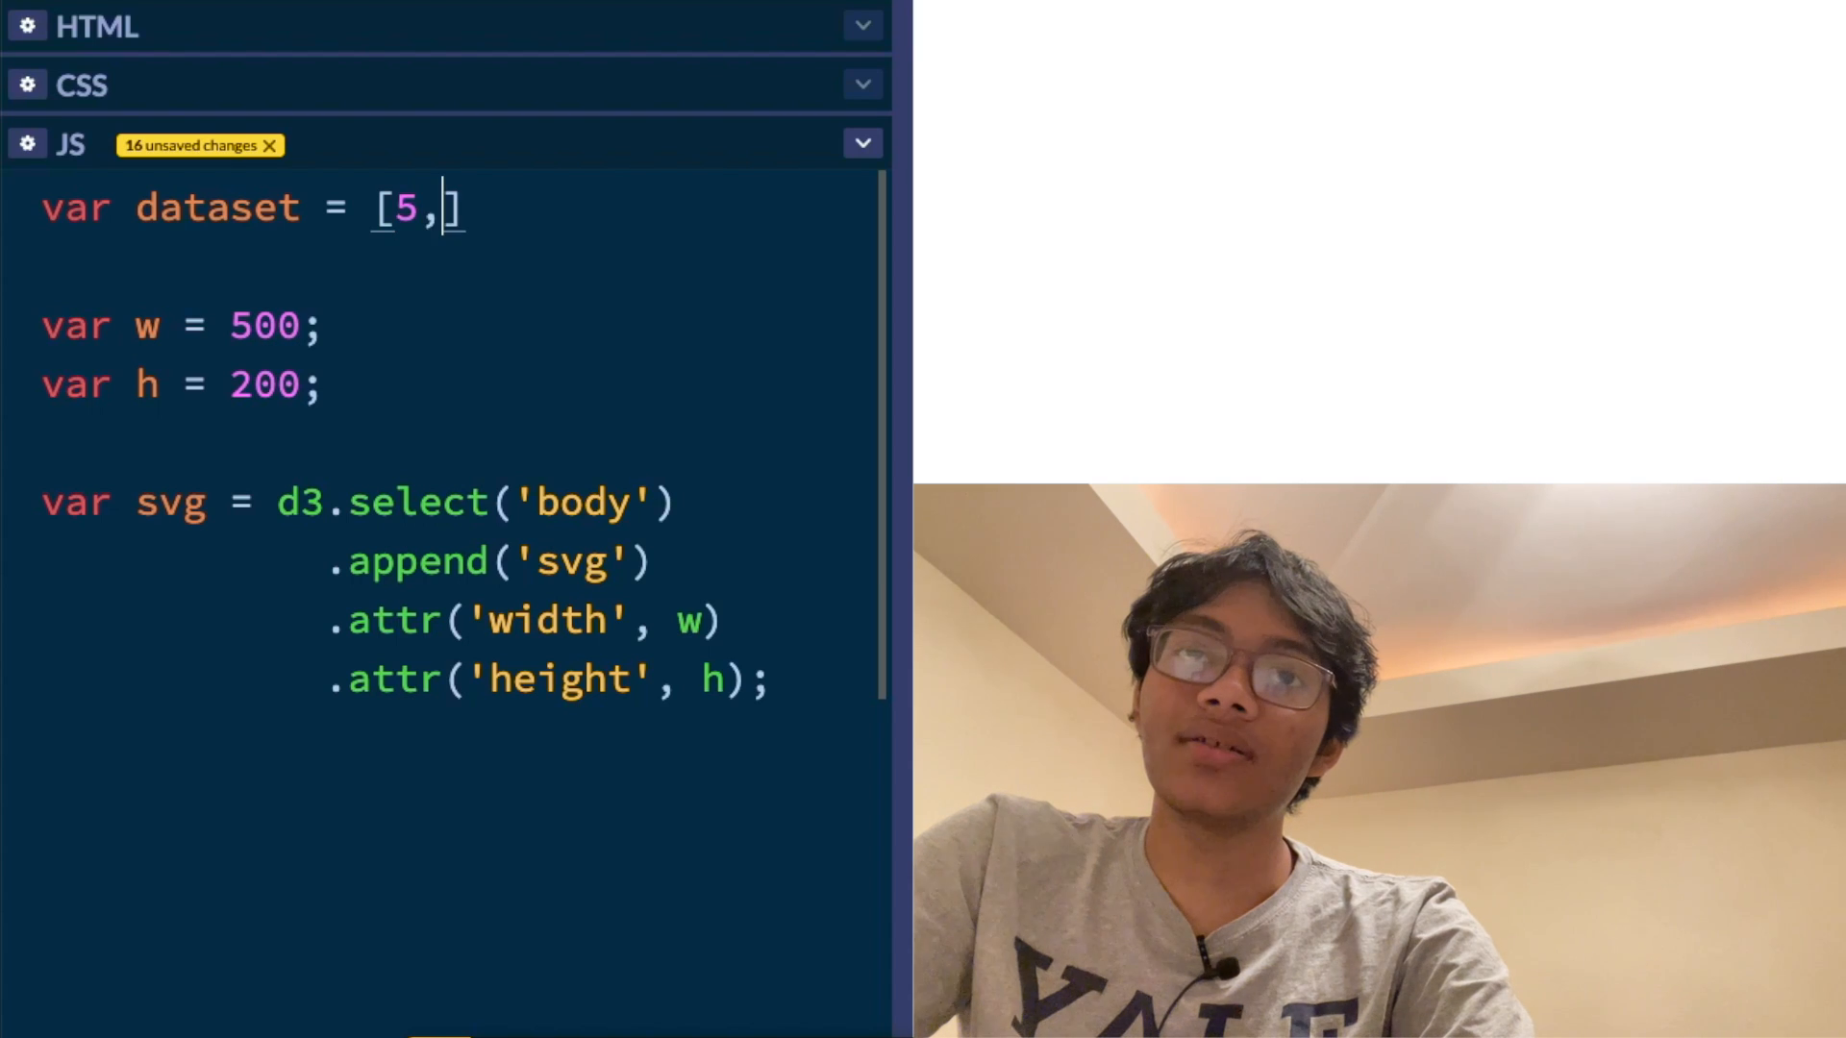
type("10,15,20,25")
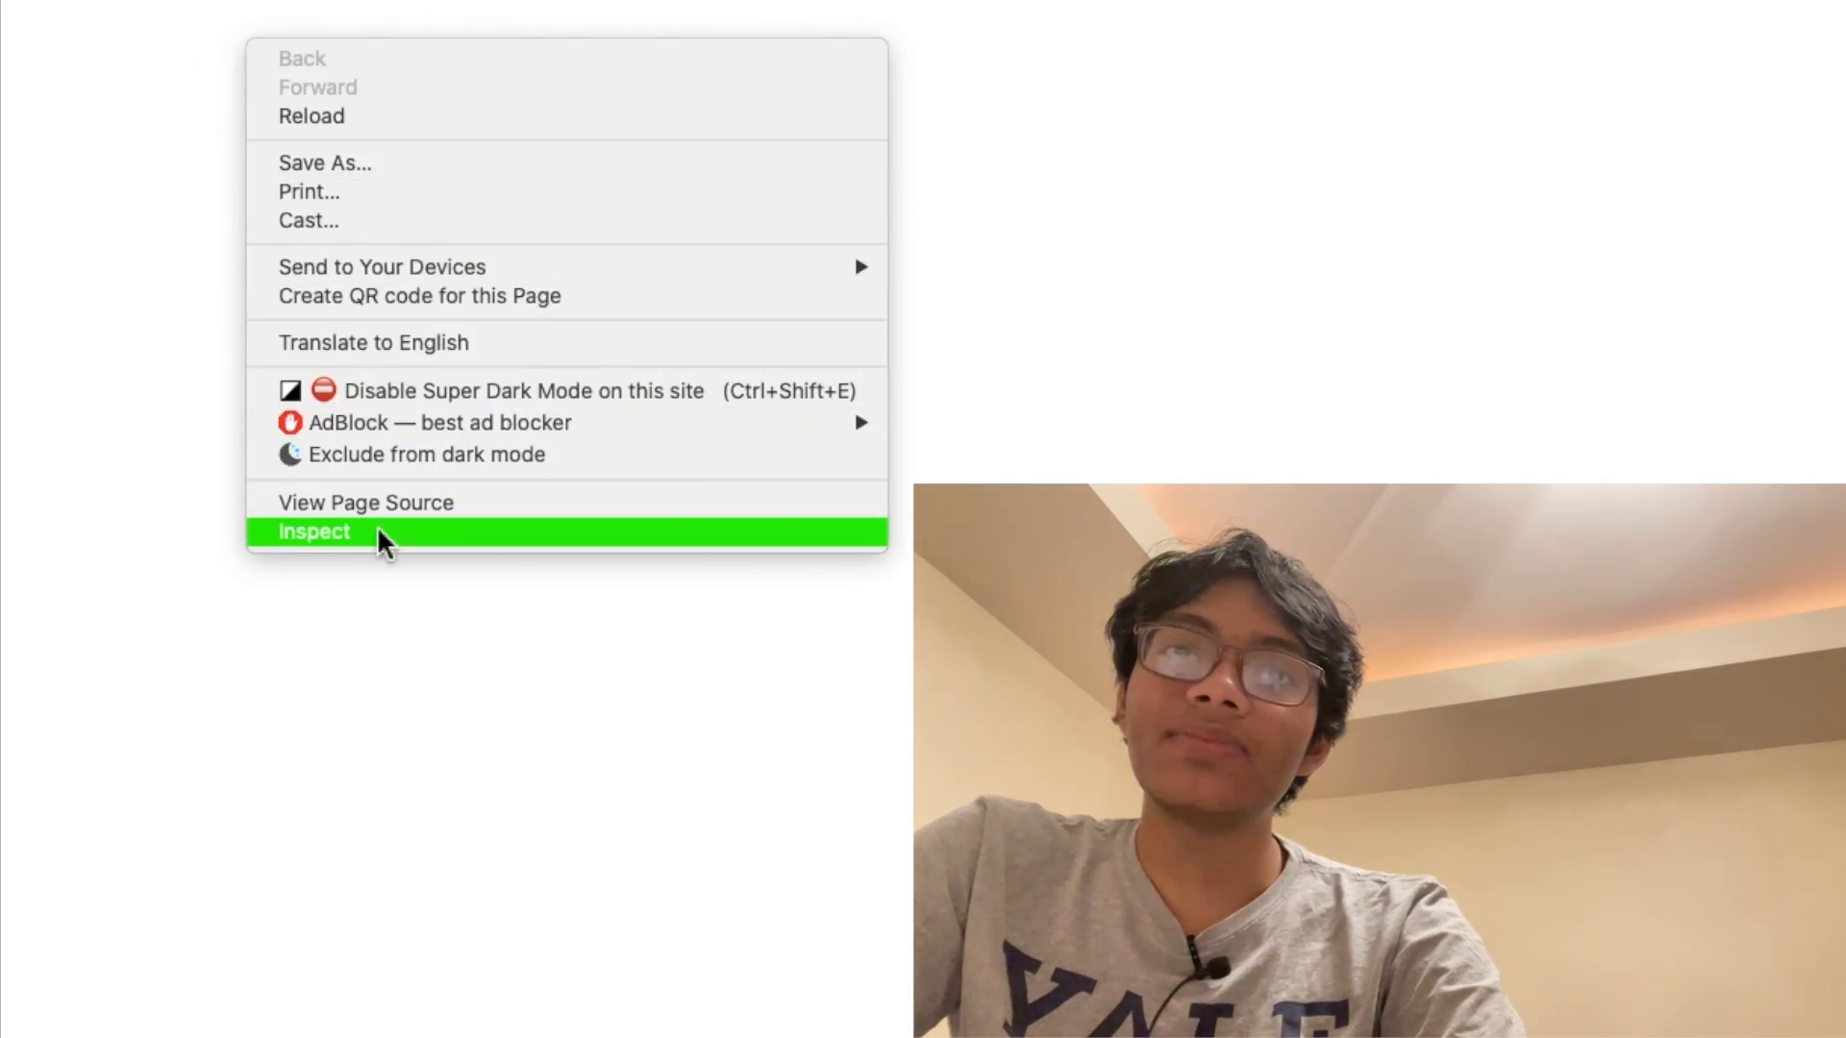
Inspect the rendered preview page's elements in Chrome
left_click(315, 532)
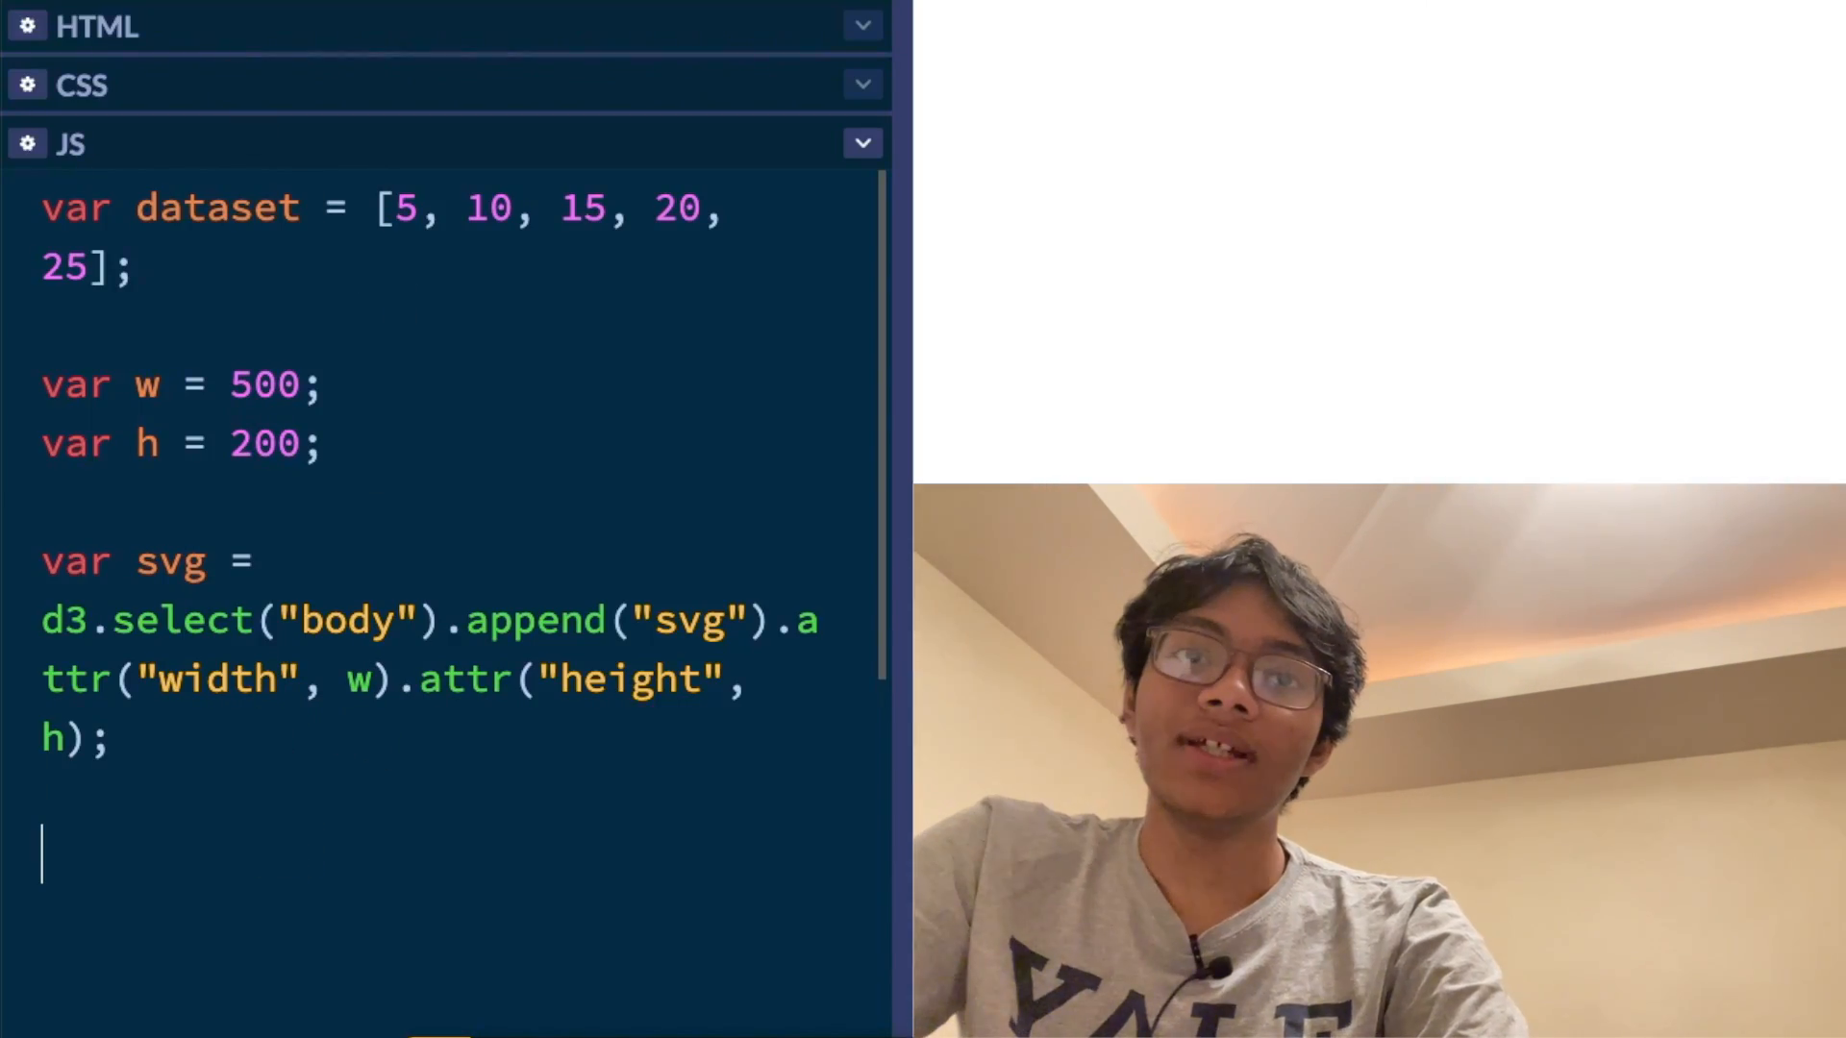
Add var circles = svg.selectAll('circle') below the svg declaration
type("var cic")
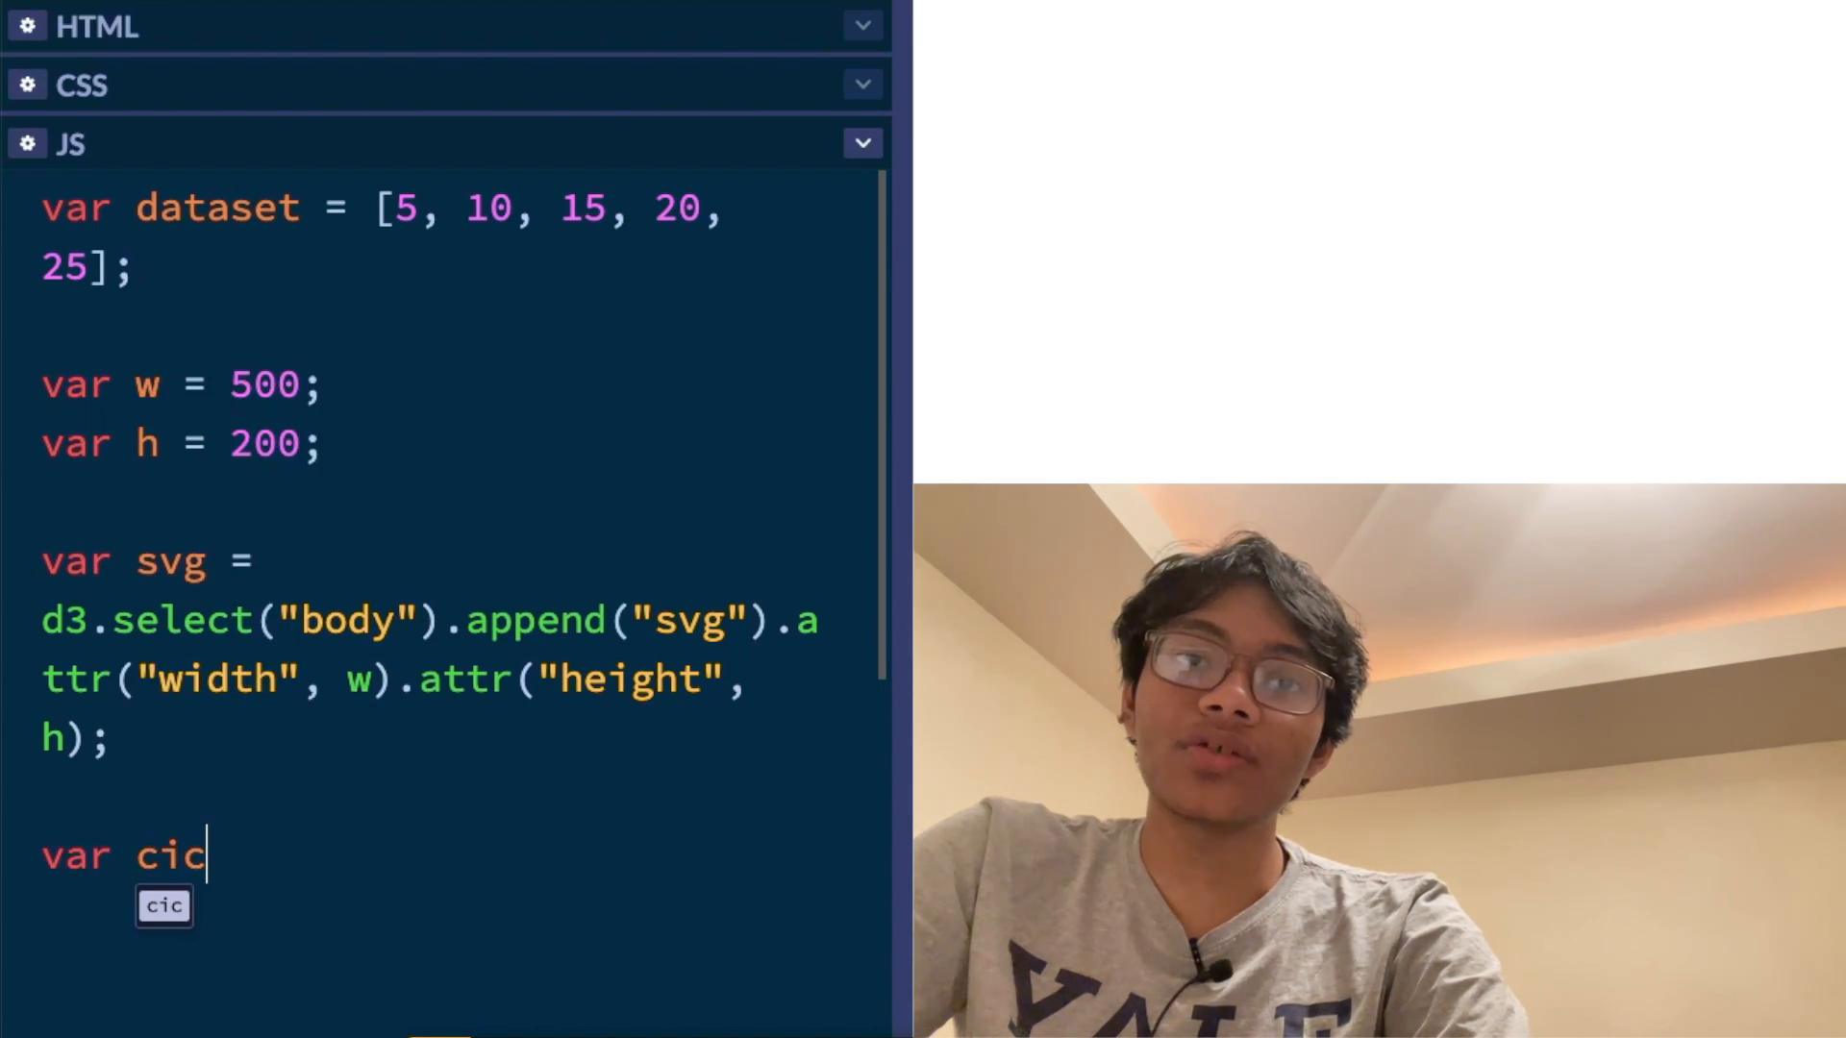
type("les")
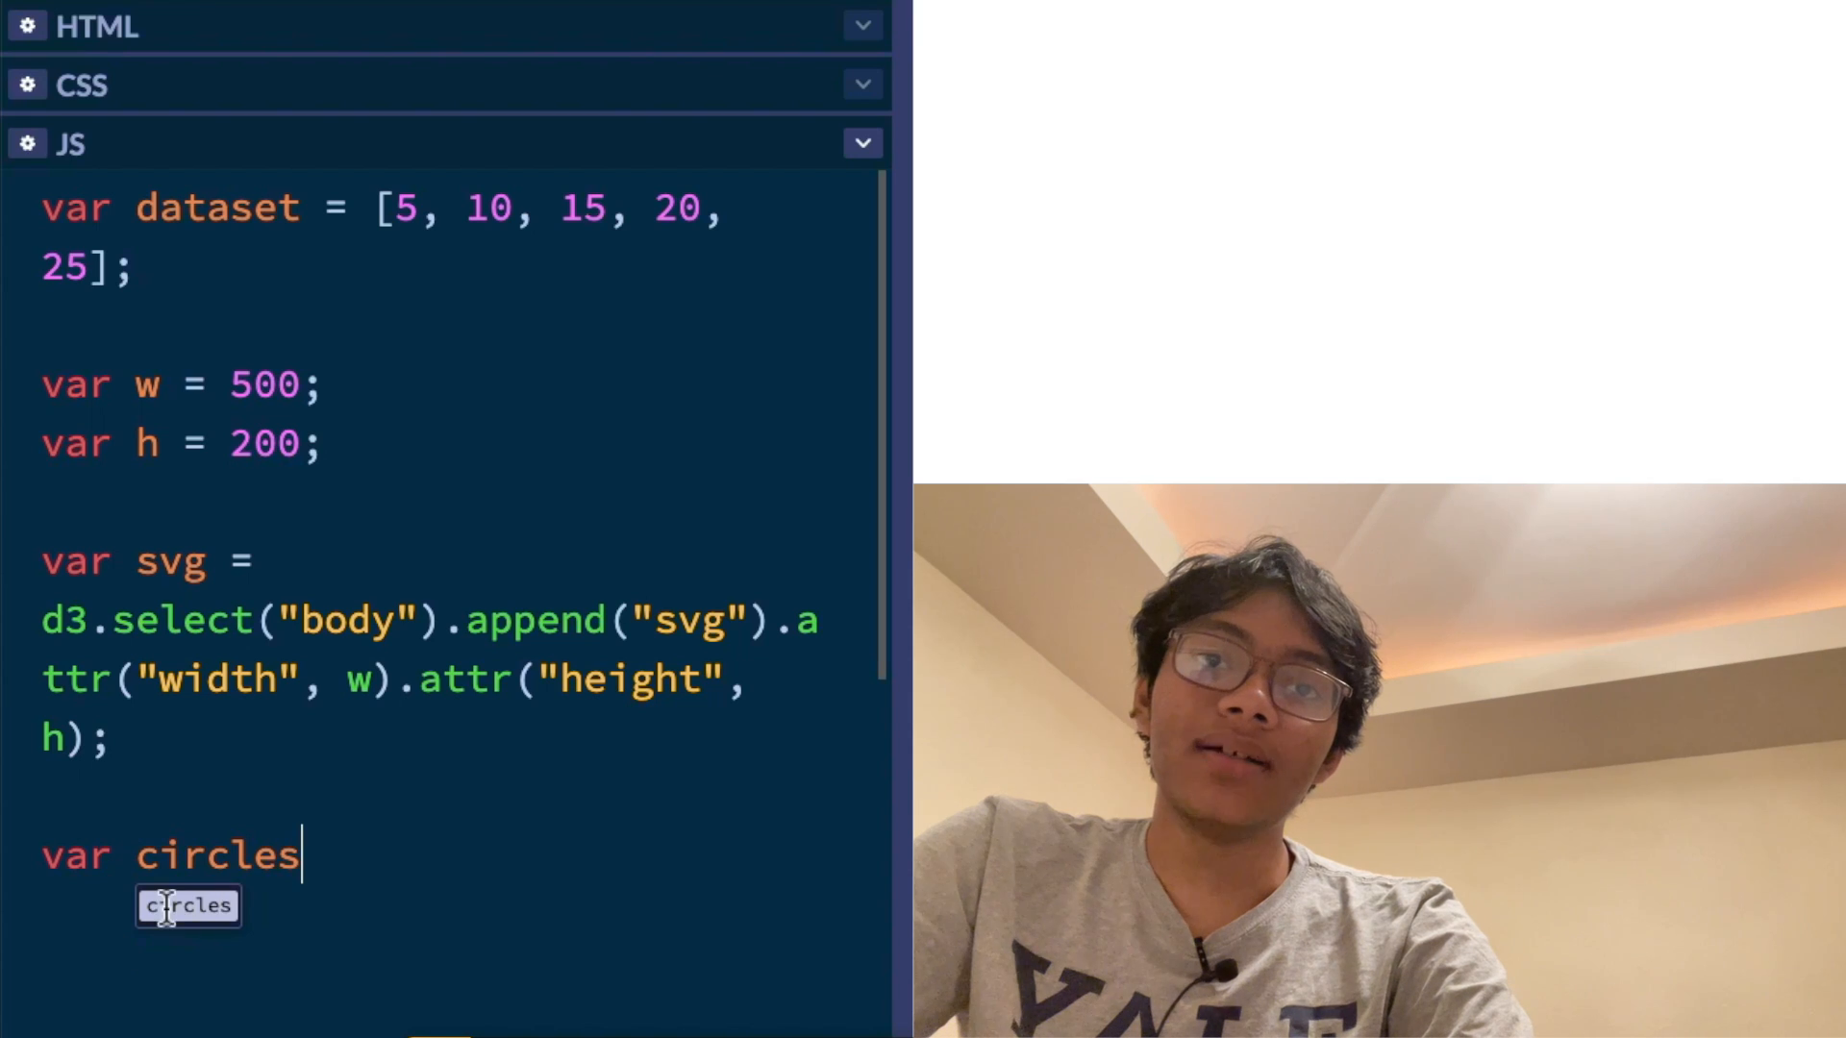
type("=")
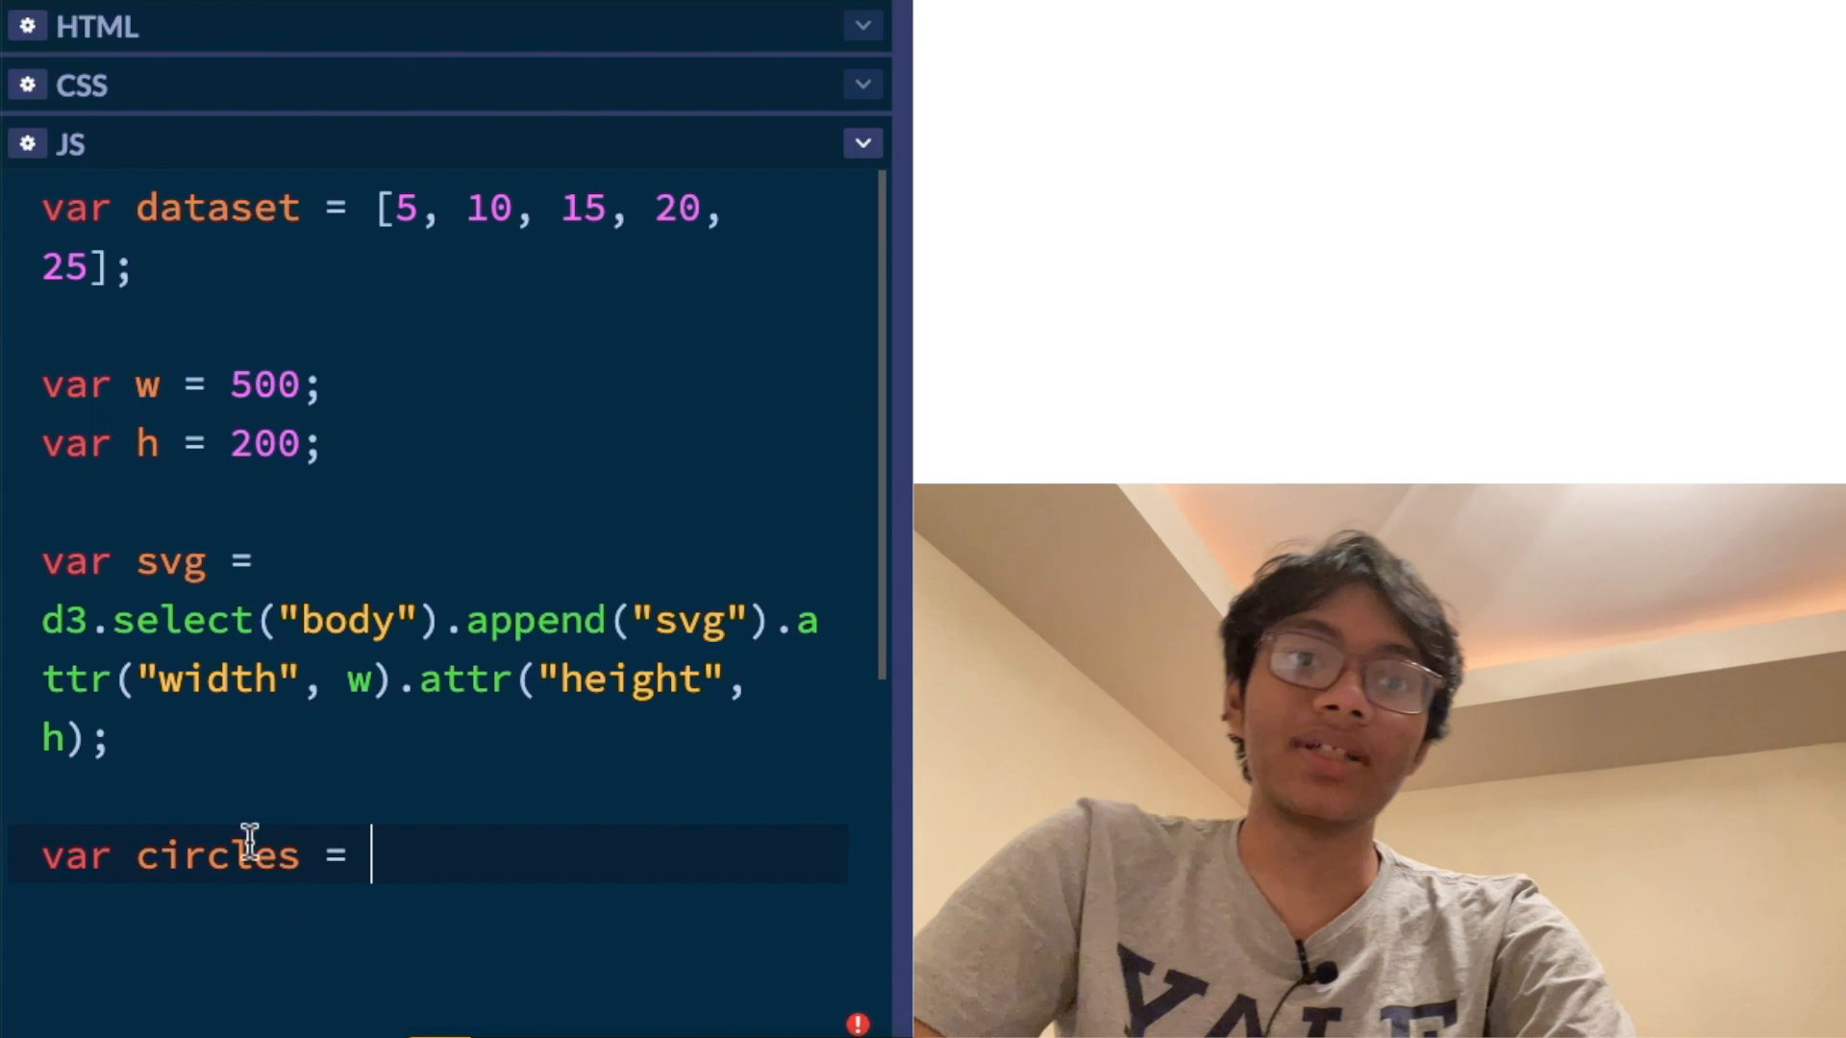
scroll("down", 3)
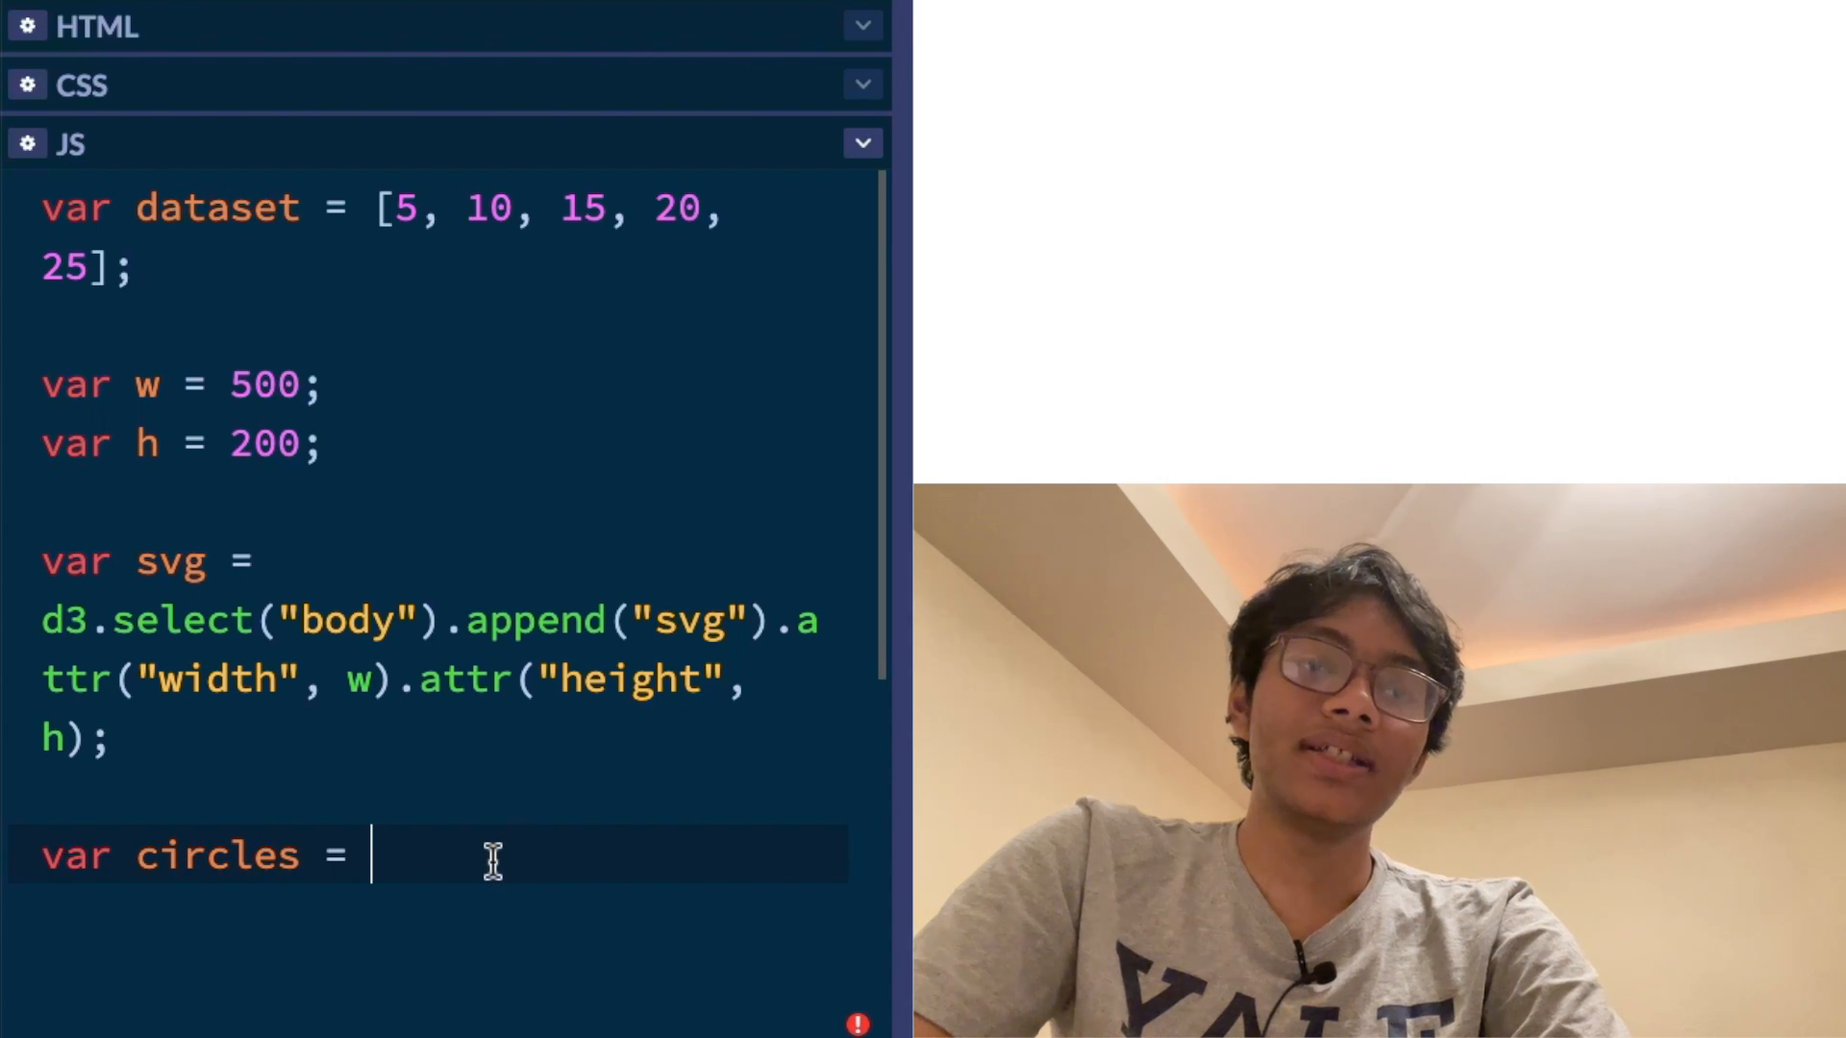
type("svg.")
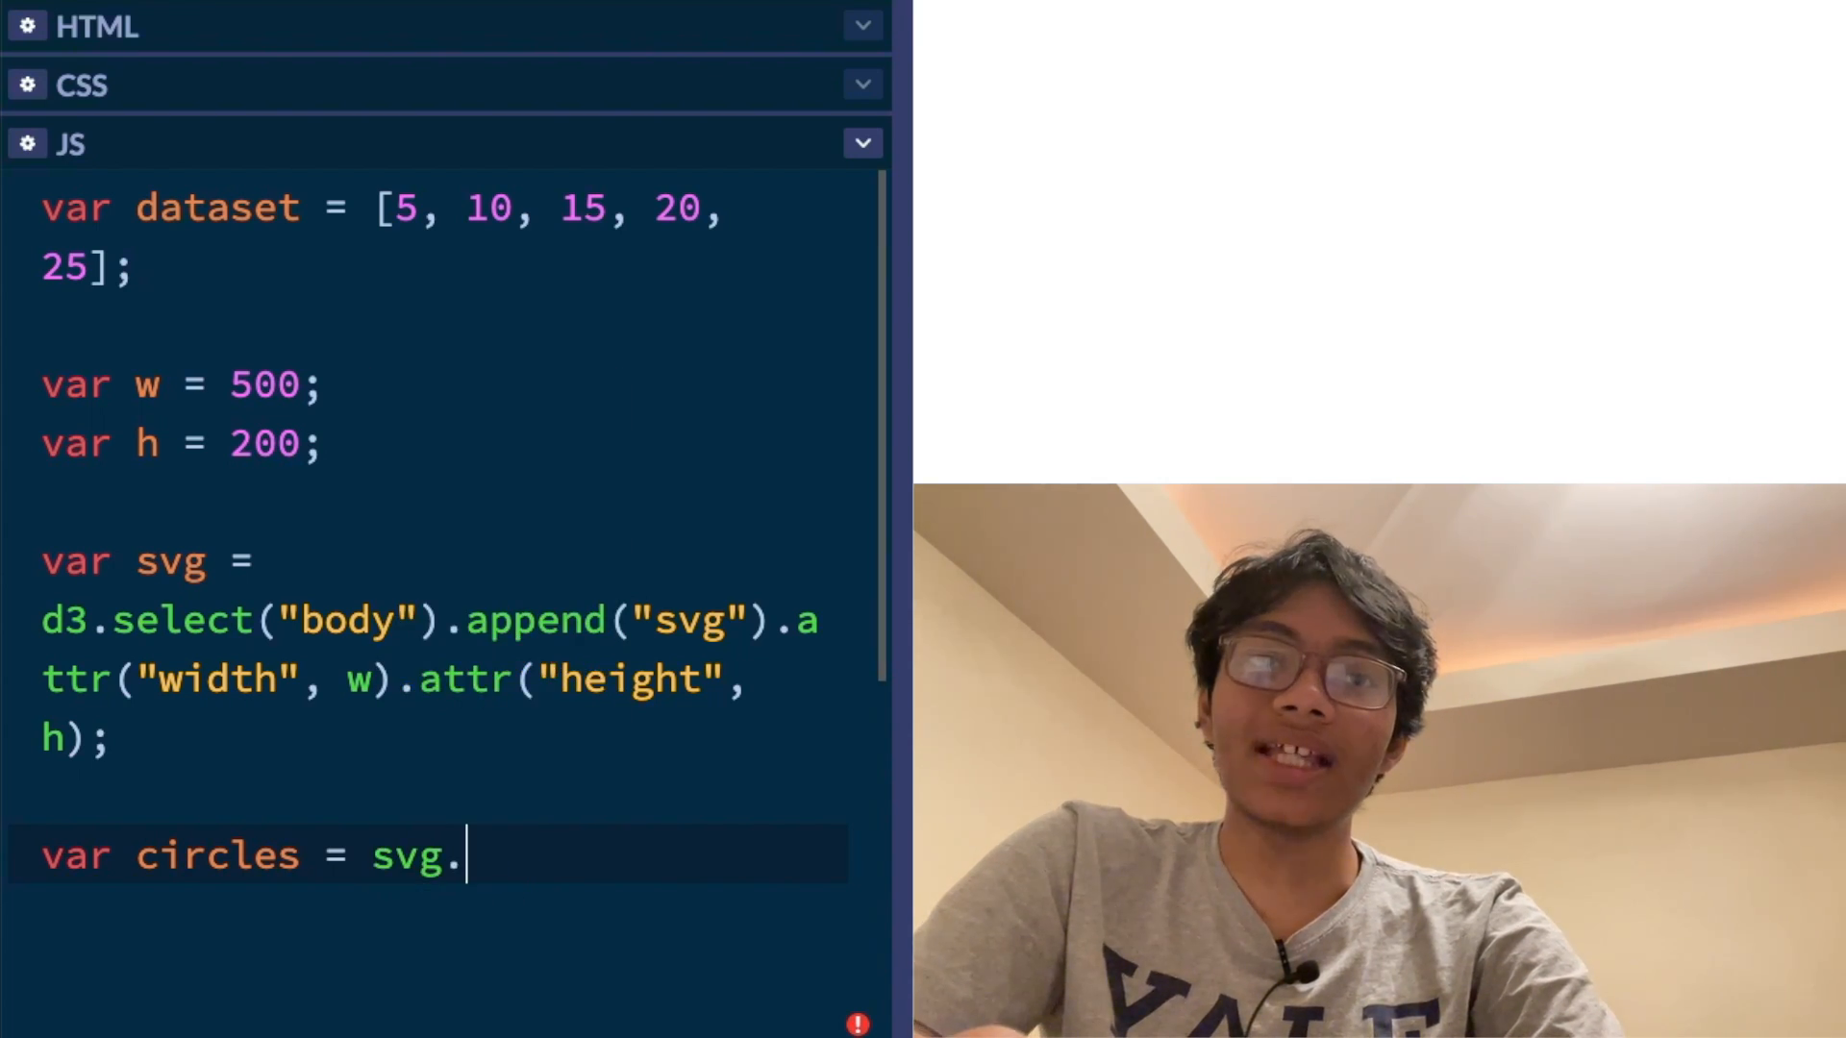
type("selectA")
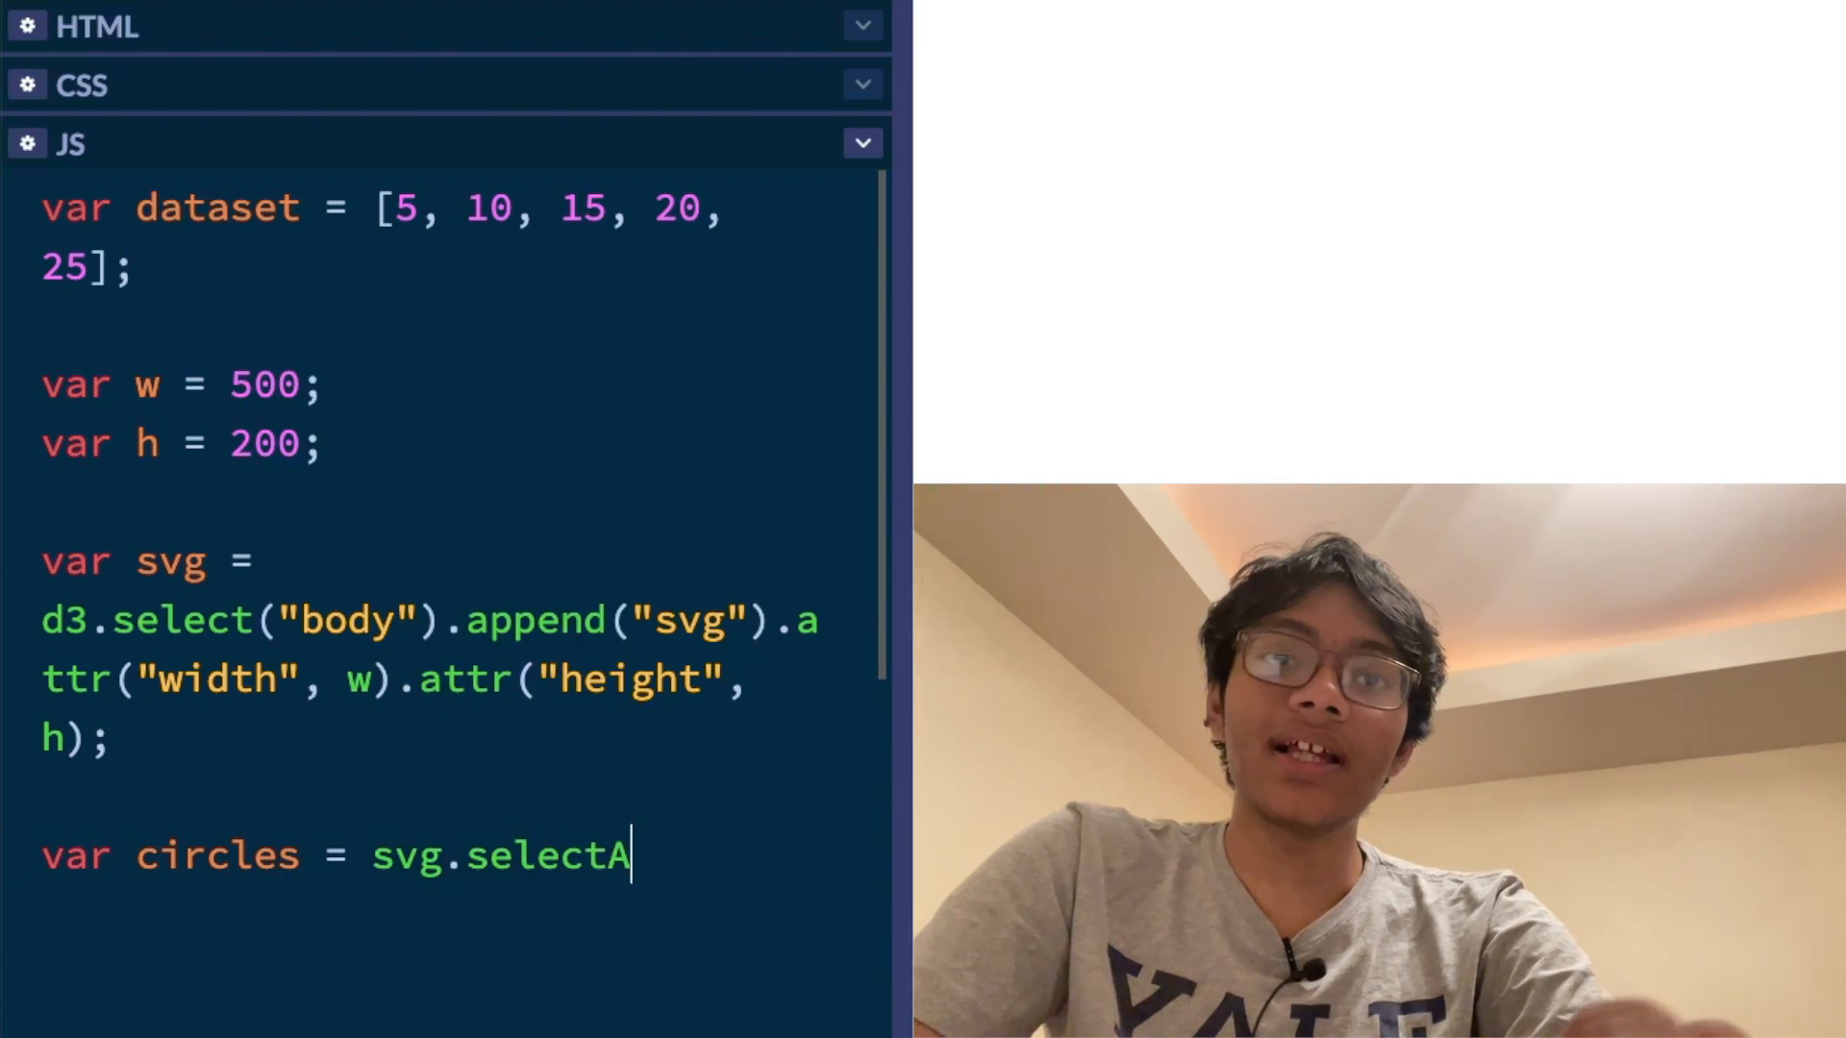
type("ll('circle')")
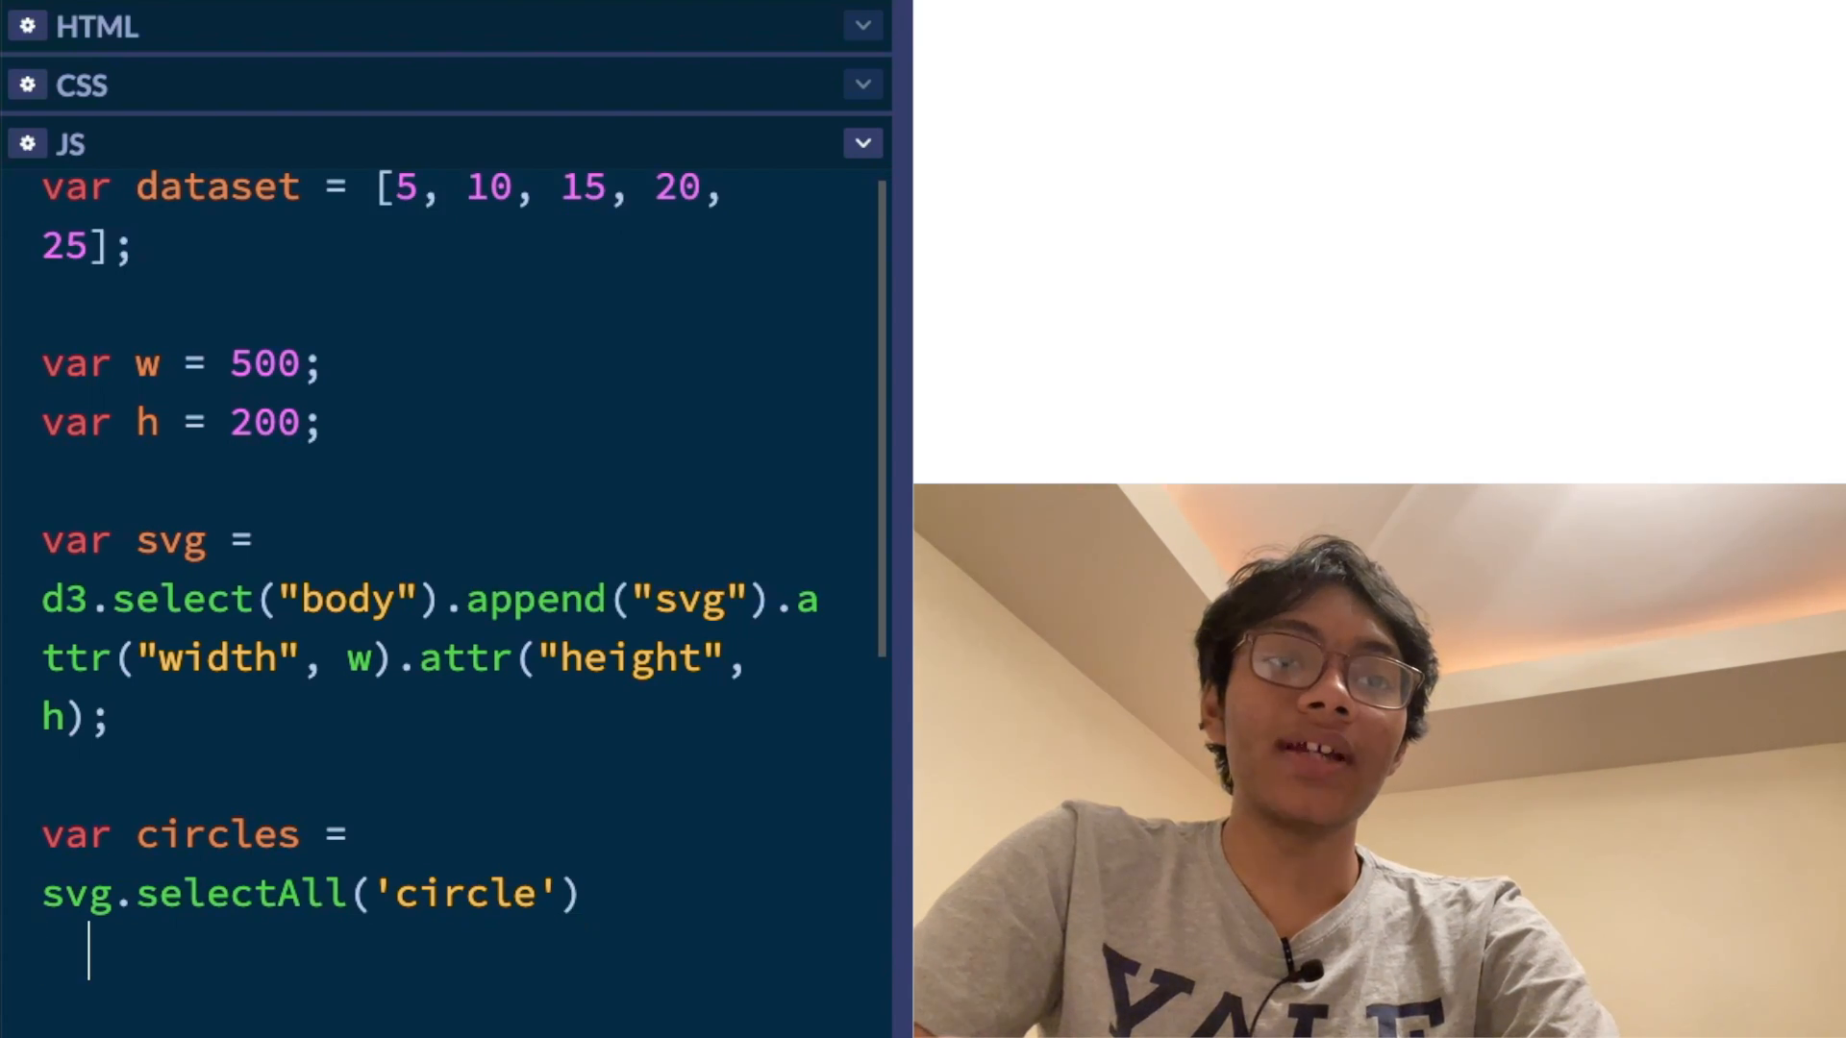
Chain .data(dataset), .enter() and .append('circle'); onto the circles selection
type(".data(dataset")
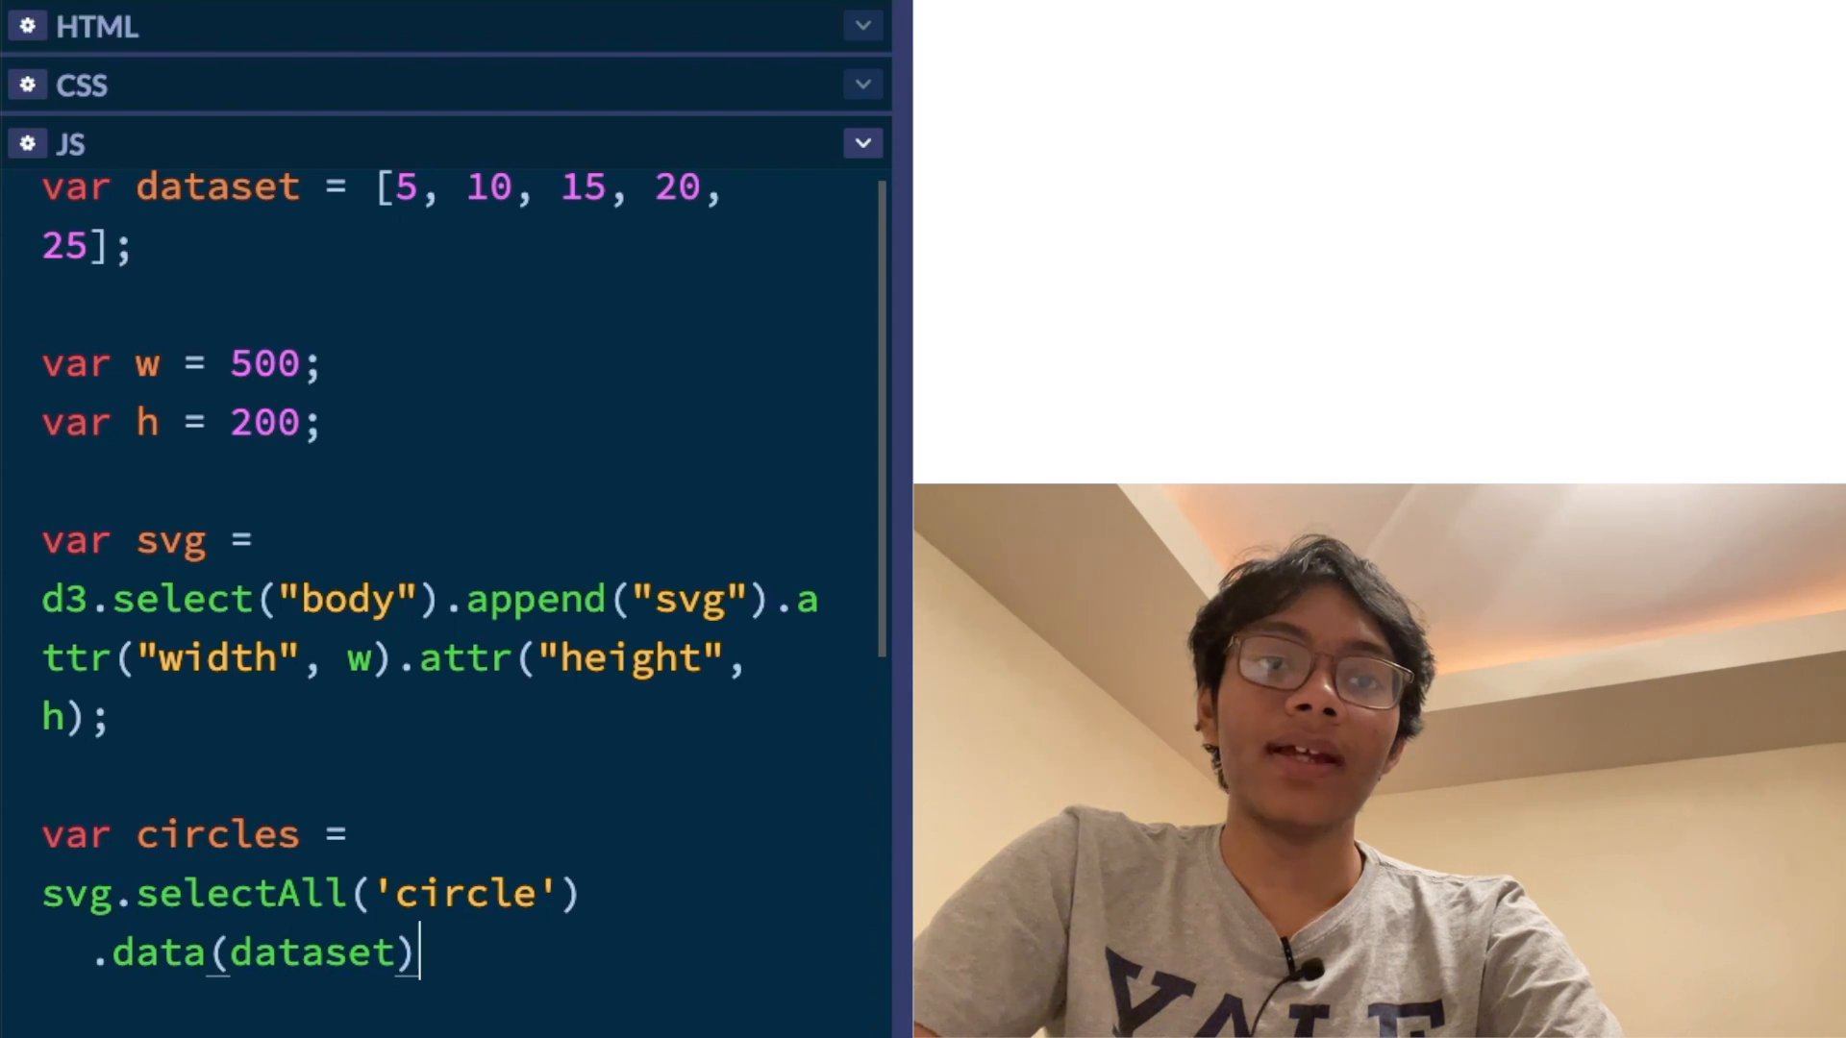
type(".enter()")
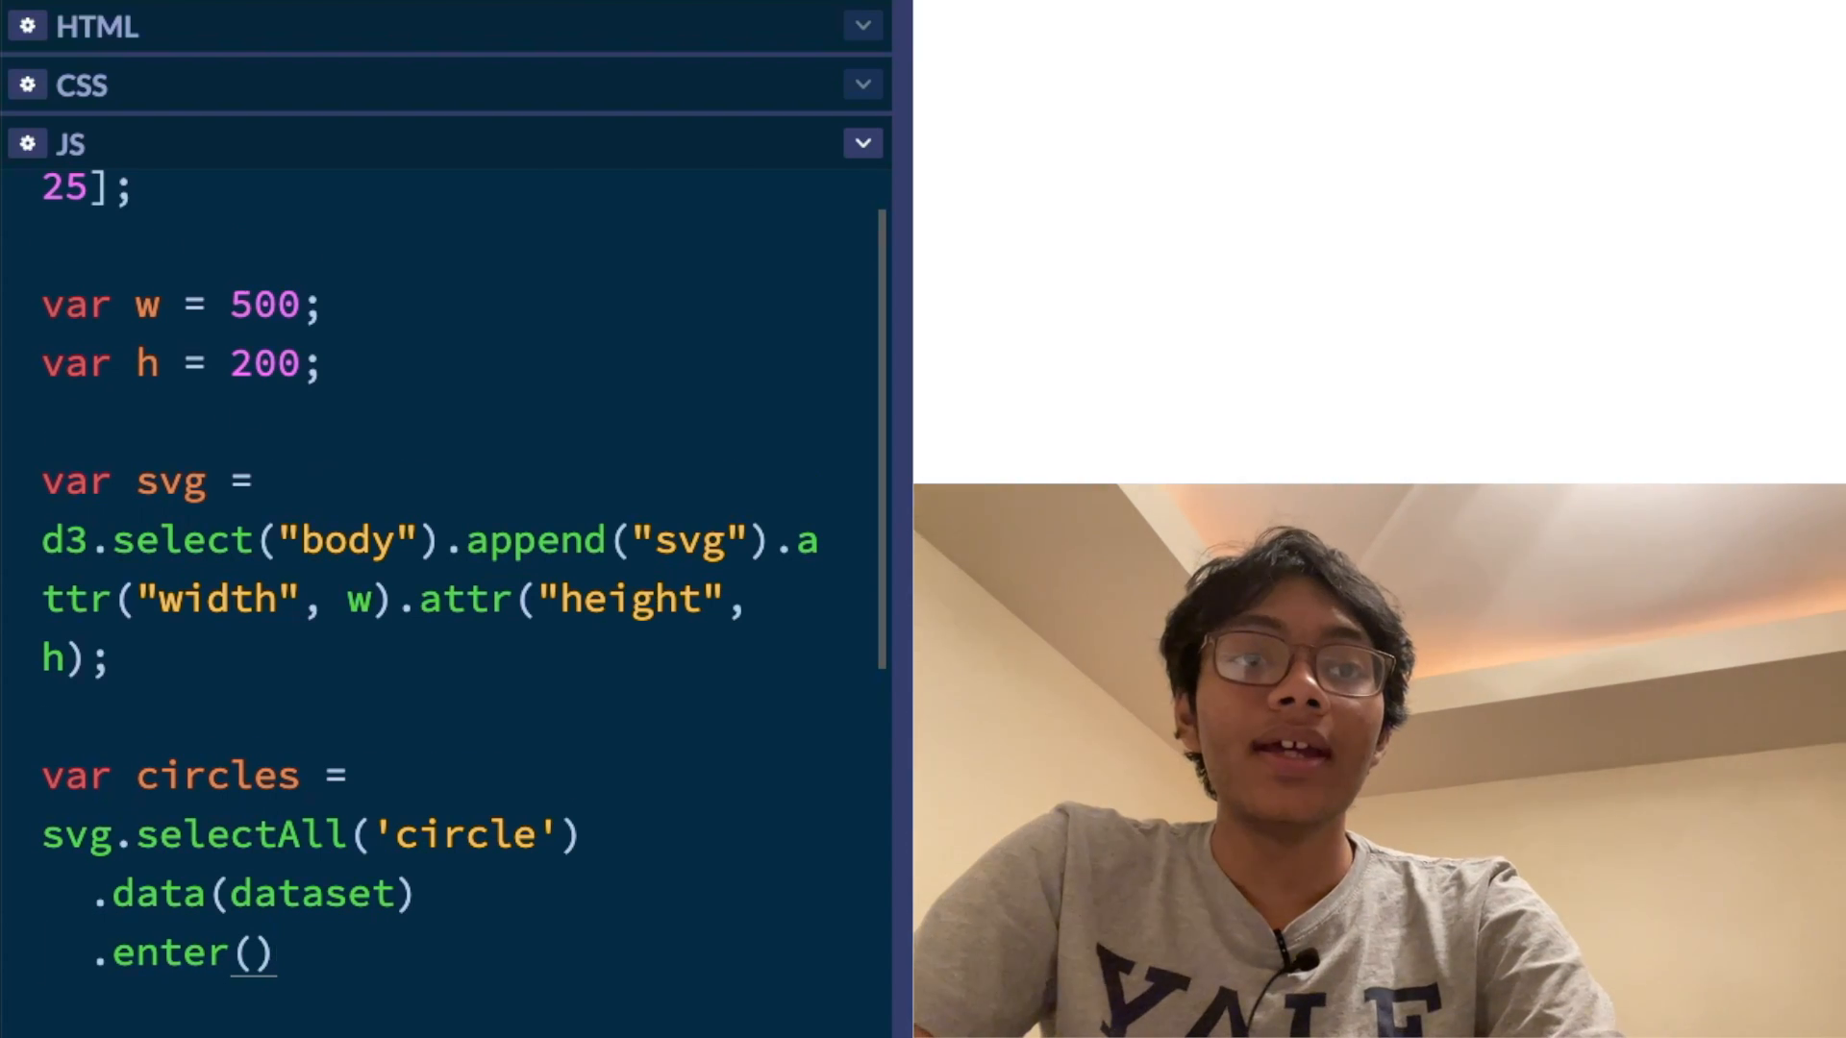
type(".a")
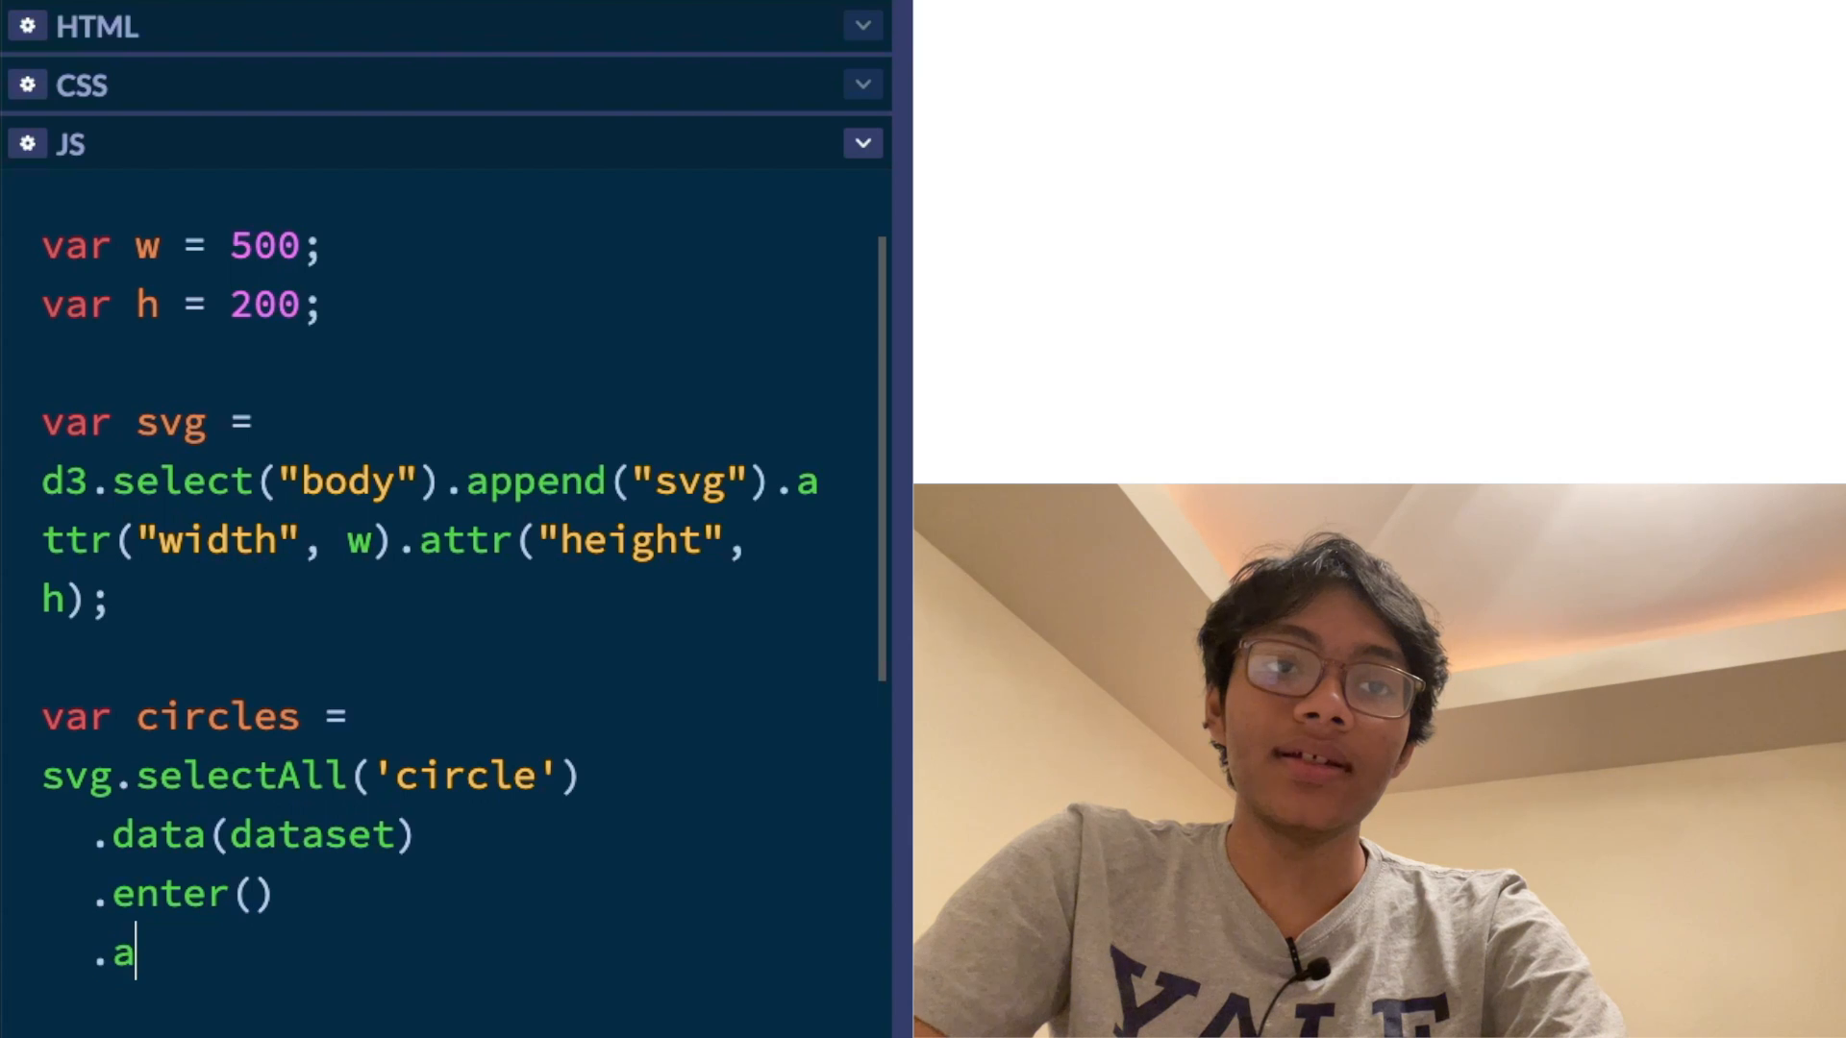
type("ppend()")
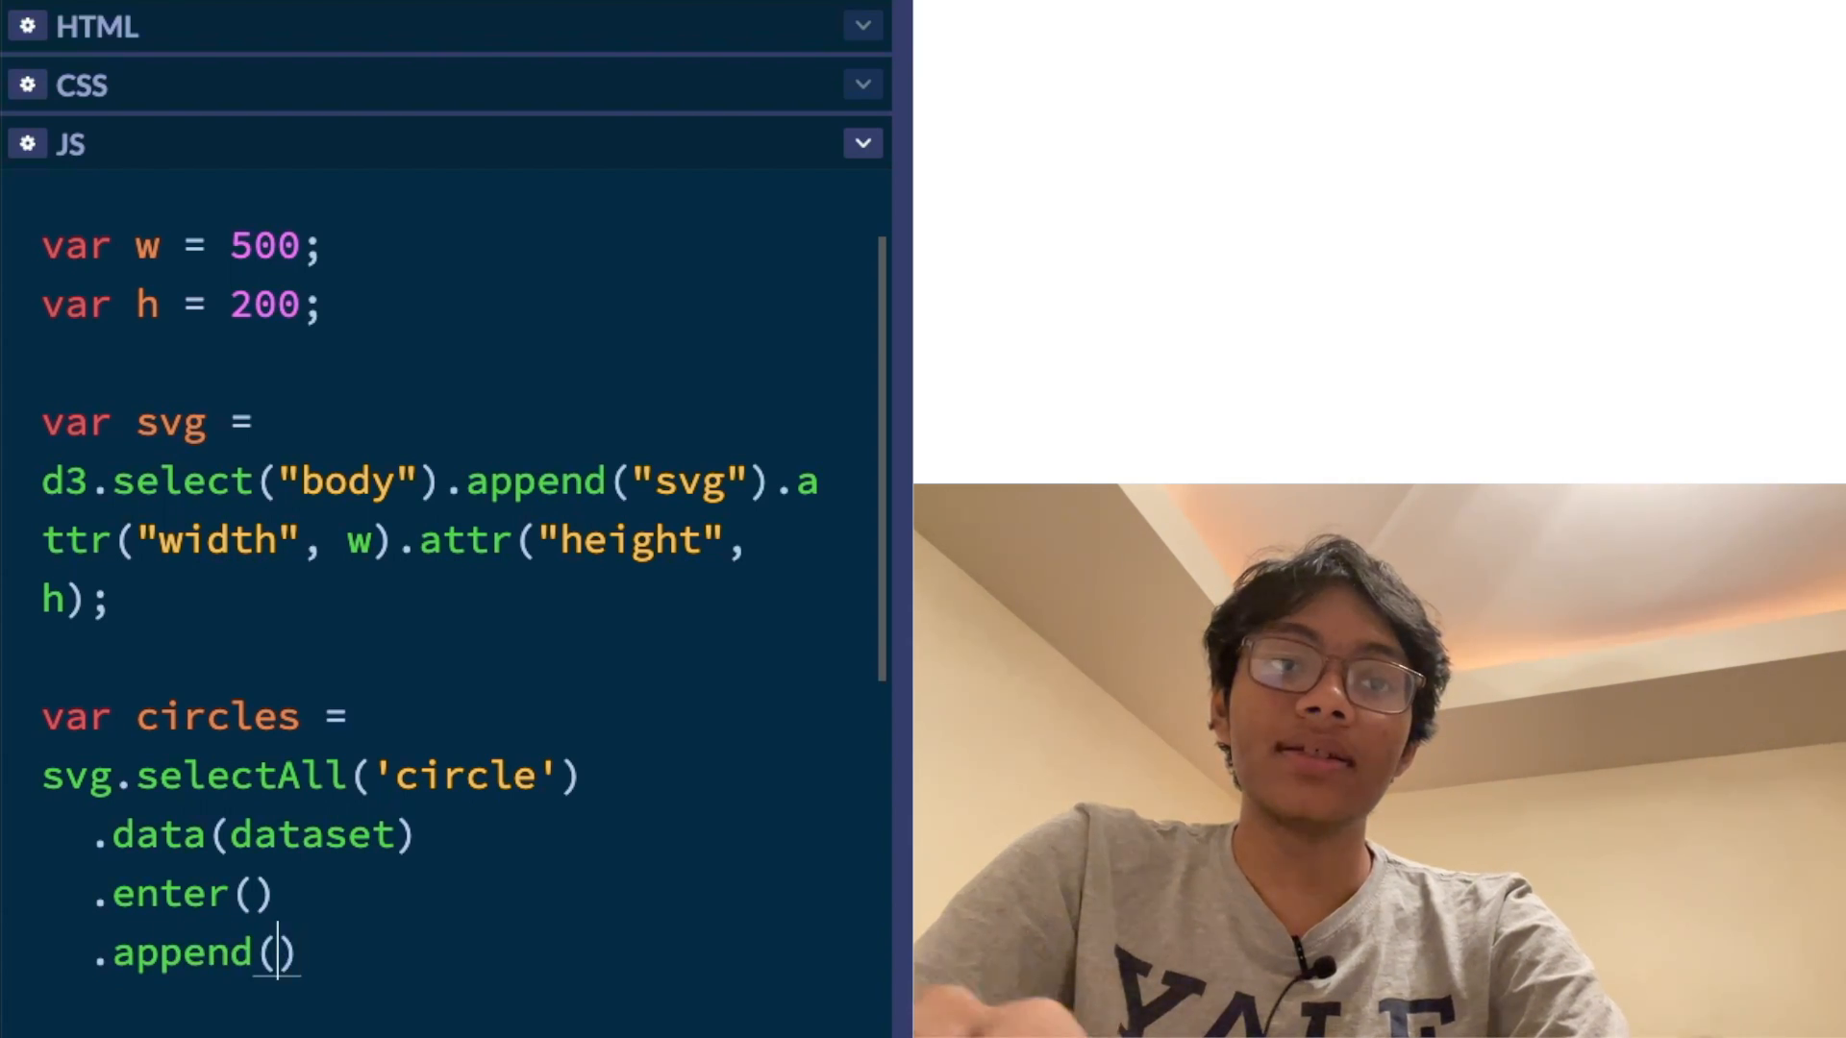
type("'circle'")
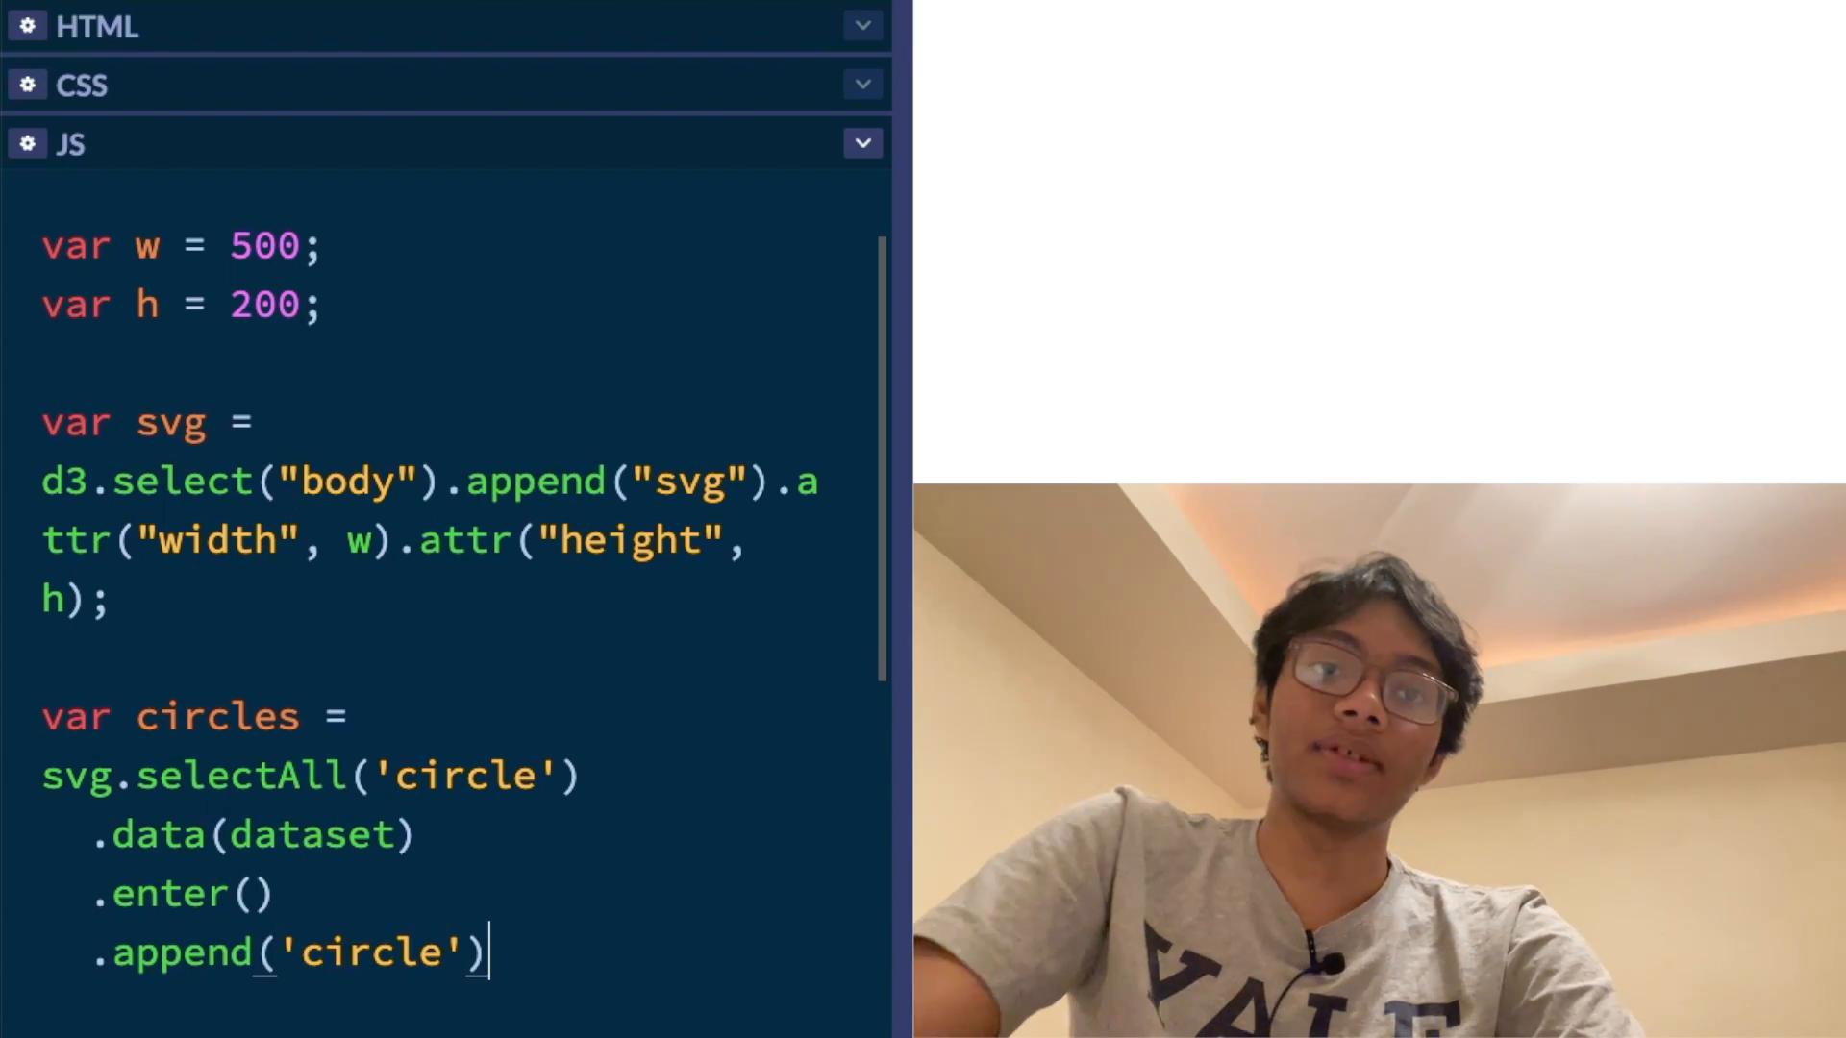
type(";")
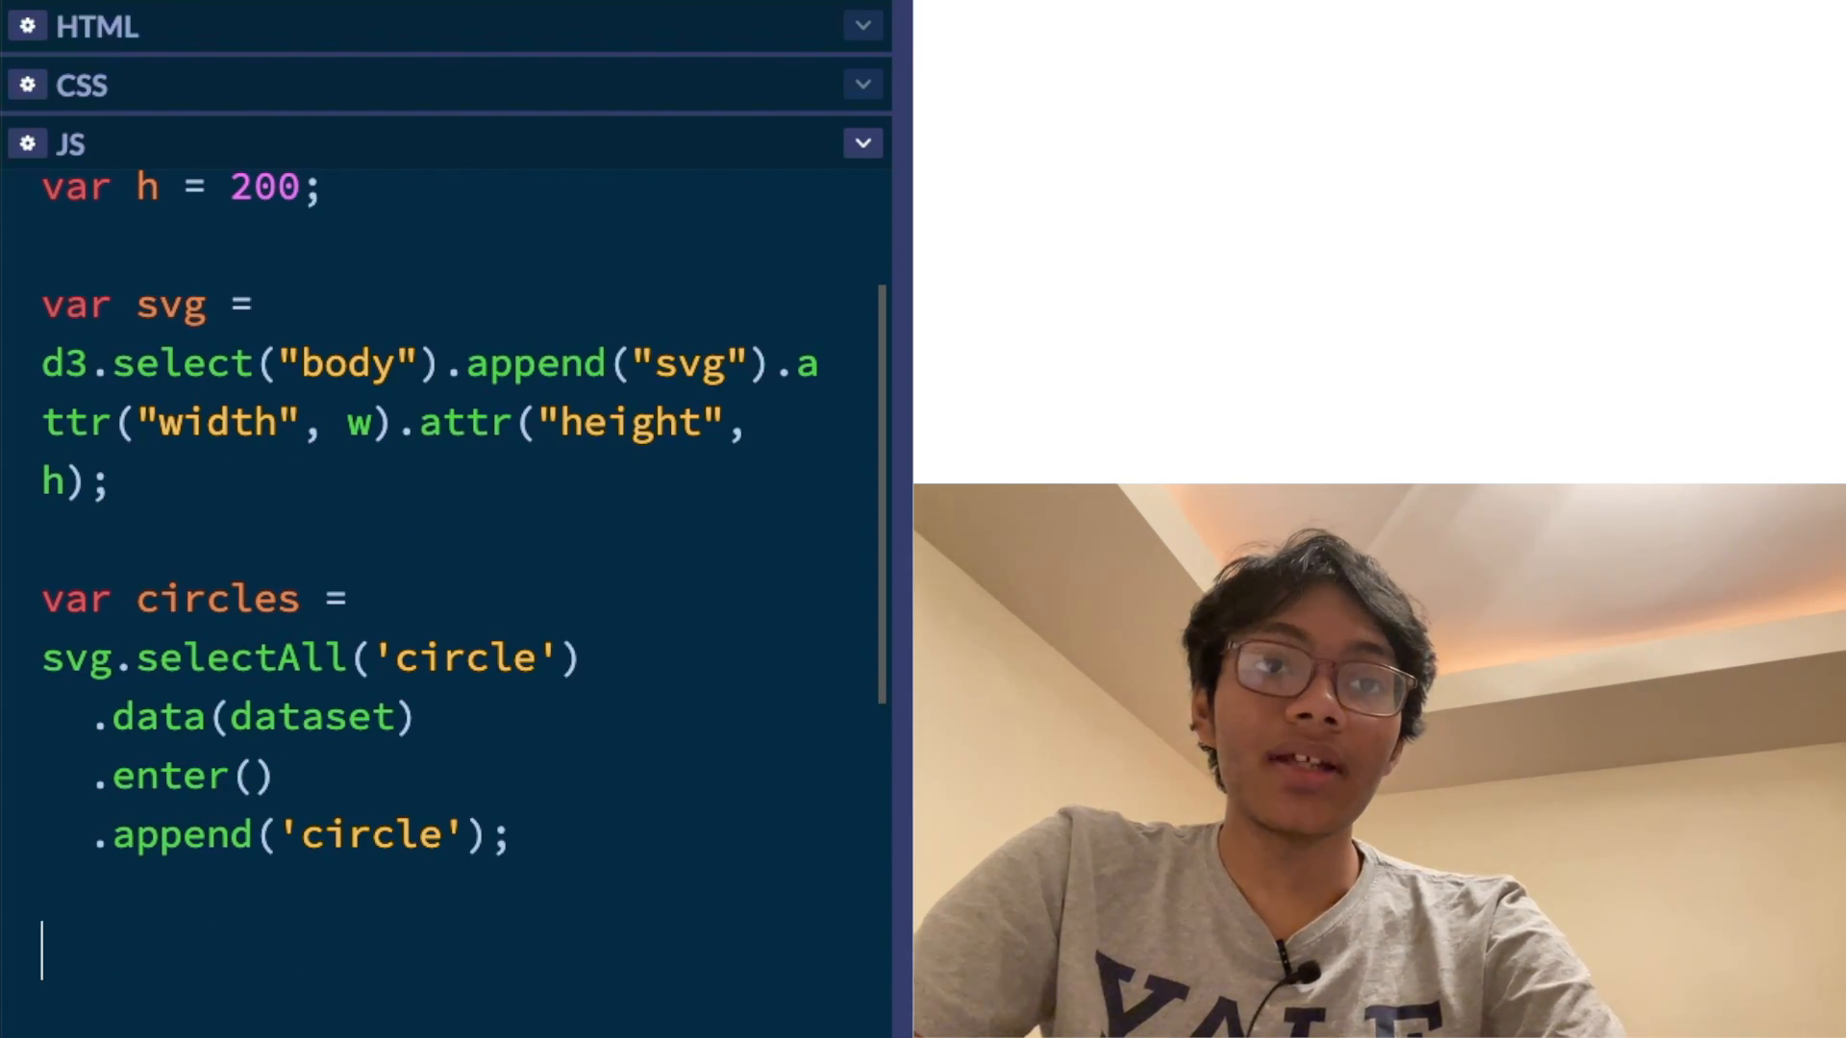
Add circles.attr('cx', function(d,i){ return i * 50 + 30; }), which triggers a syntax error
type("circles.attr(")
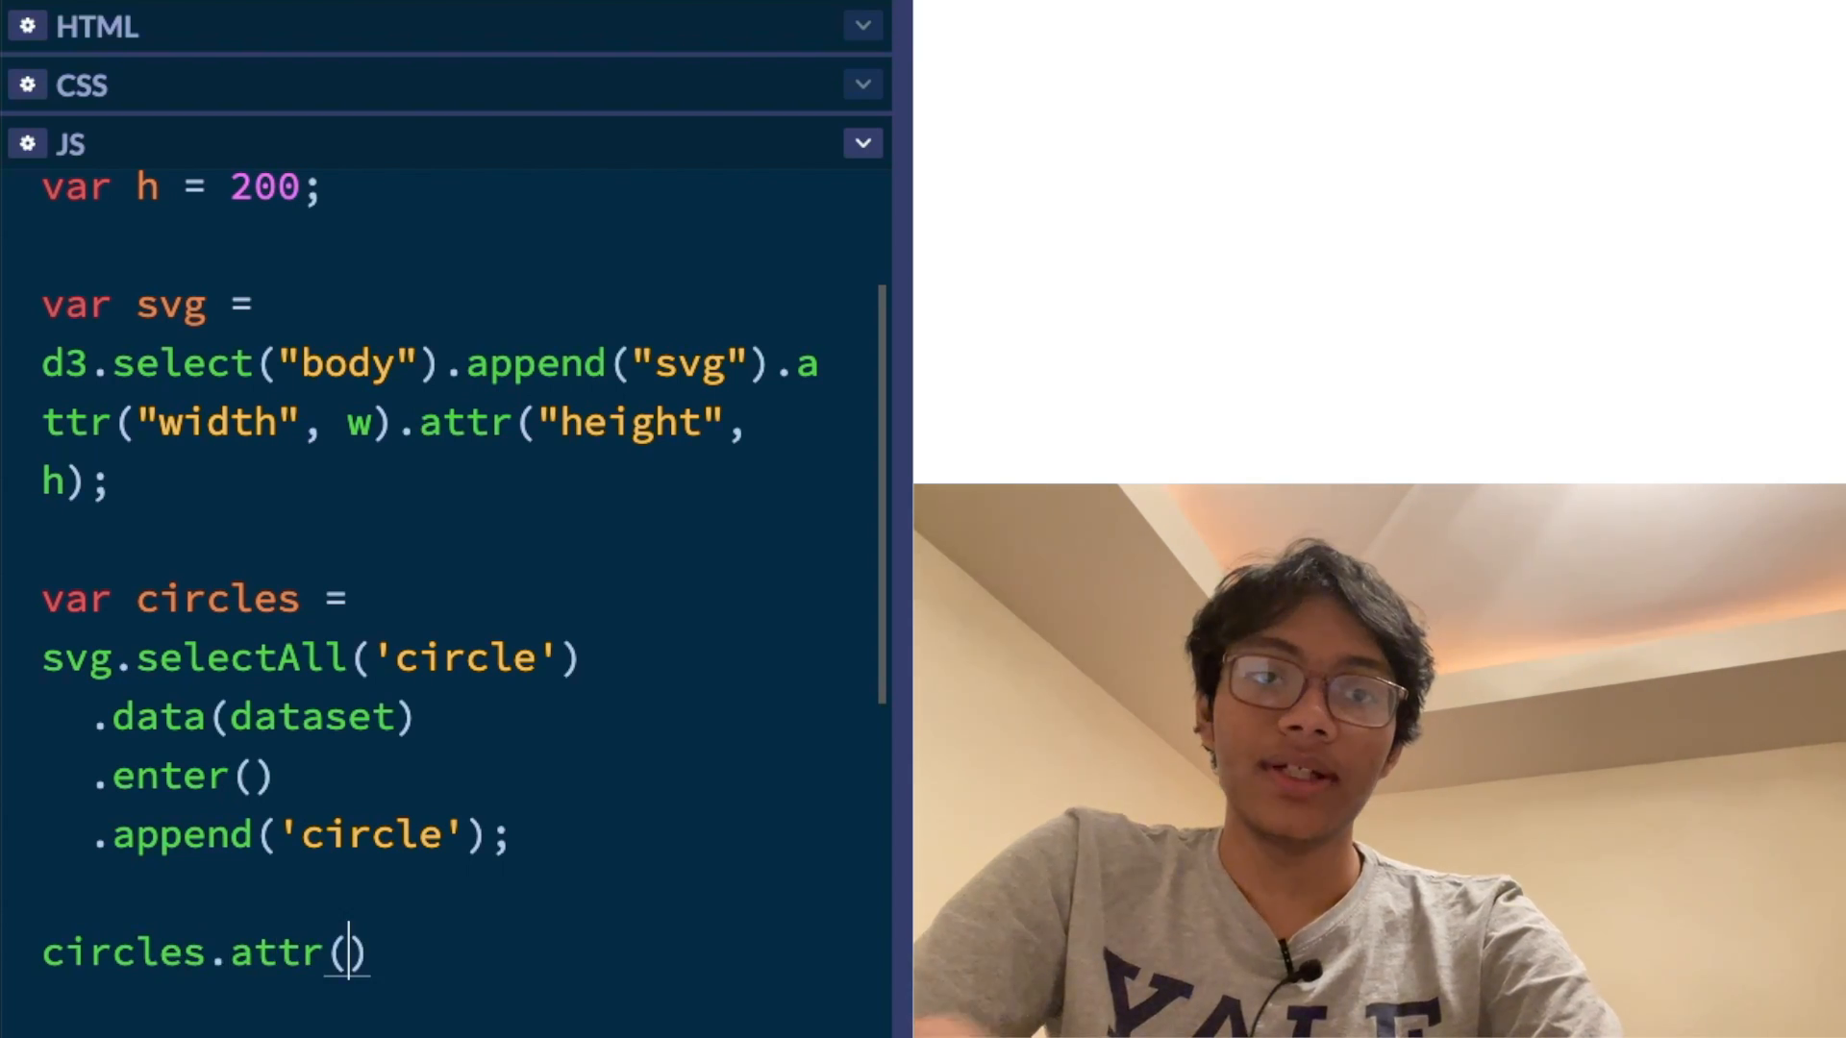
type("'cx','")
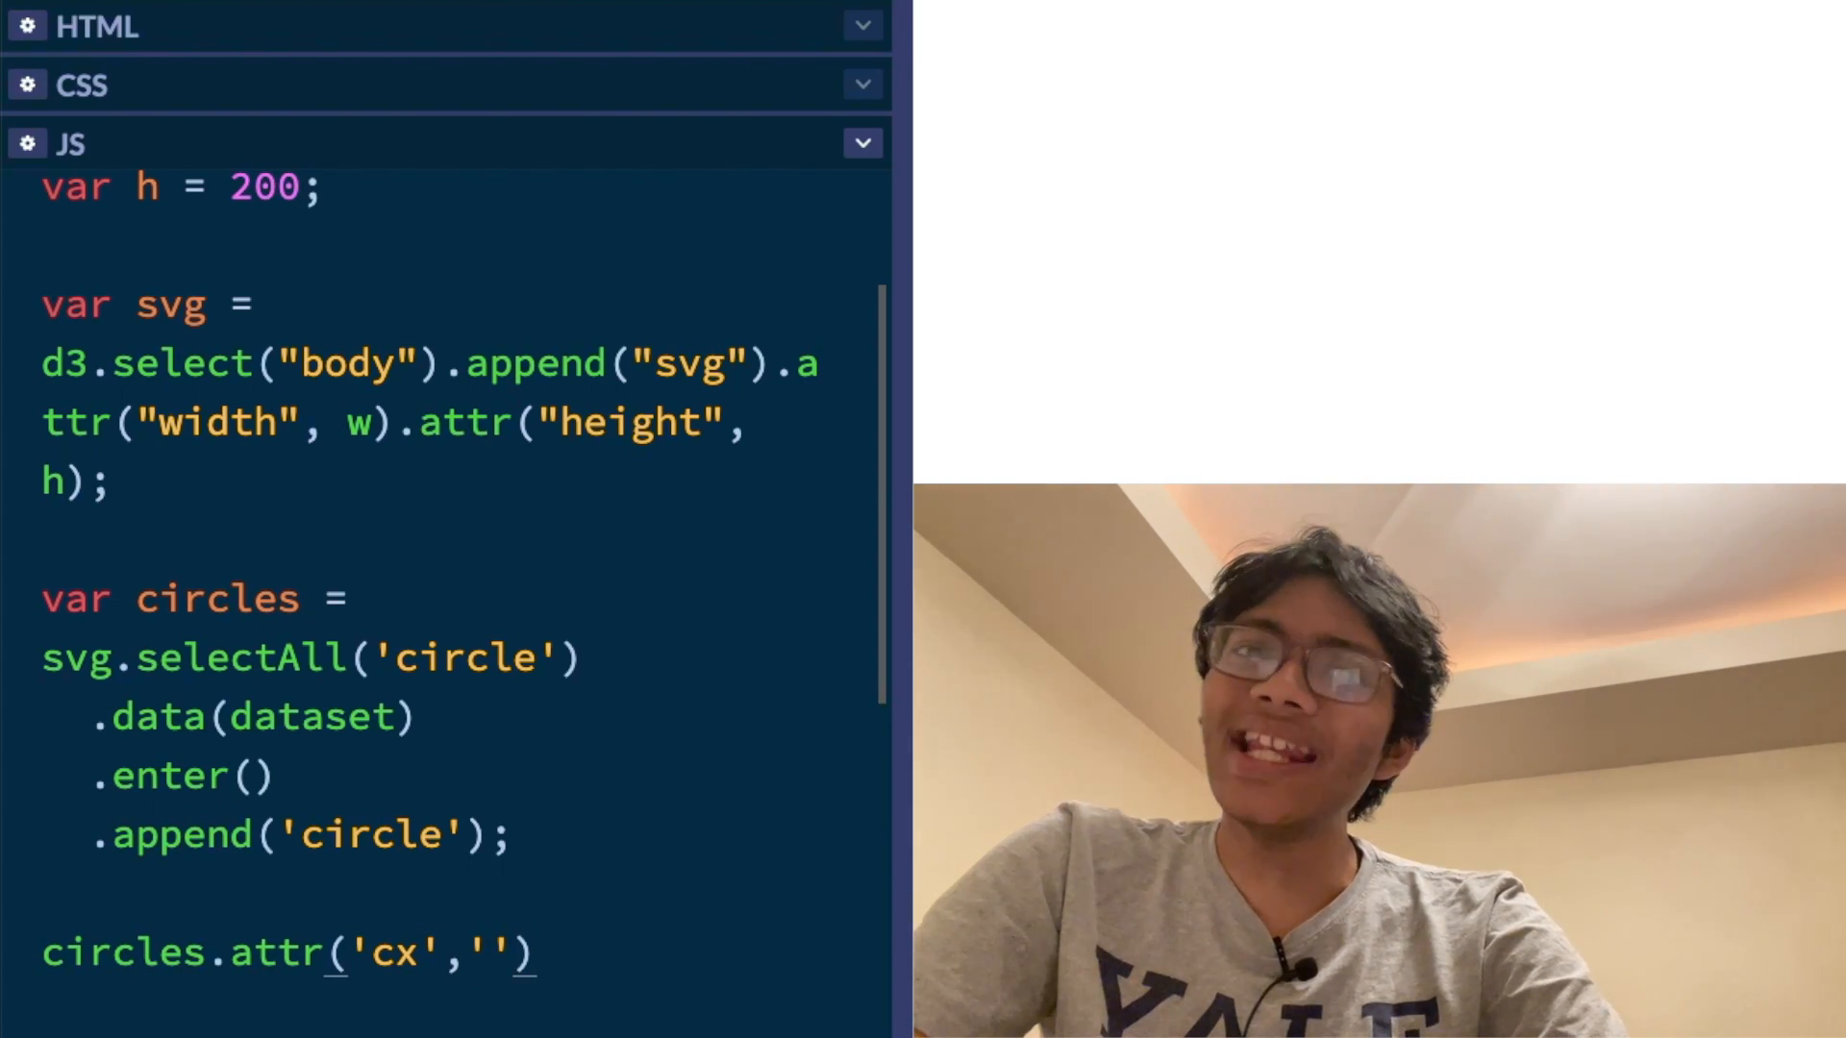
type("function(")
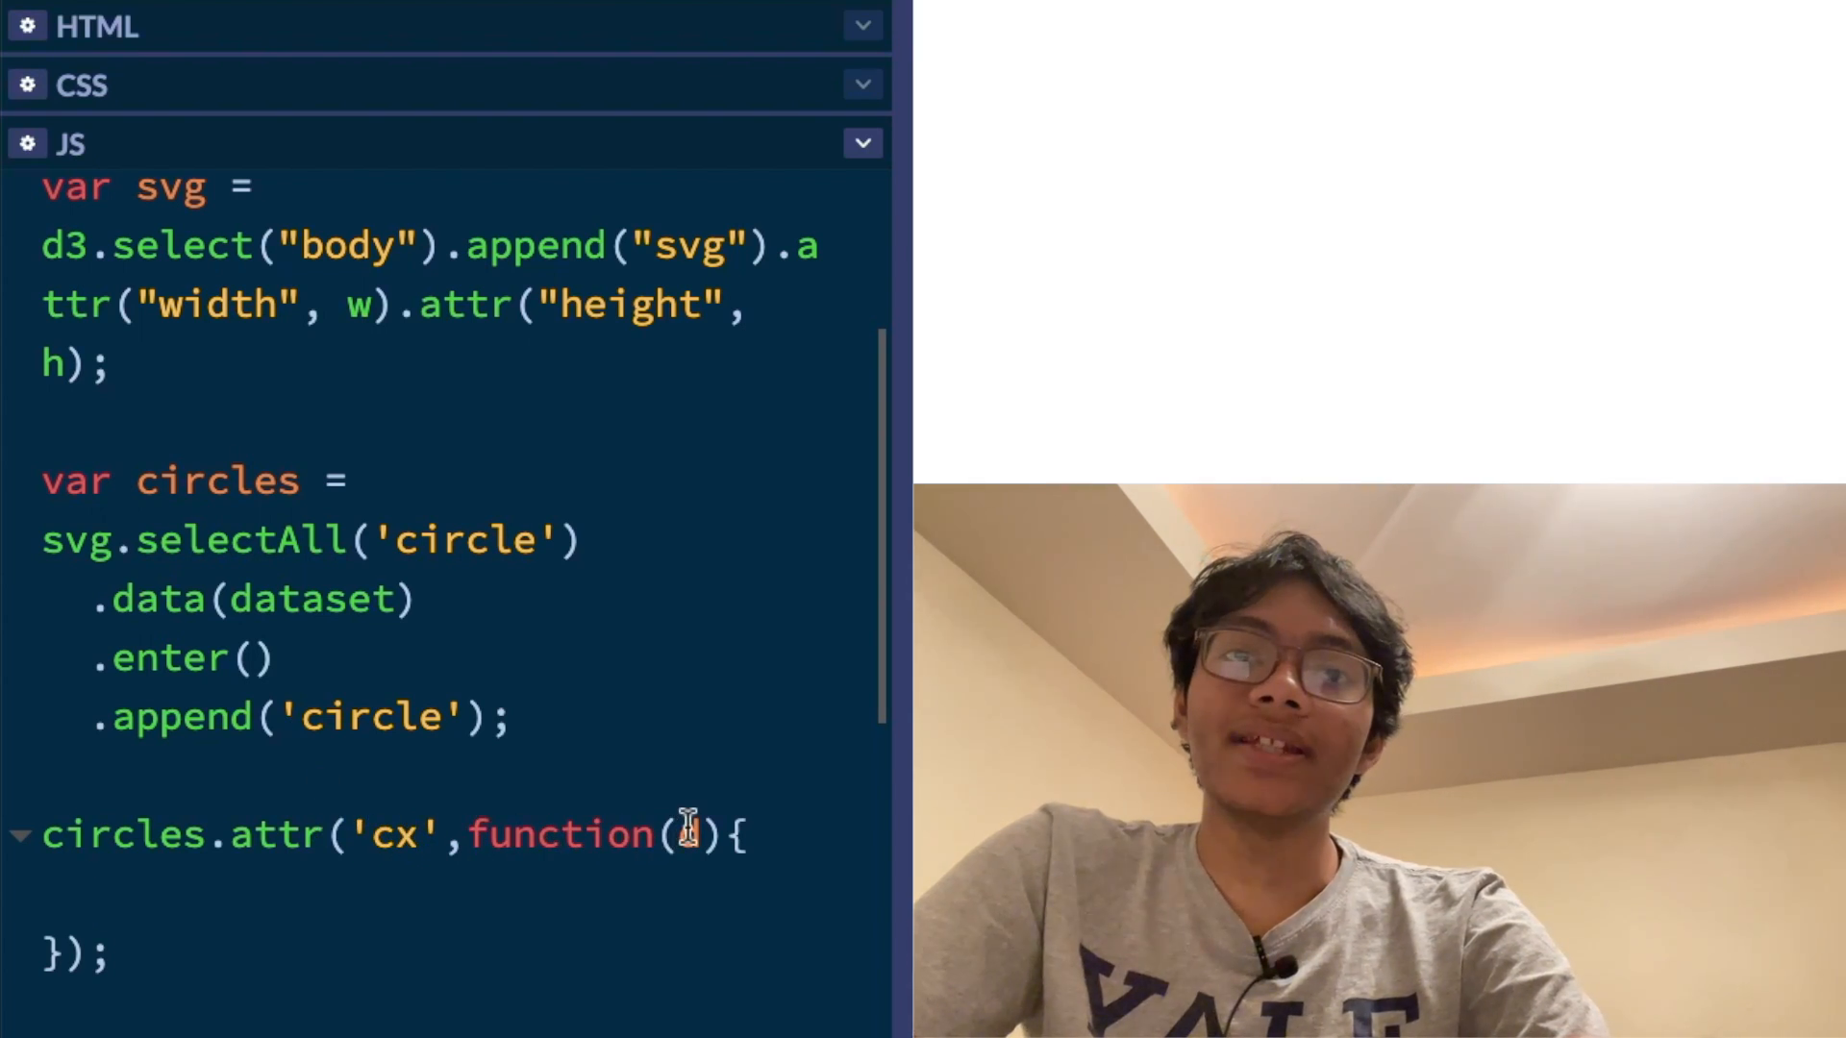
type("d")
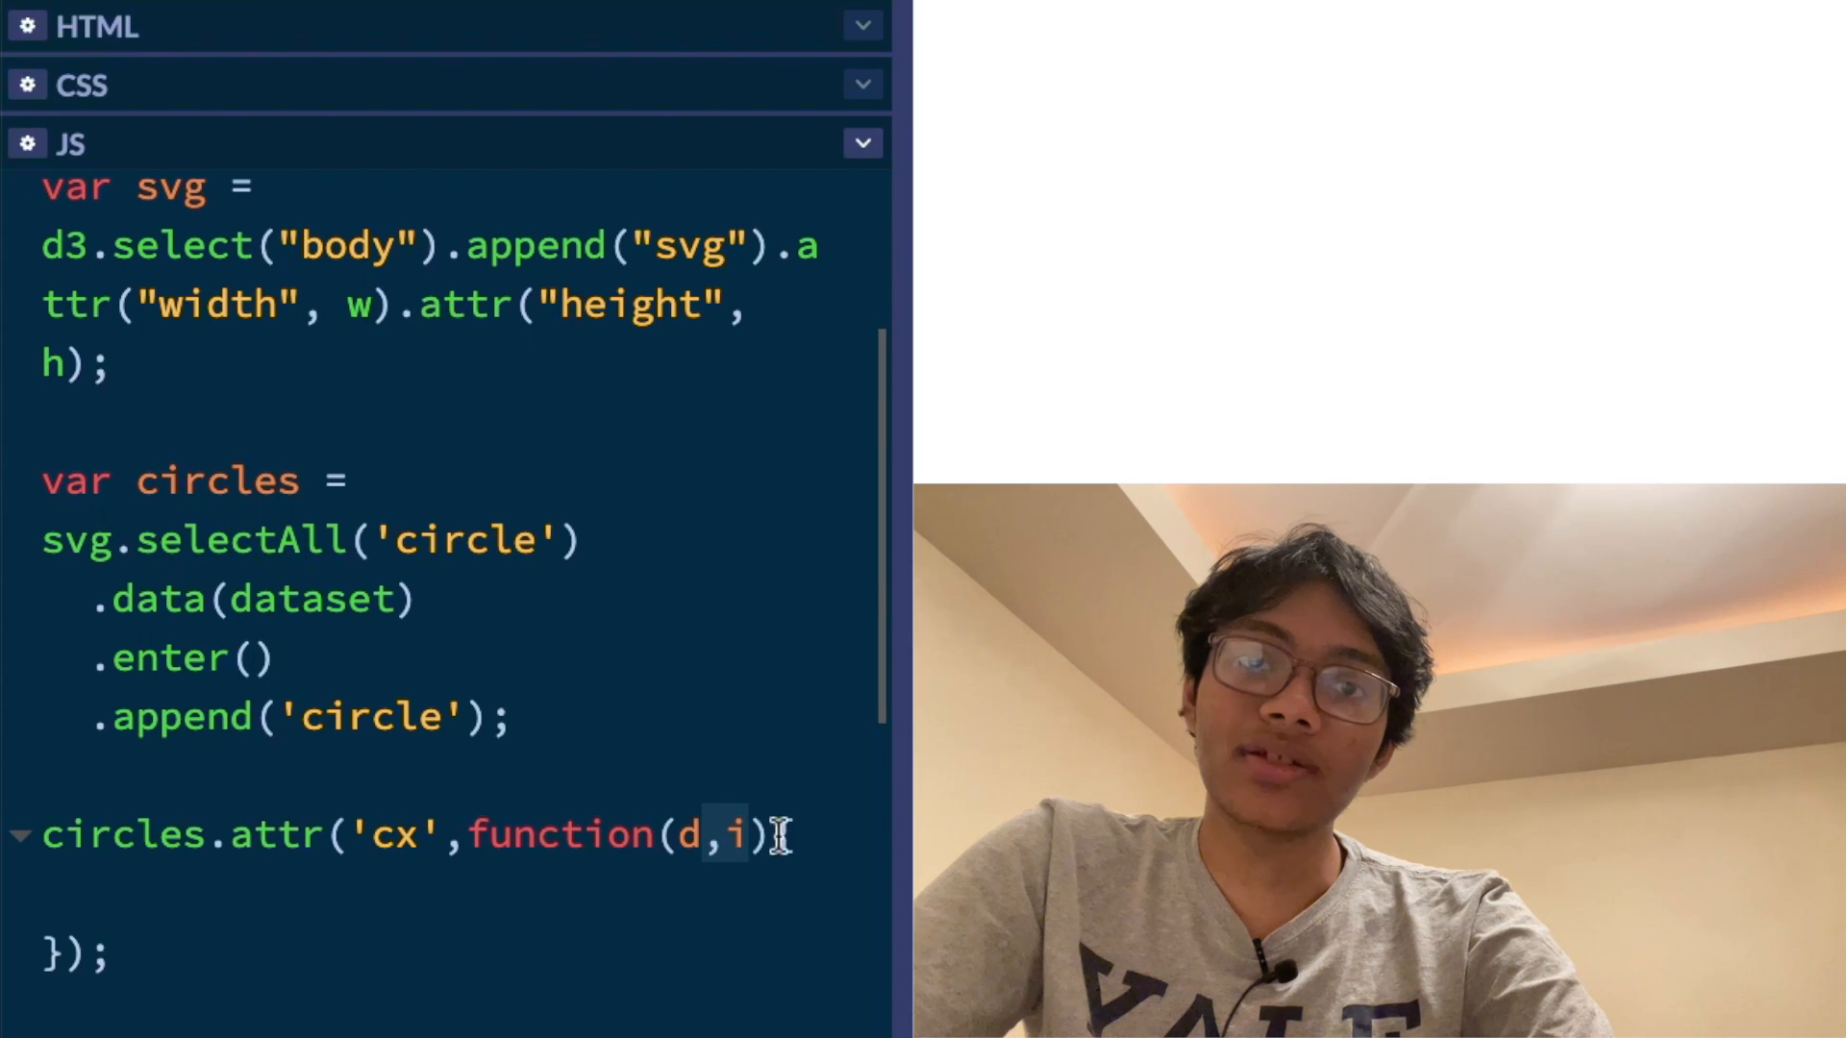
type("{")
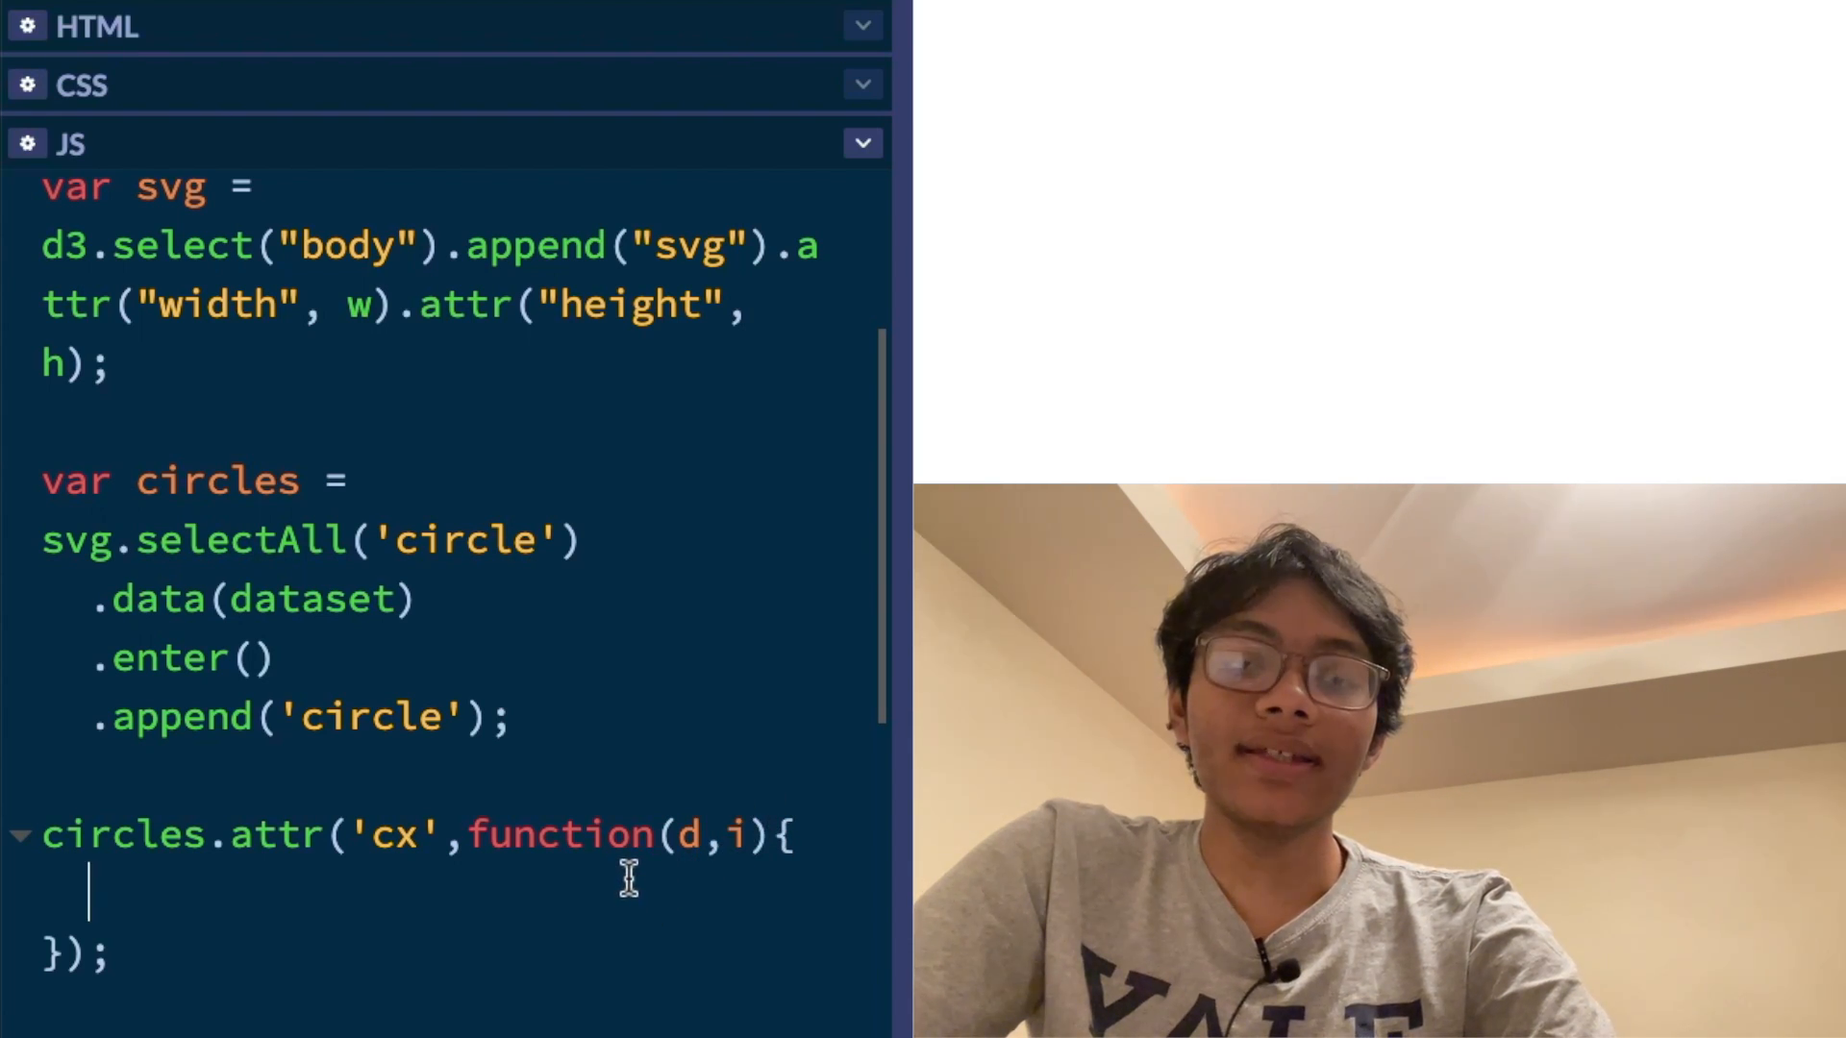
type("return")
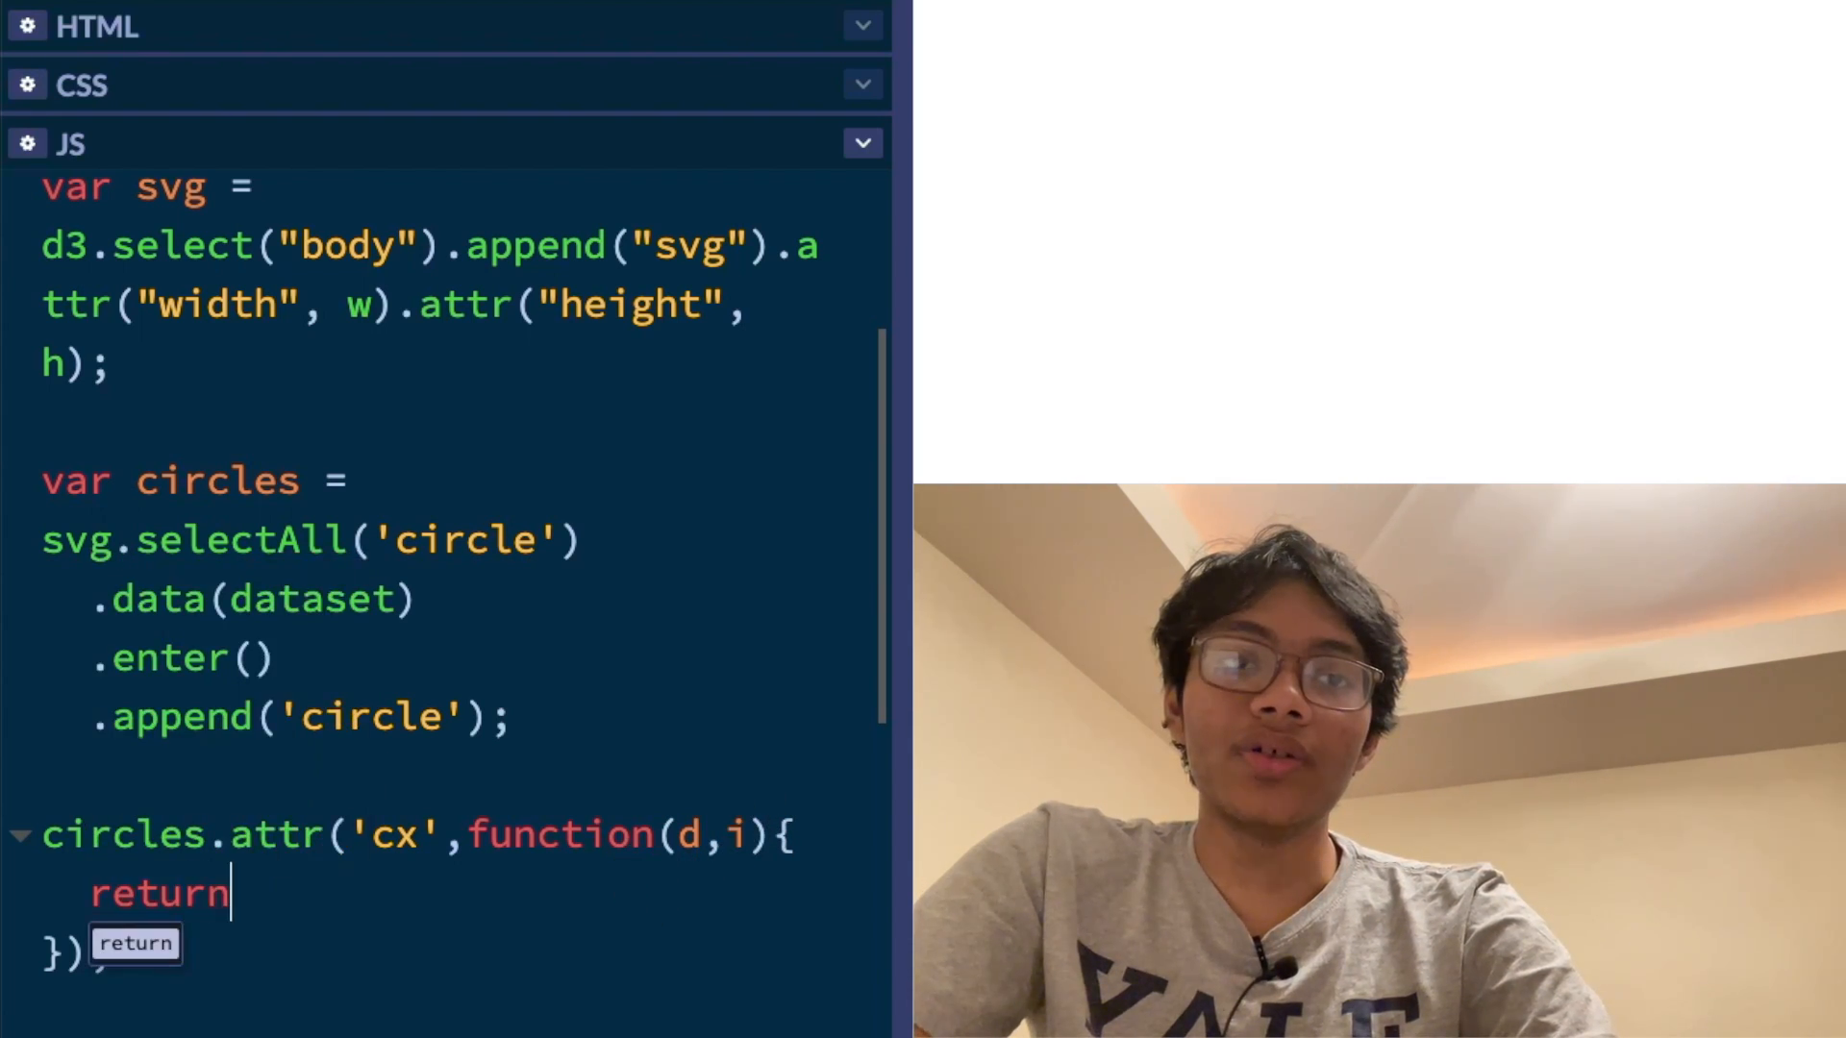
type("i * 50;")
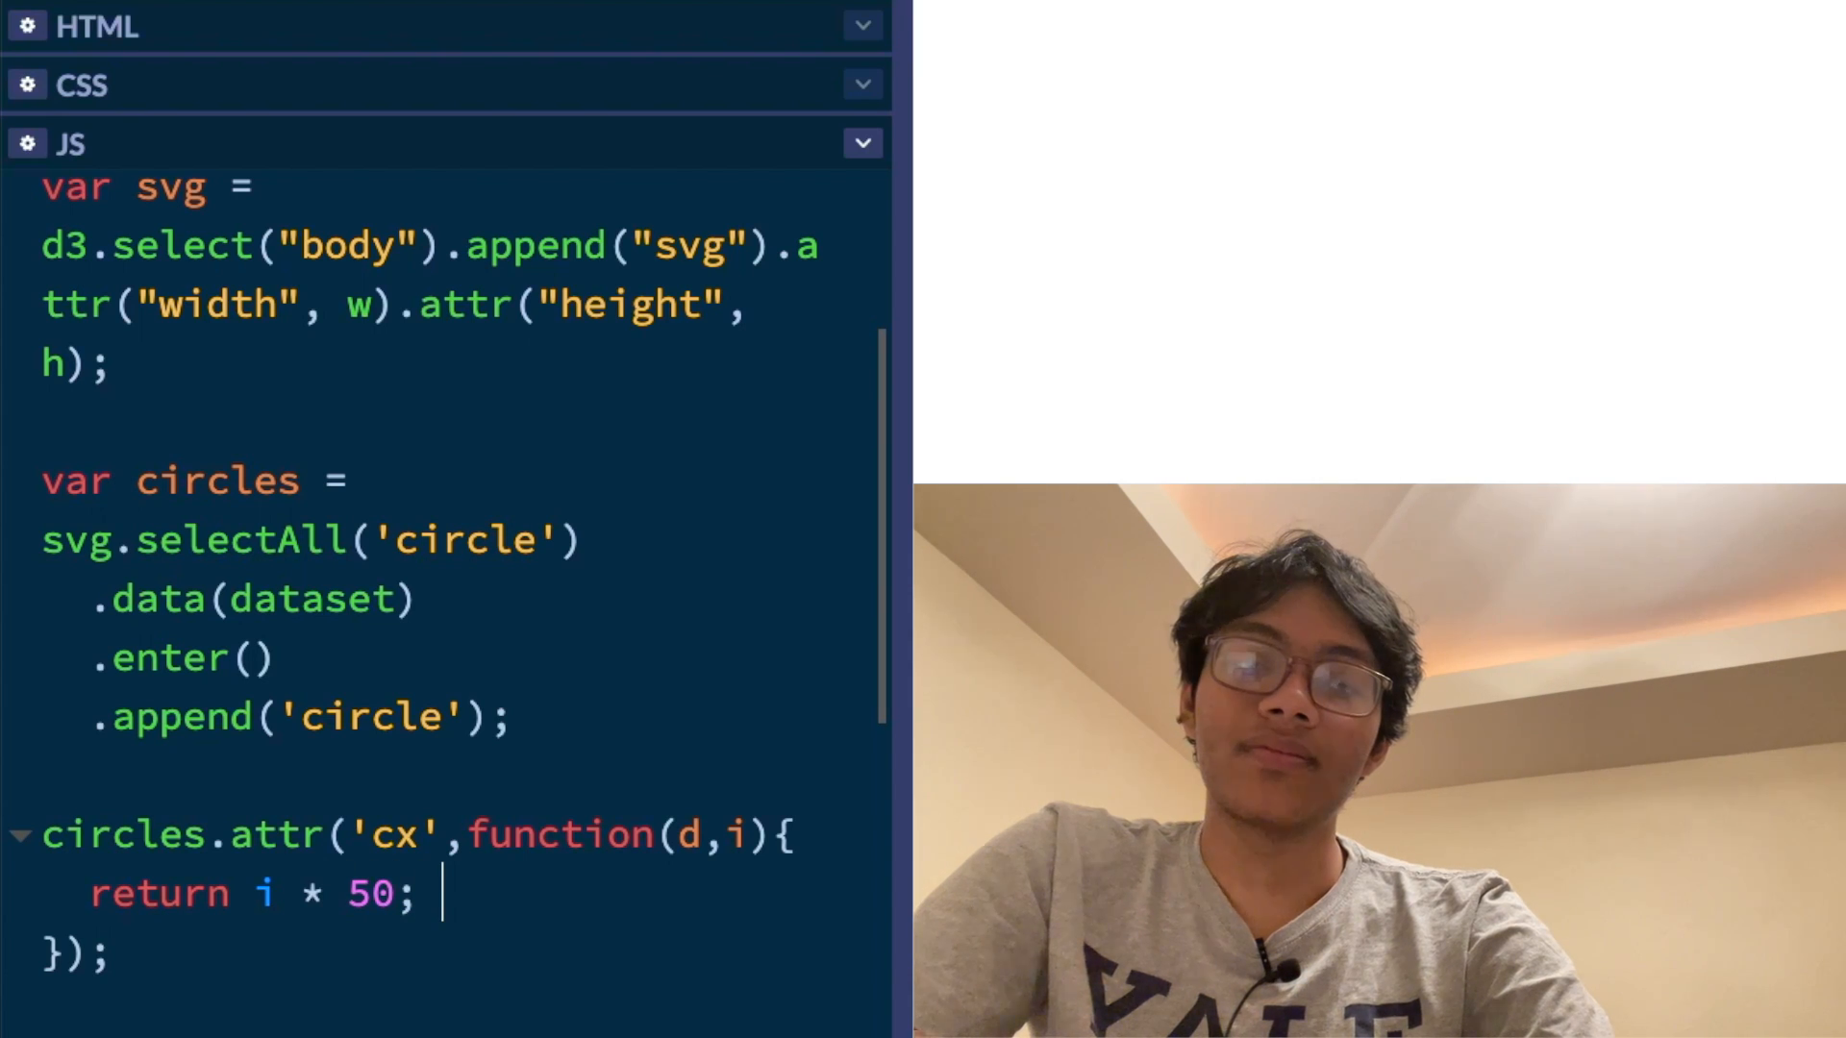
type("+ 30")
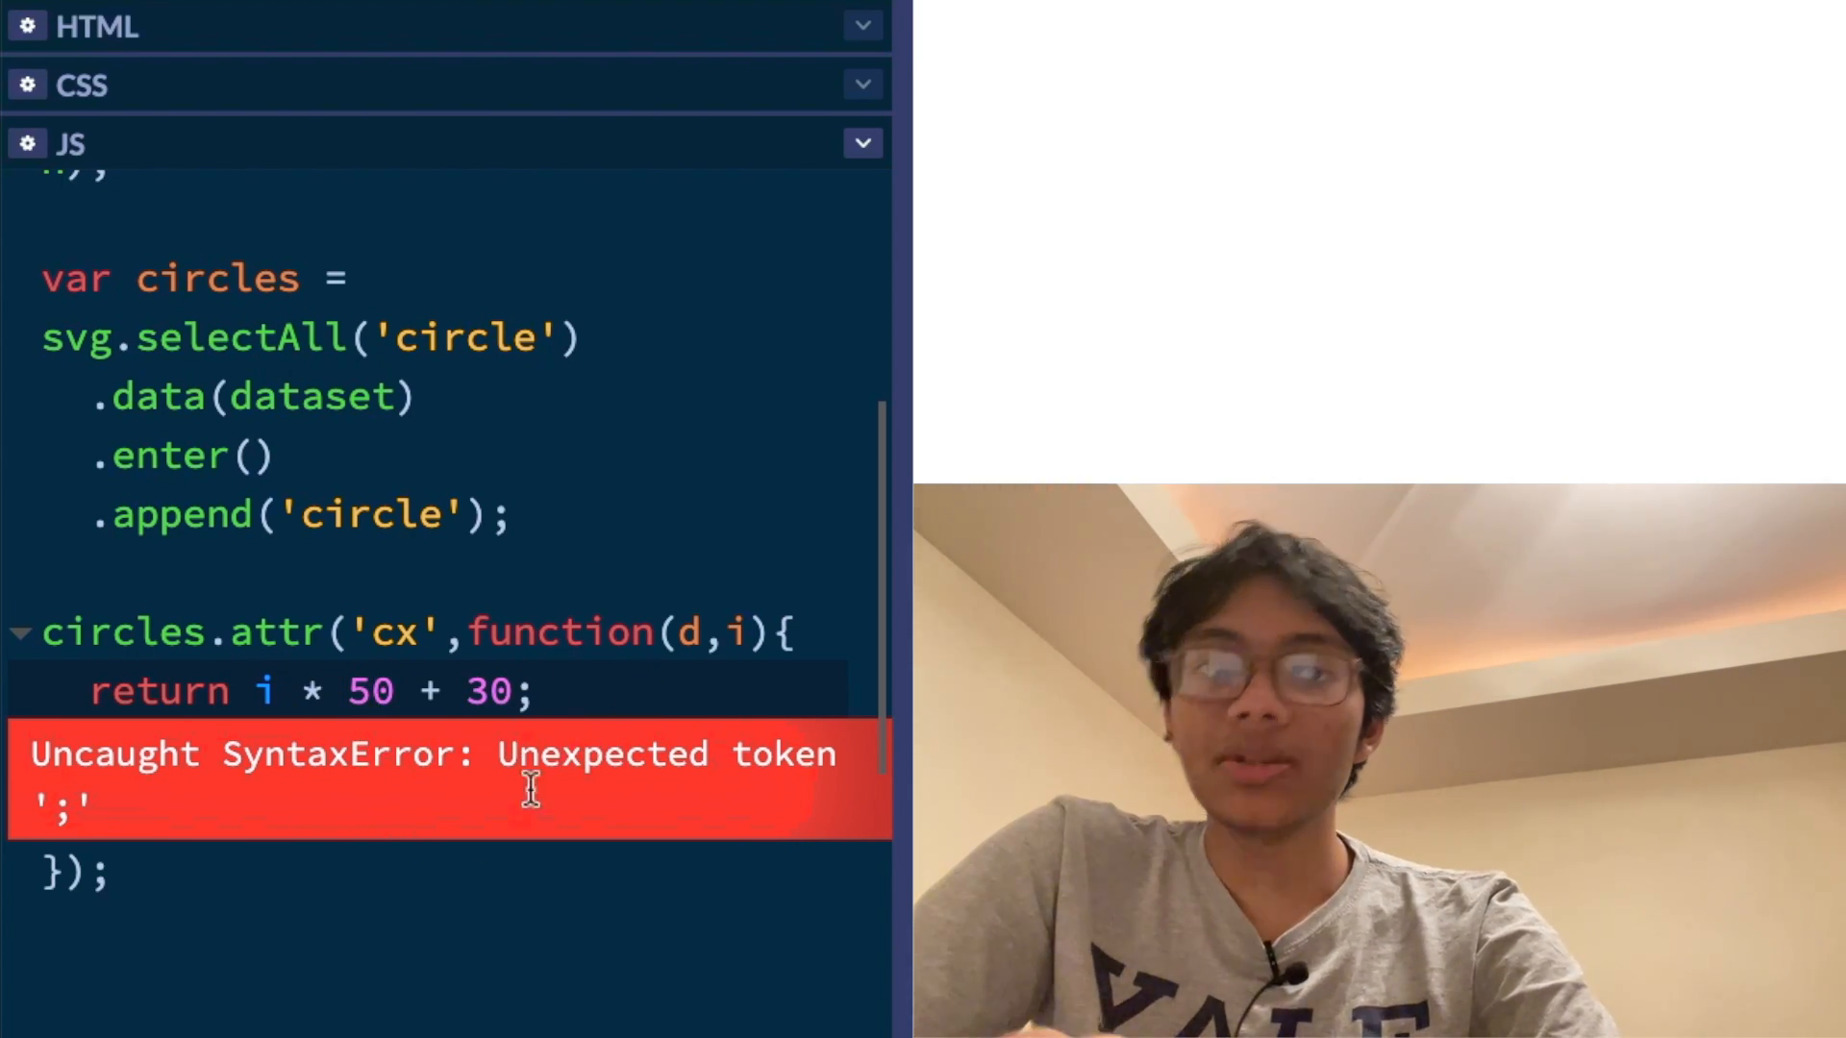
Remove the closing semicolon and chain .attr('cy', h/2) onto the circles
key("Backspace")
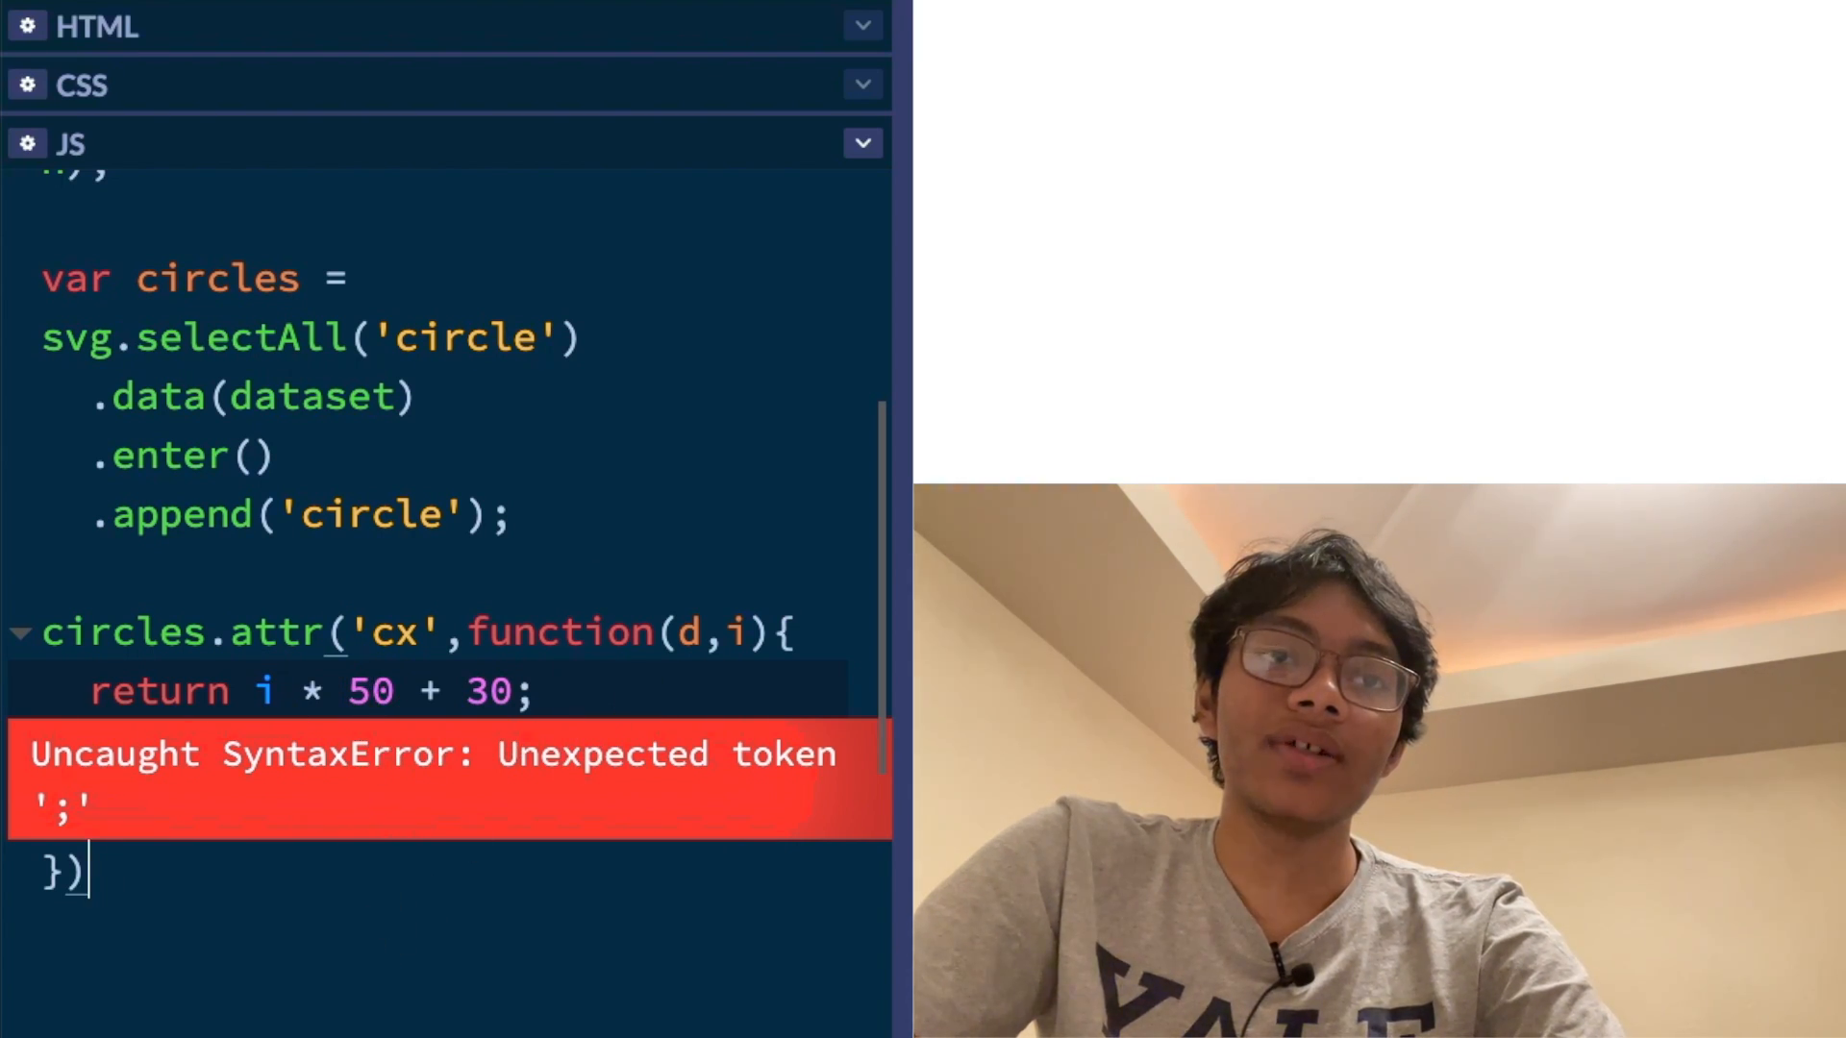
type(".attr('c'y")
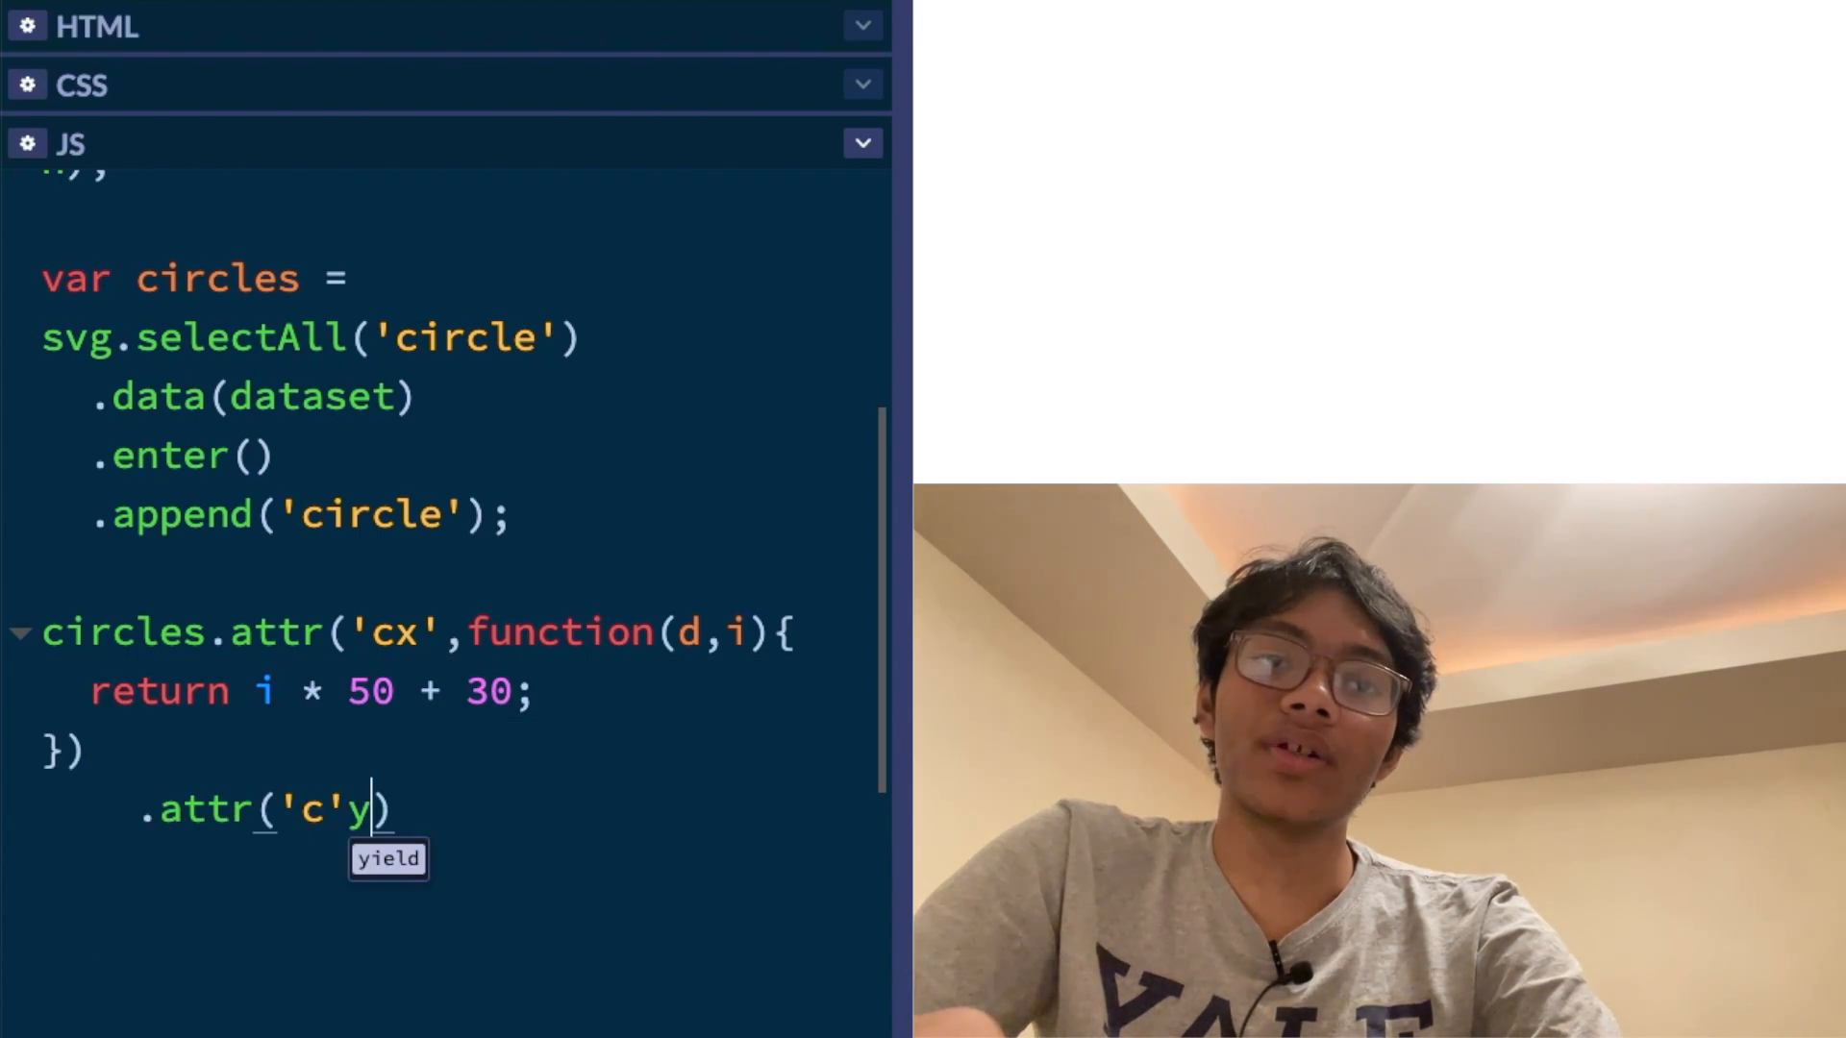
type("y',function(")
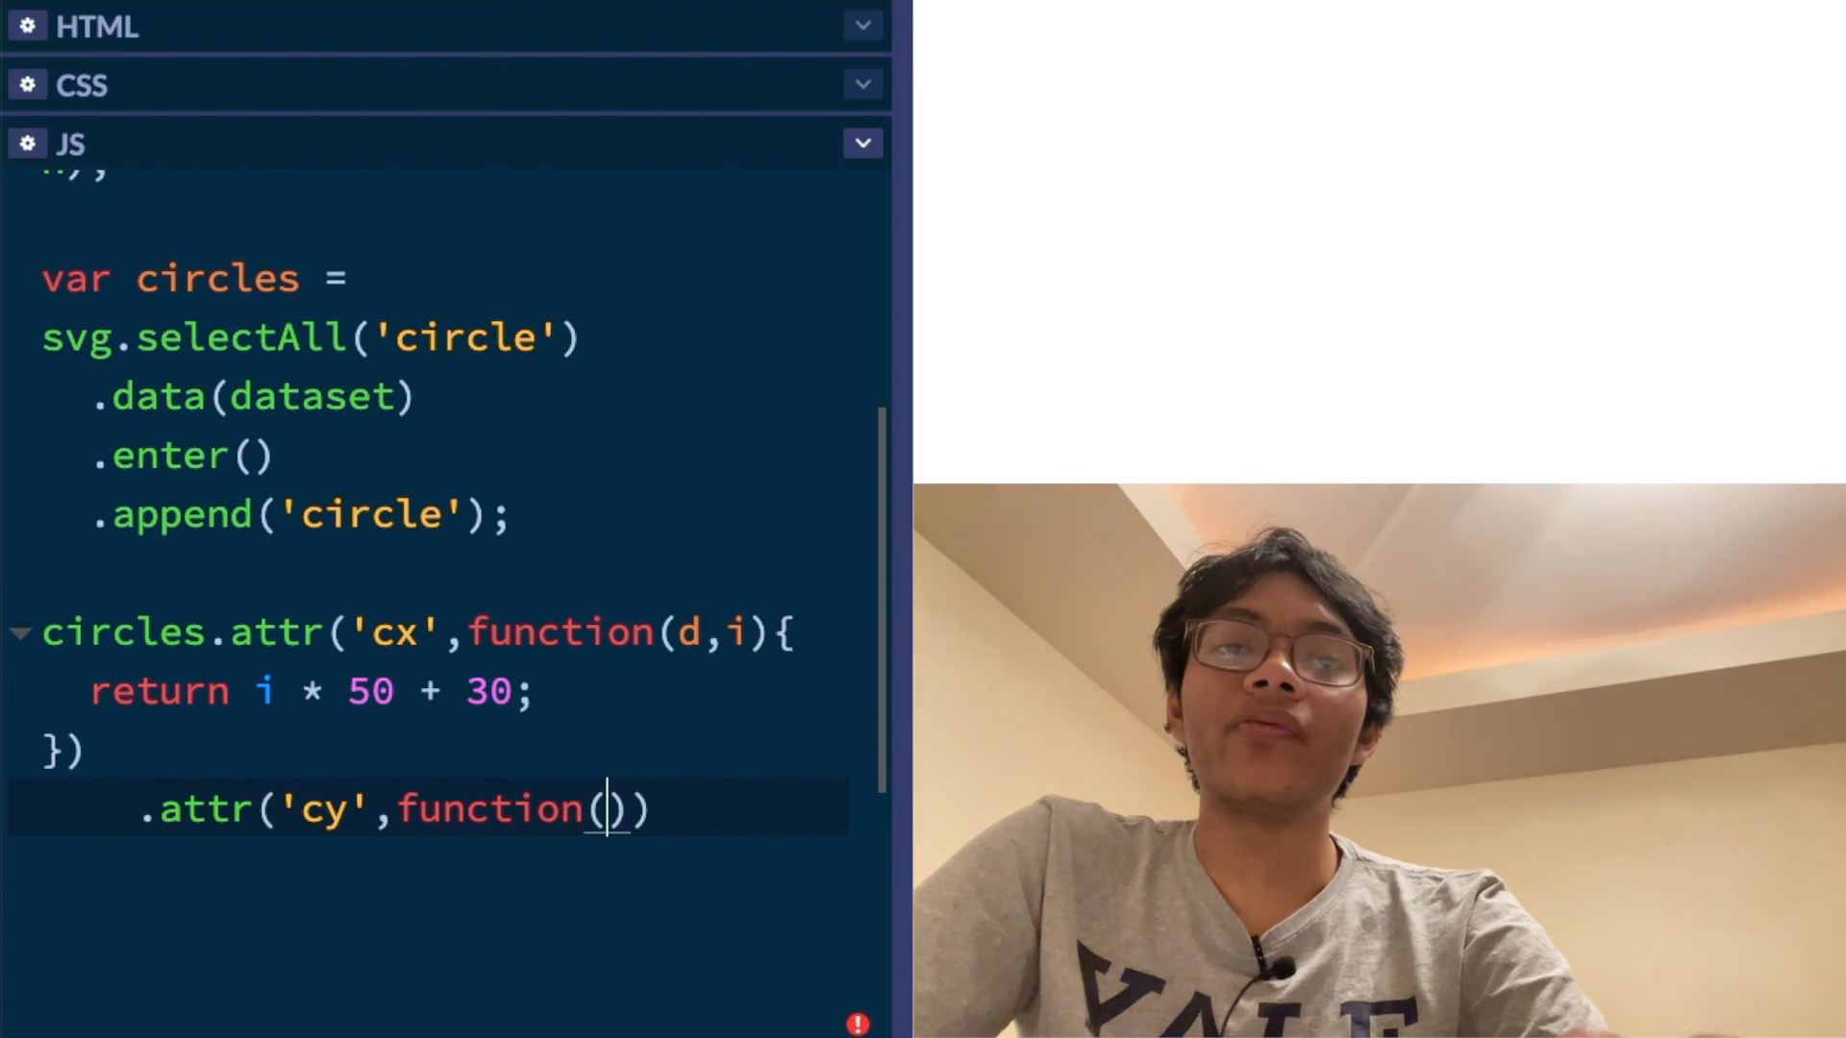
key("Backspace")
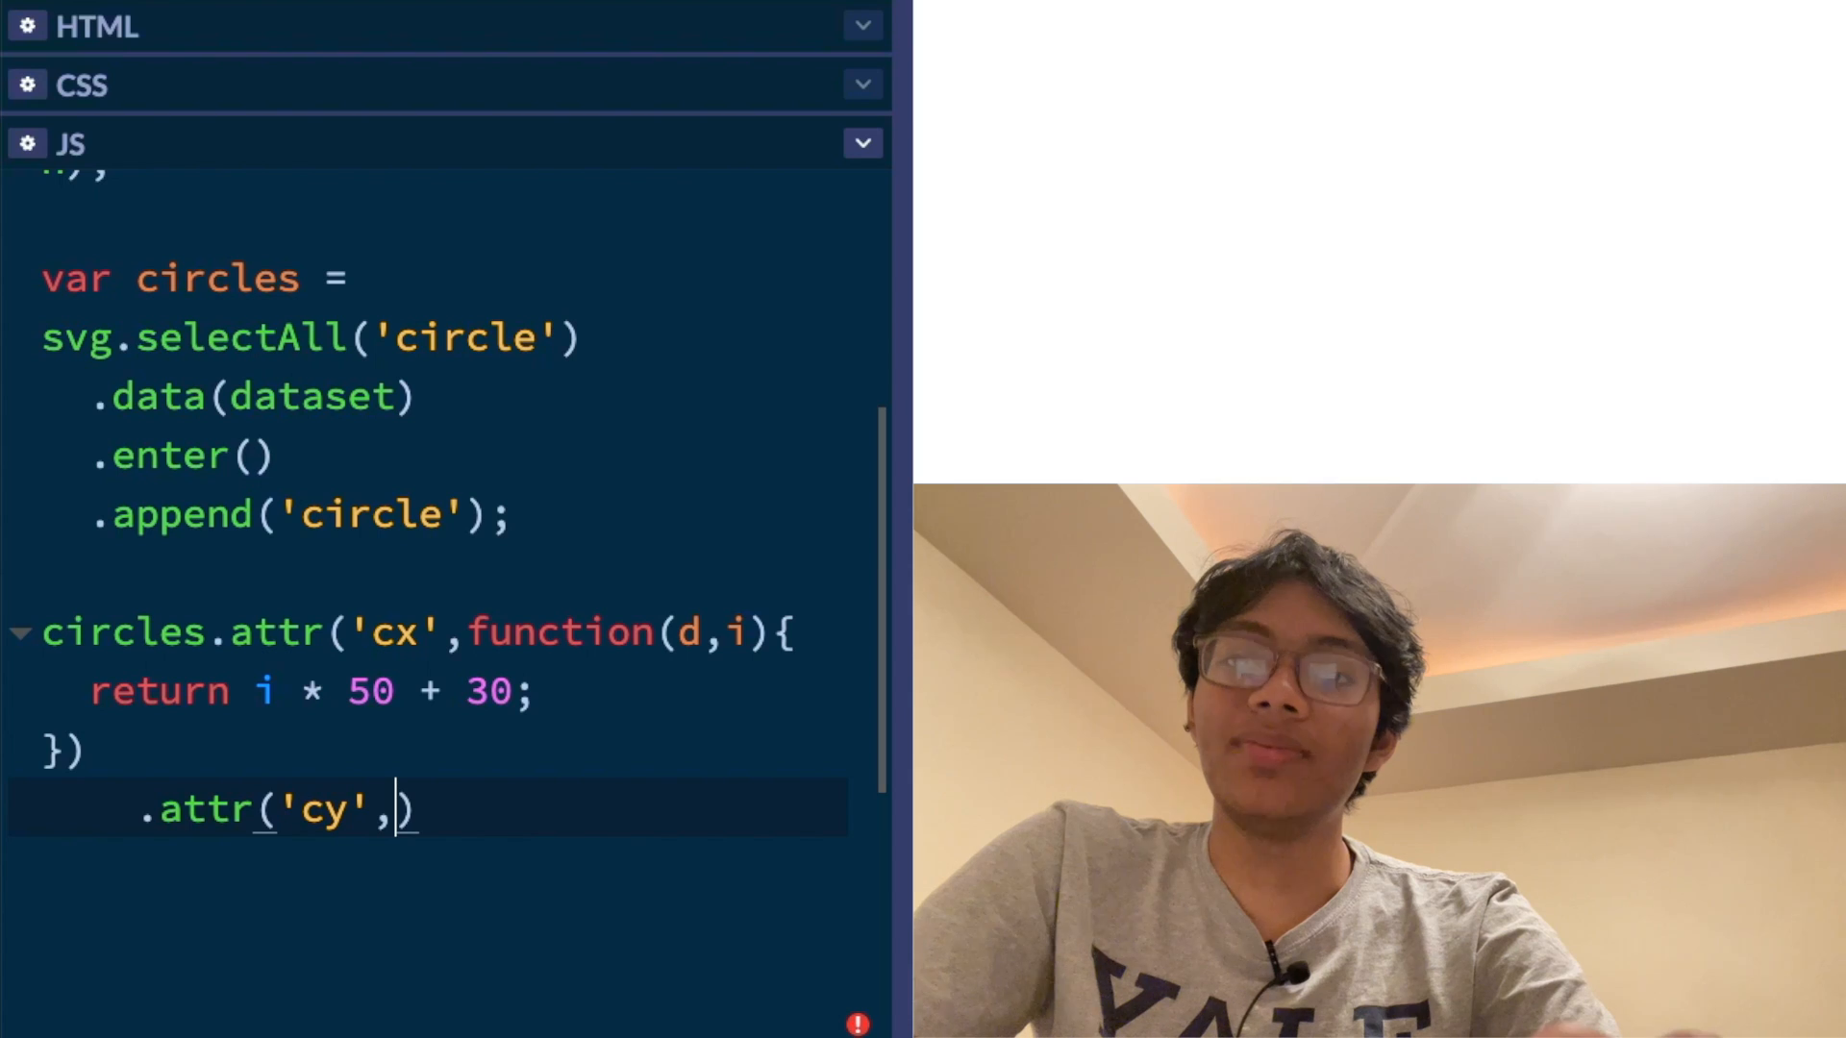
type("h/")
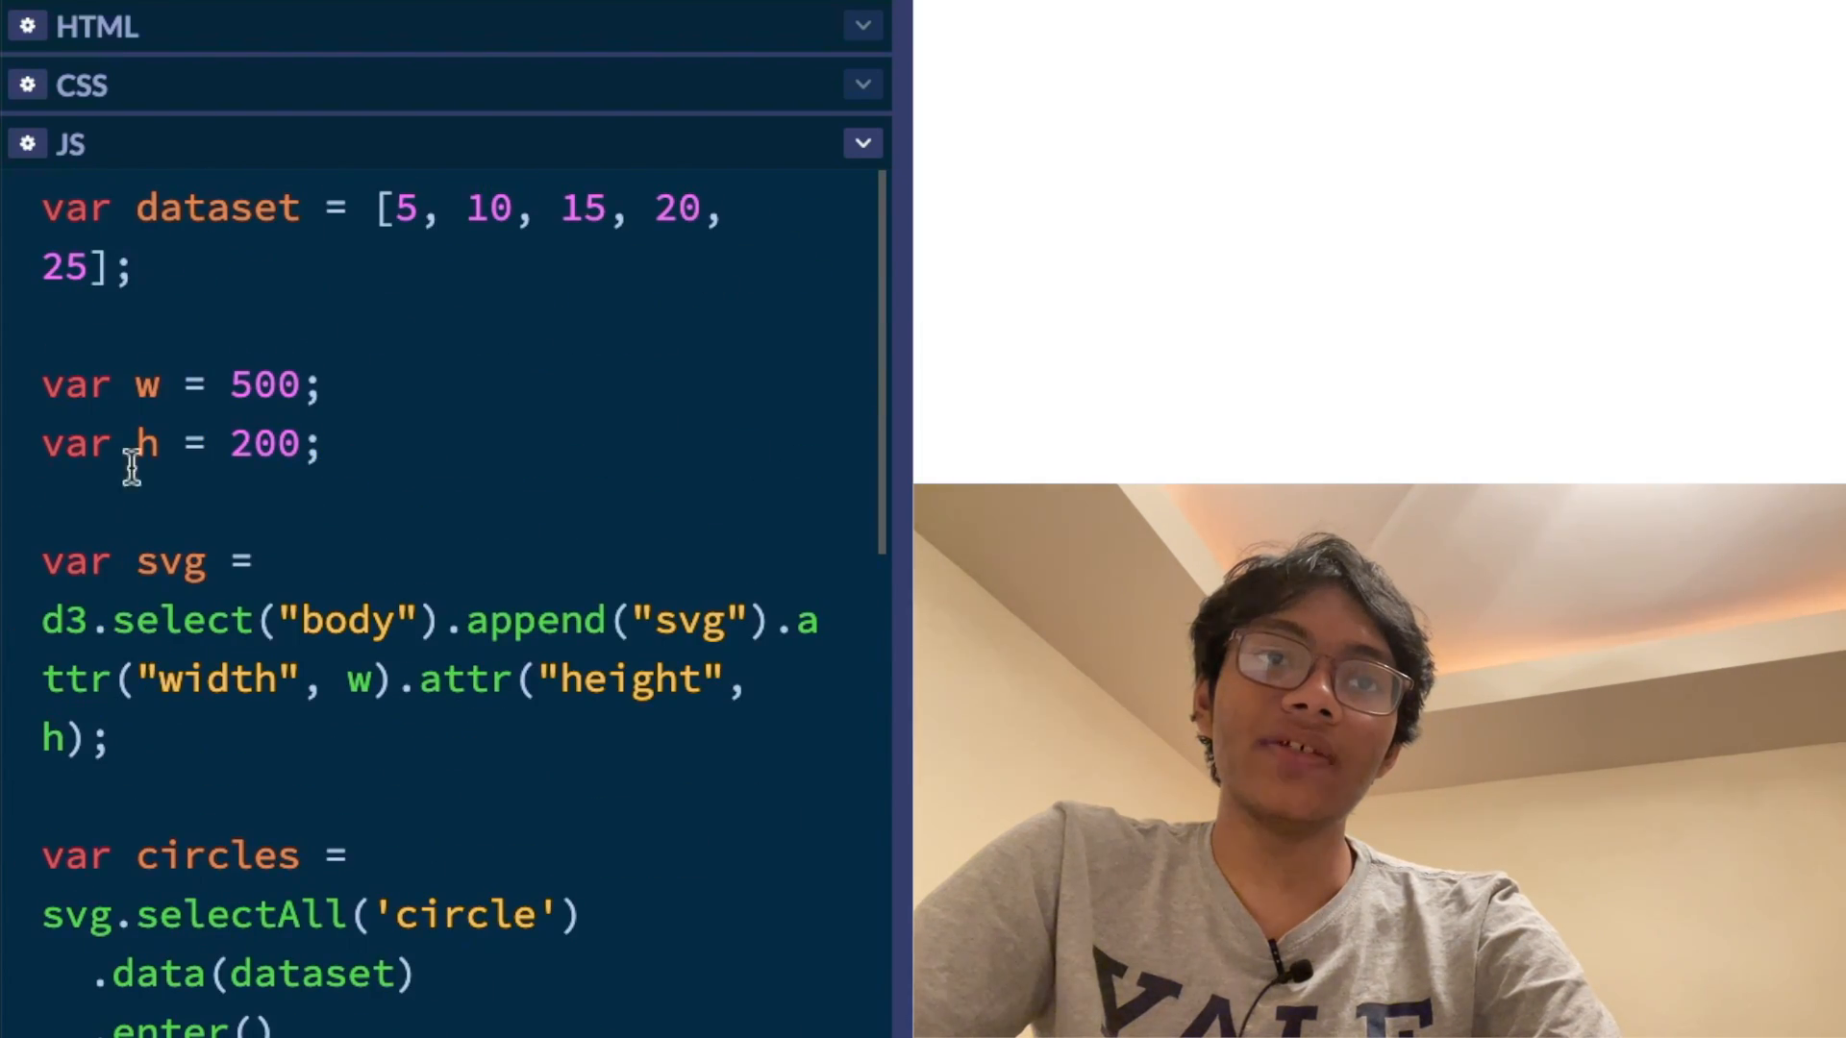
Chain .attr('r', function(d){ return d; }); so each radius equals its data value
scroll("down", 3)
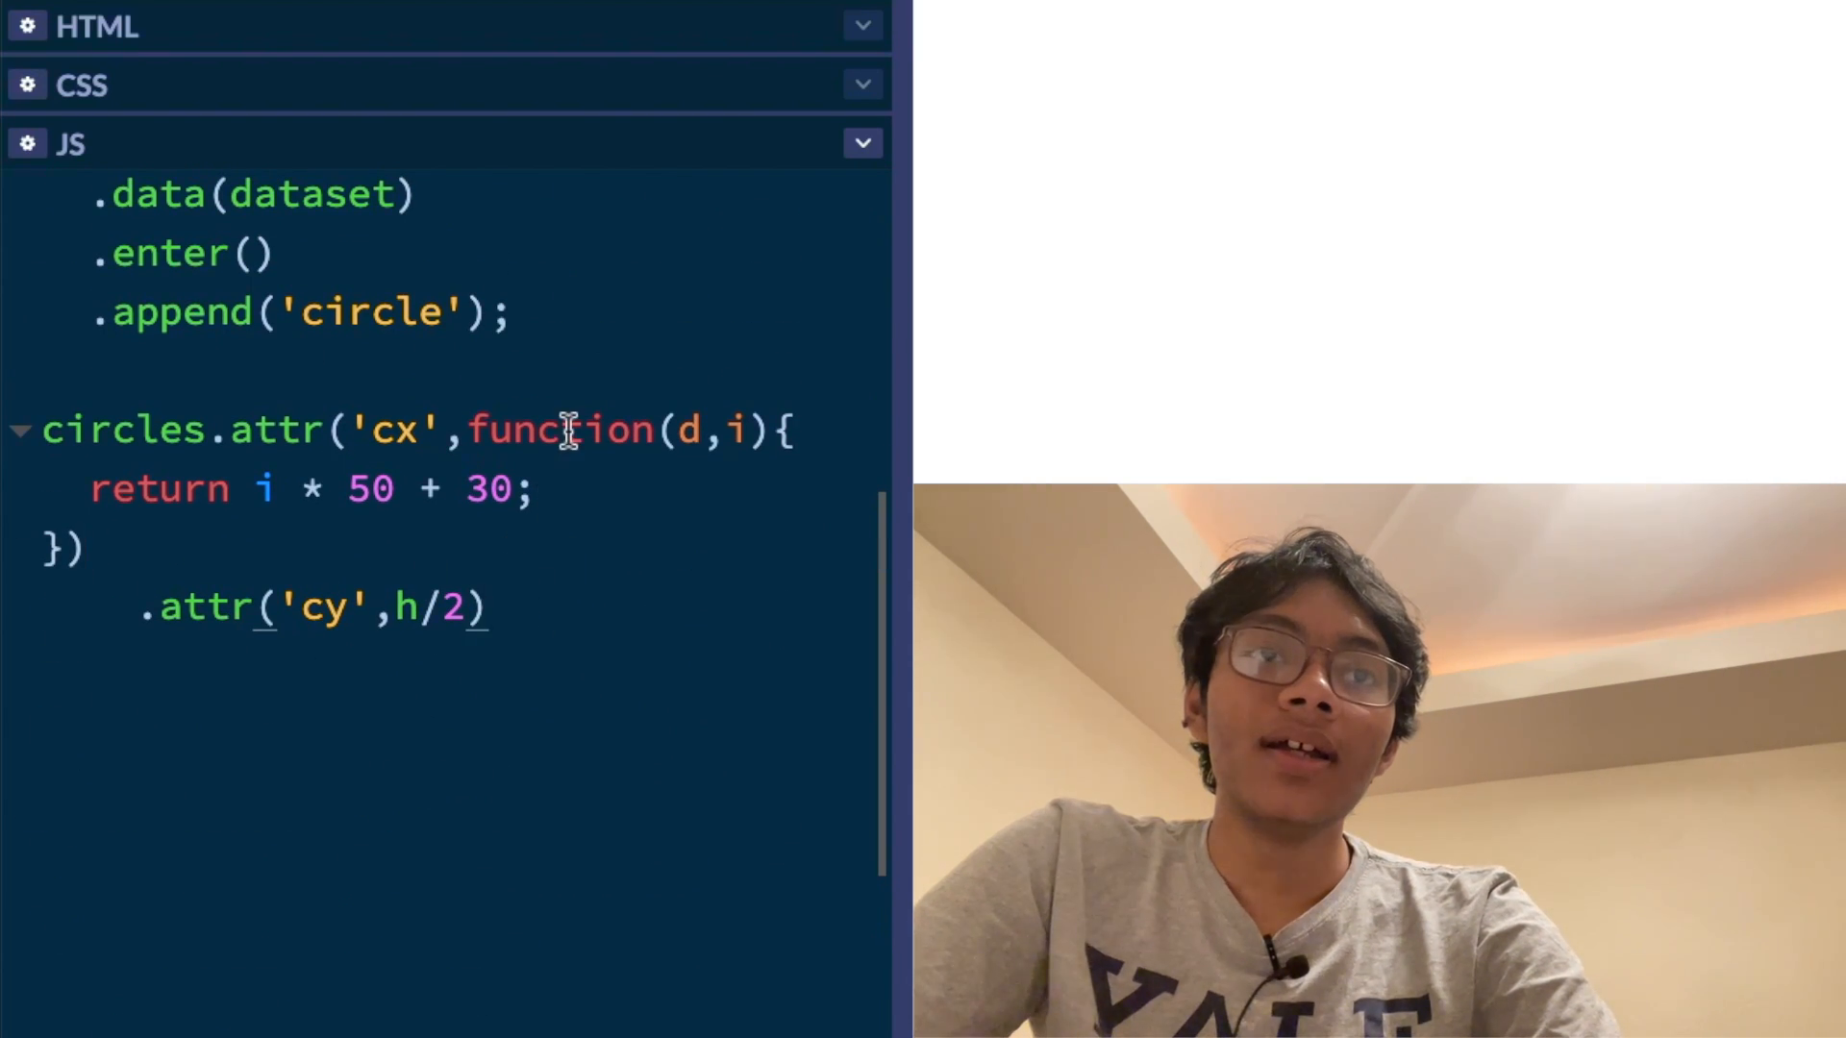
type(".att")
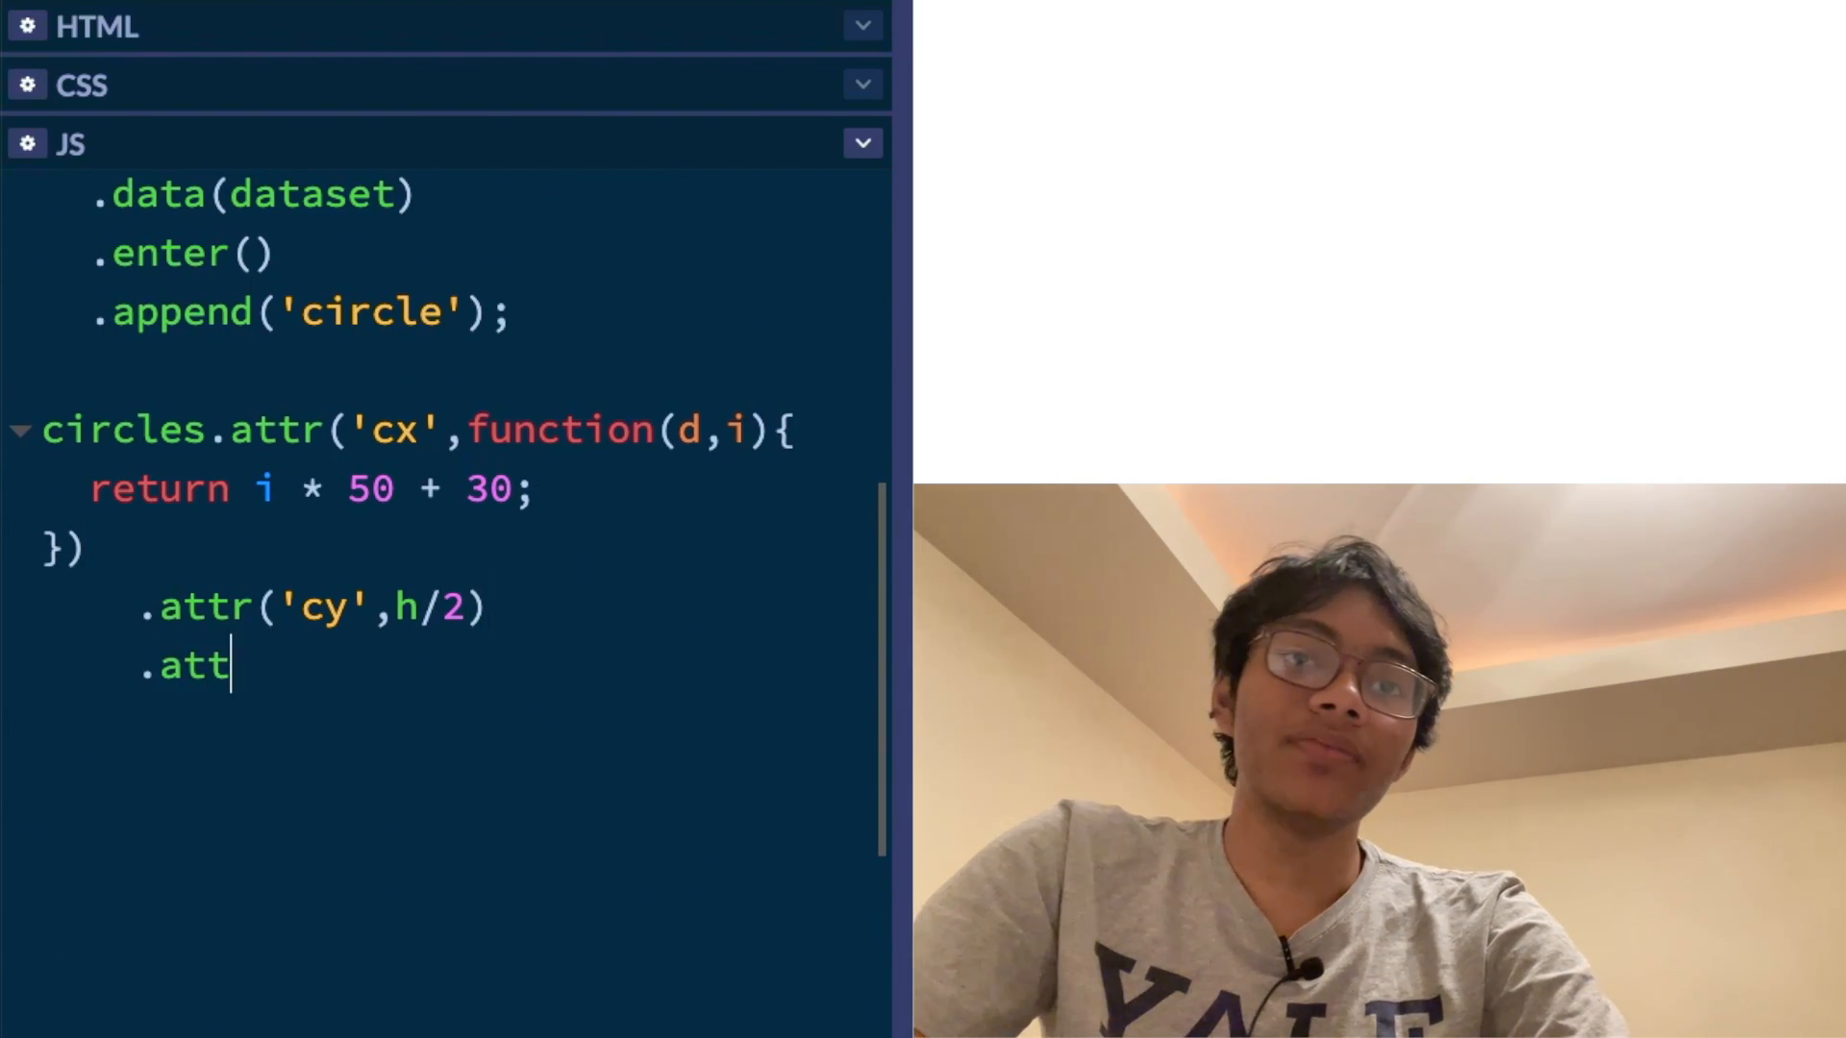
type("r('r')")
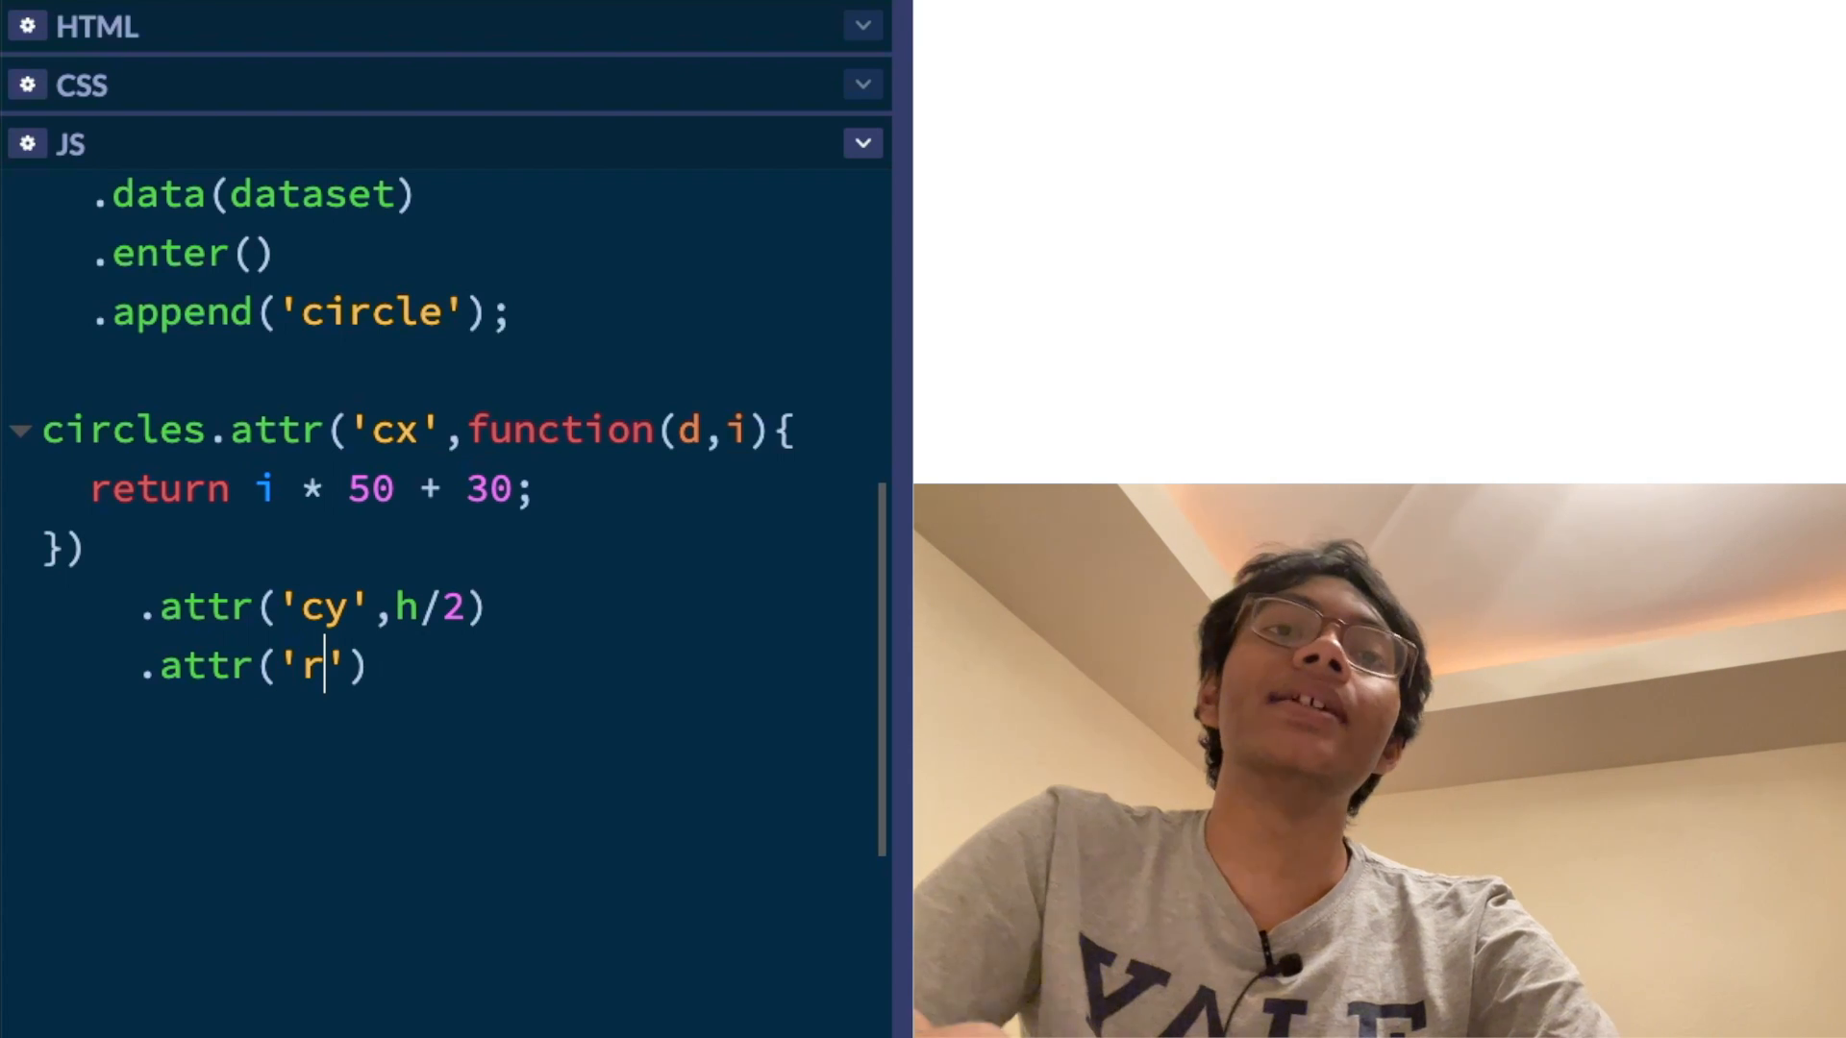
type("functio")
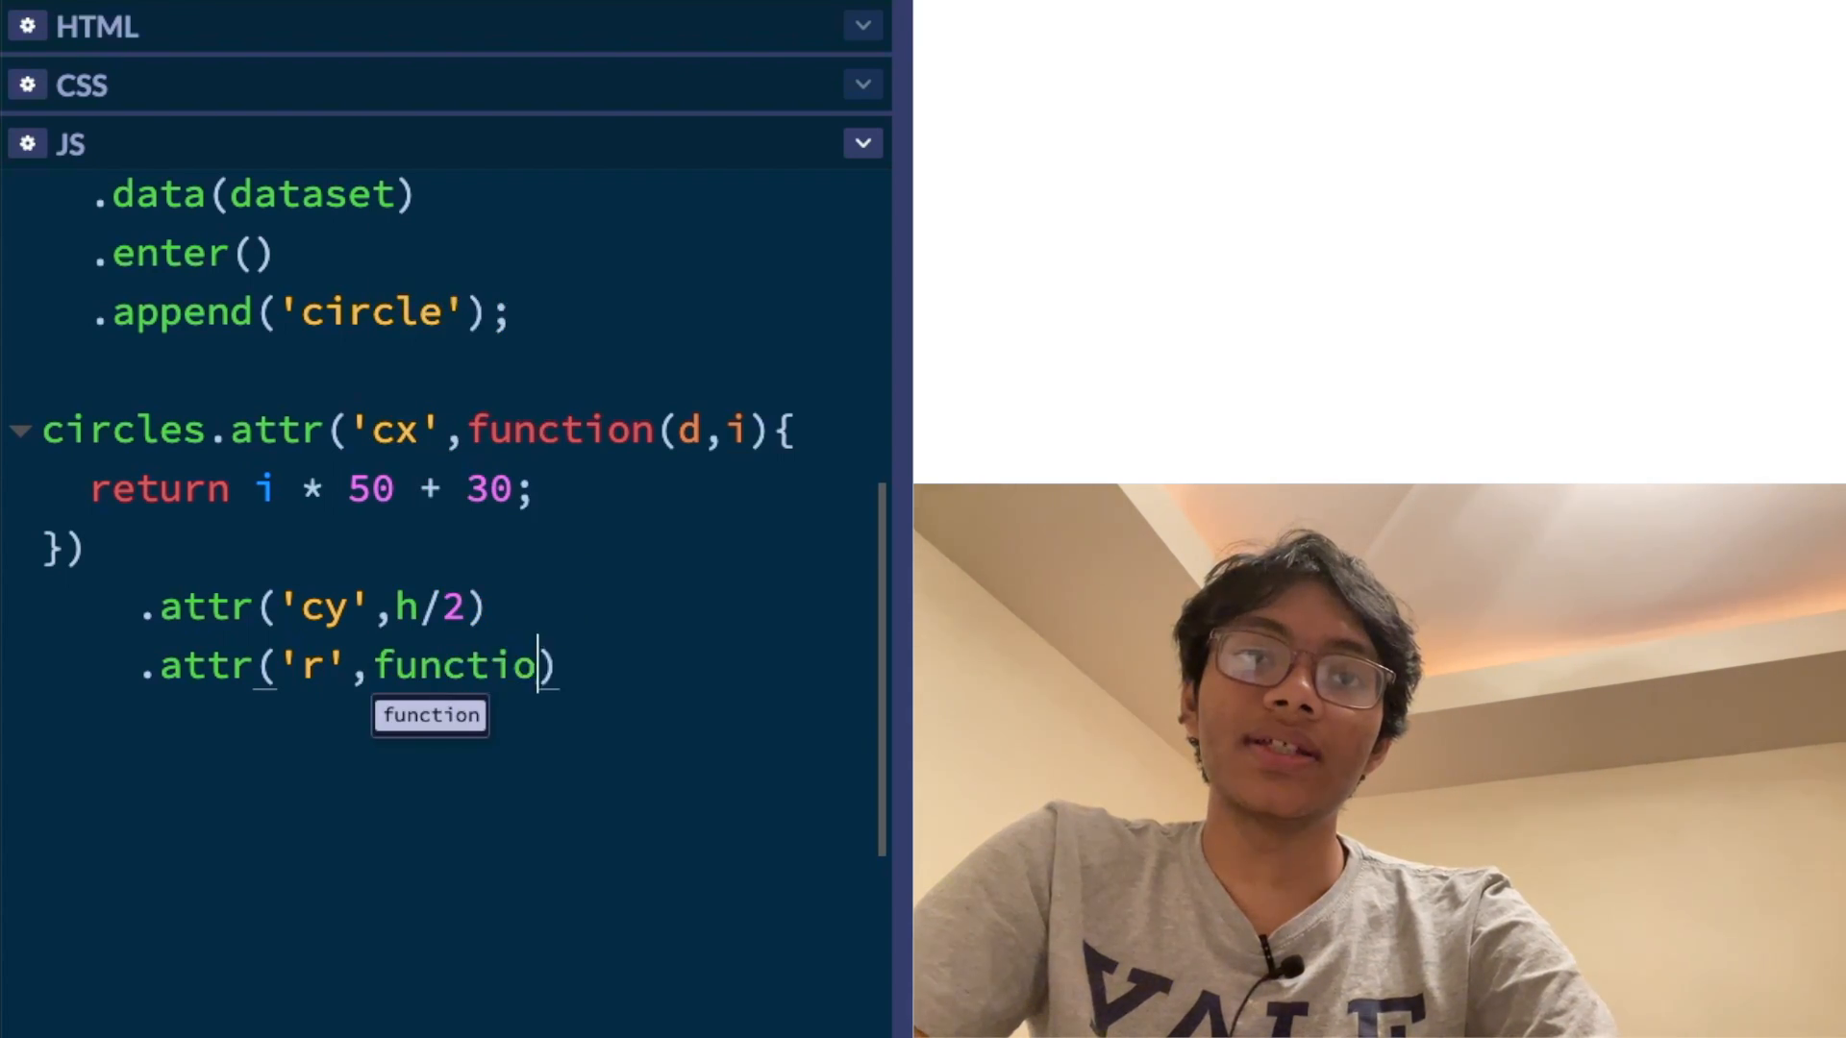
type("n()")
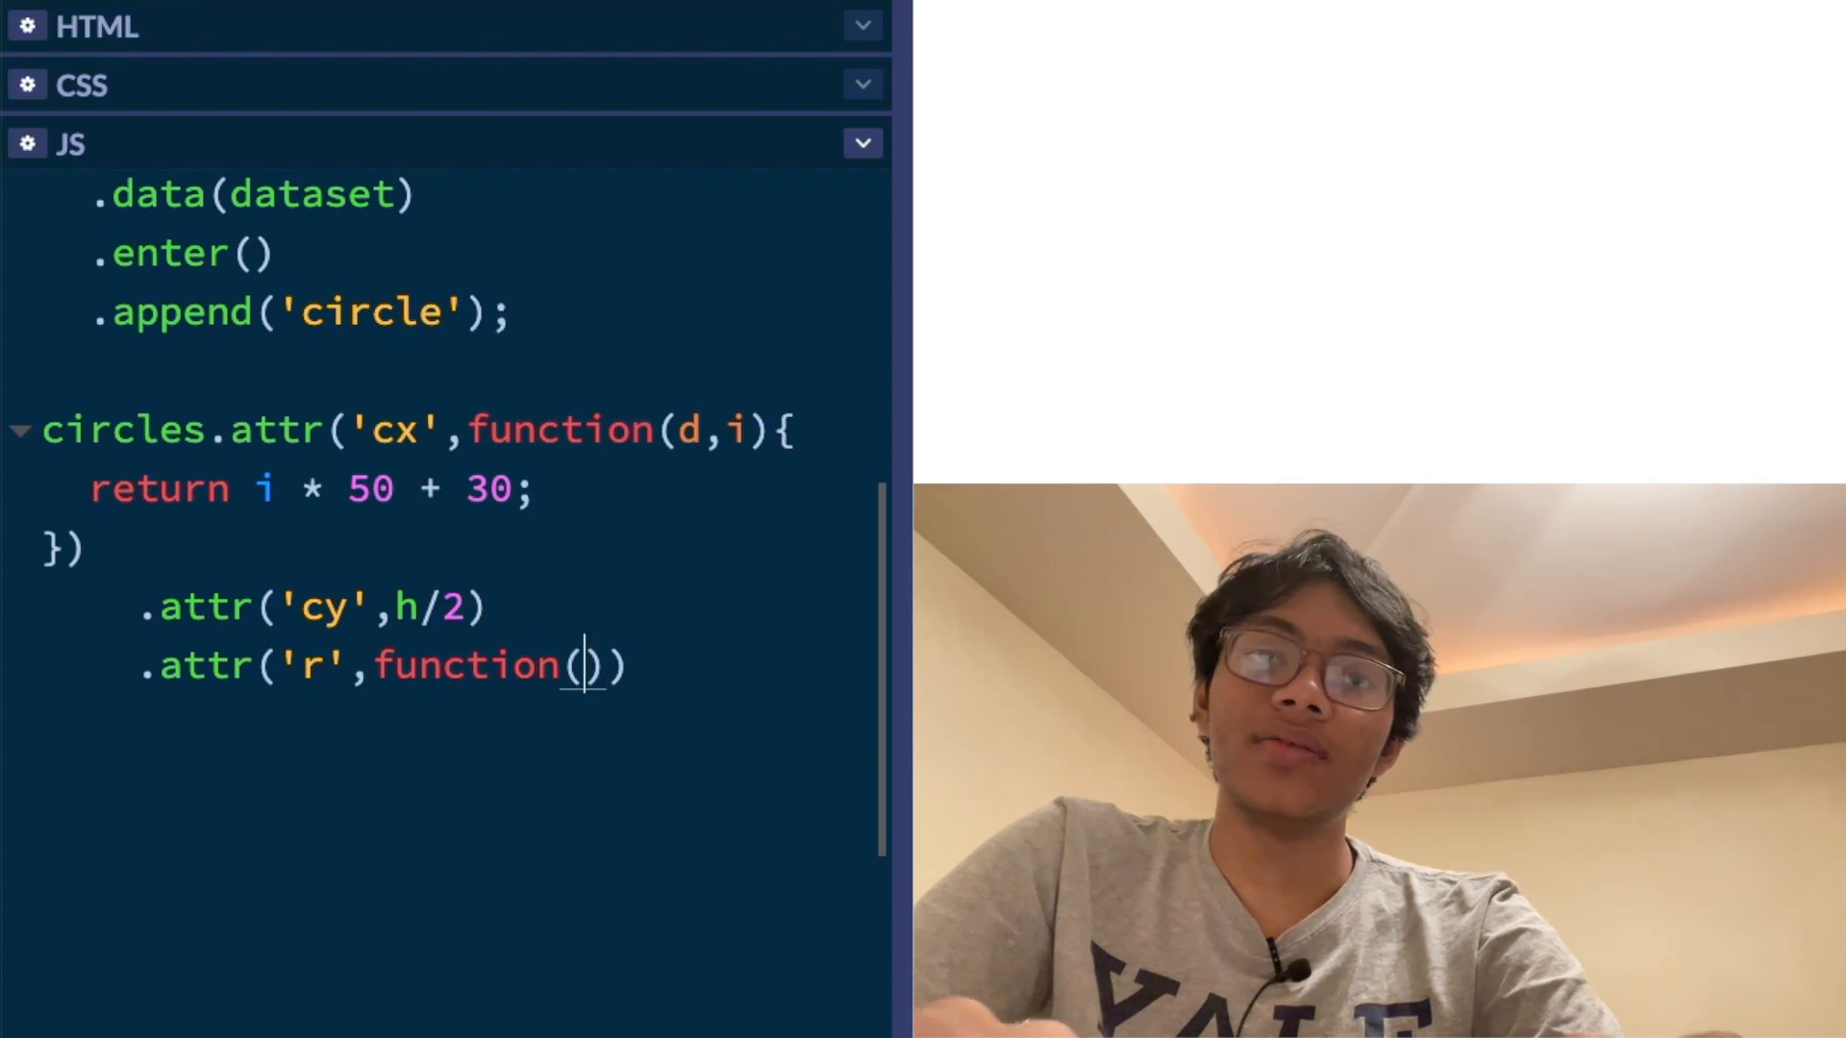
type("d){")
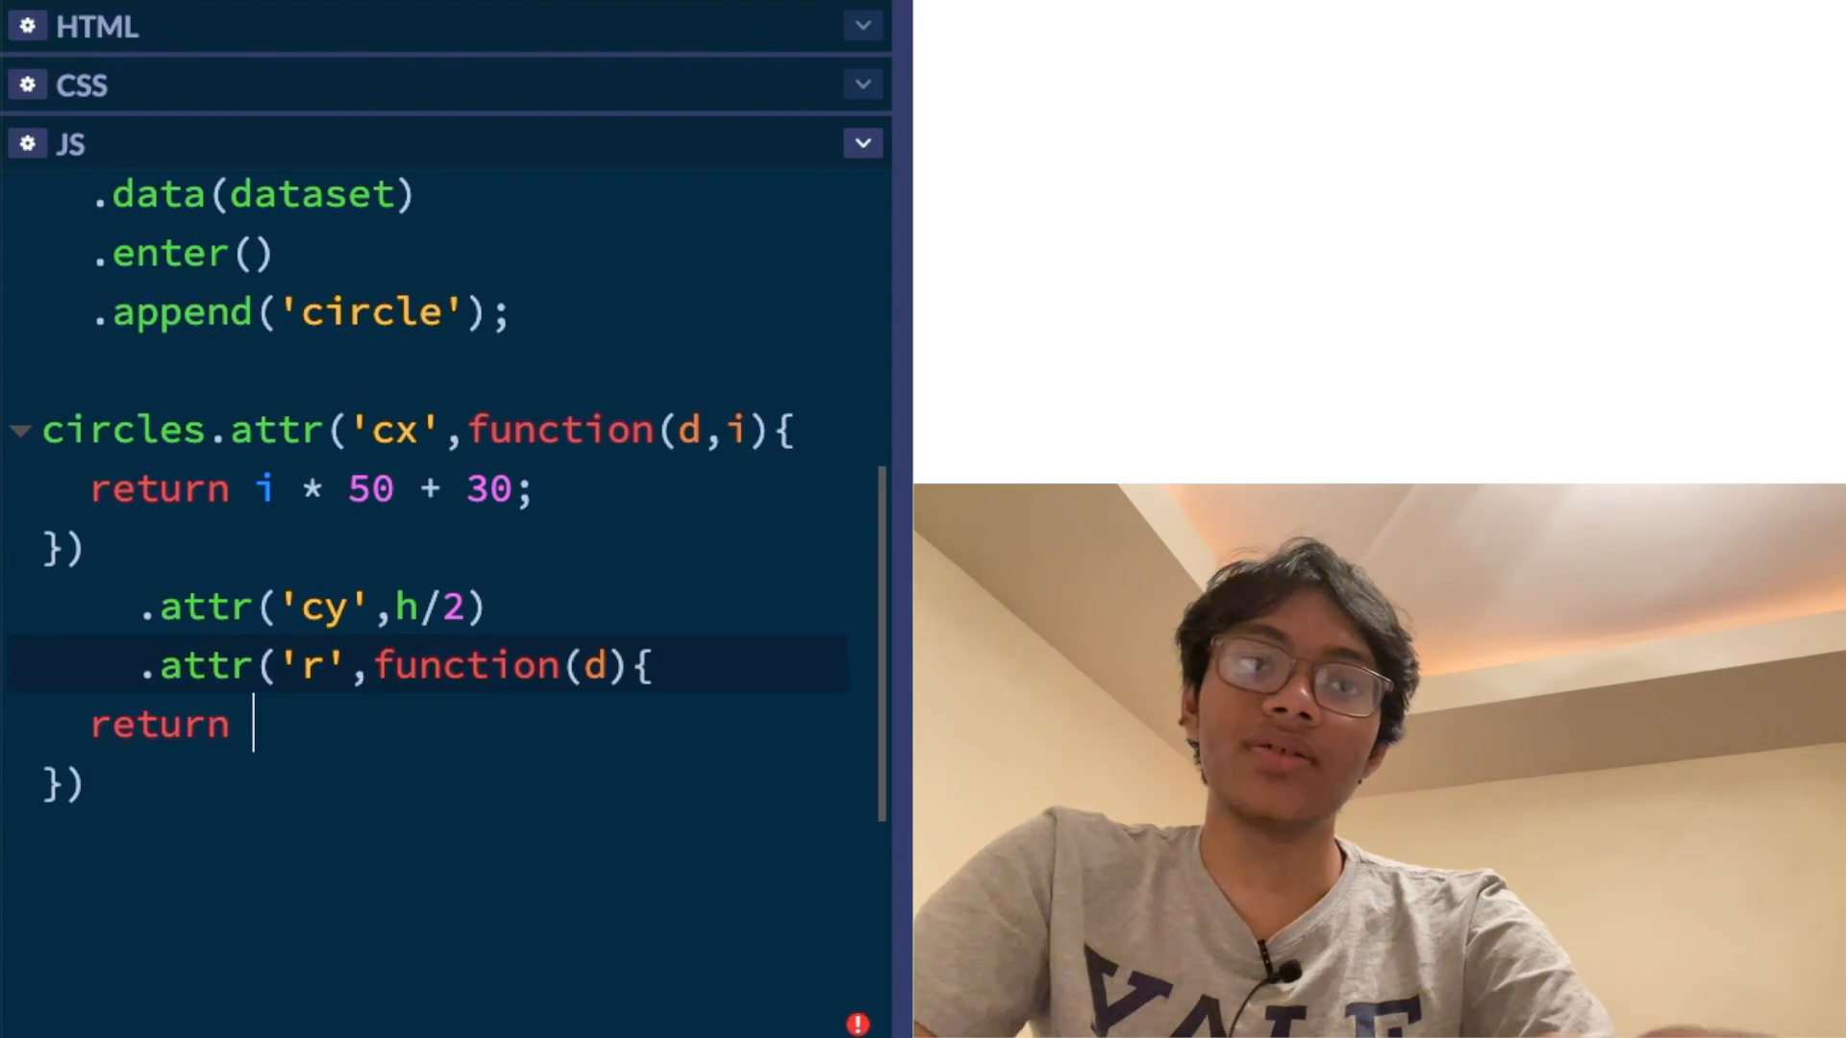
type("d;")
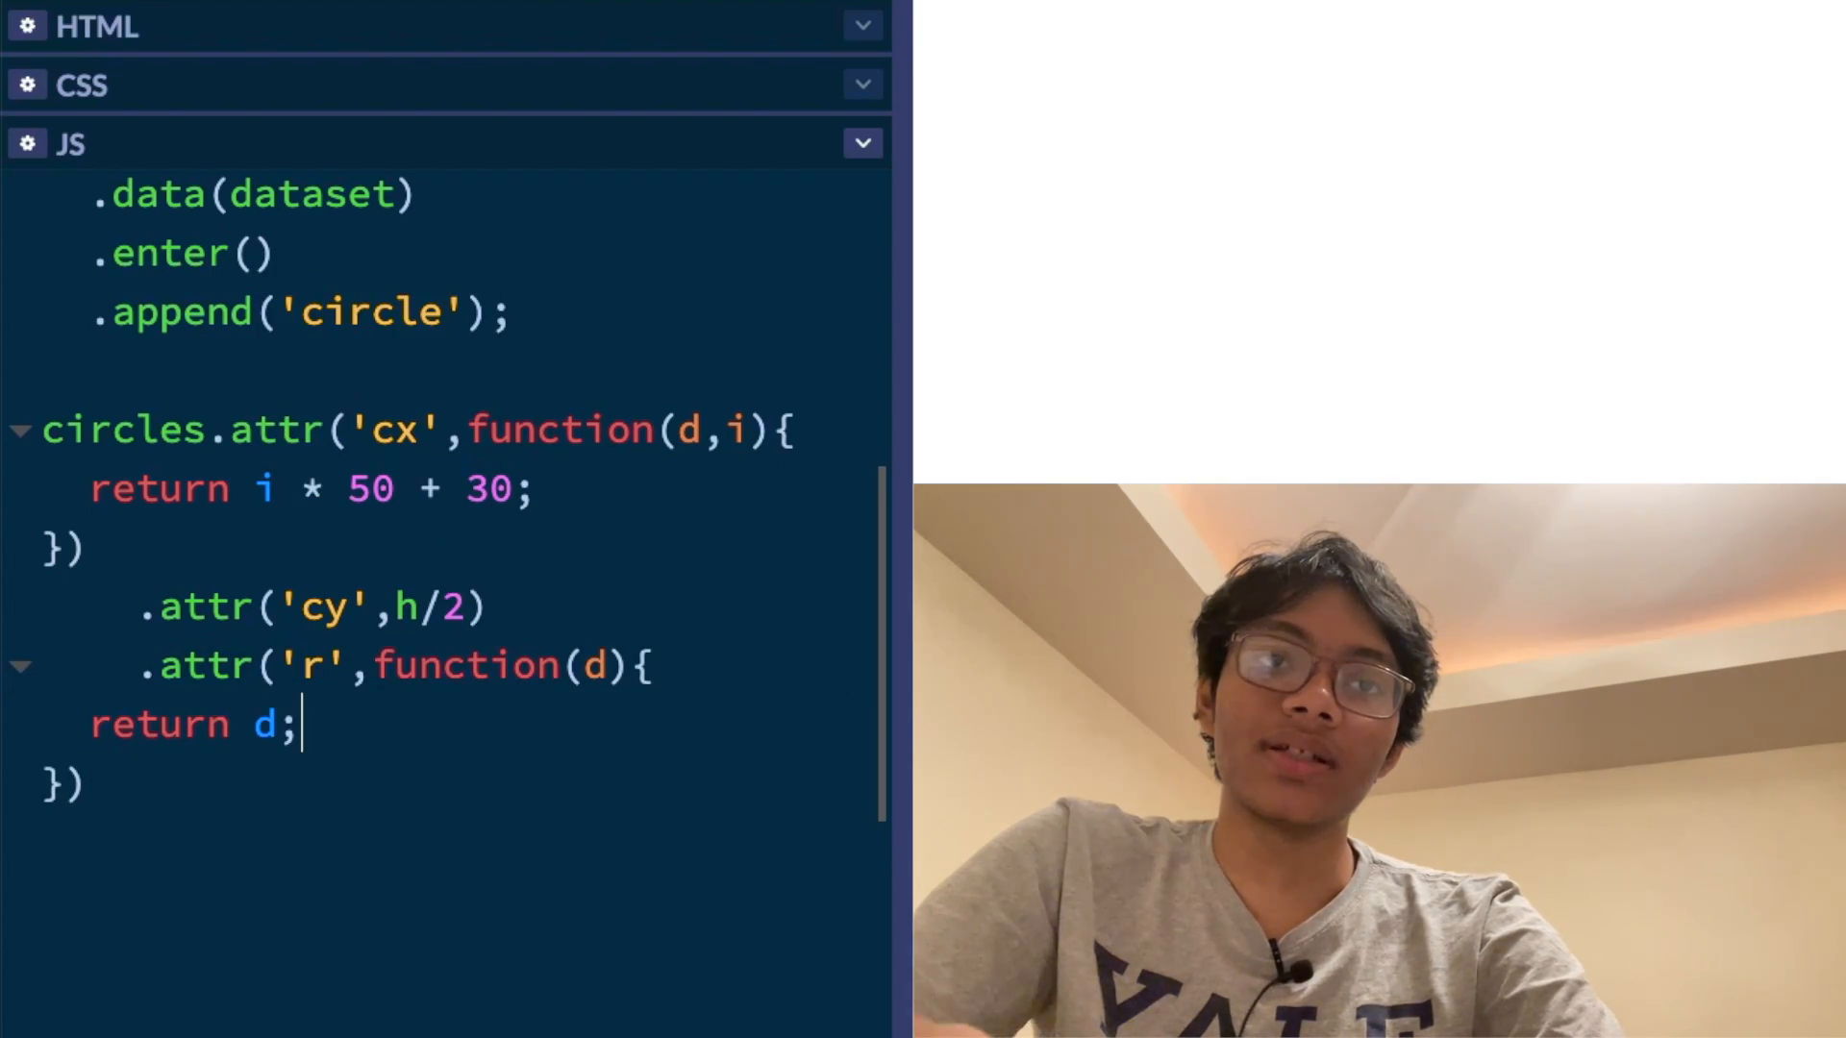
type(";")
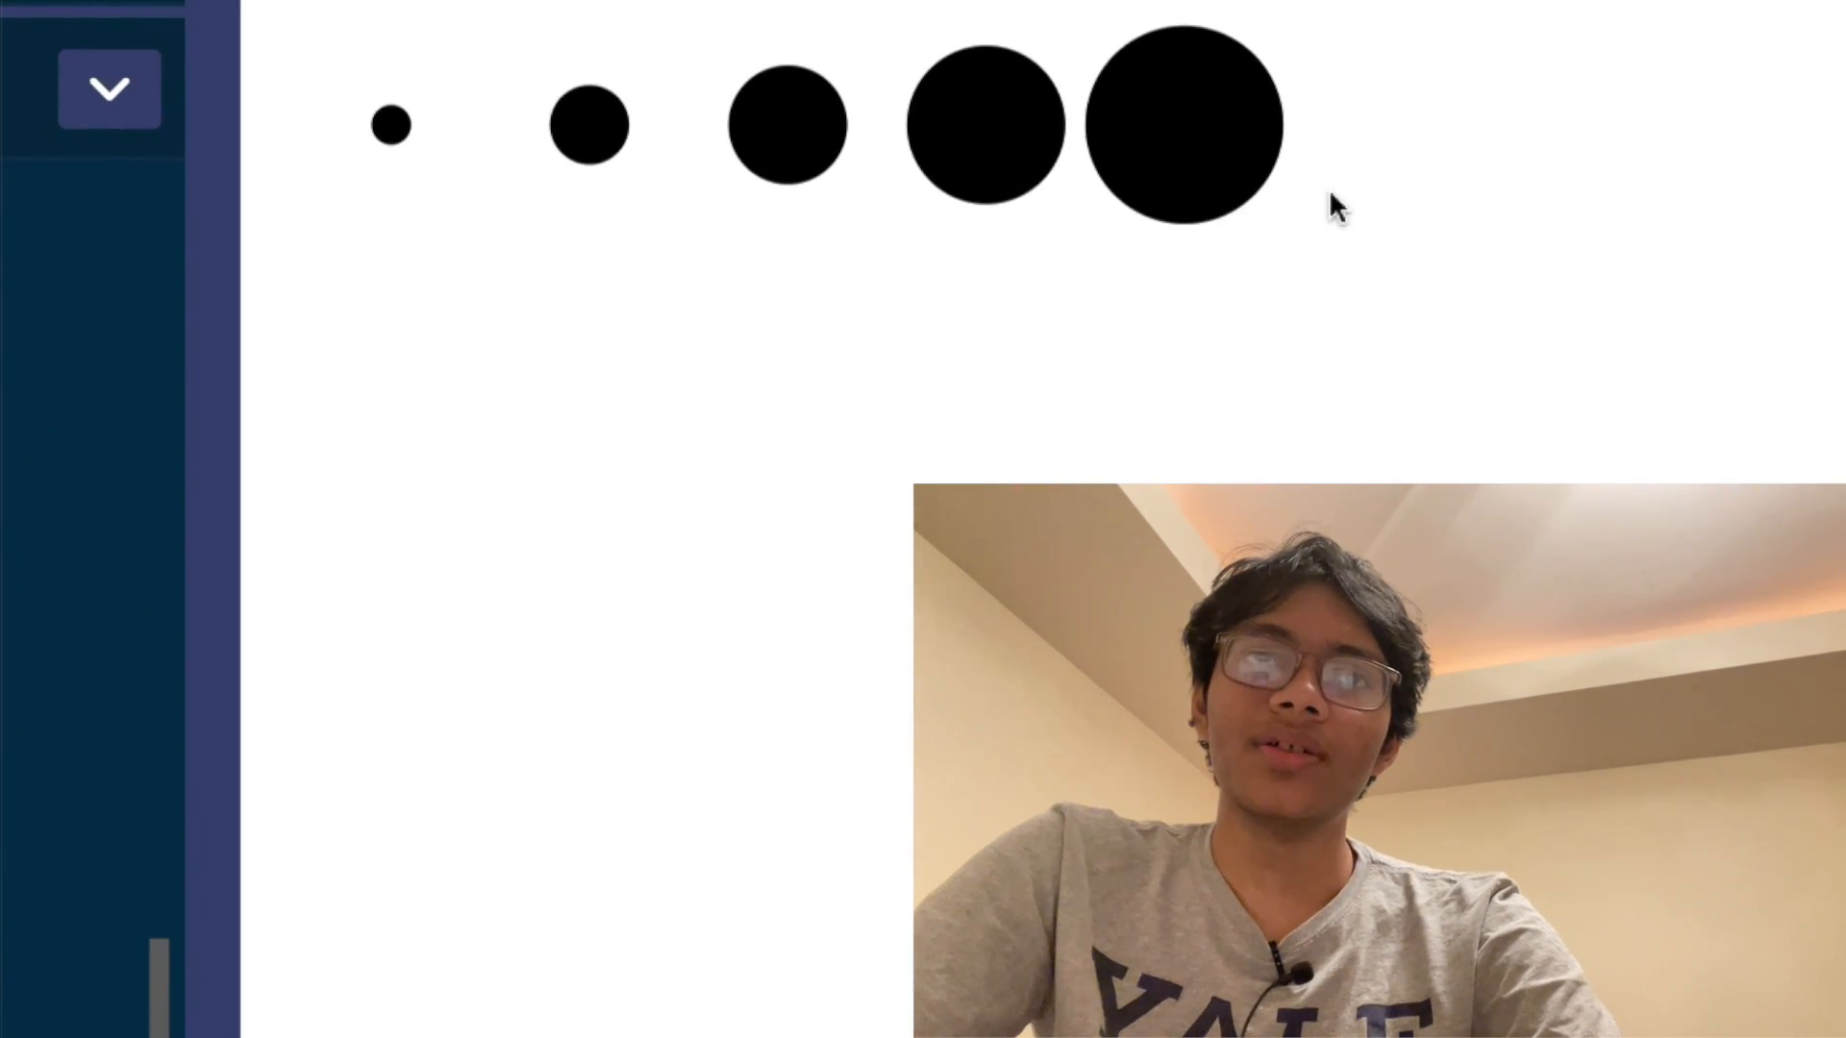
Check the five growing circles in the preview and refocus the JS editor
left_click(110, 88)
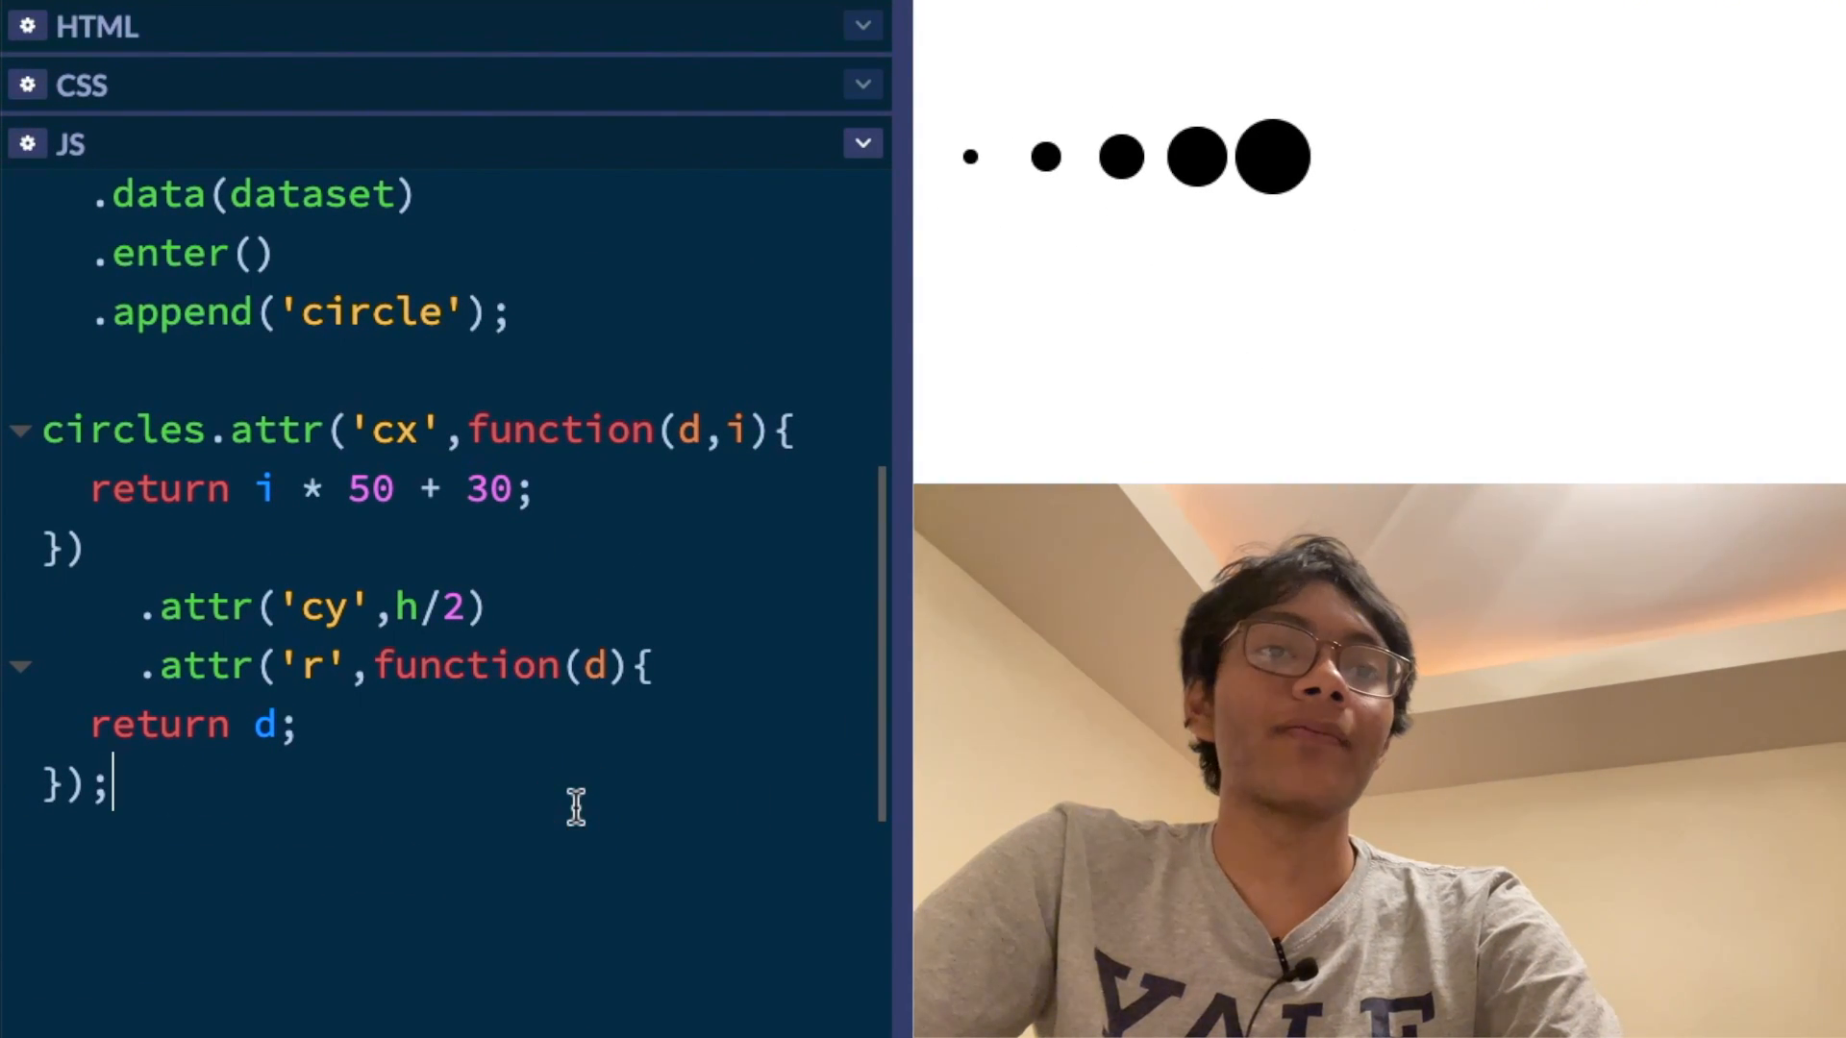
Add circles.attr('fill', 'red') on a new line, turning the five circles red
type("circle. .")
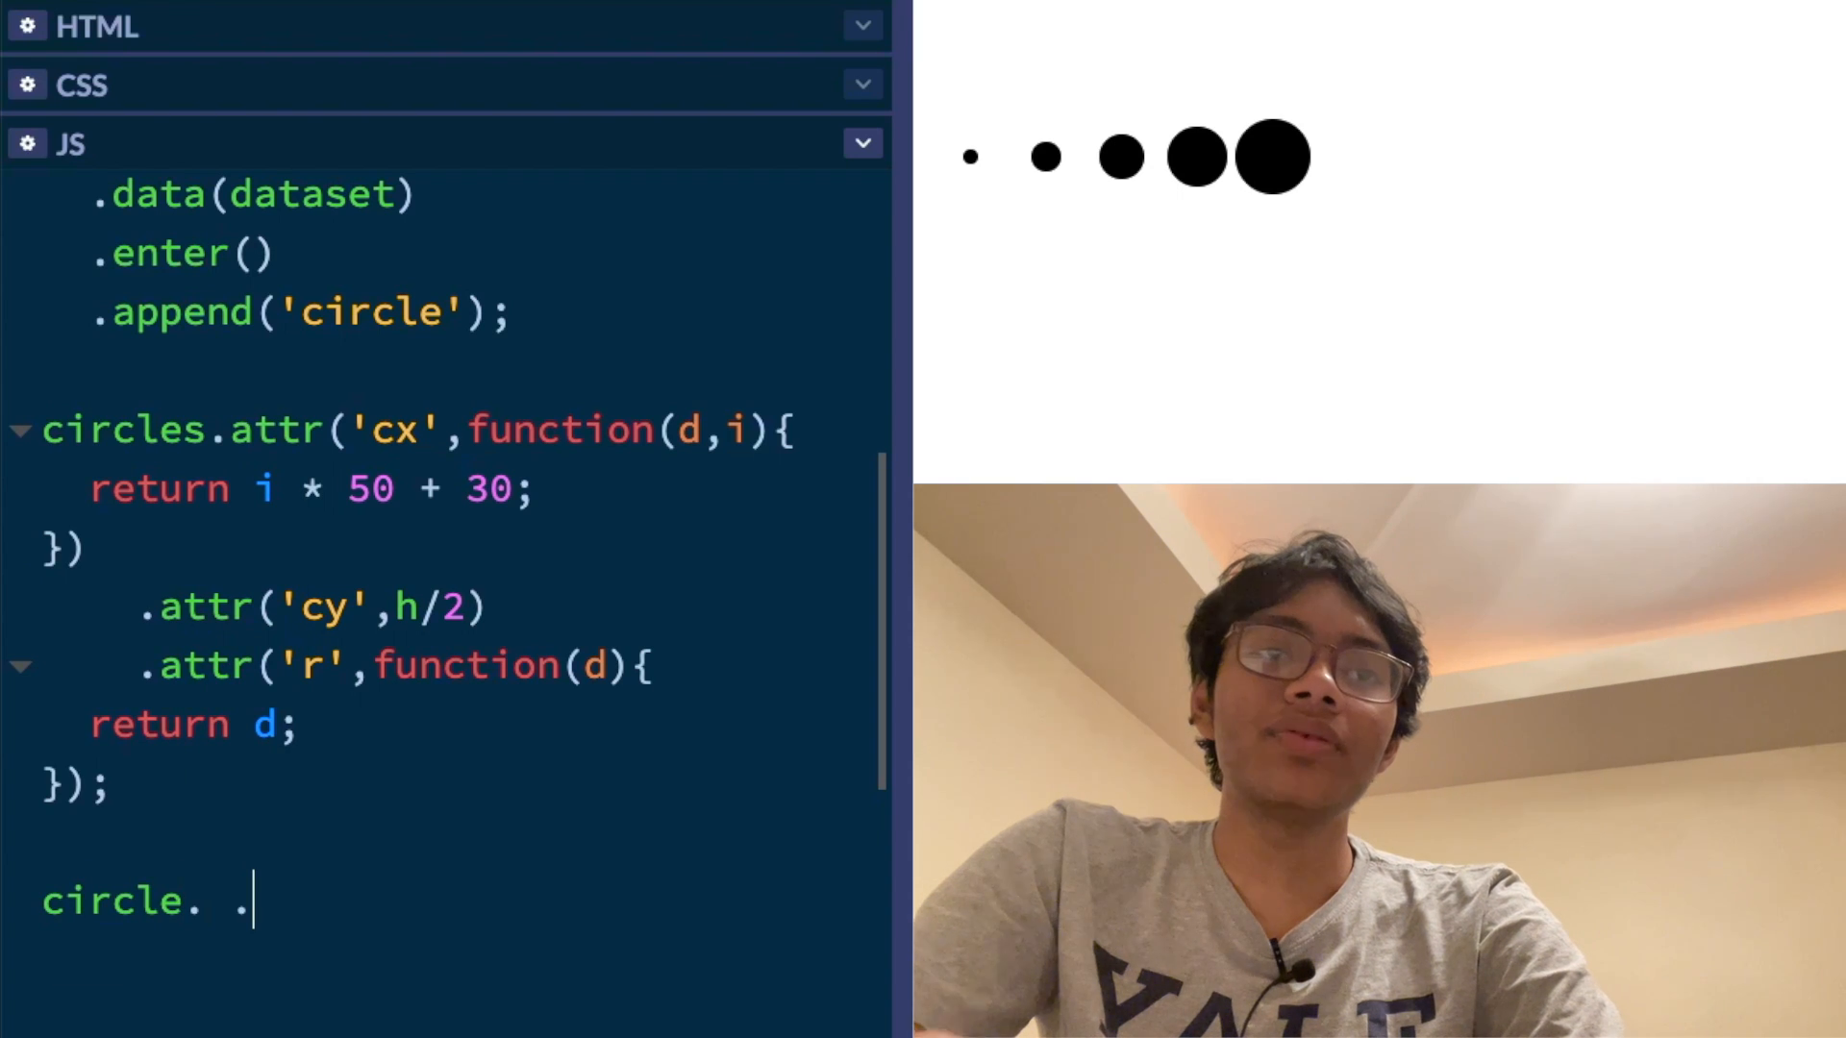
type("attr()")
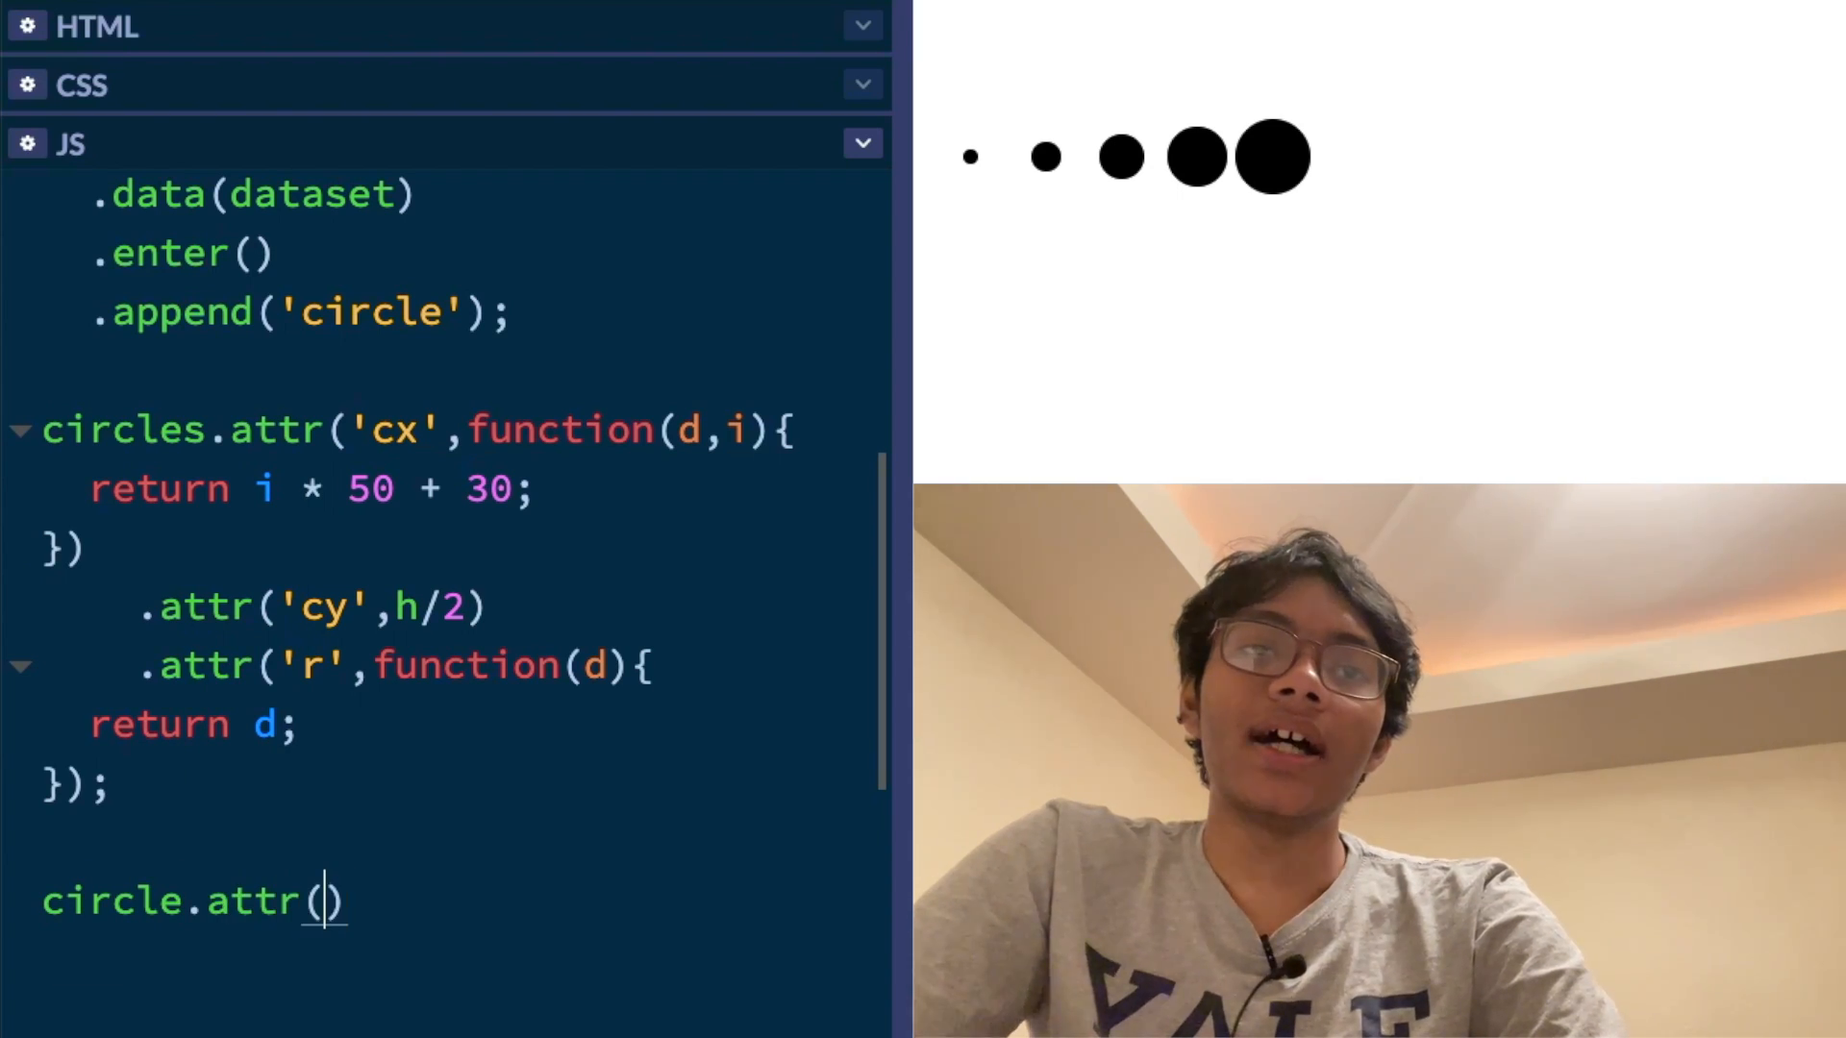
type("'fill'")
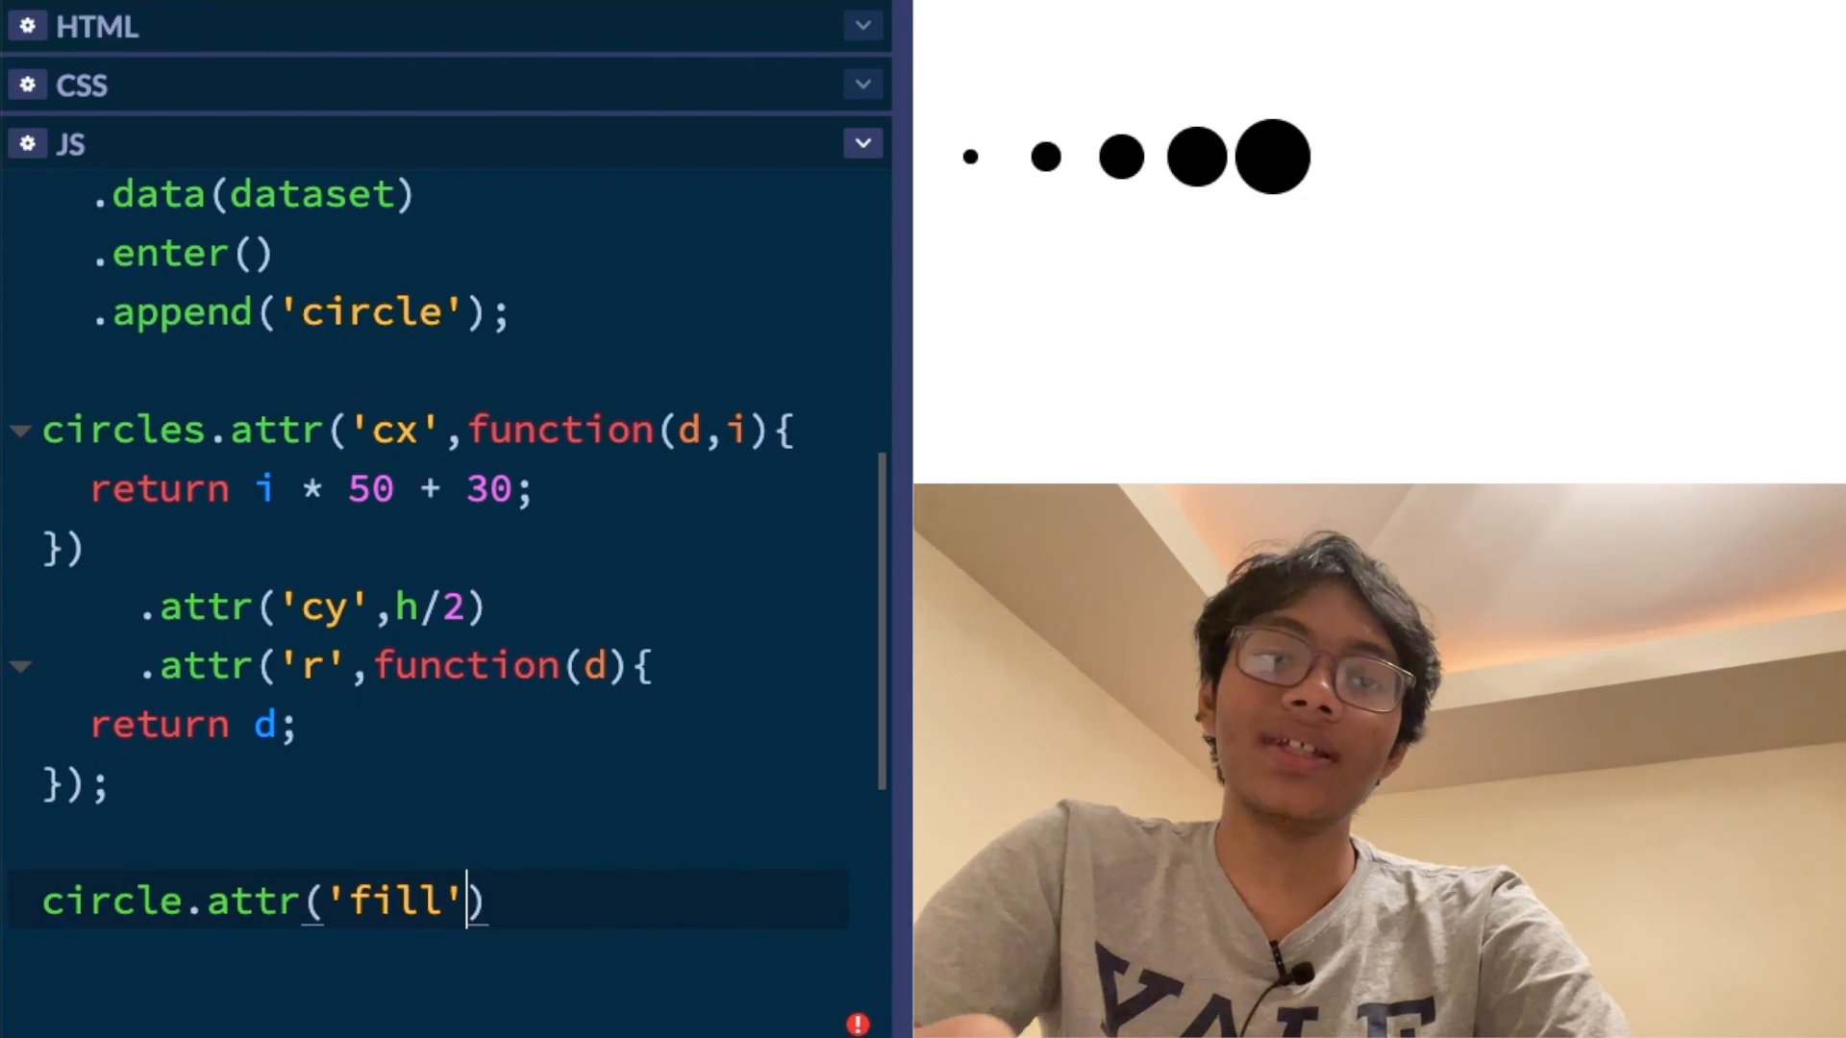
type(", '")
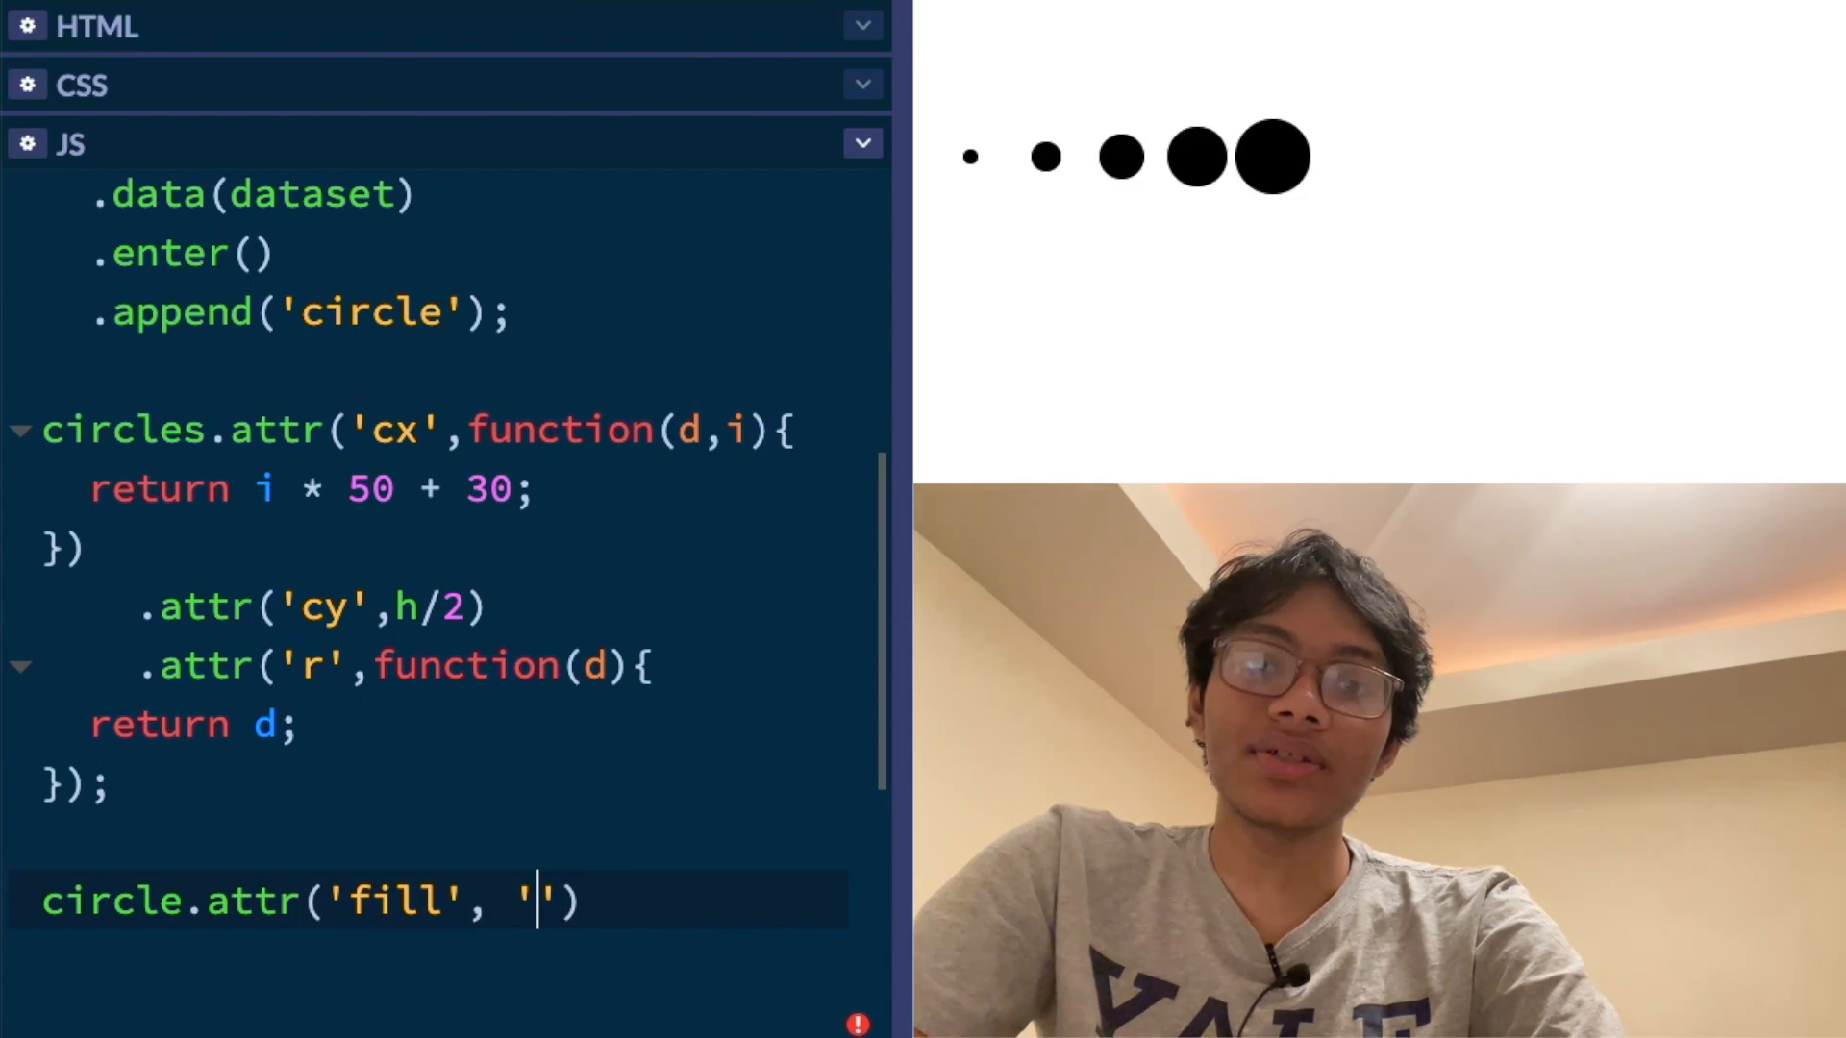
type("red');")
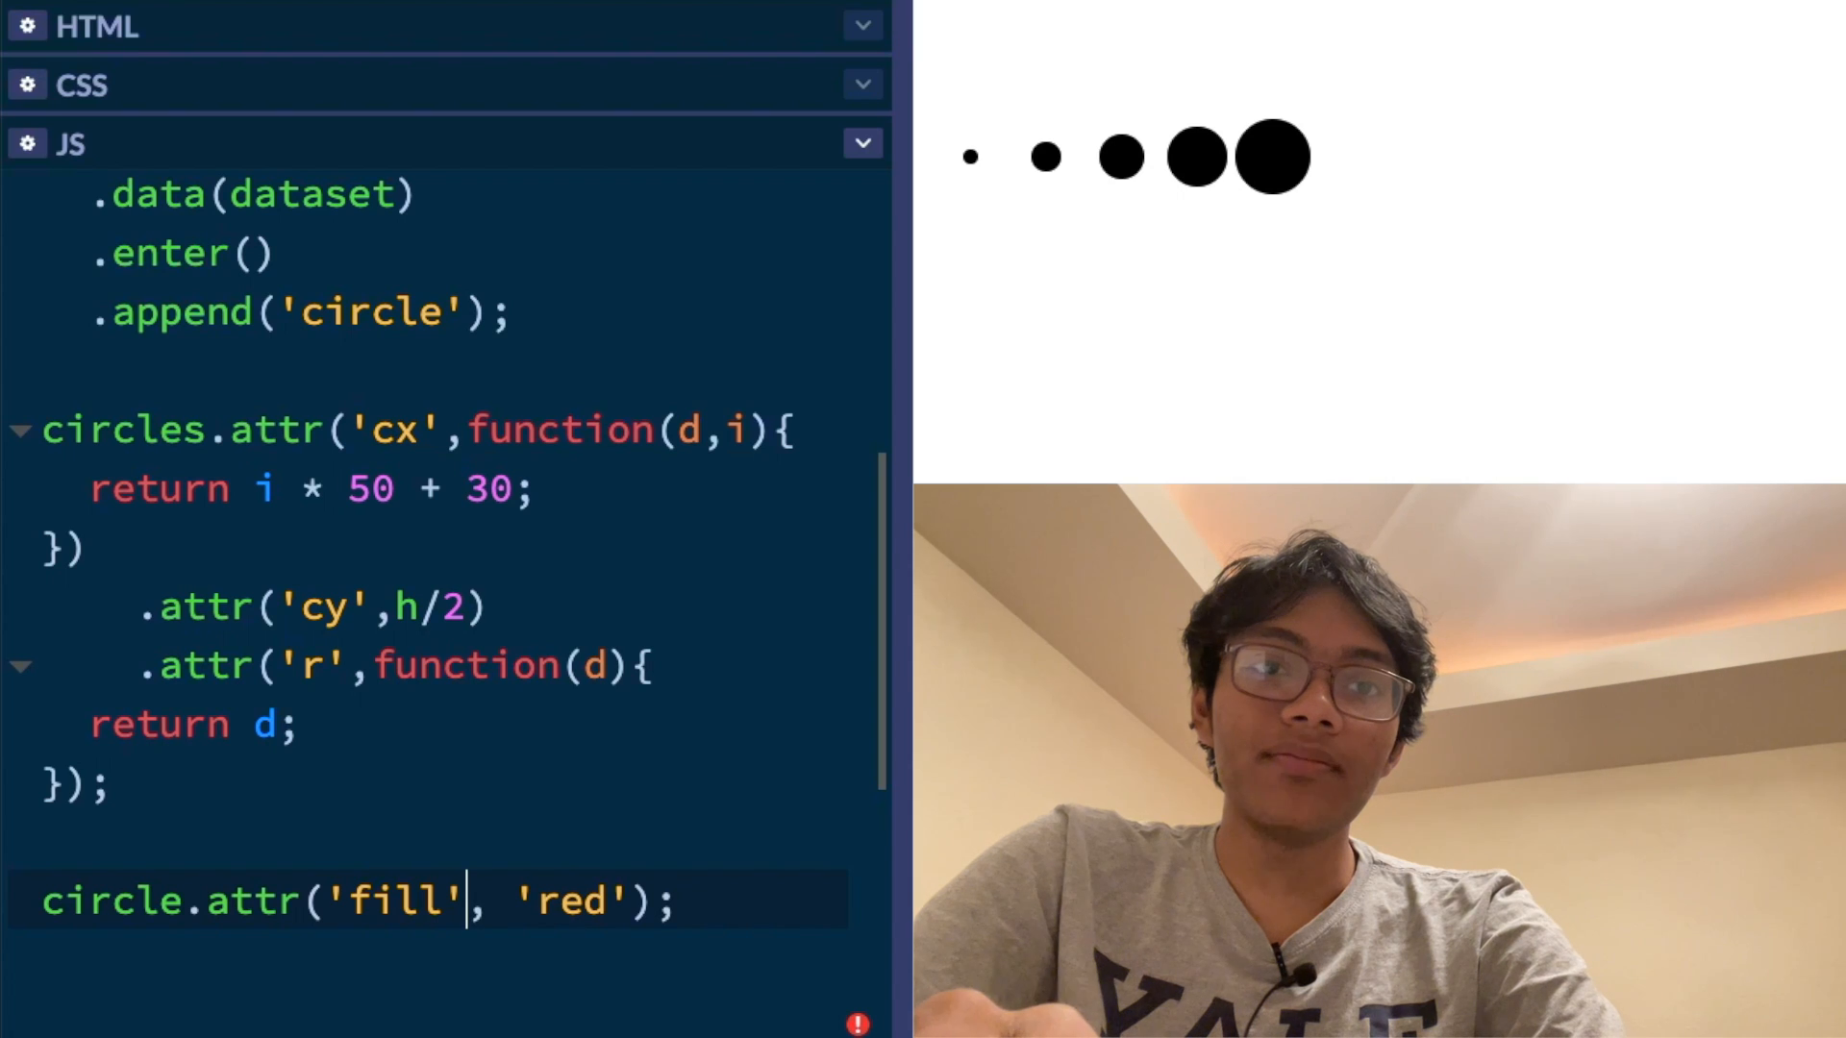
type("color")
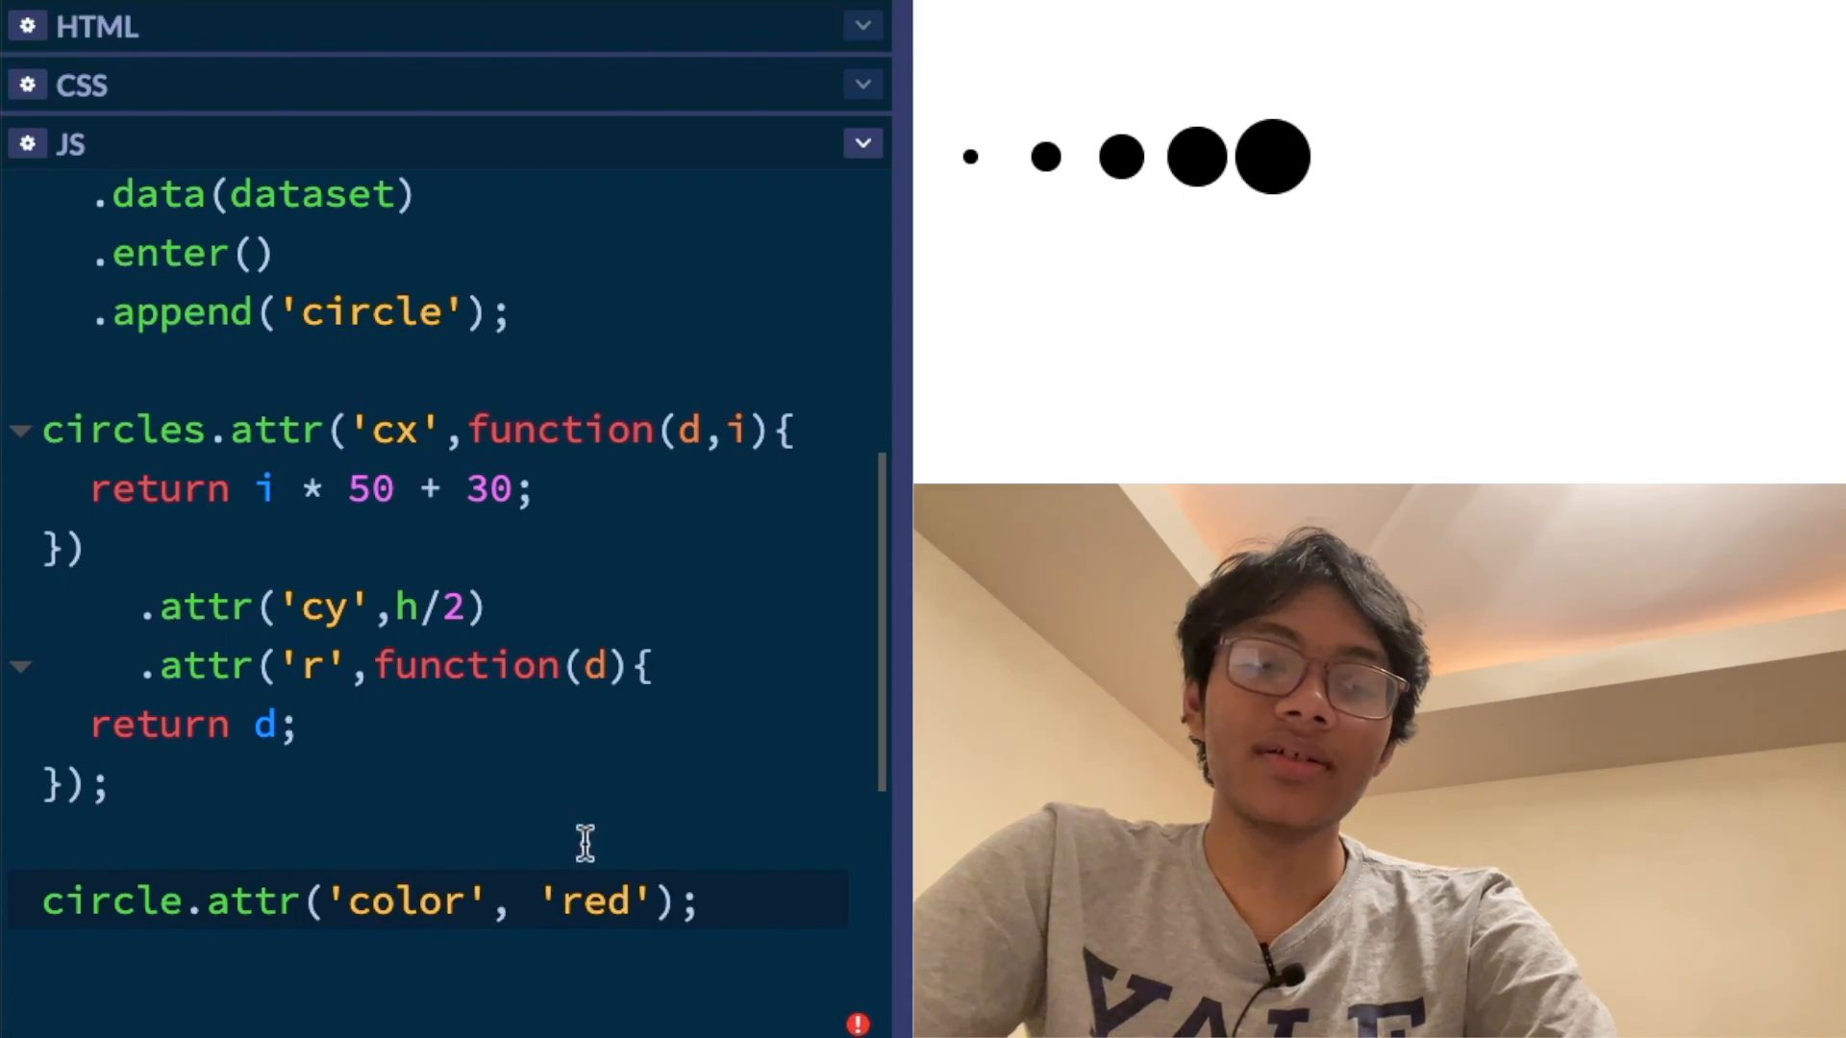
type("s")
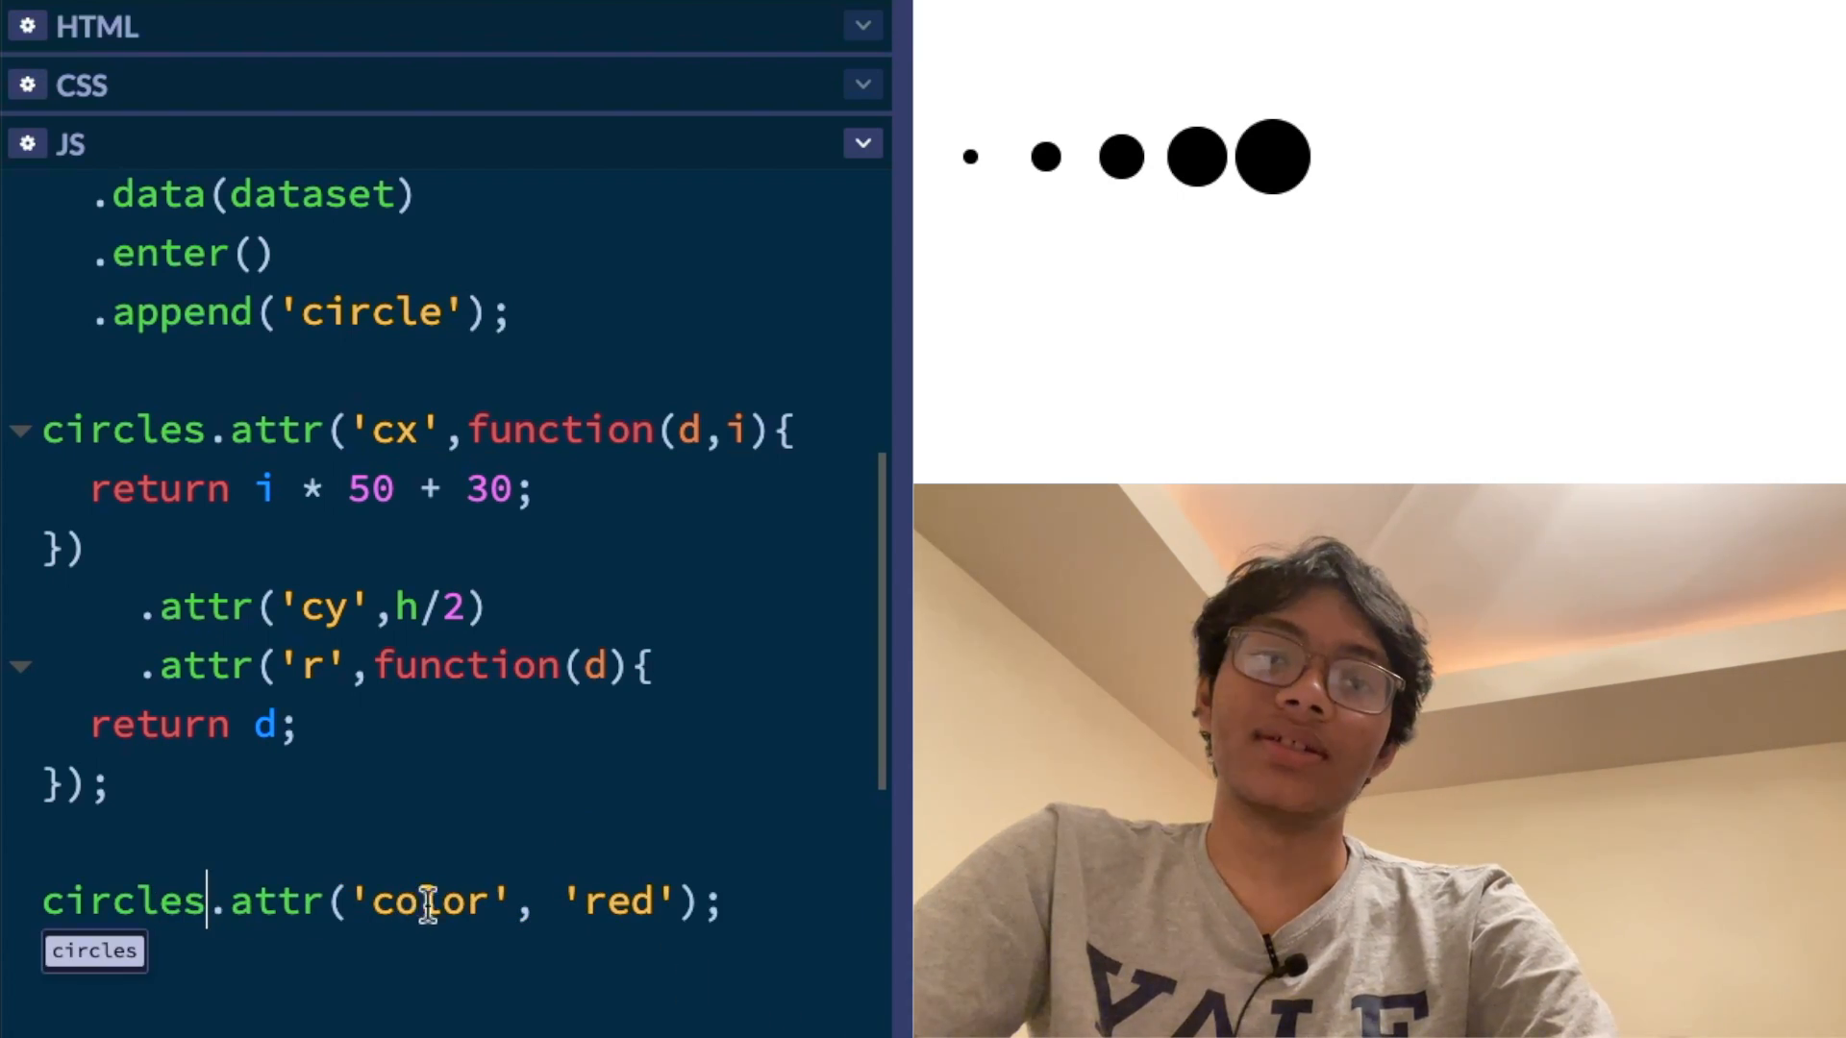
type("fill")
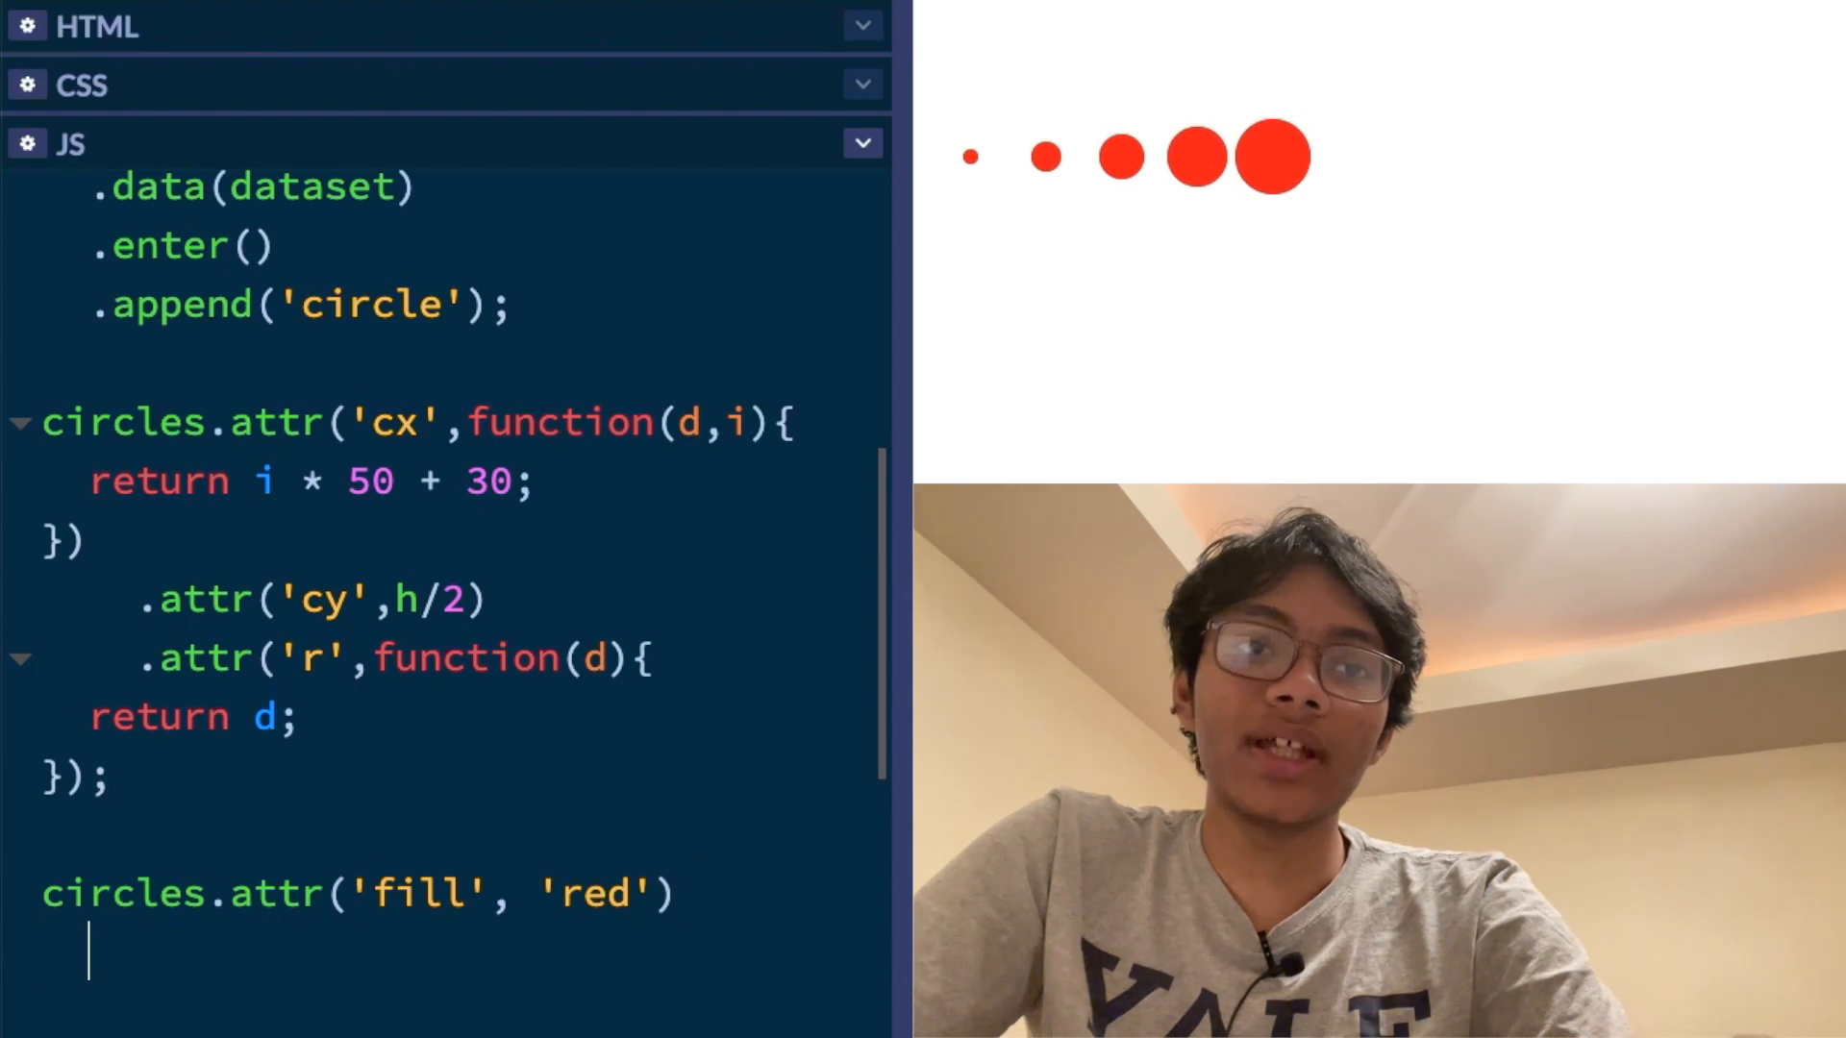
Change the fill to 'green' and chain .attr('stroke', 'lightgreen')
type(".")
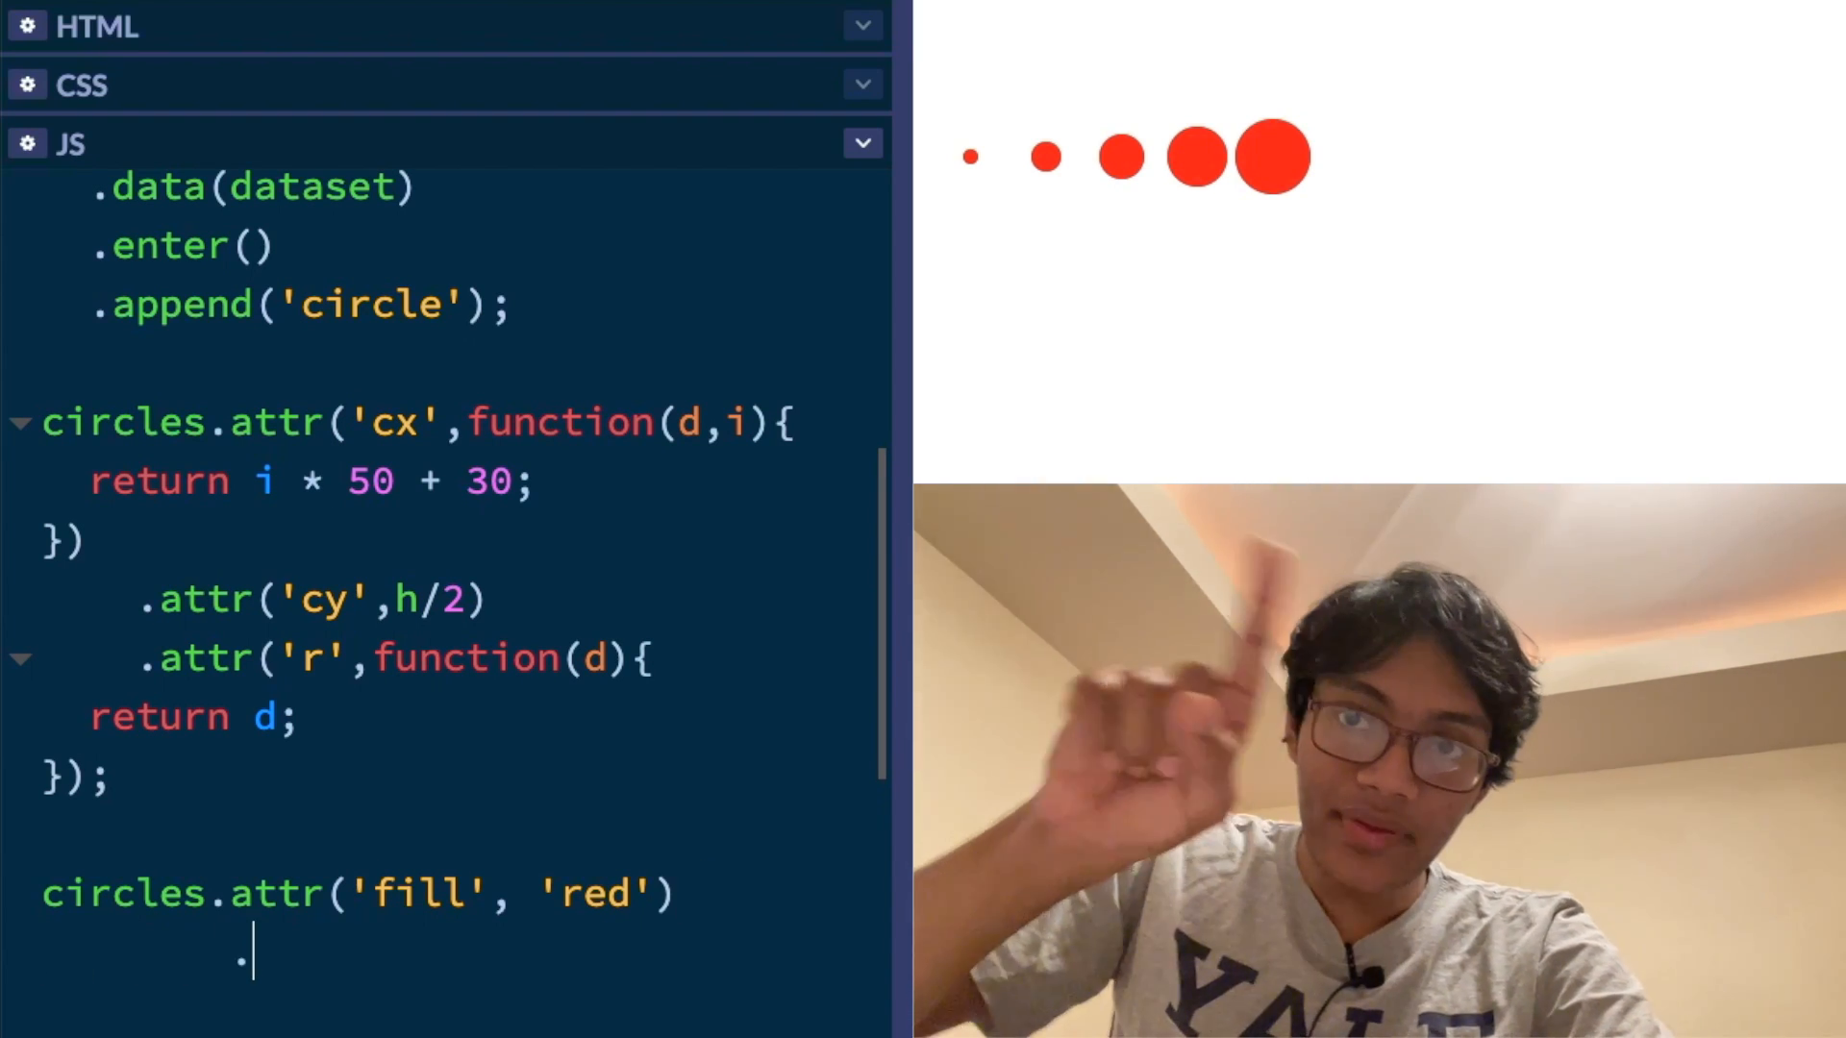
type("attr('stroke', )")
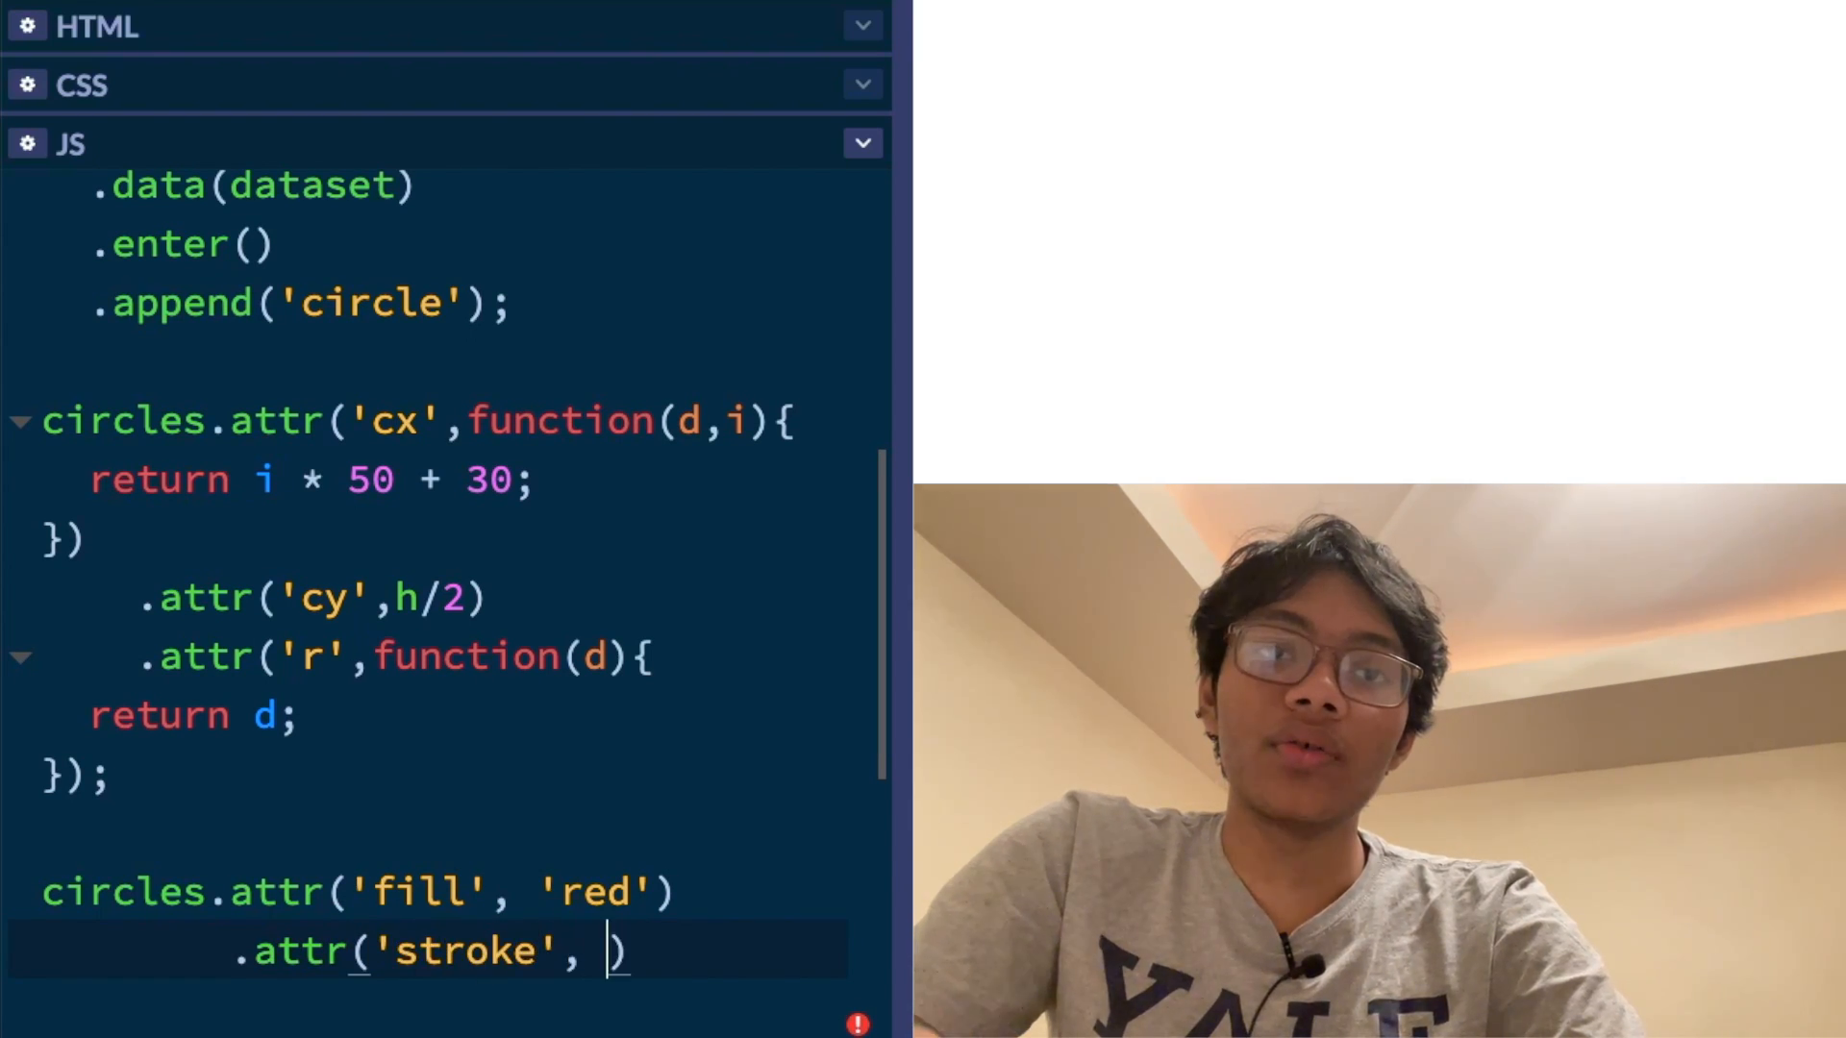
type("''")
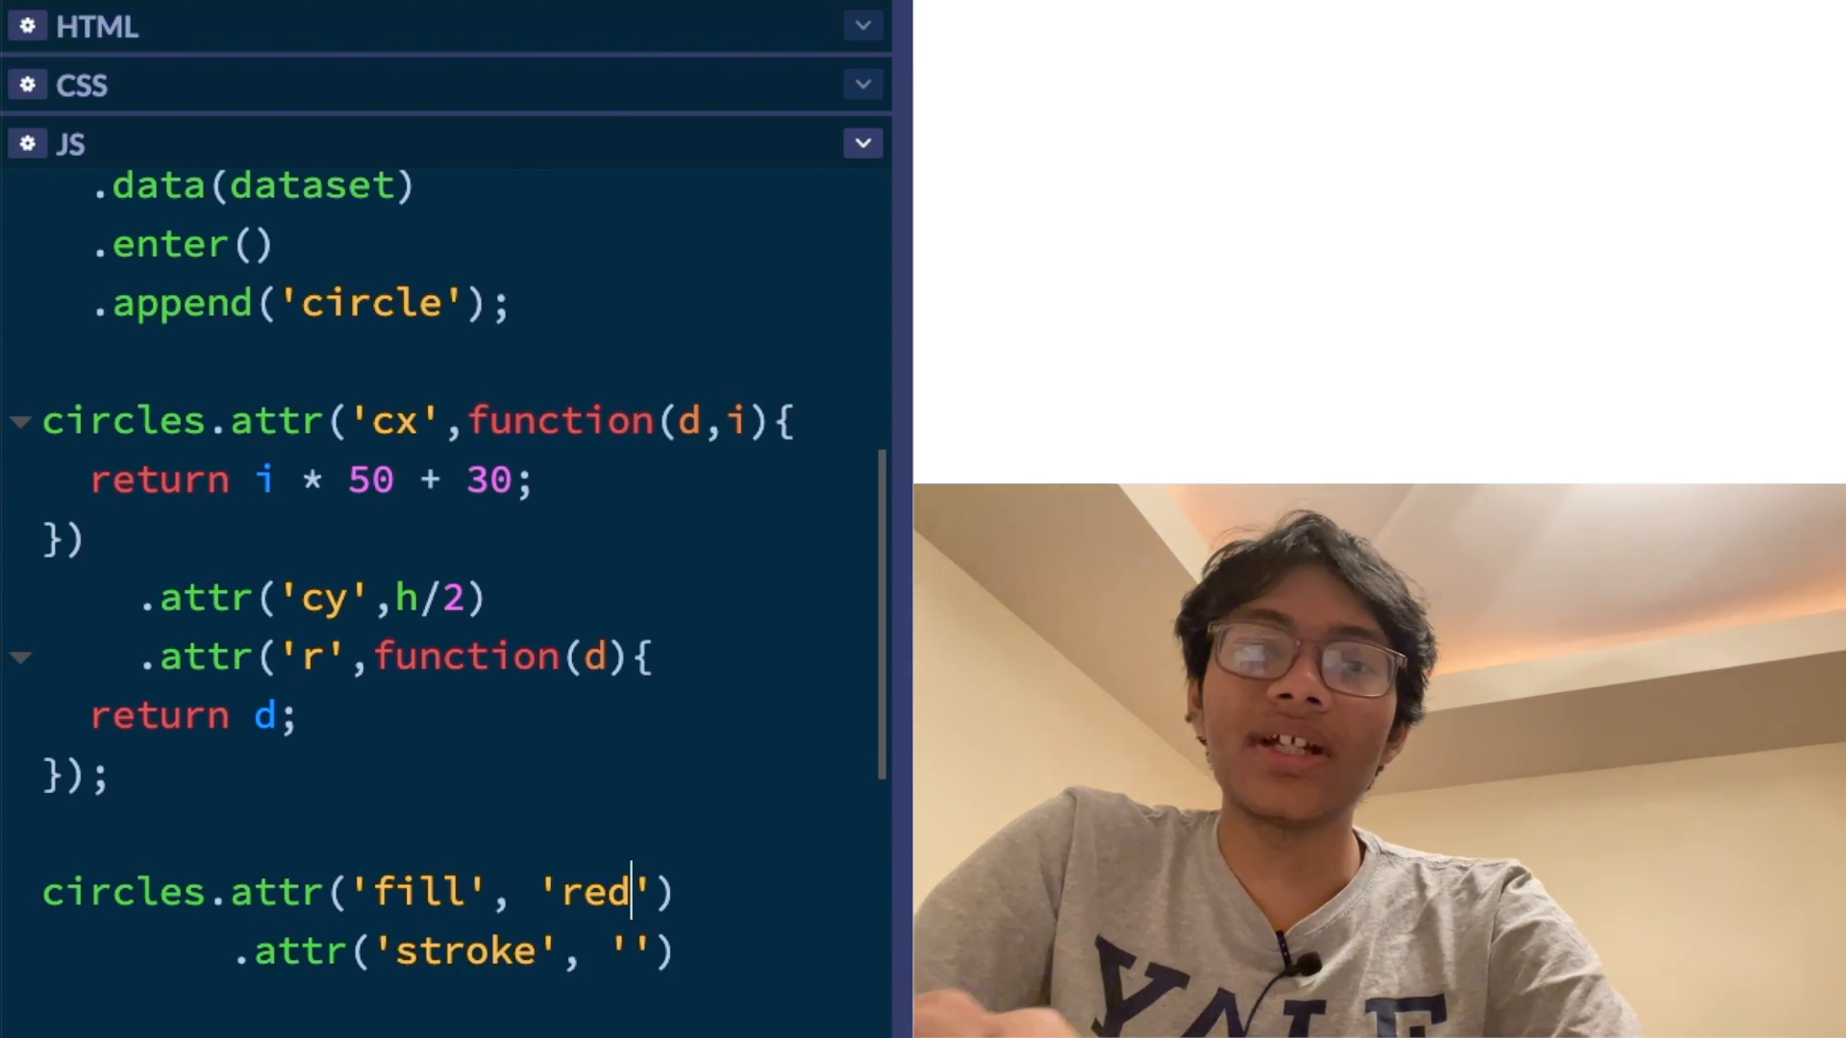
type("g")
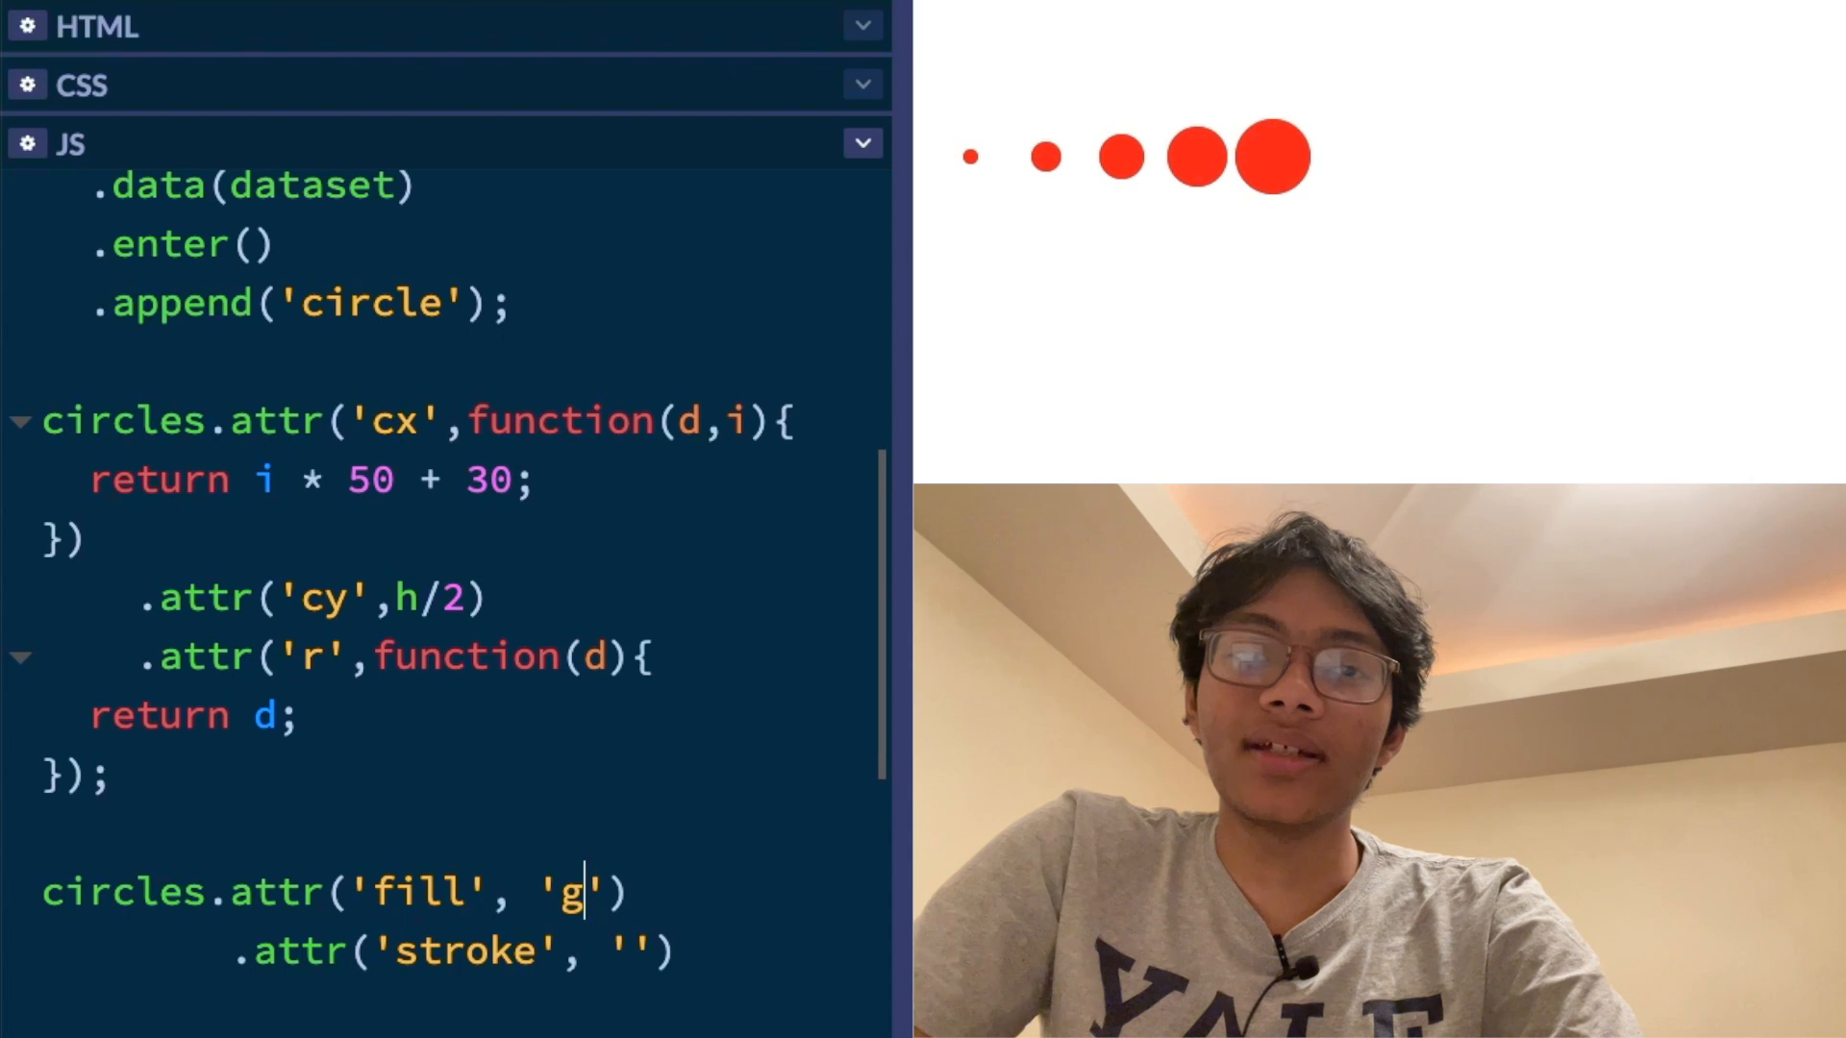
type("reen")
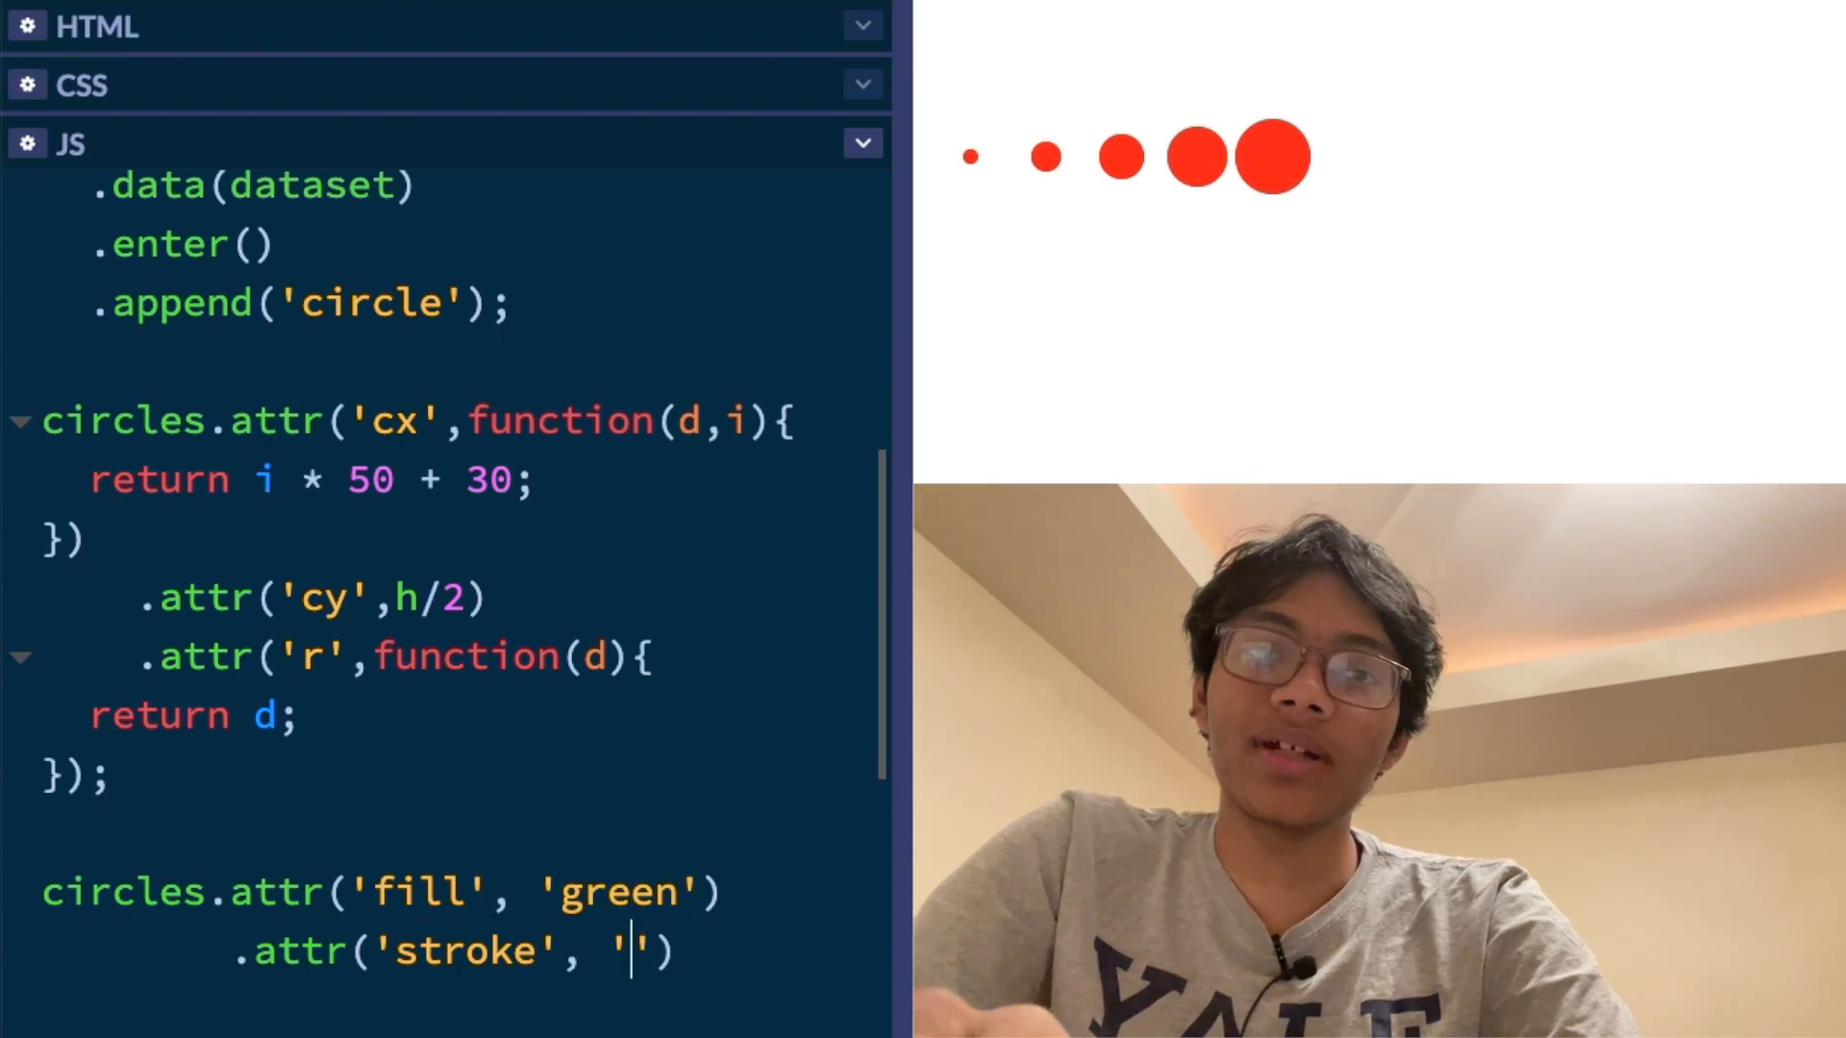
type("lightgreen")
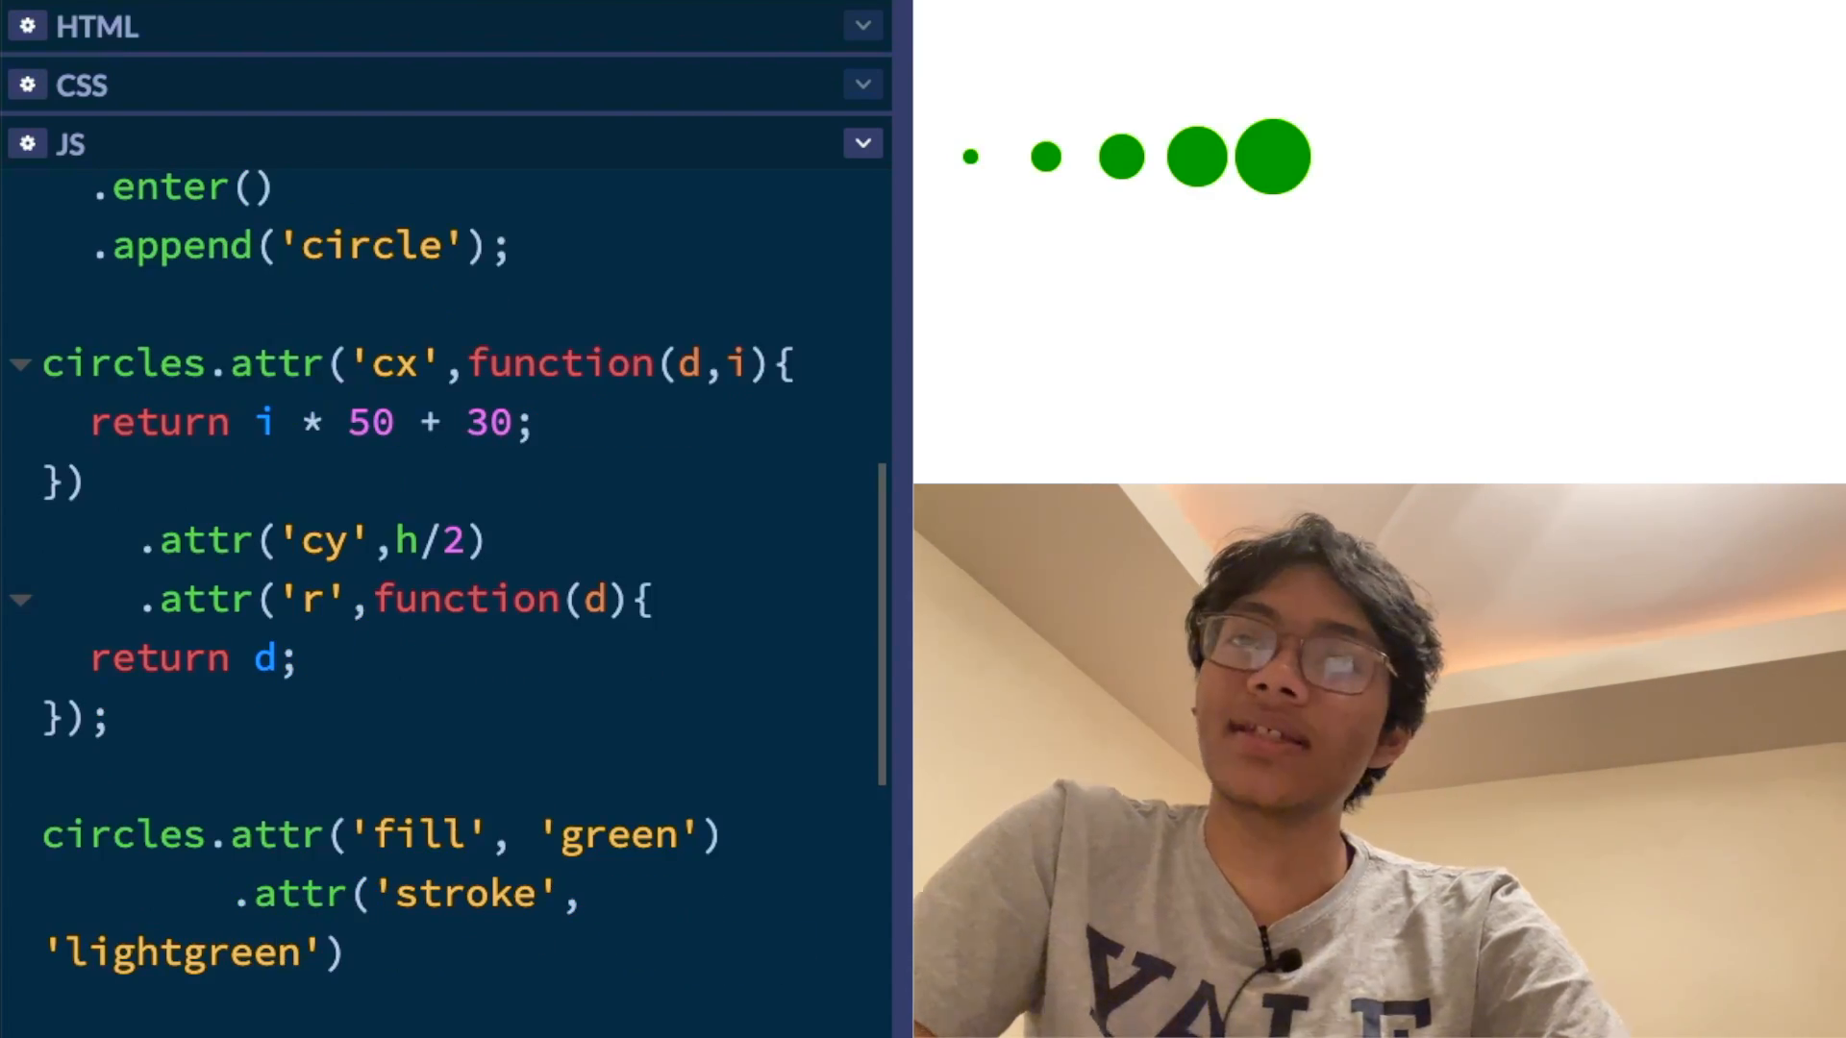
type(";")
type(".attr('stroke-w")
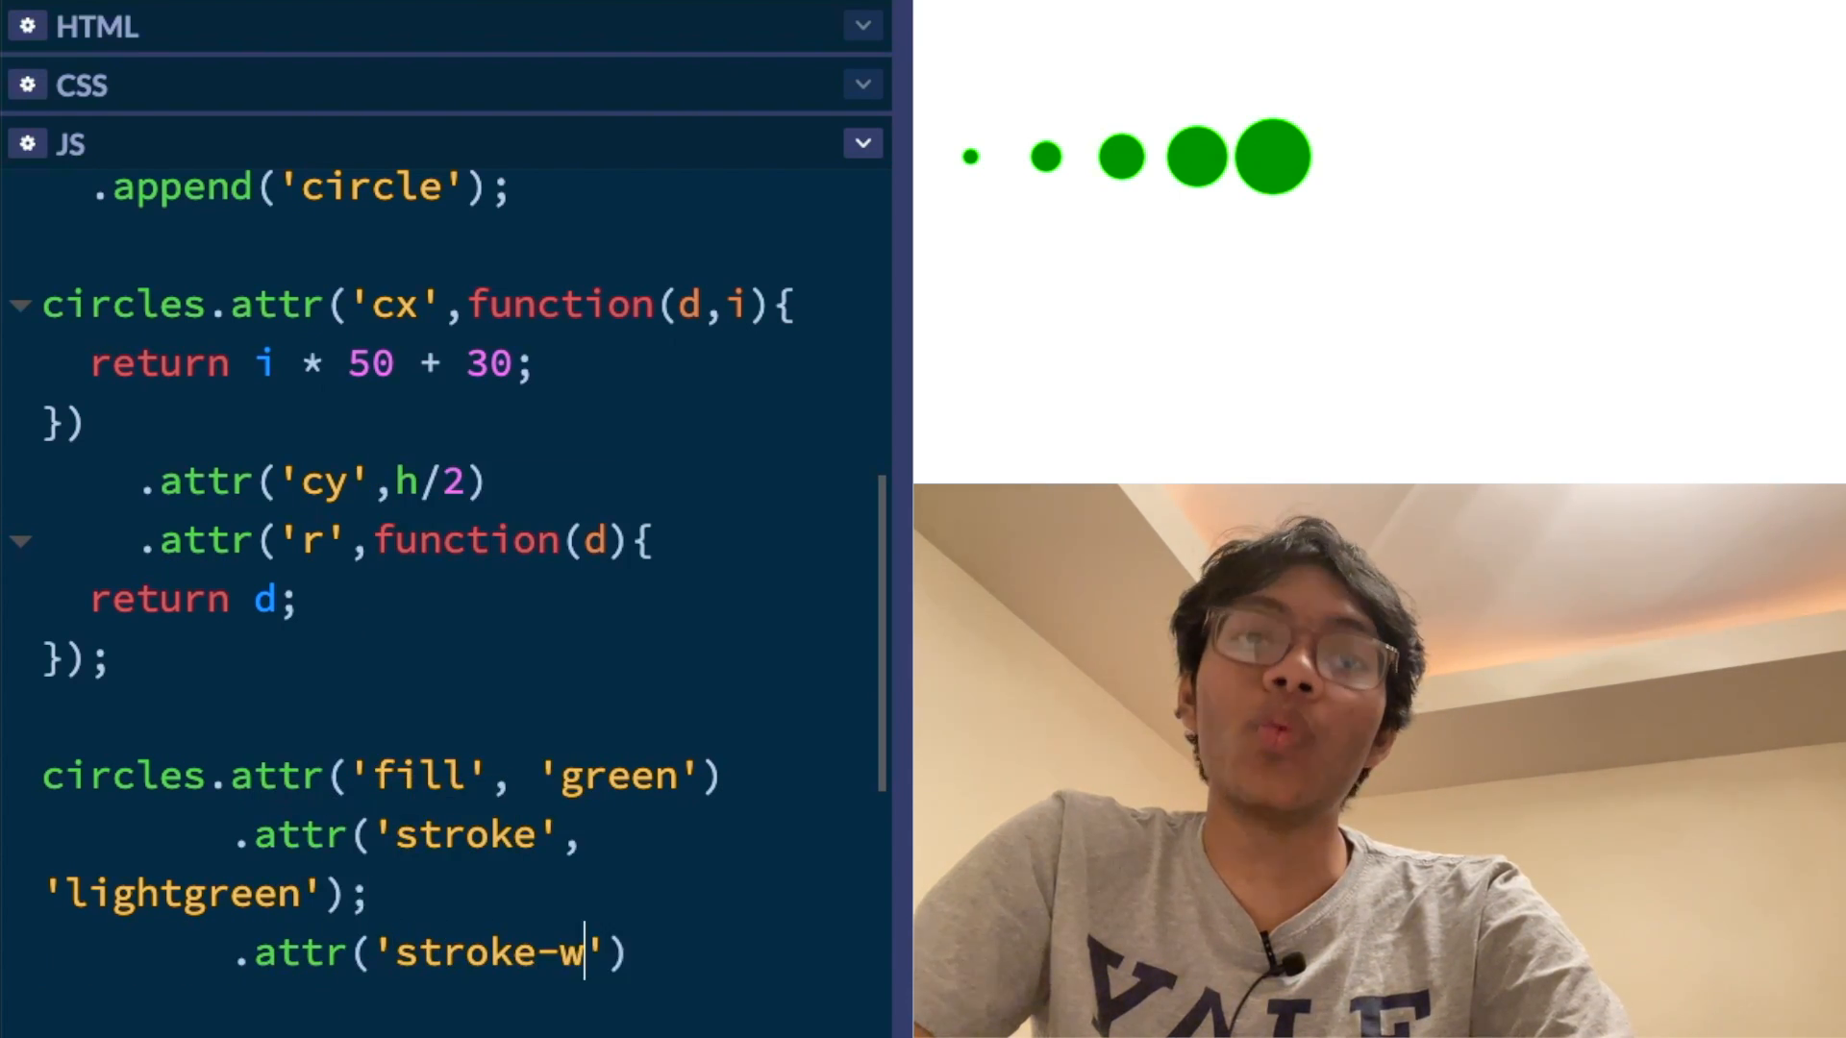
Finish chaining stroke-width '5px' onto the circles, then start a function(d) callback
type("idth','5p")
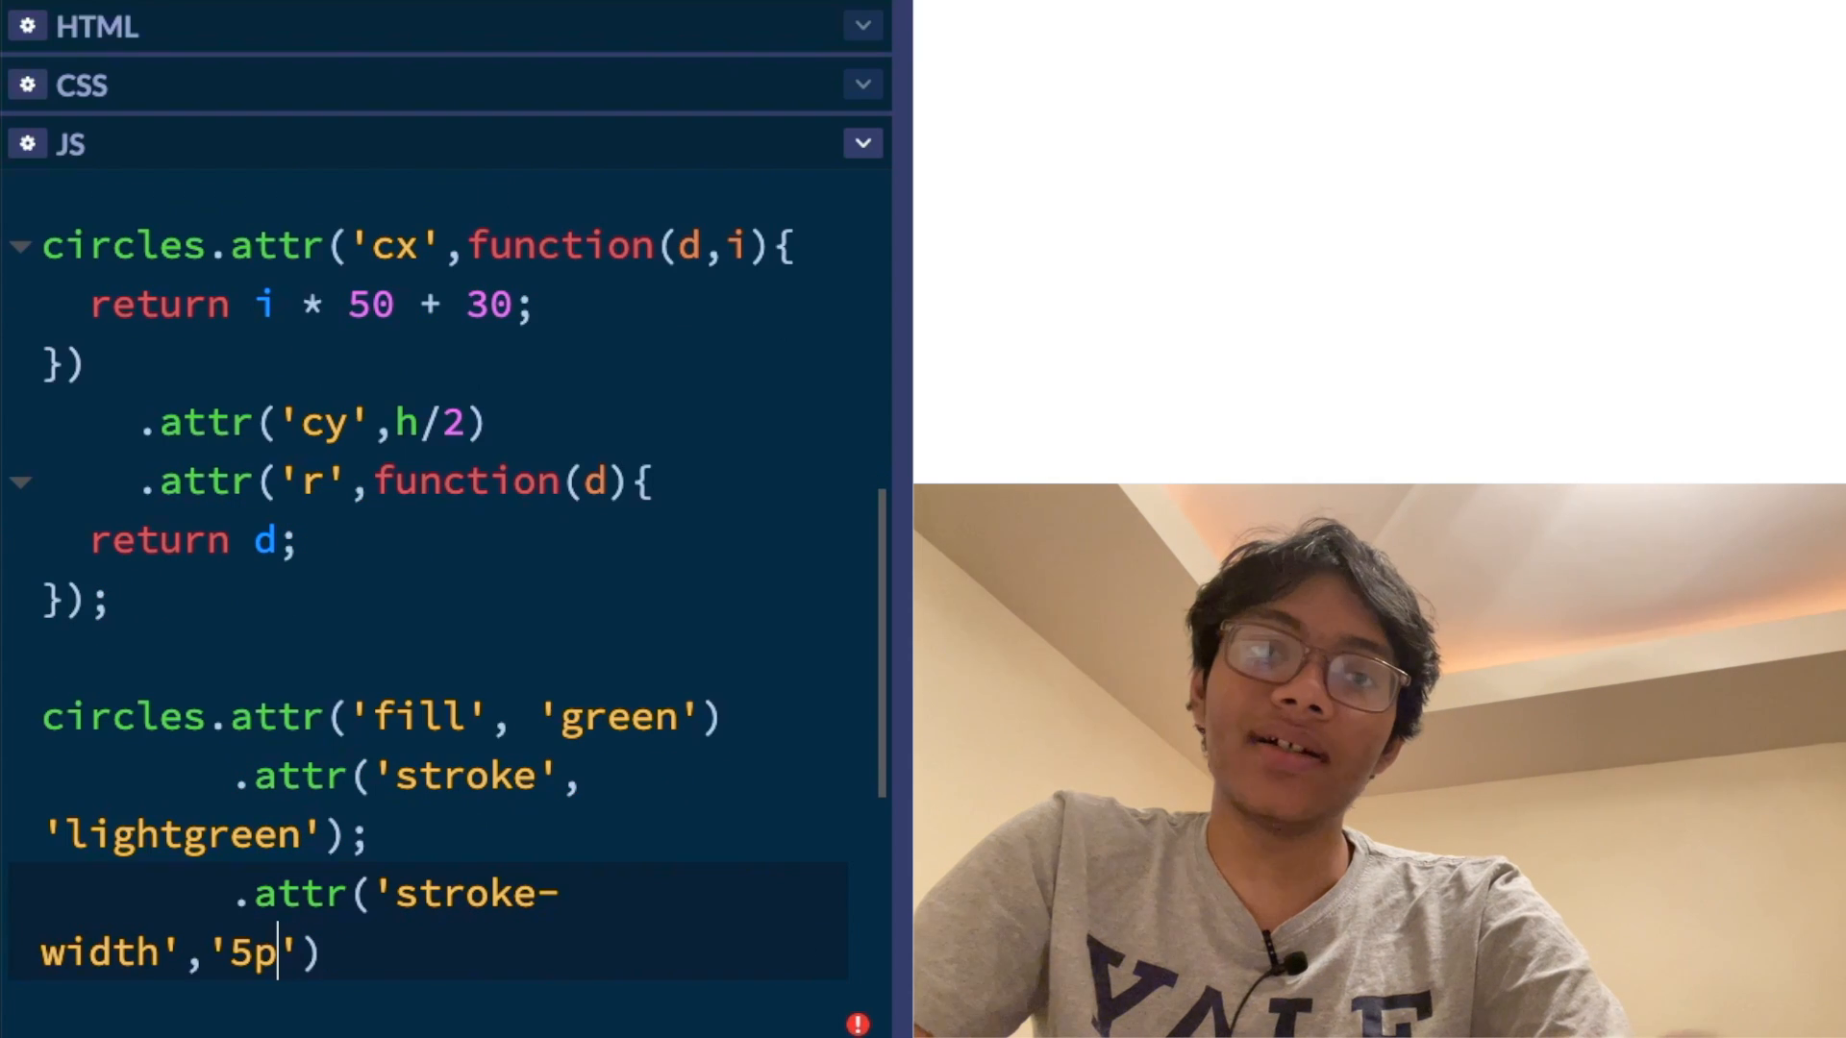
type("x")
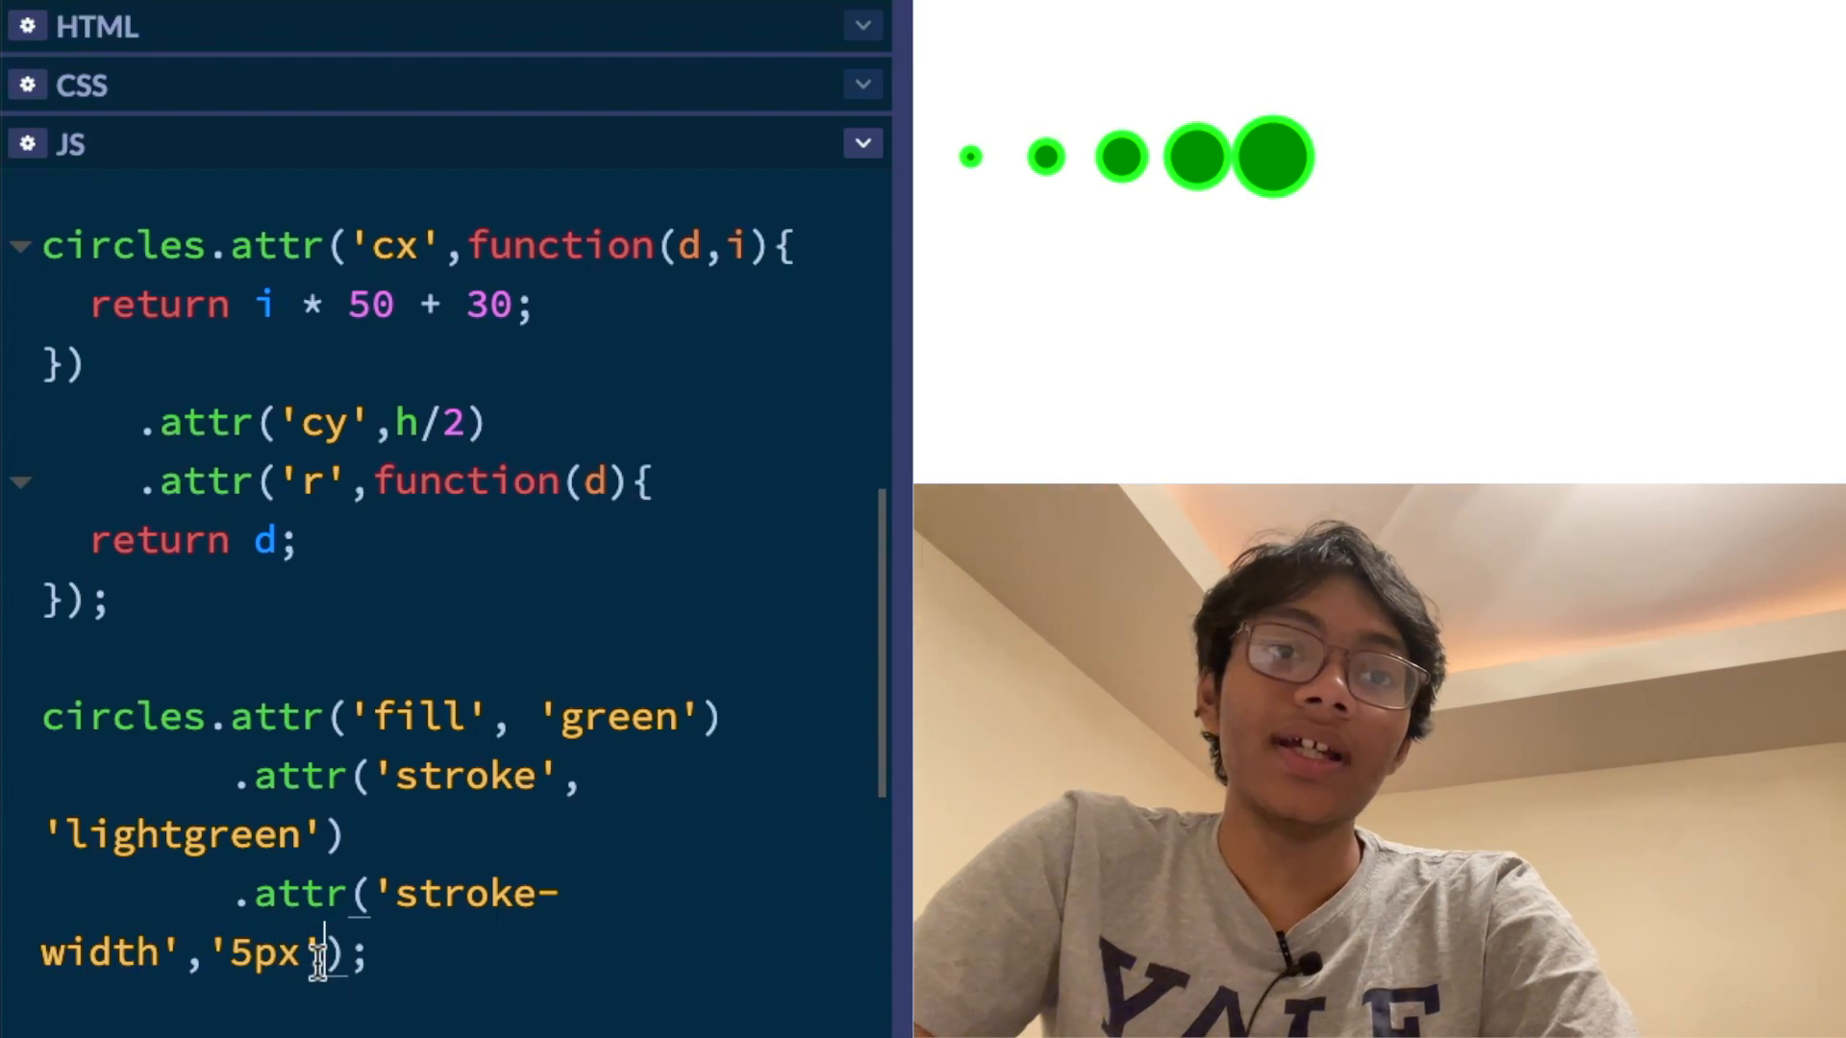
type("function()")
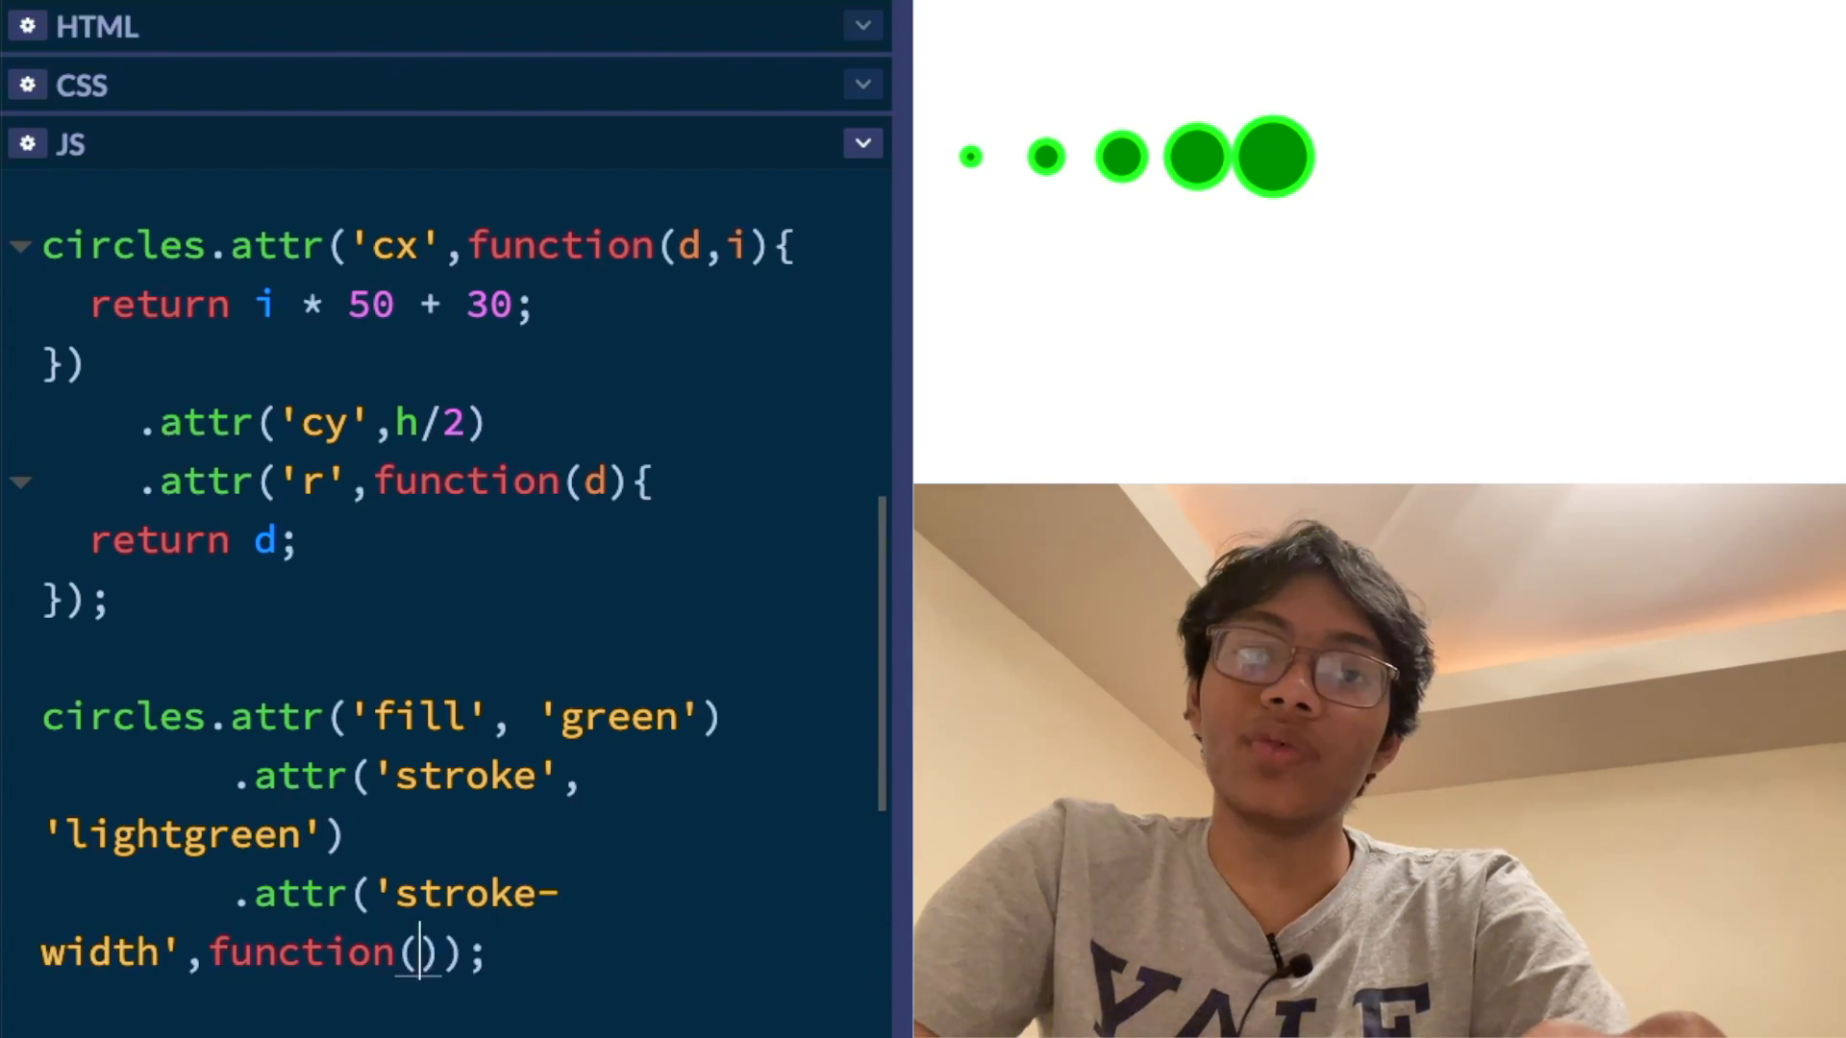
type("d")
type("return")
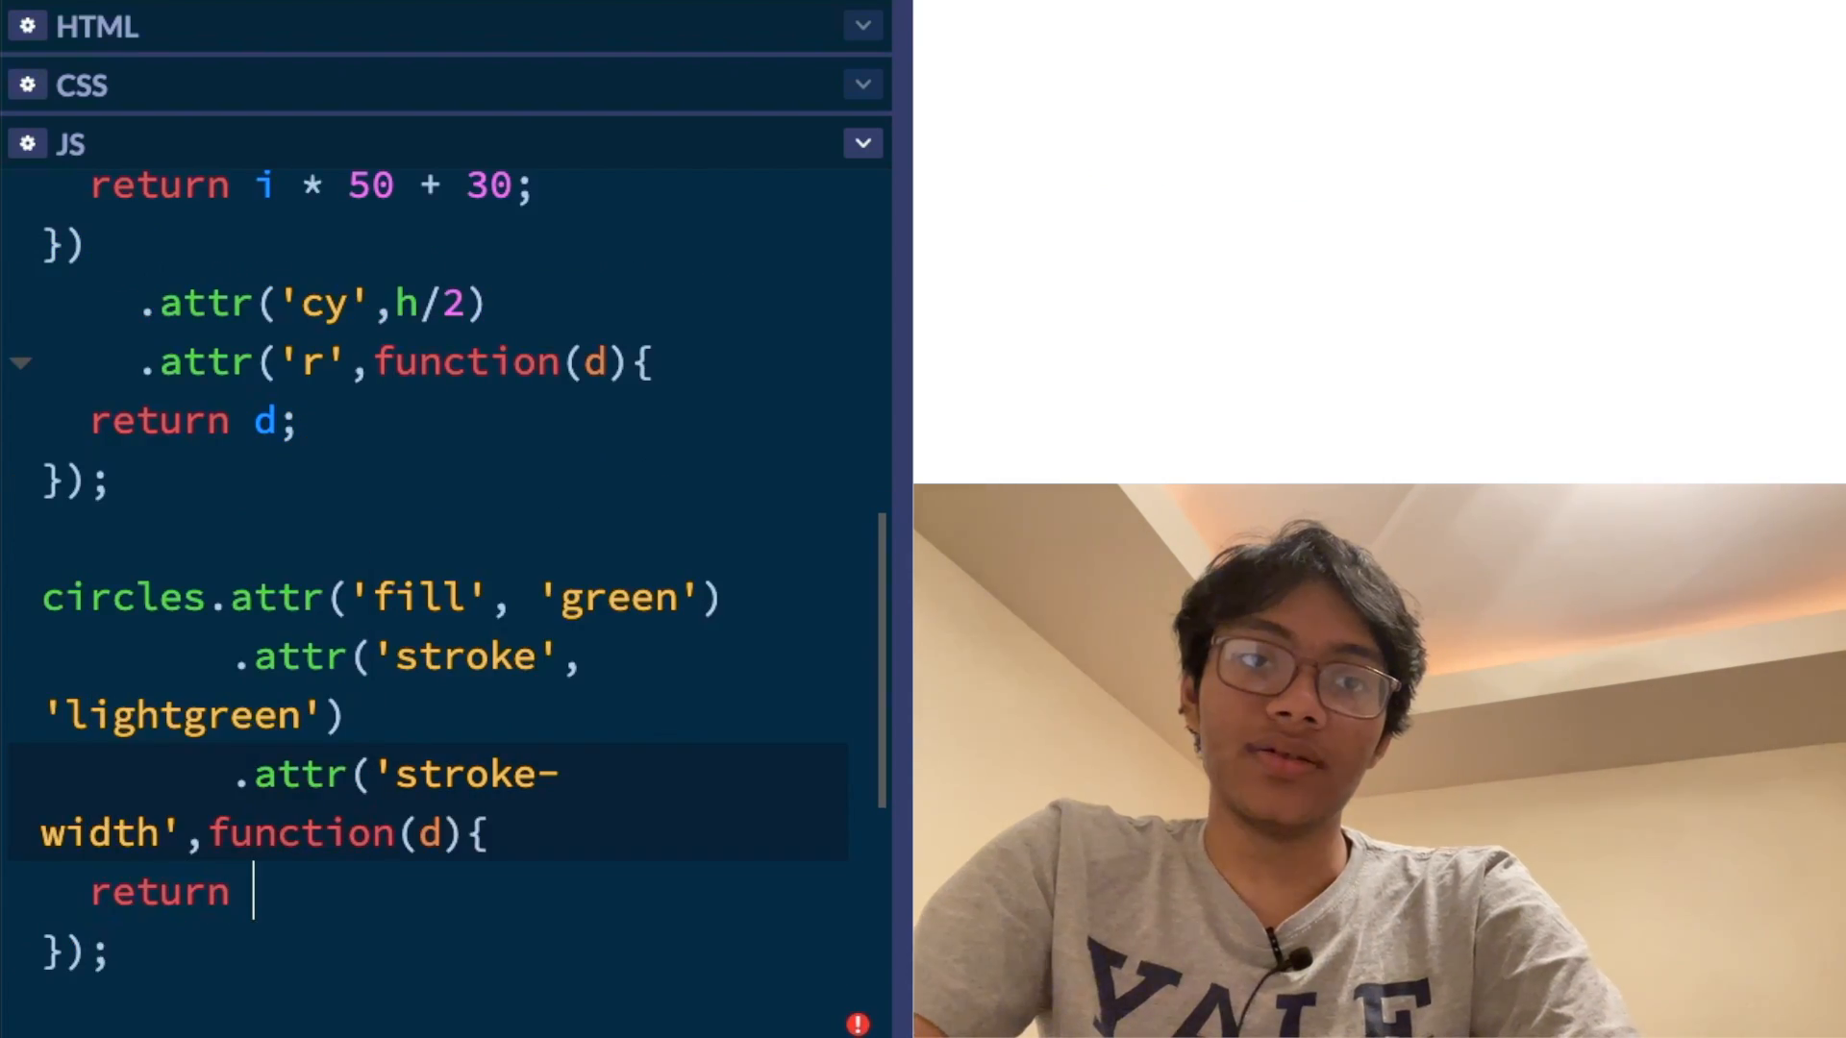
type("d")
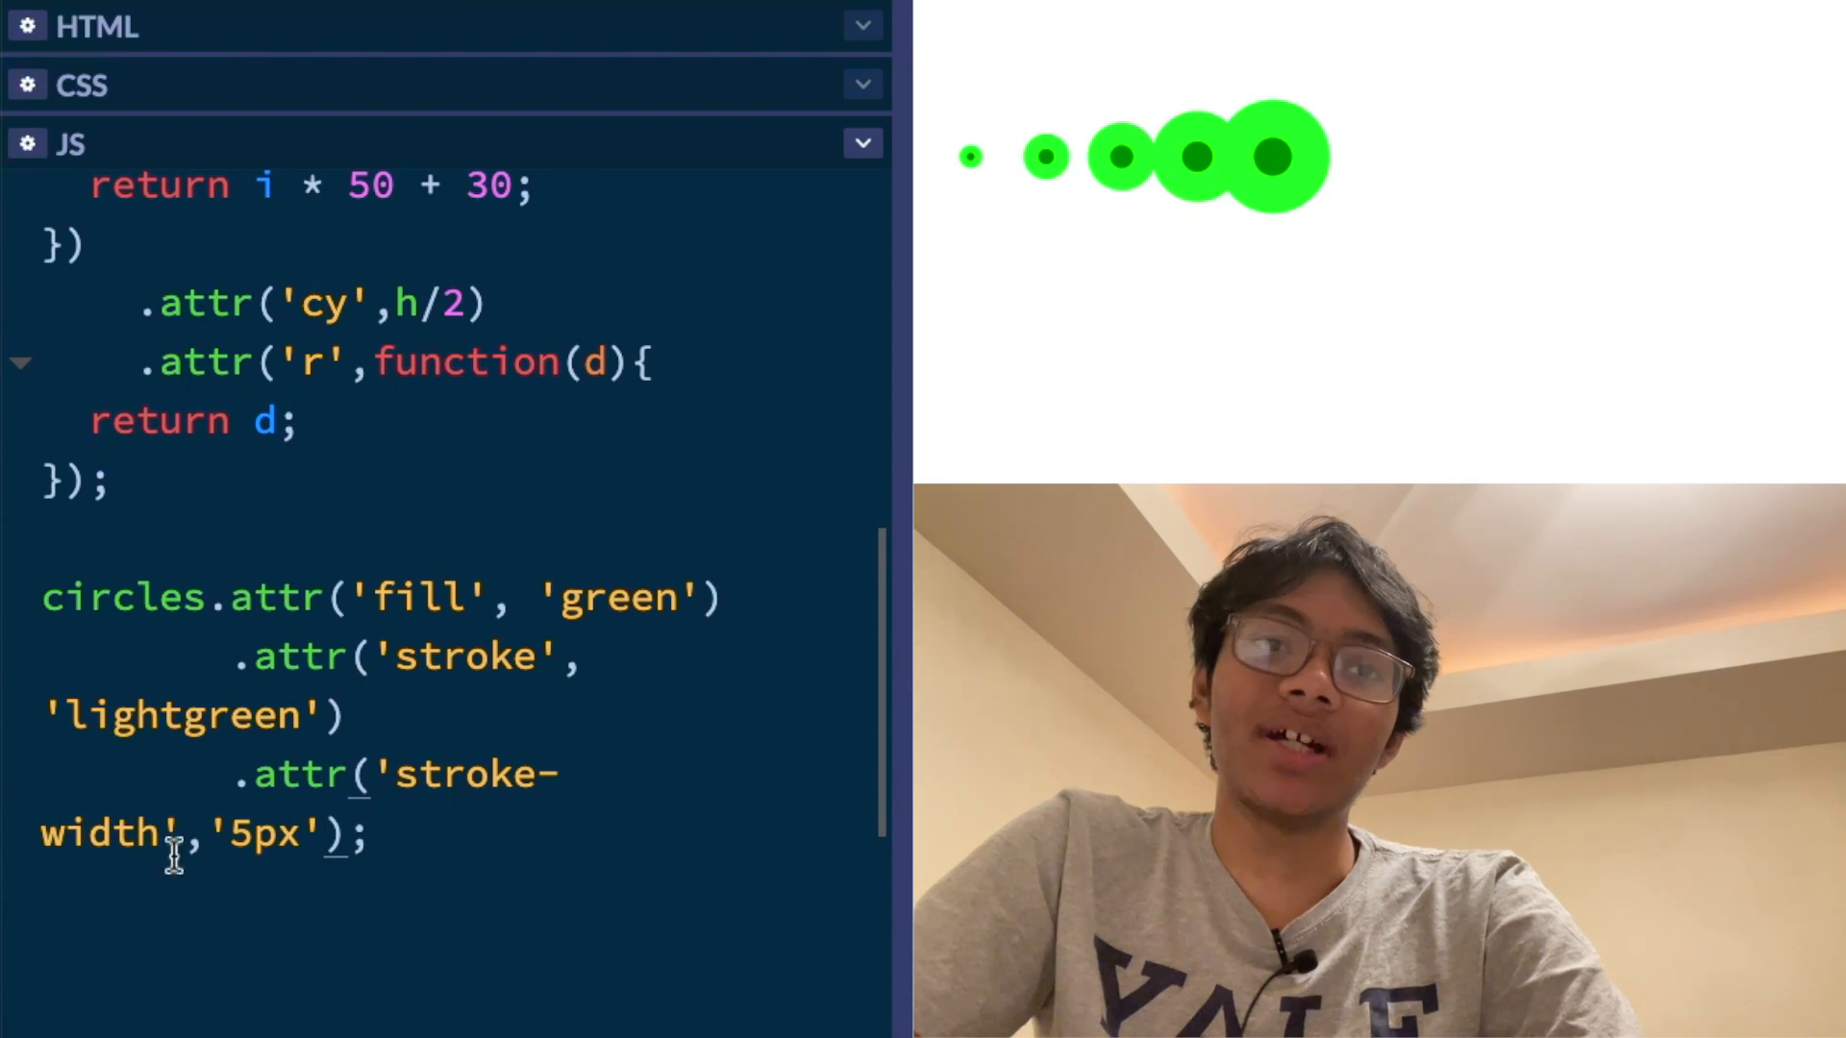
double_click(183, 714)
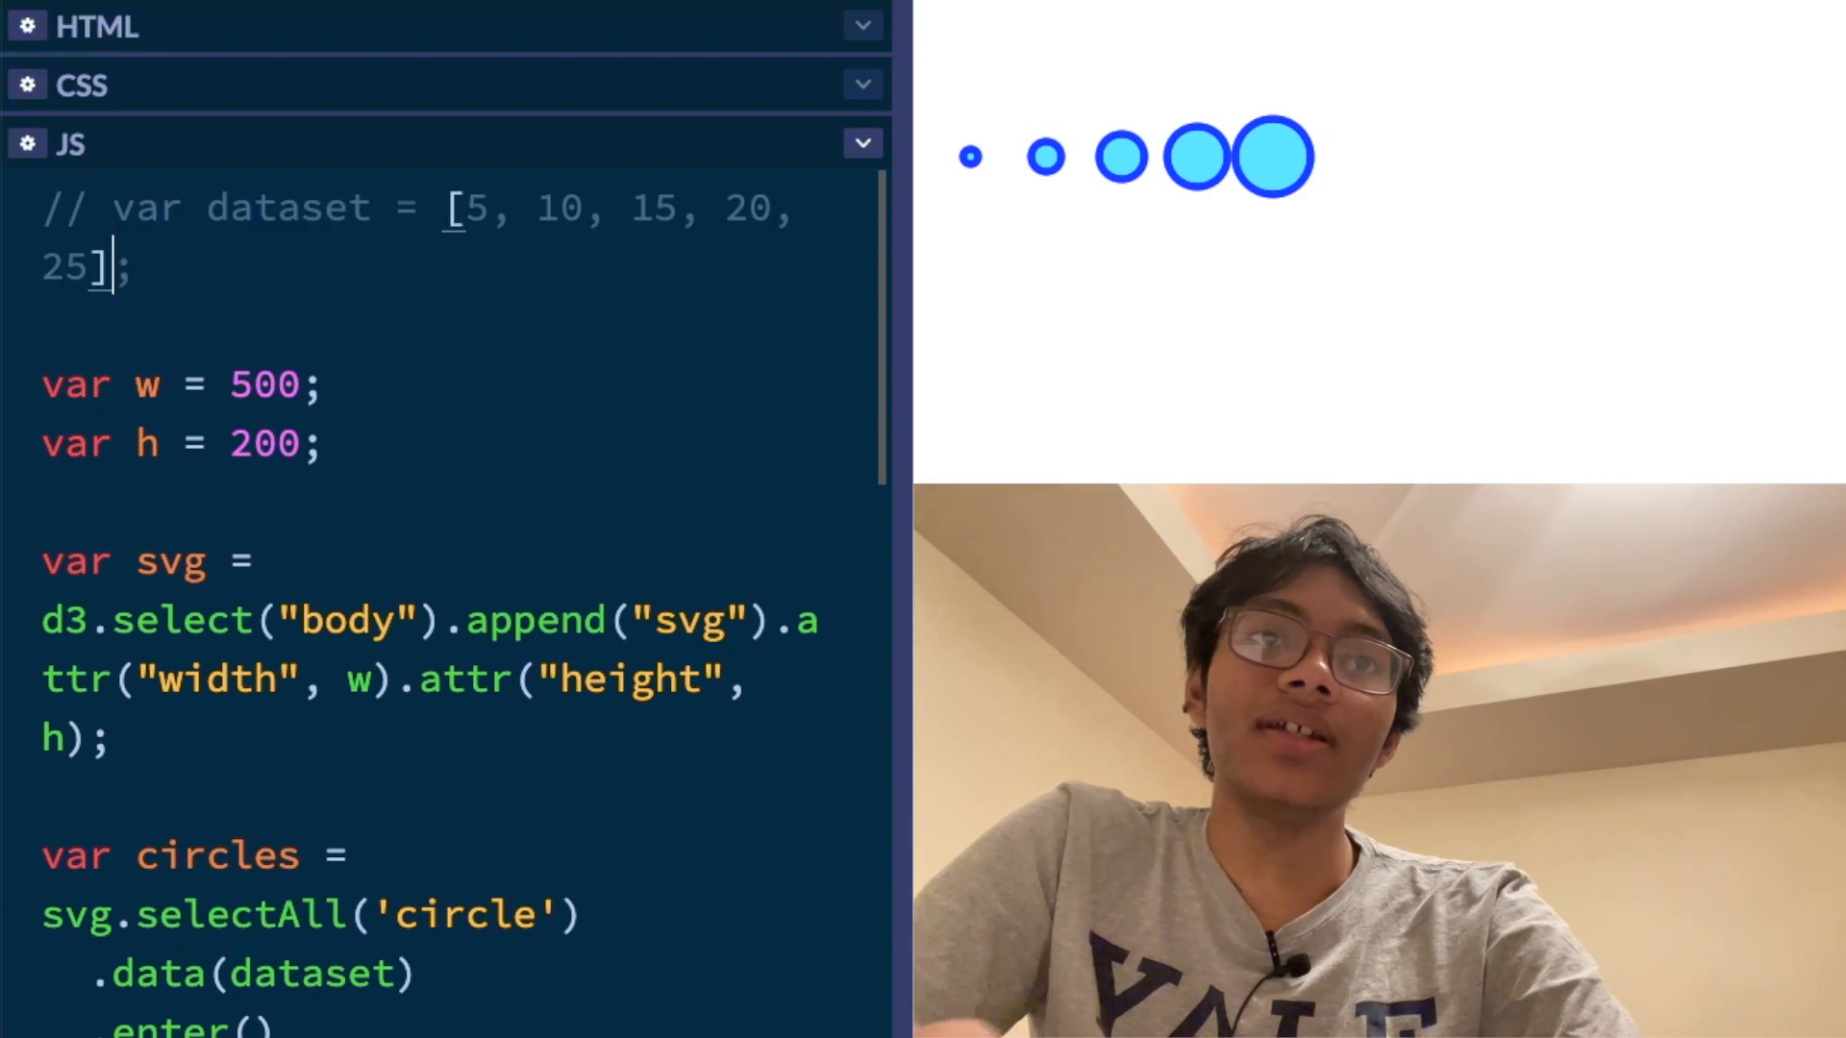
Declare var dataset = [] and var number = Math.random() * 30
type("var da")
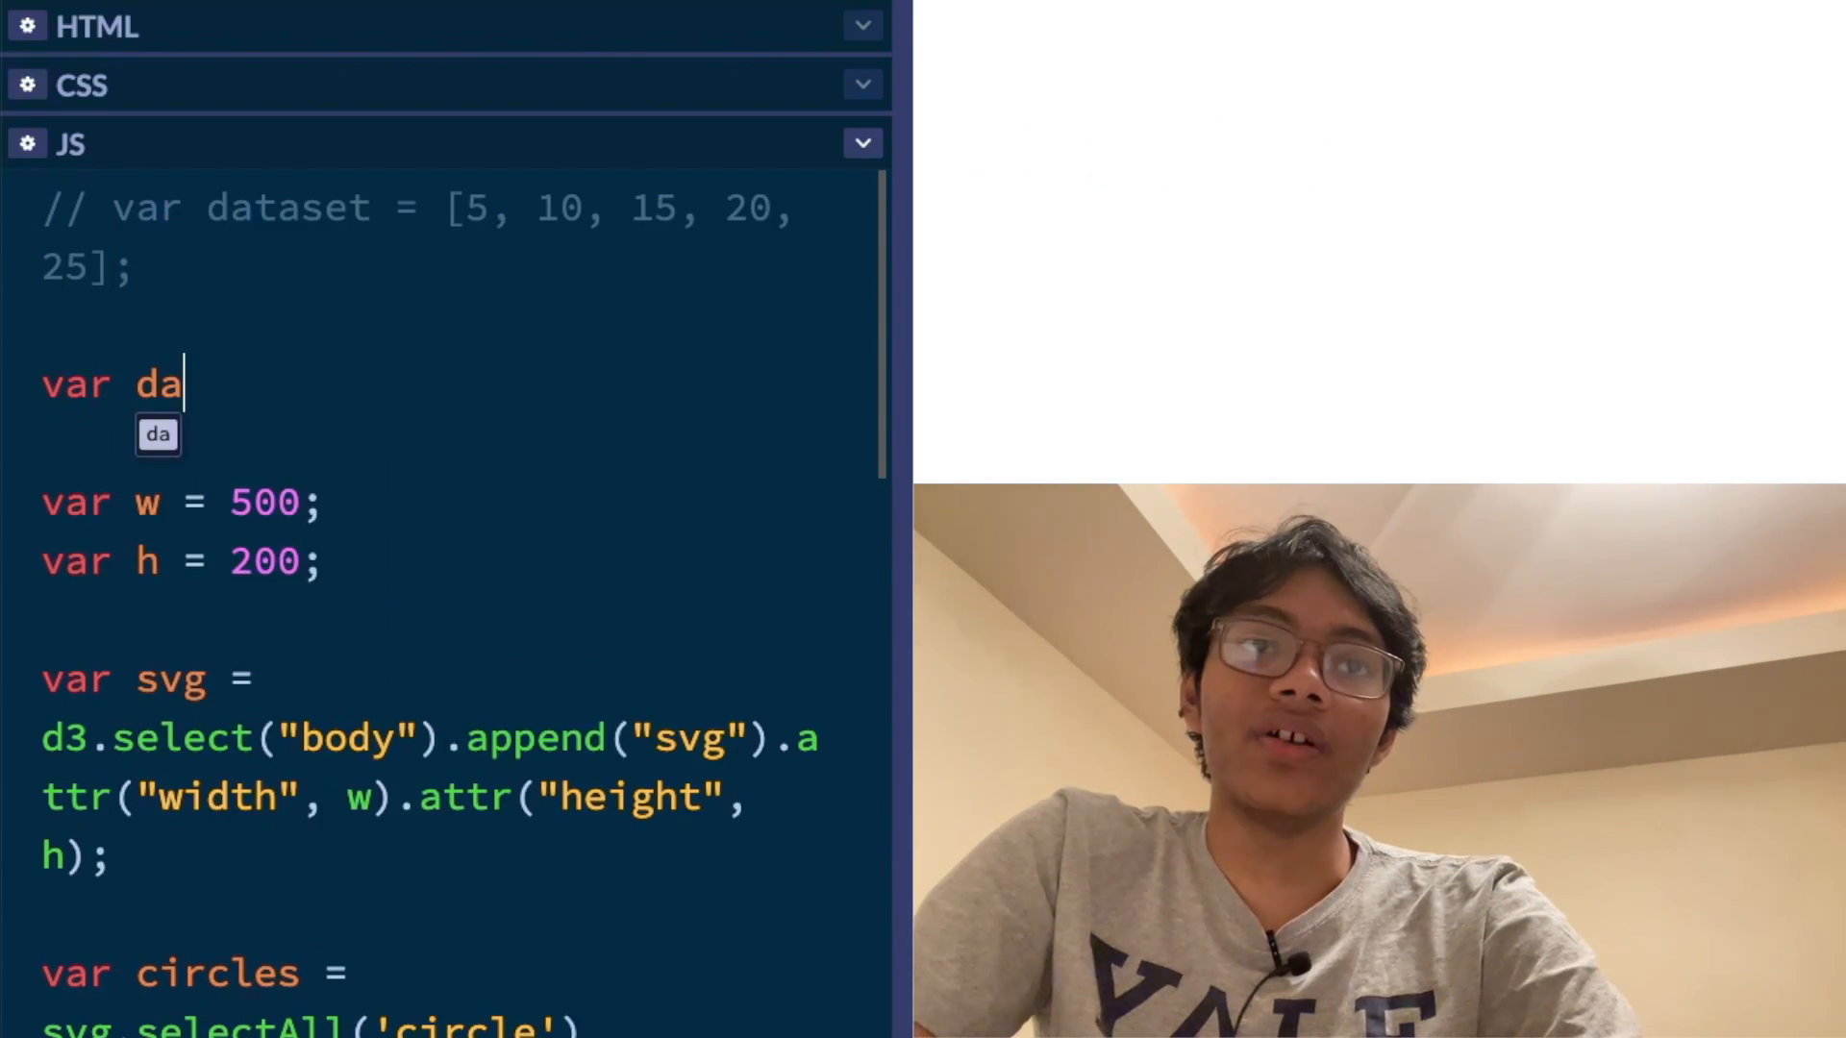
type("taset = [];")
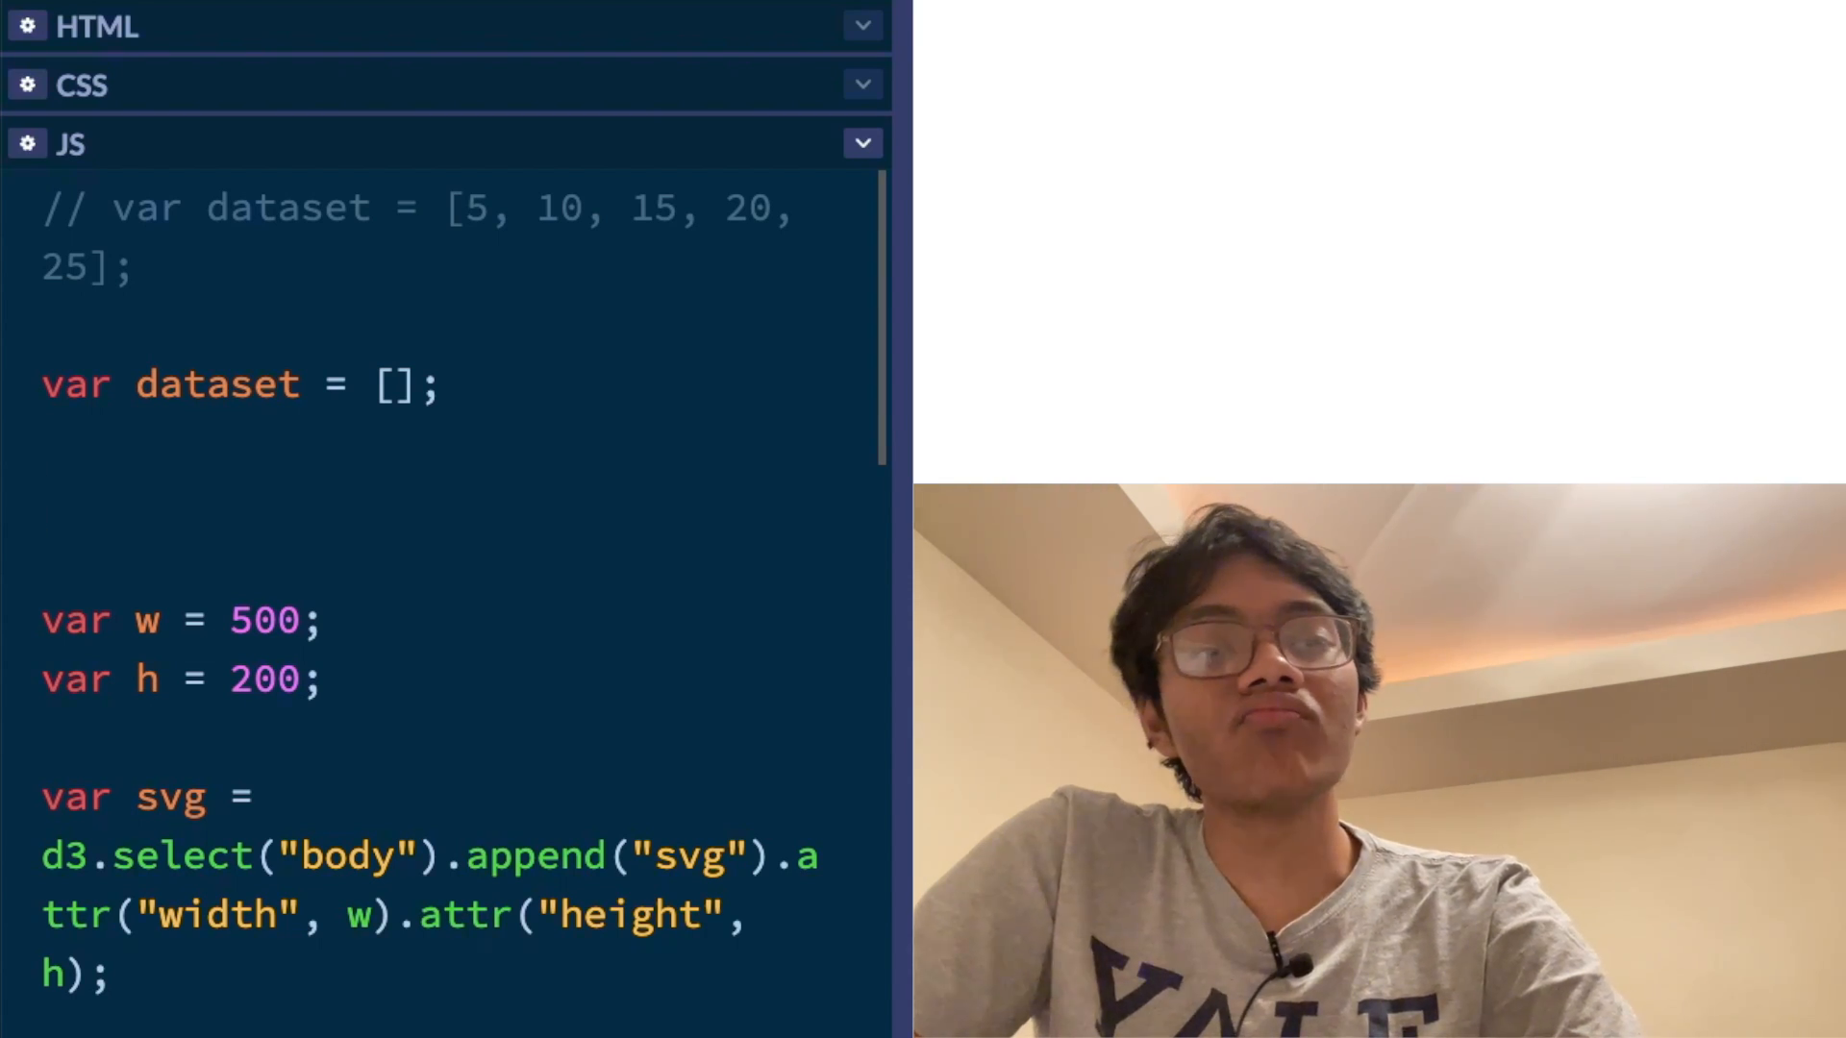
type("number =")
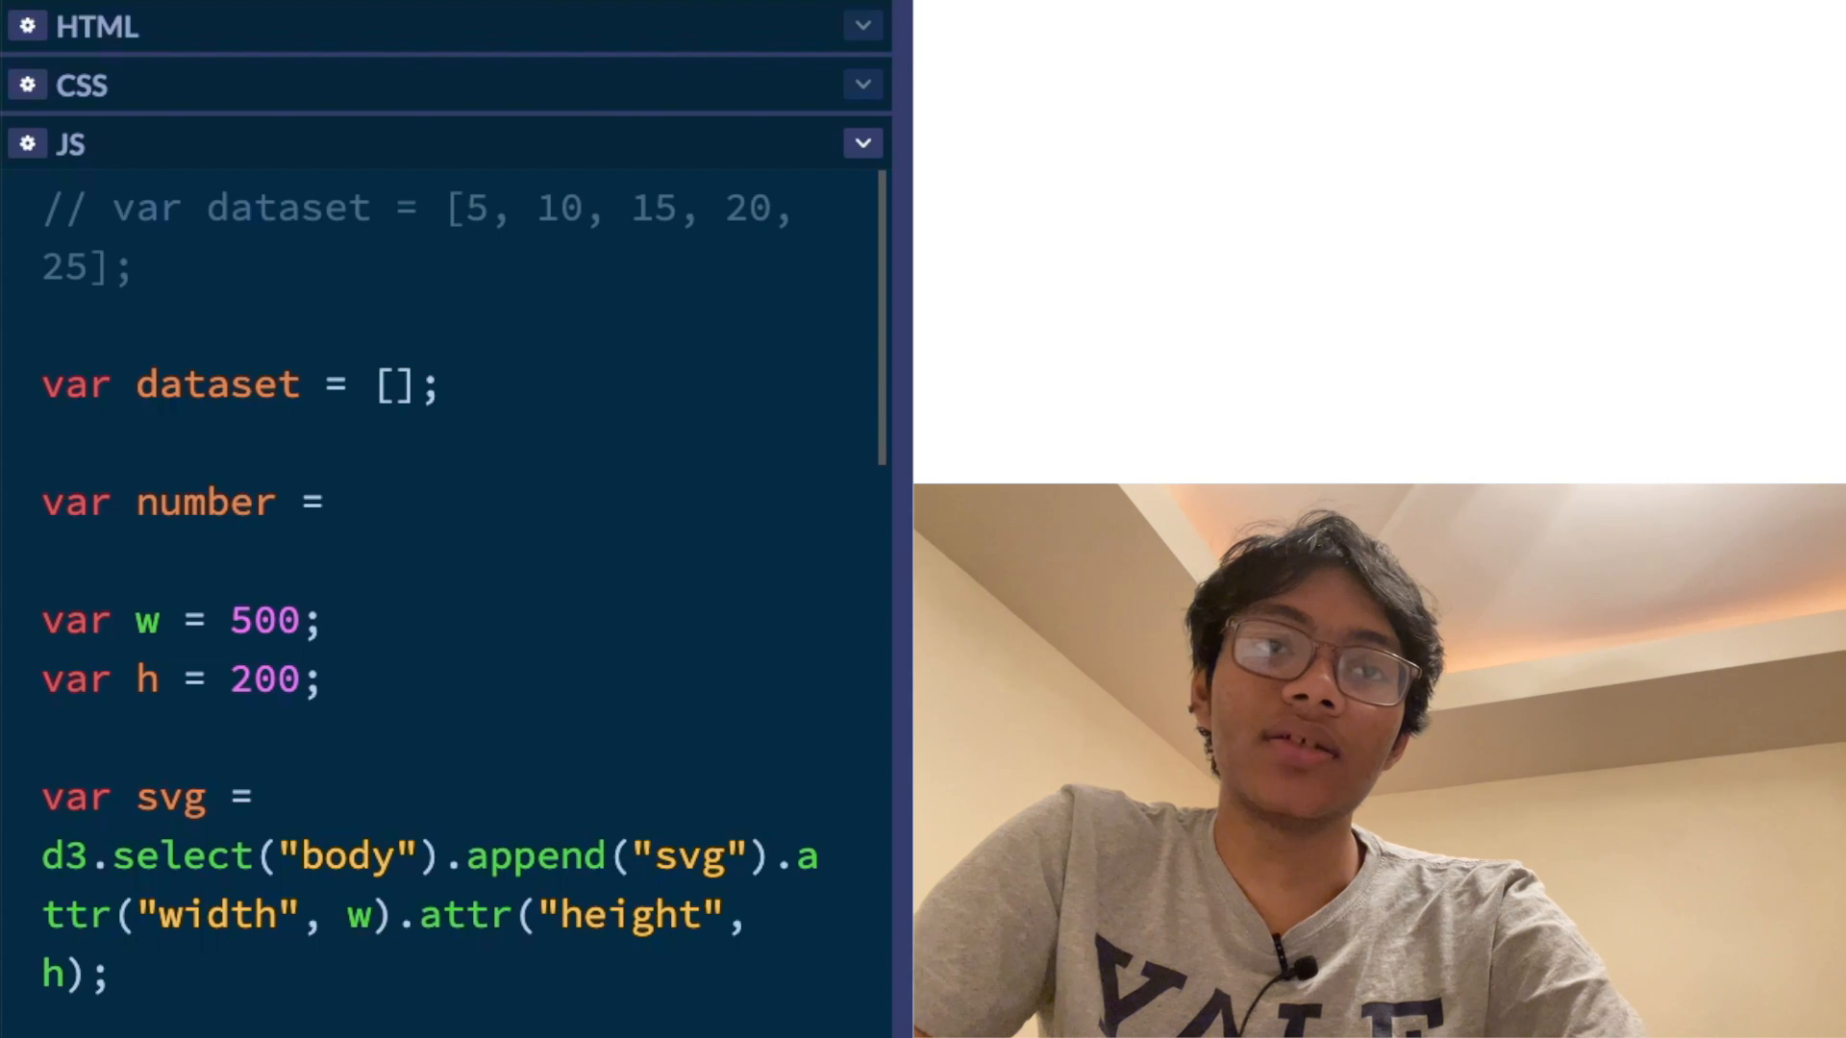
key("Backspace")
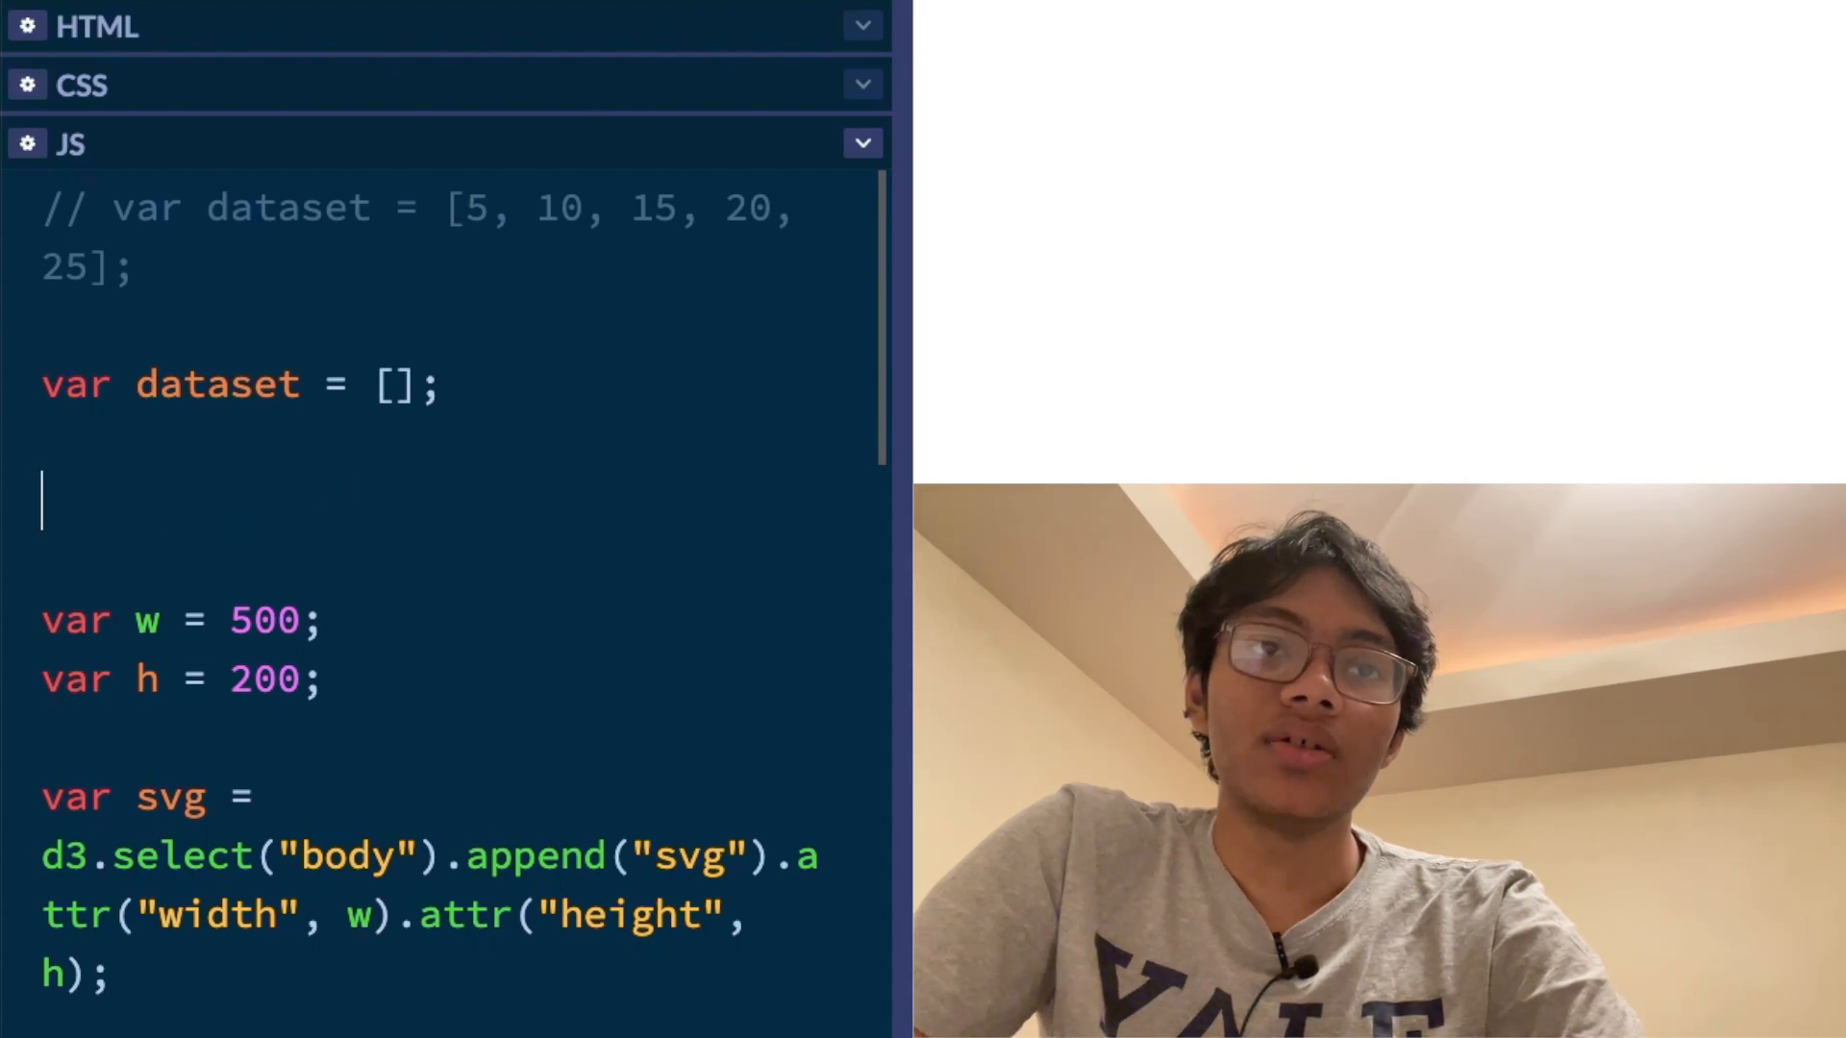
type("var number = Math.ran")
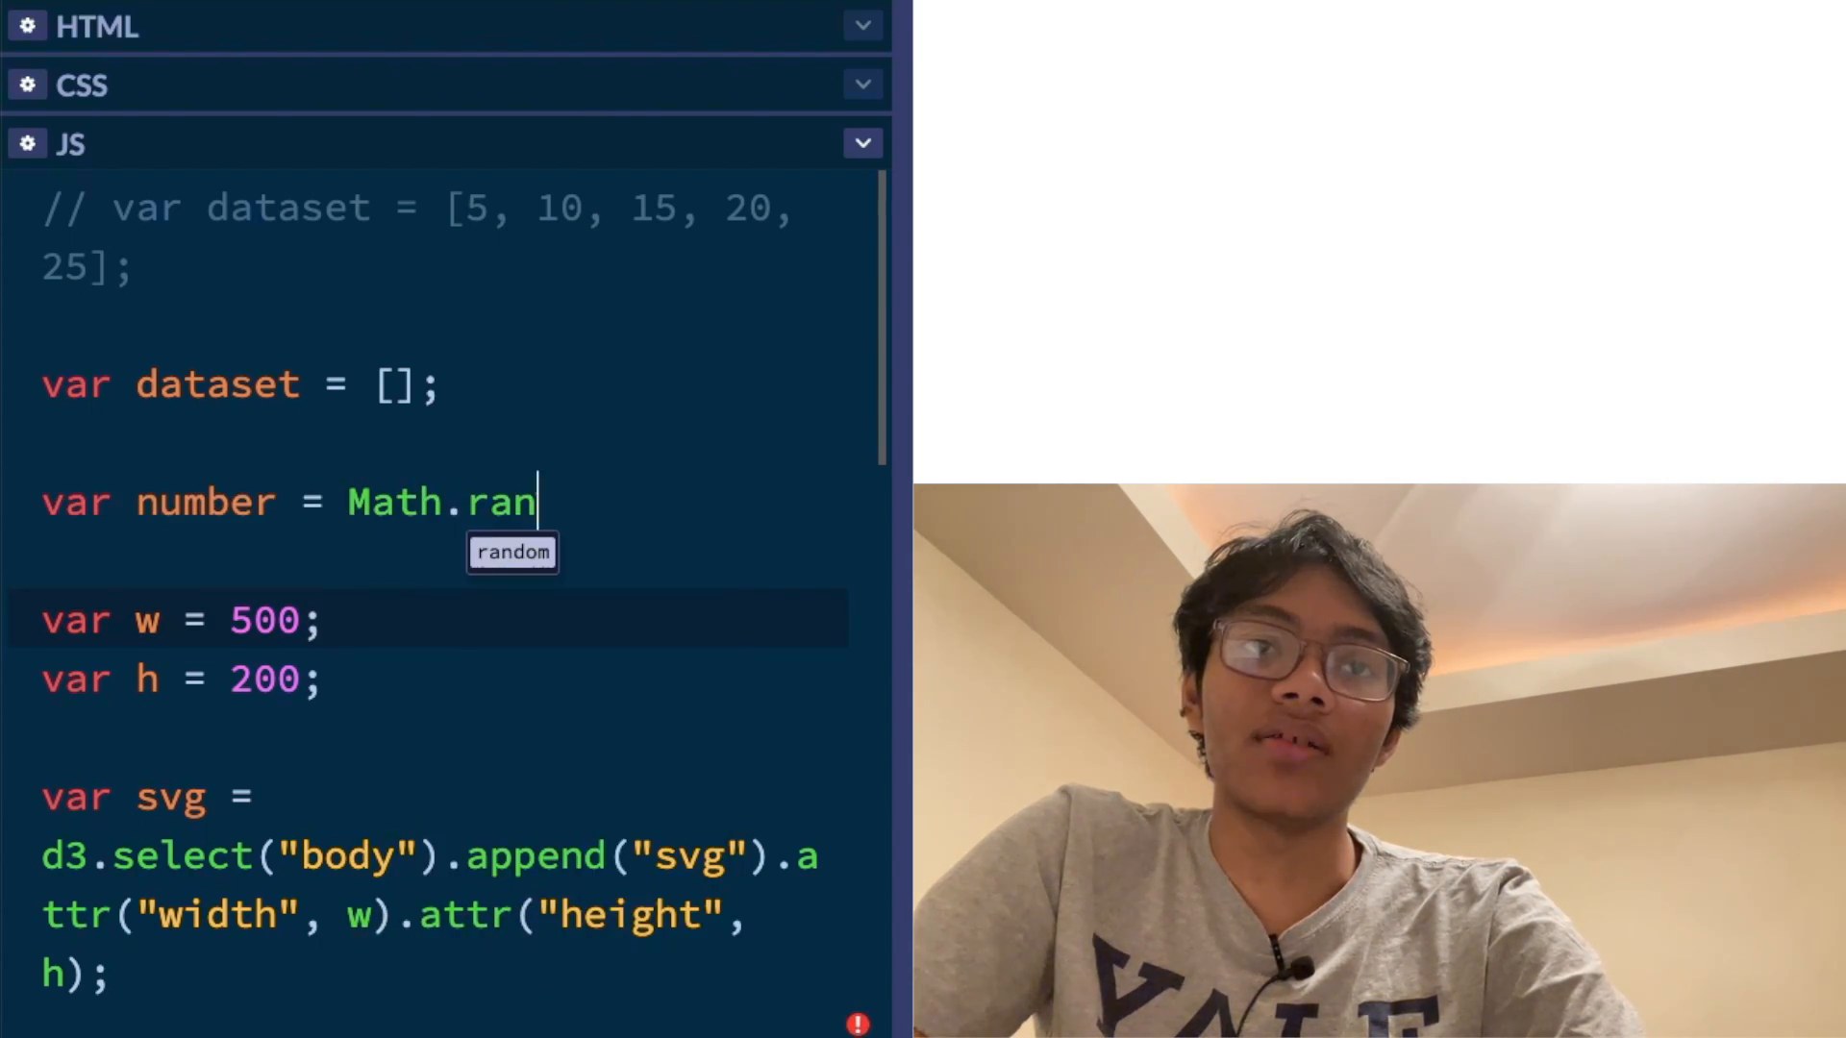
type("dom();")
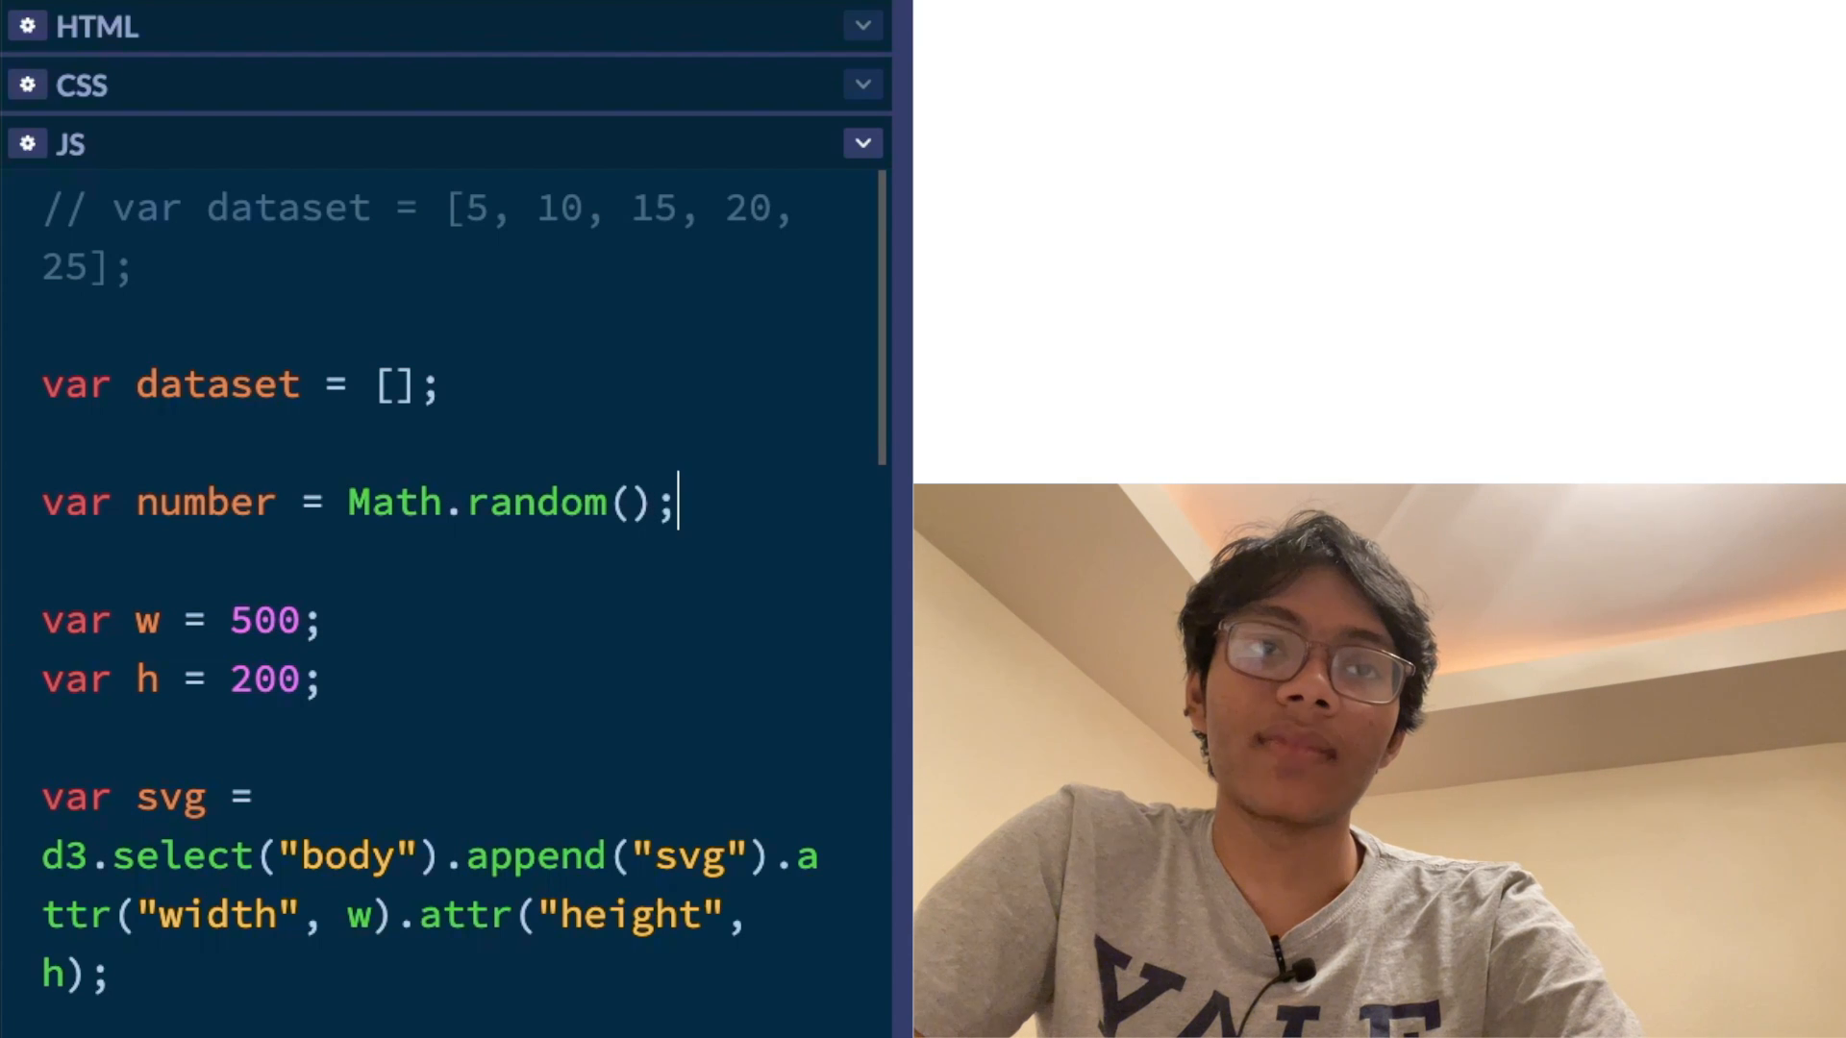
type("* 30")
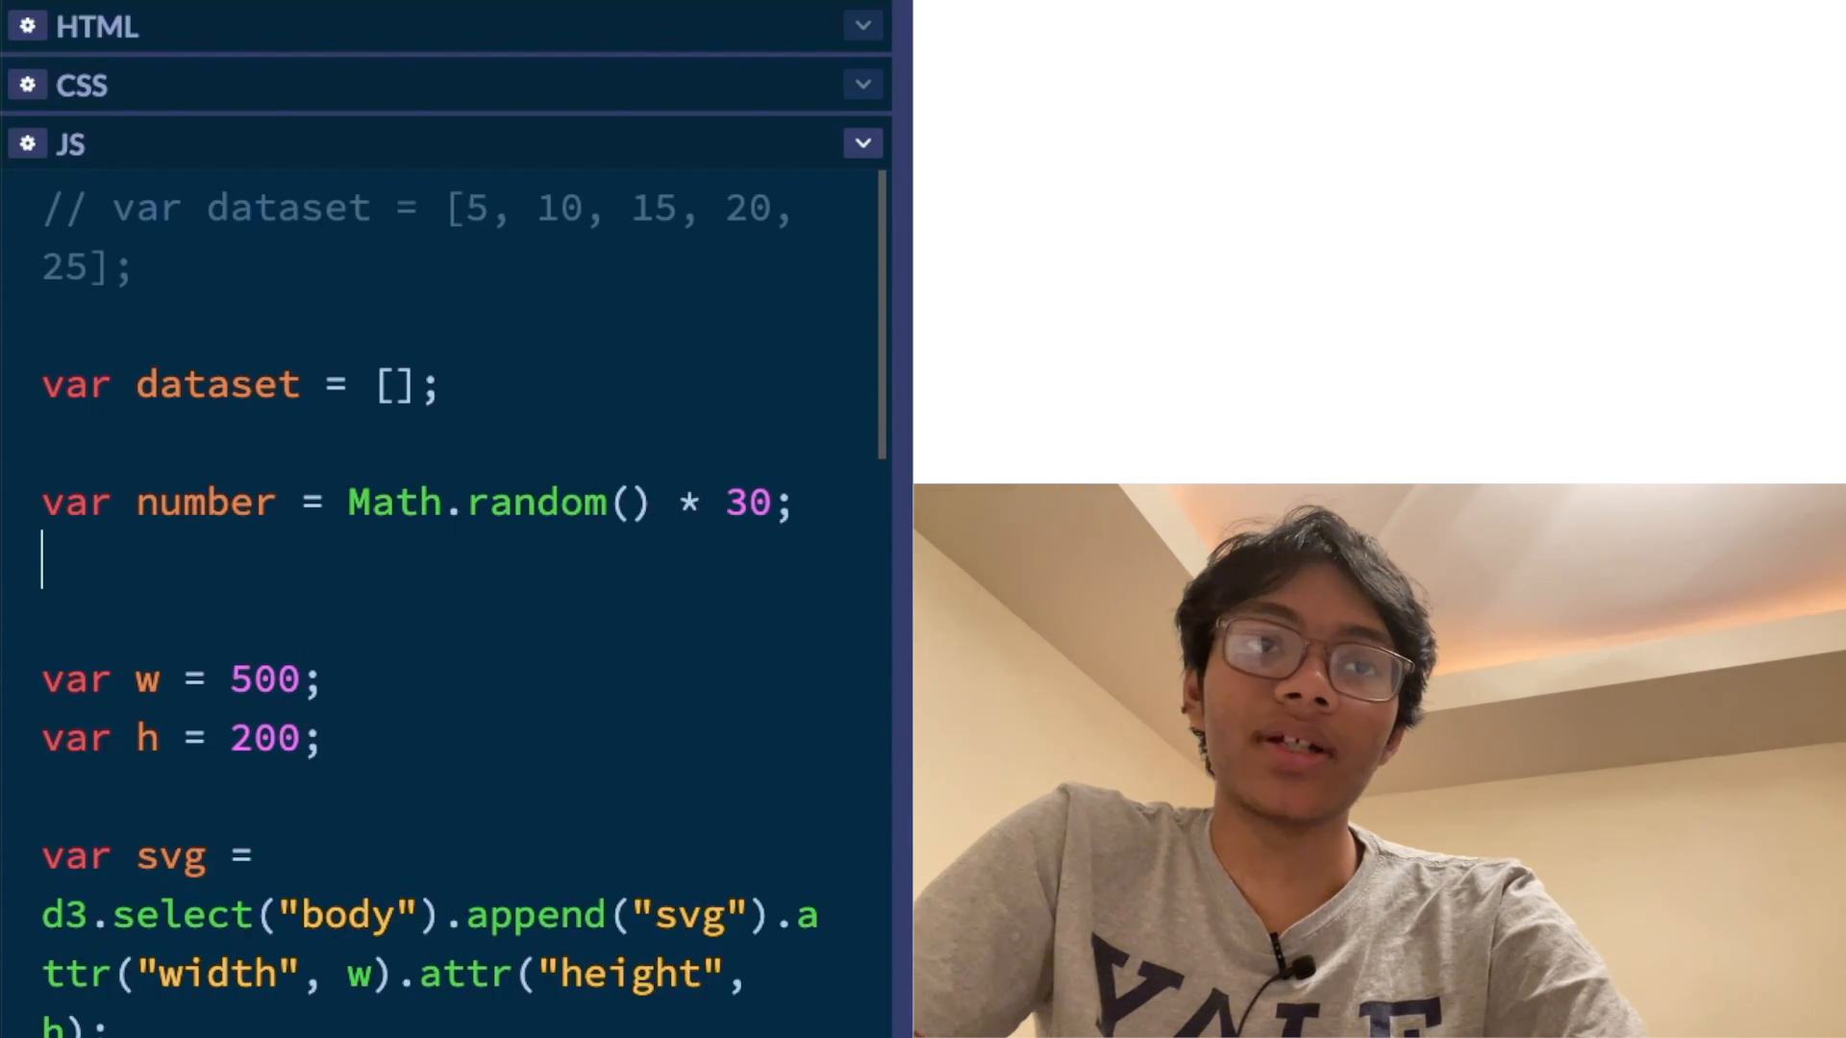
Push the random number into the array with dataset.push(number)
type("dataset")
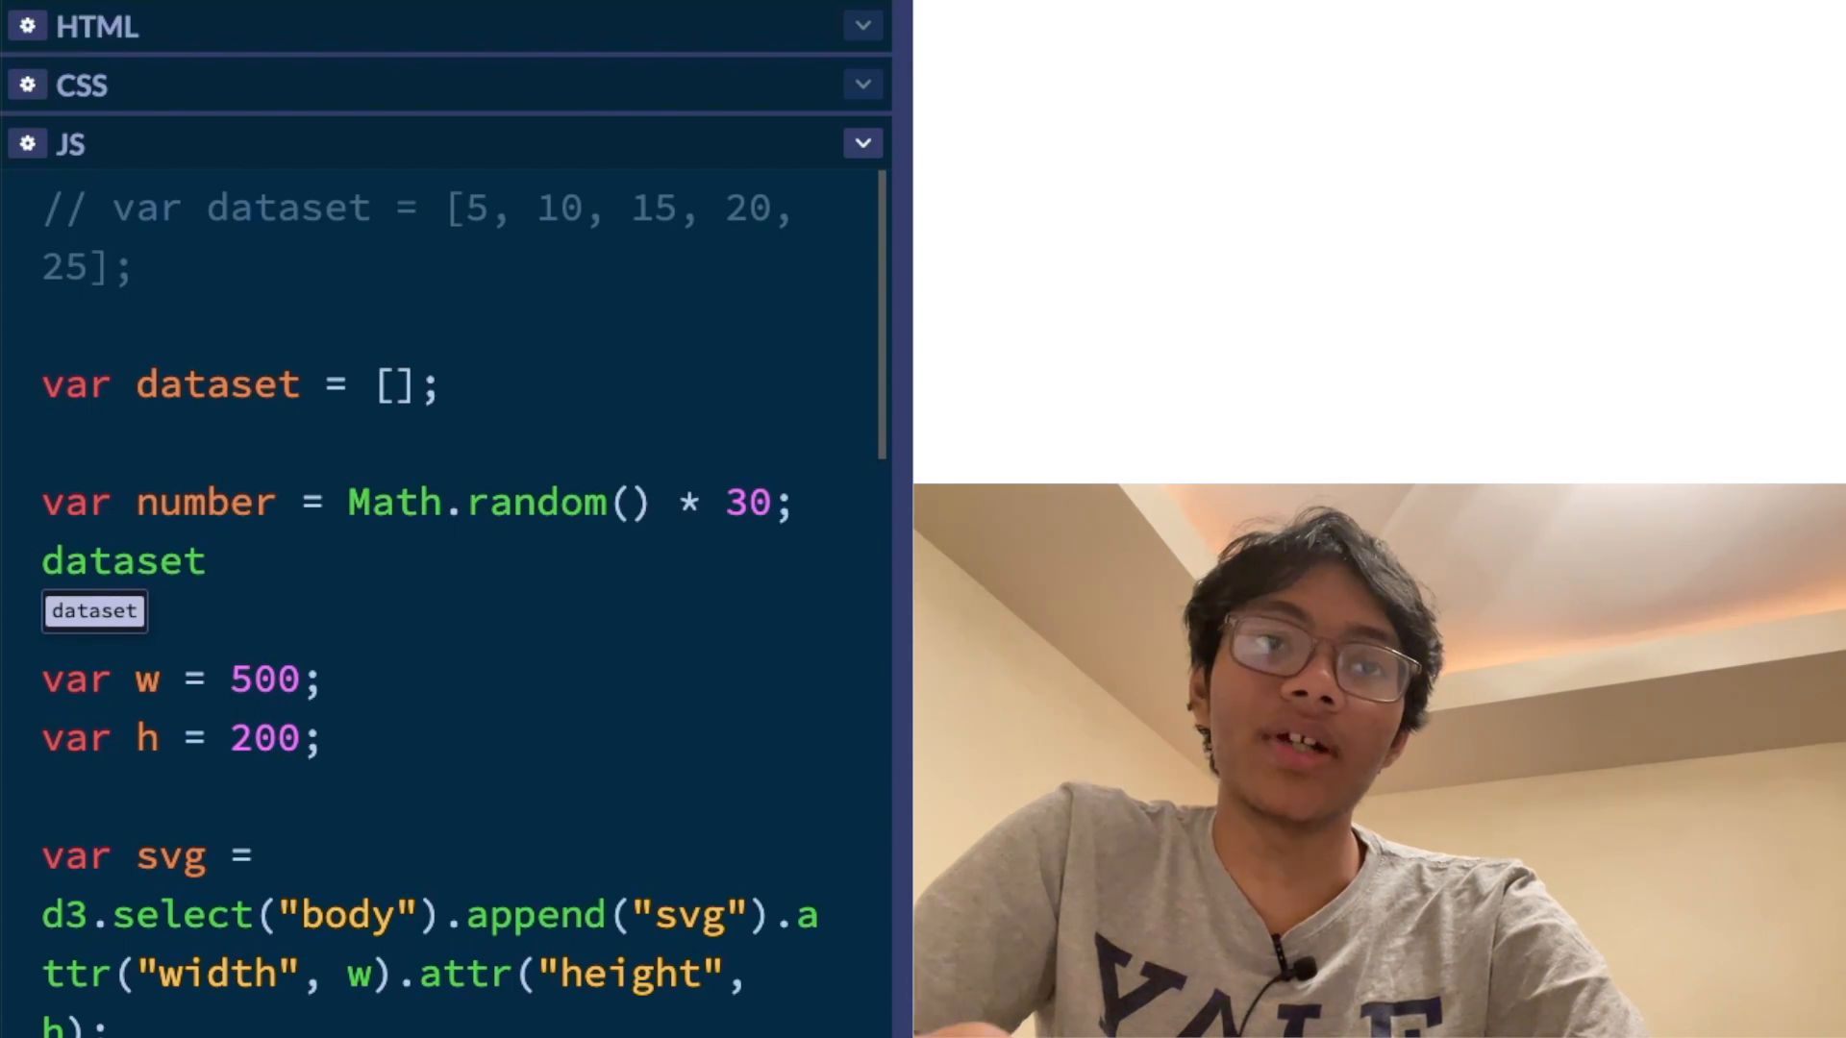
type(".push")
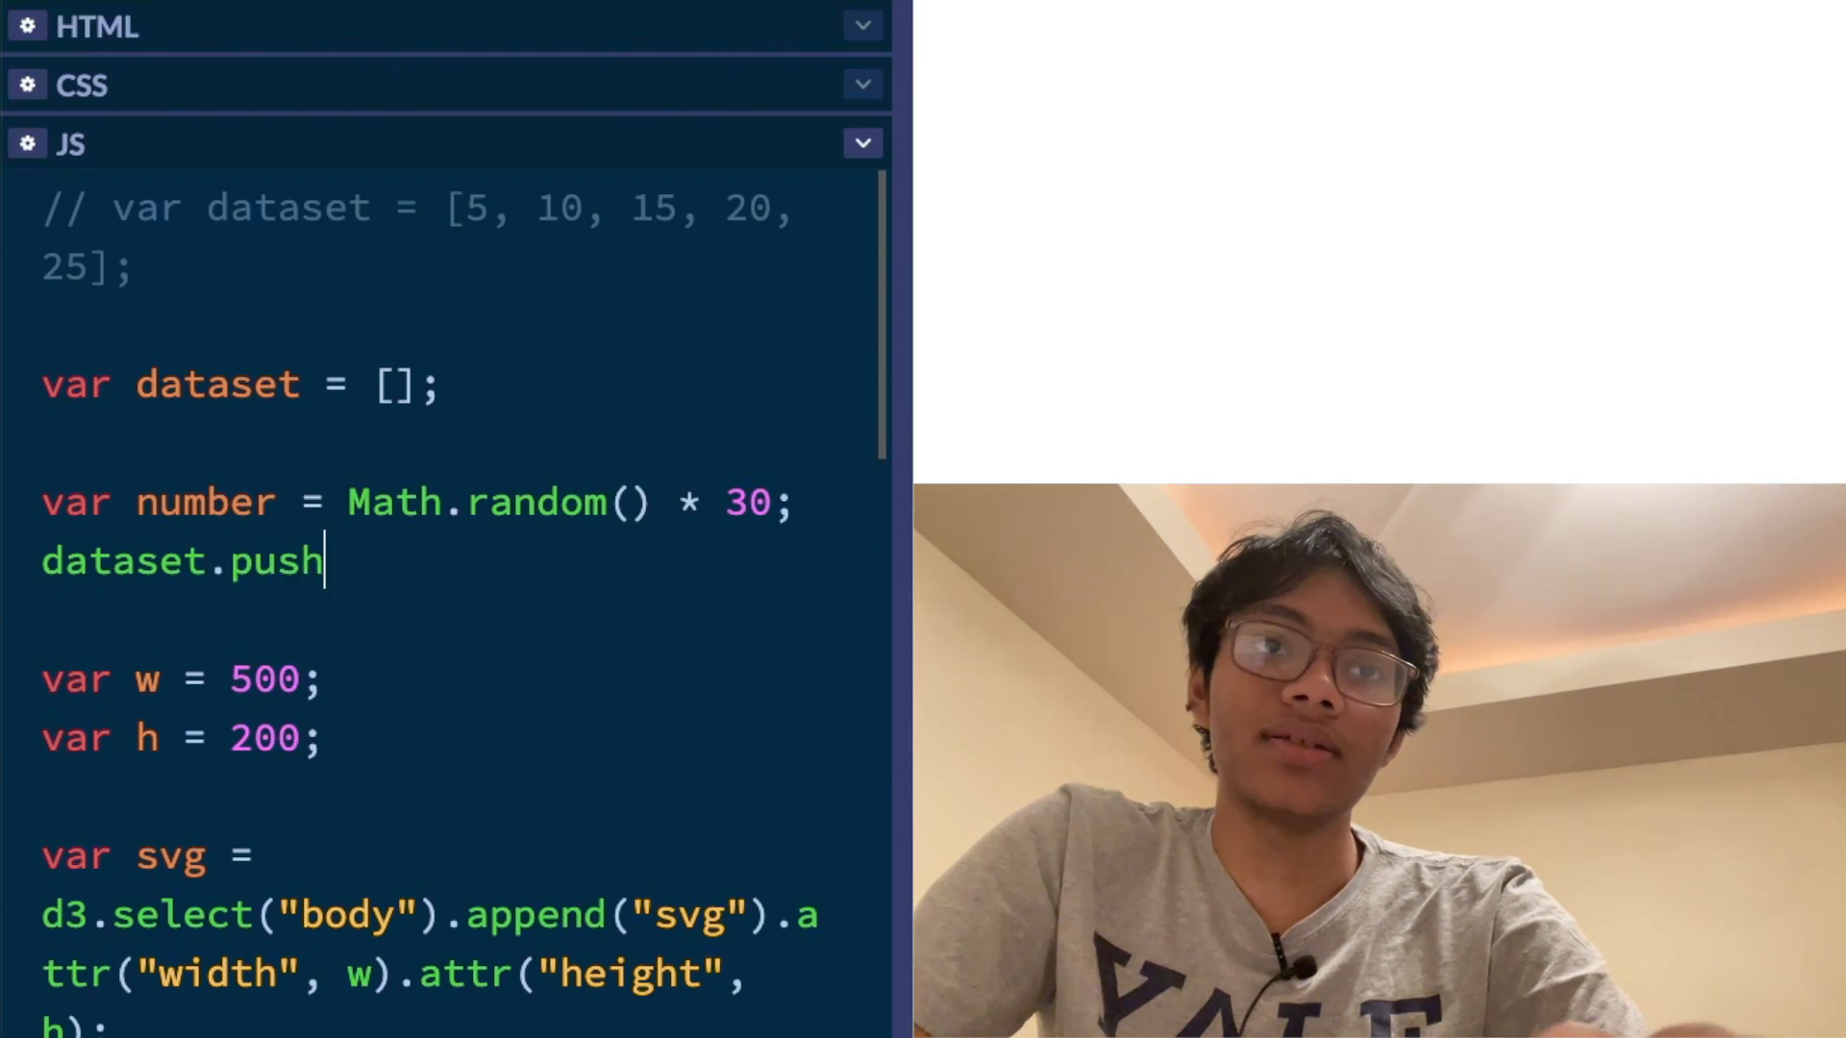
type("()")
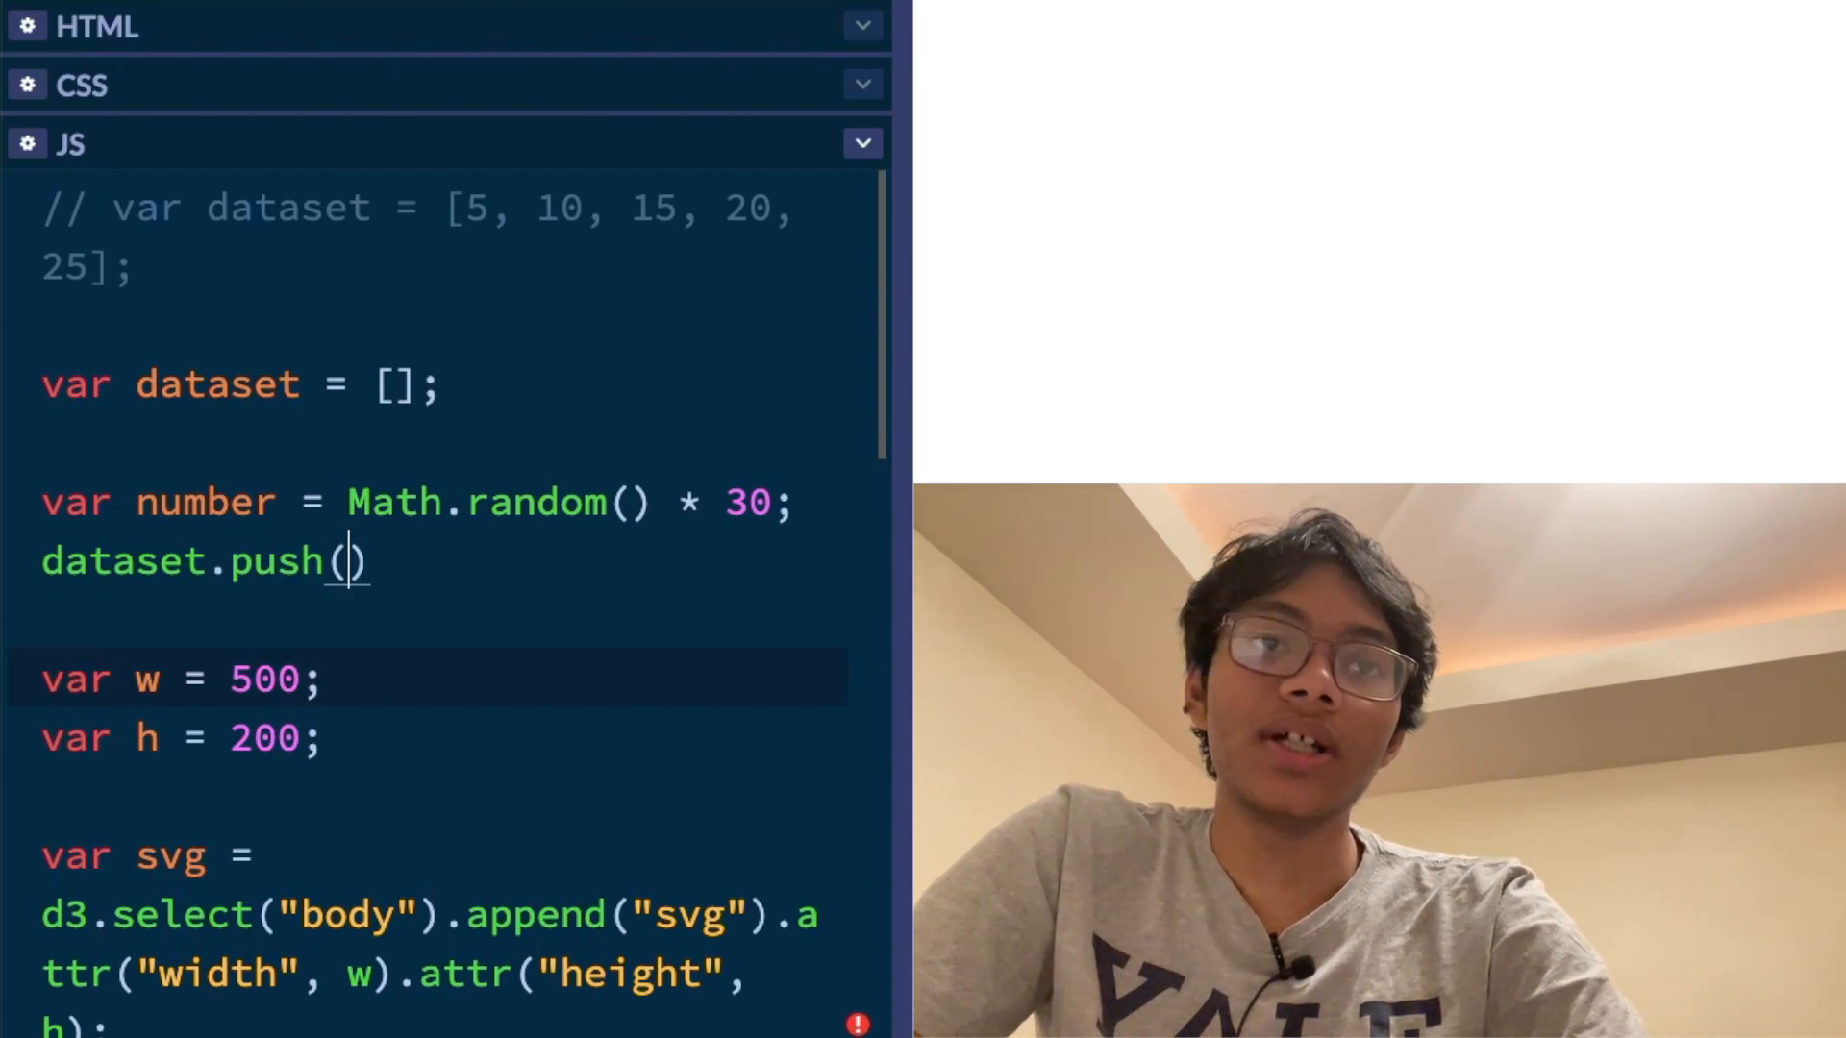
type("number")
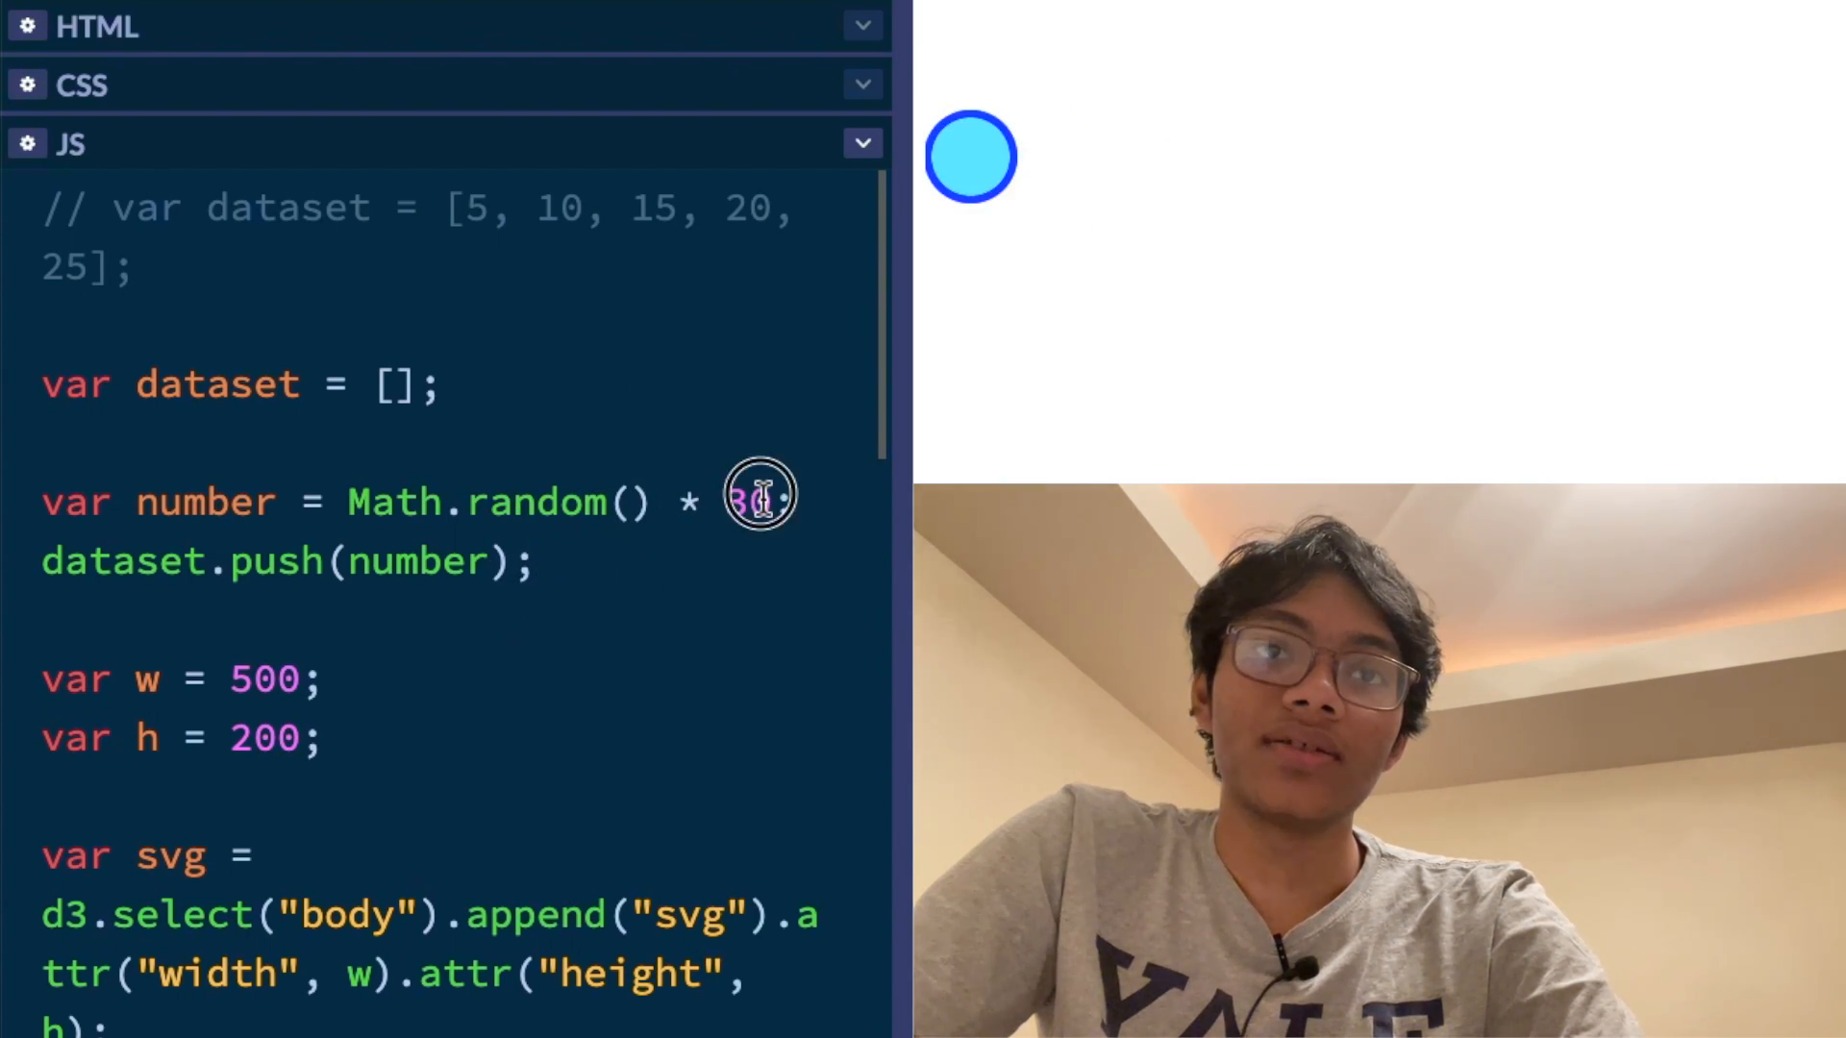
Try 100 as the random multiplier, then set it back to 30
type("100")
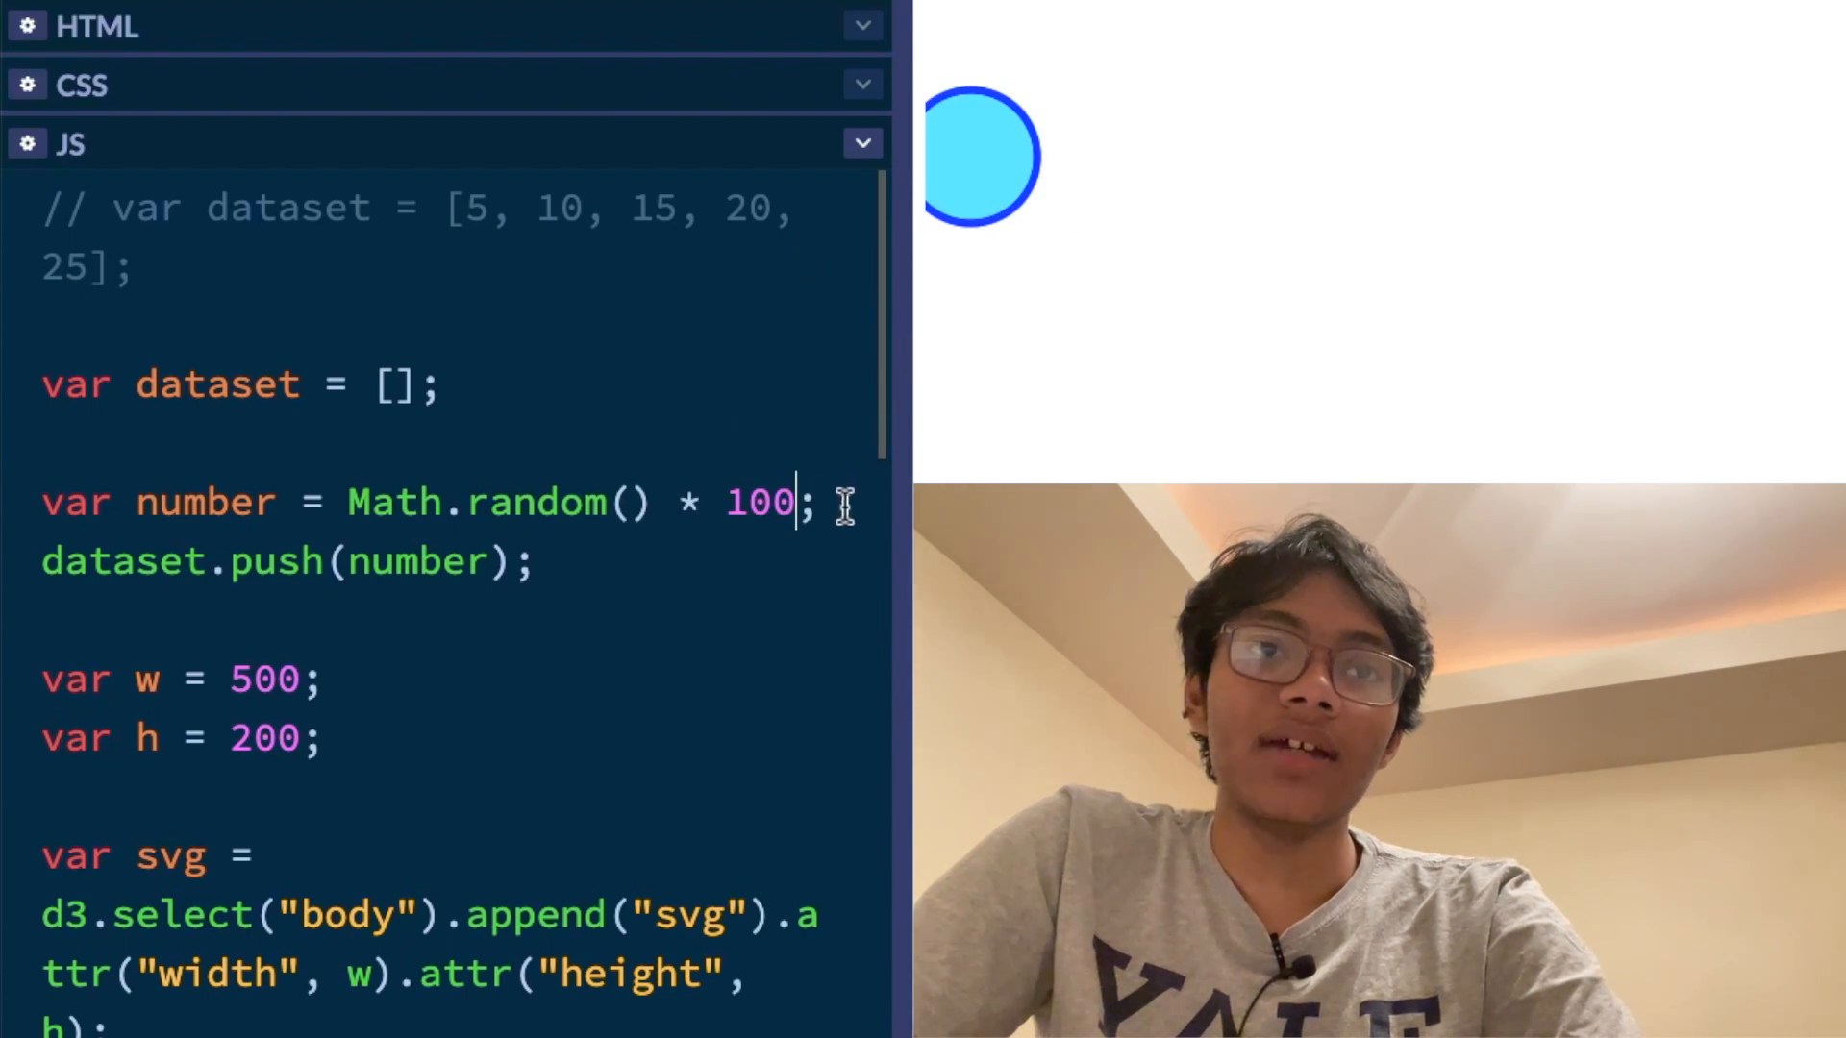
type("30")
type("for")
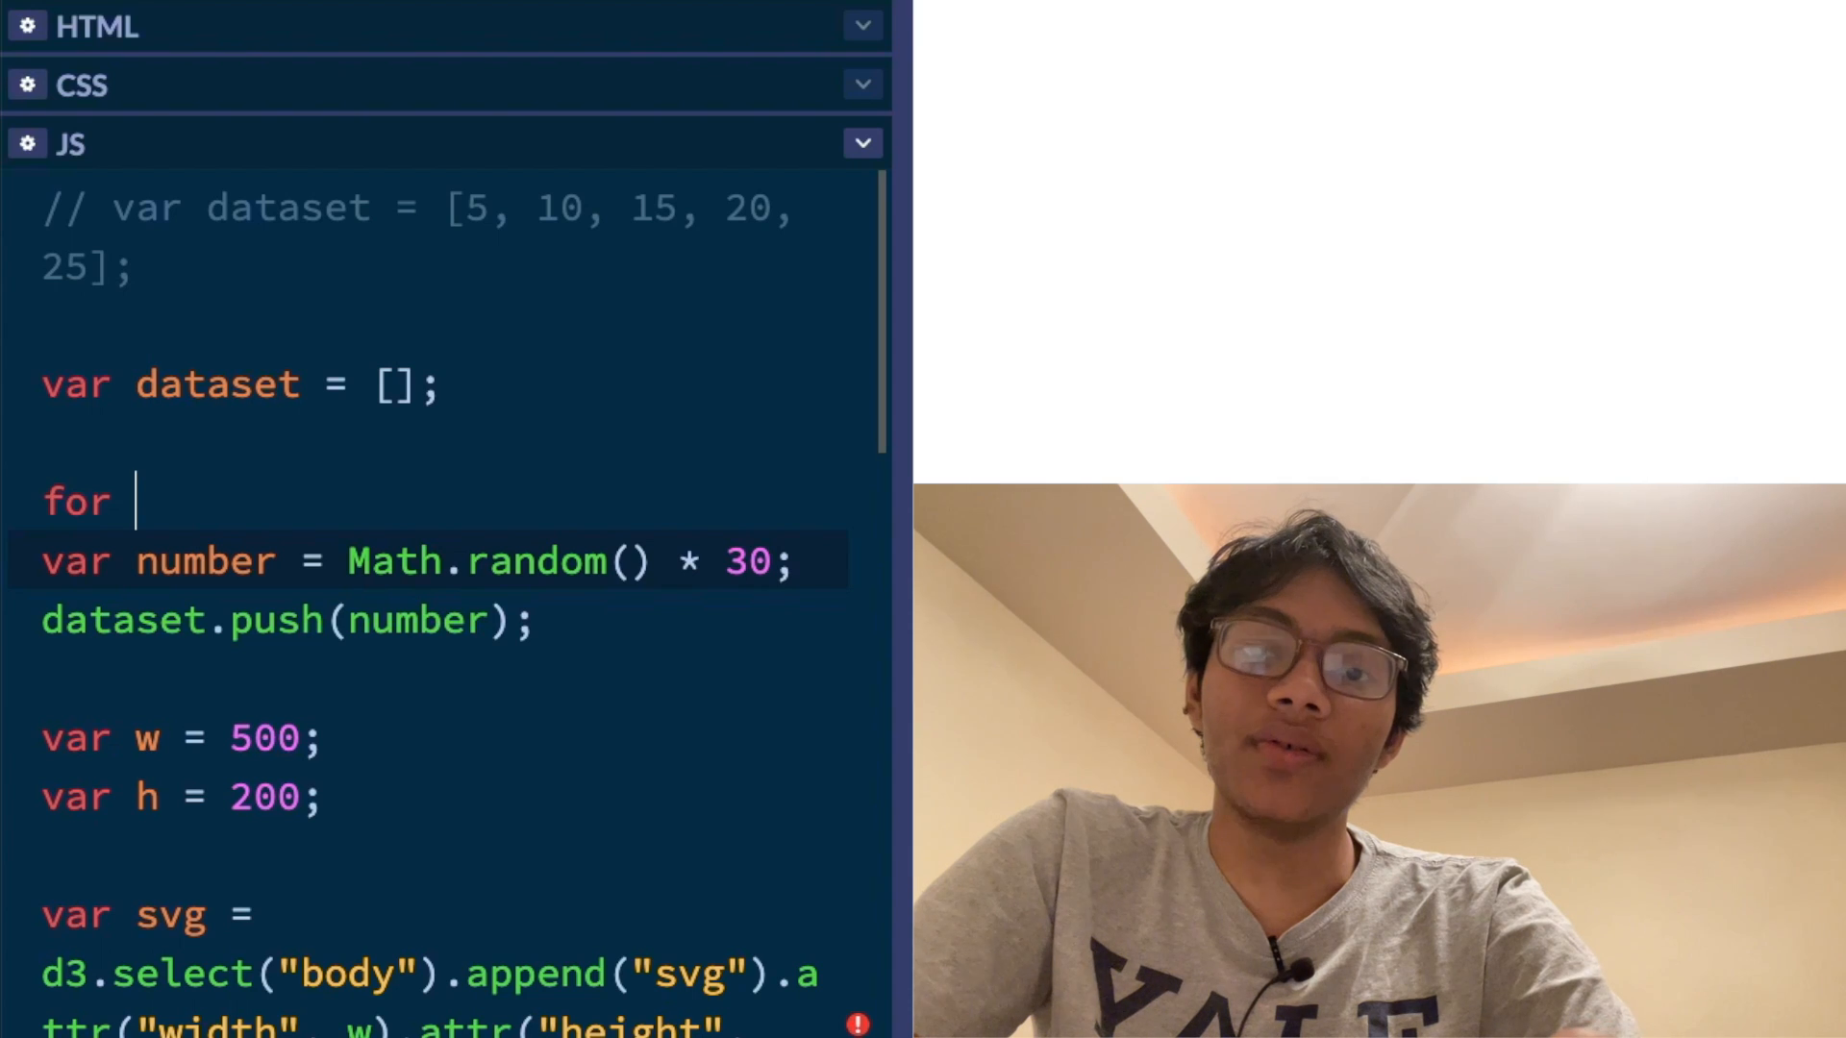
Write a for loop from i = 0 to 20 wrapping var number = Math.random() * 30
type("(i")
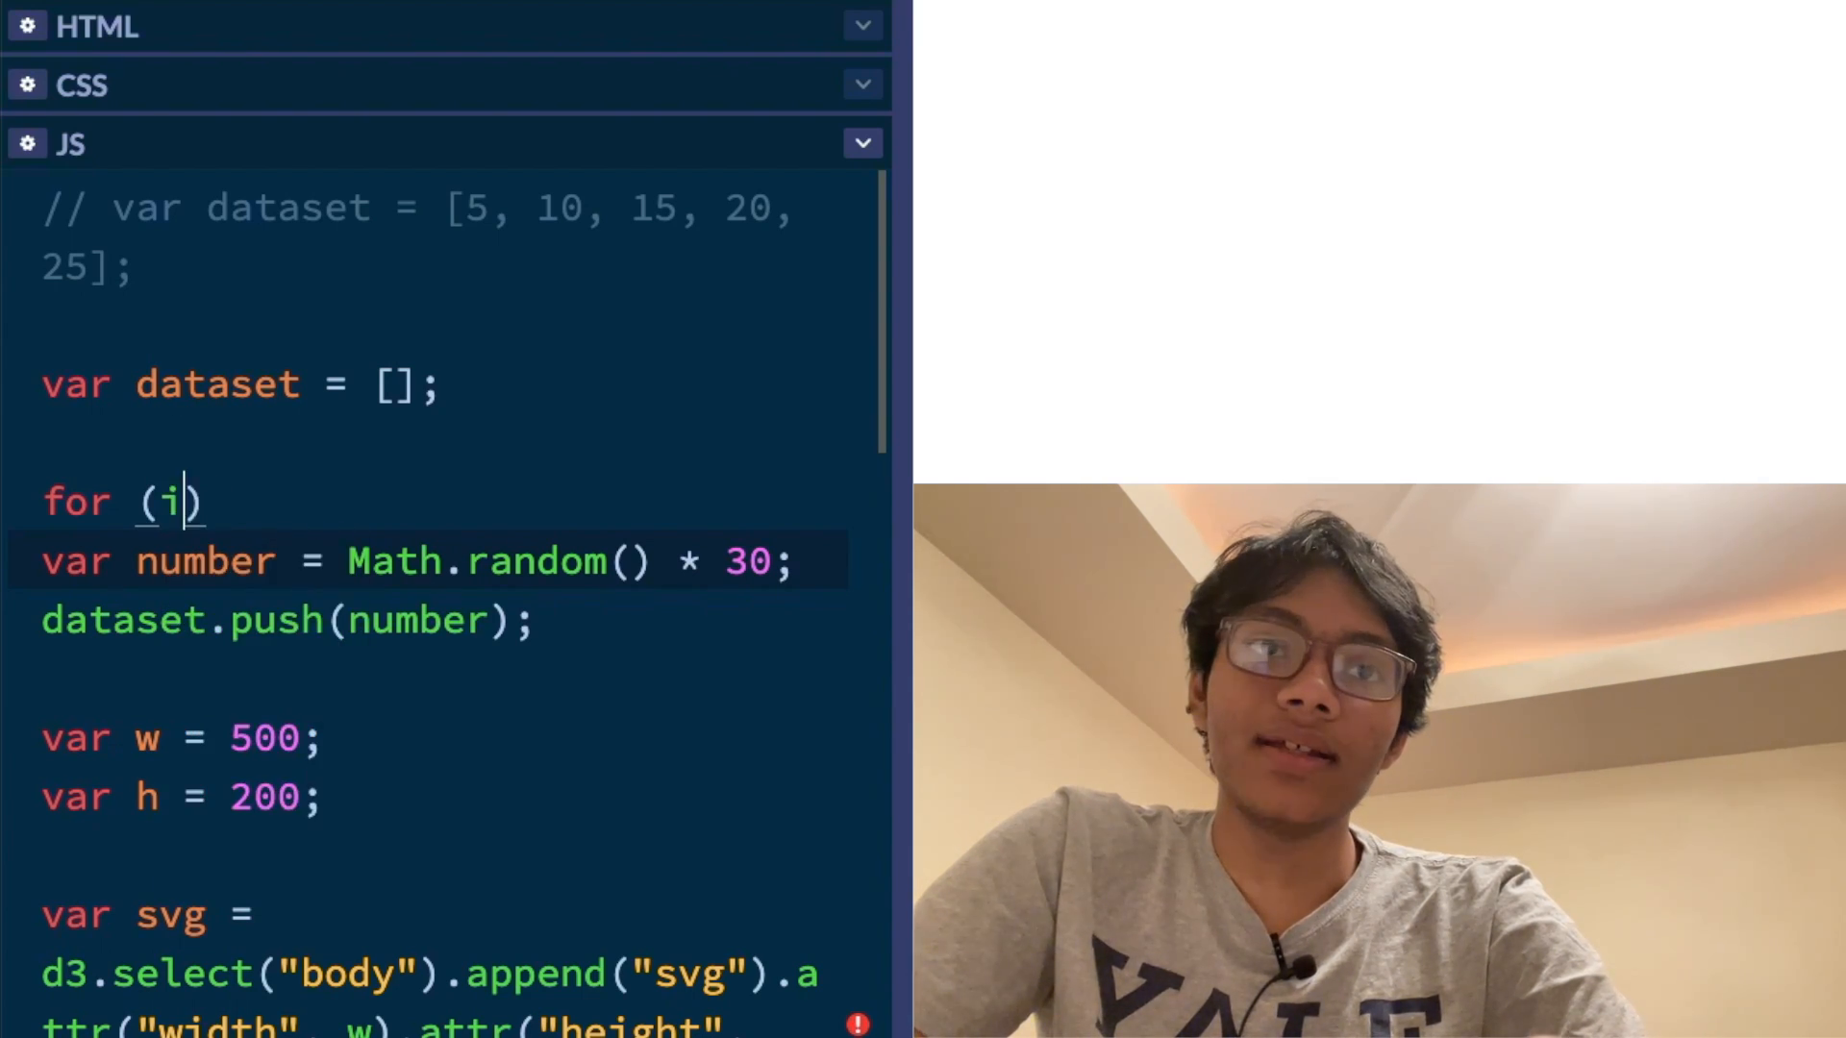
type("var i = 0; i<")
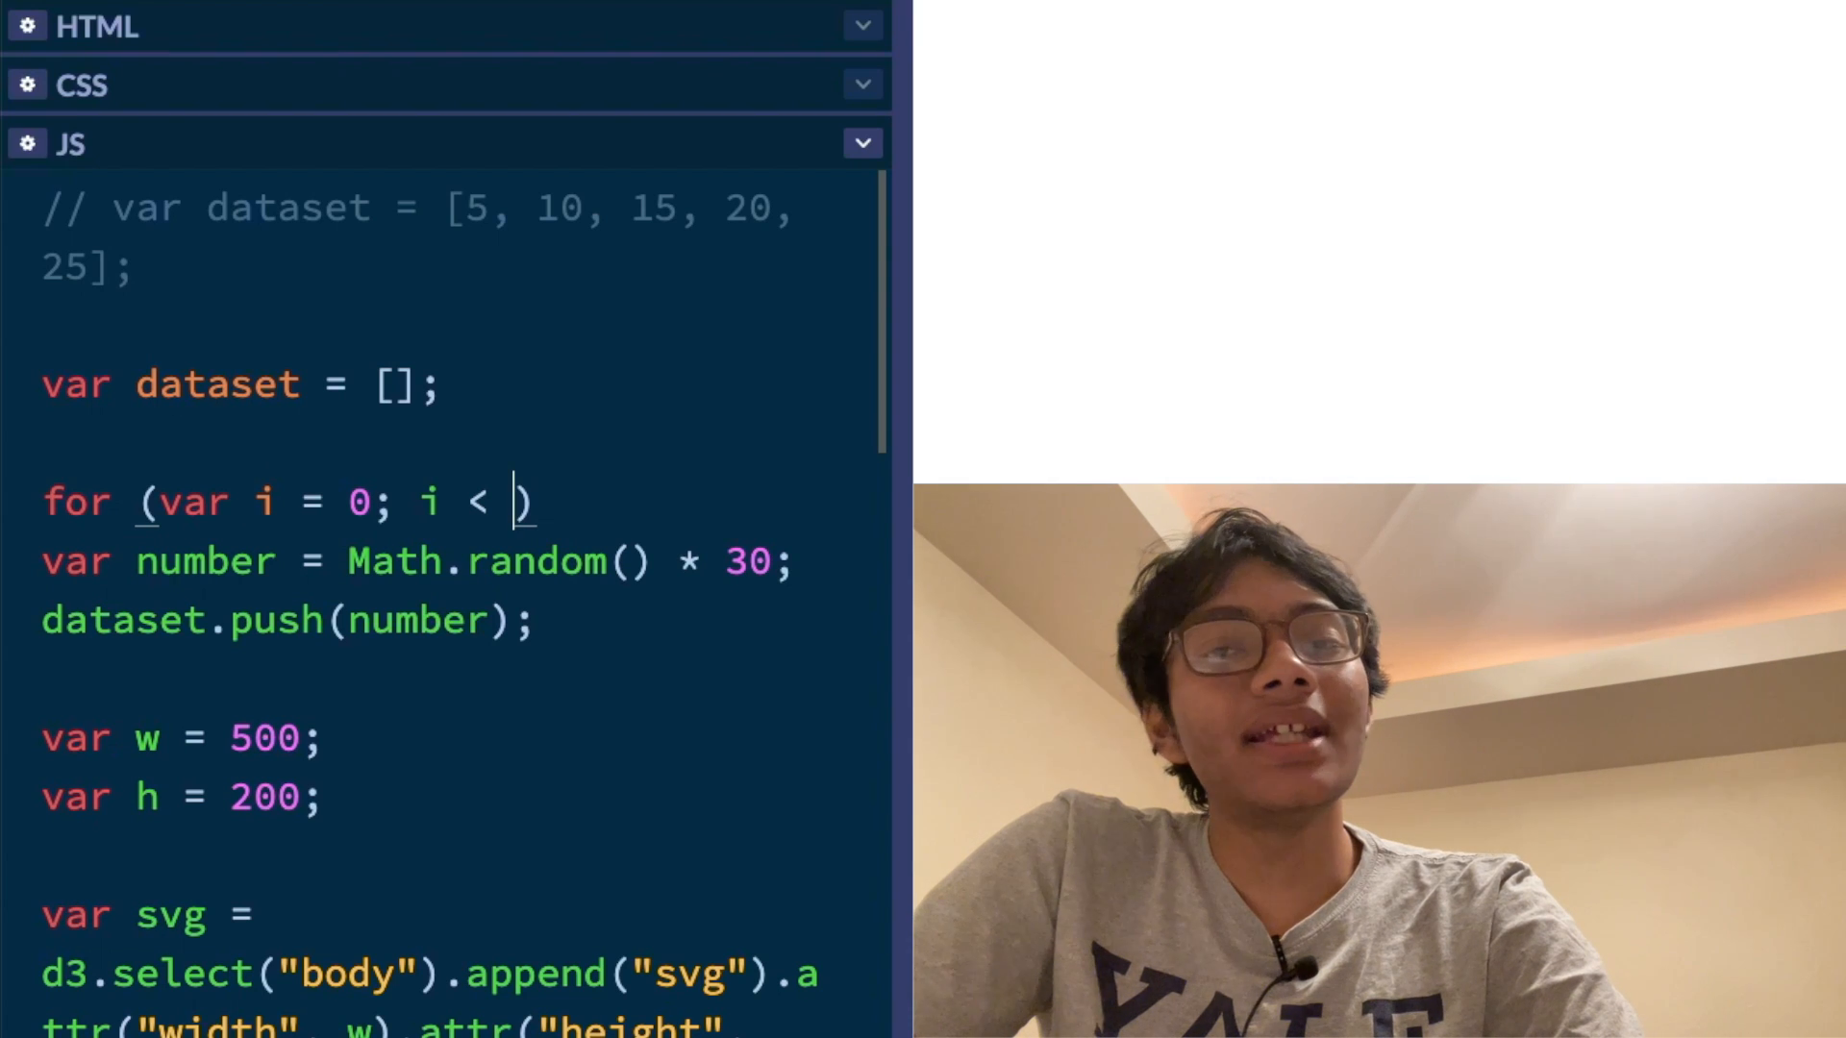
type("2")
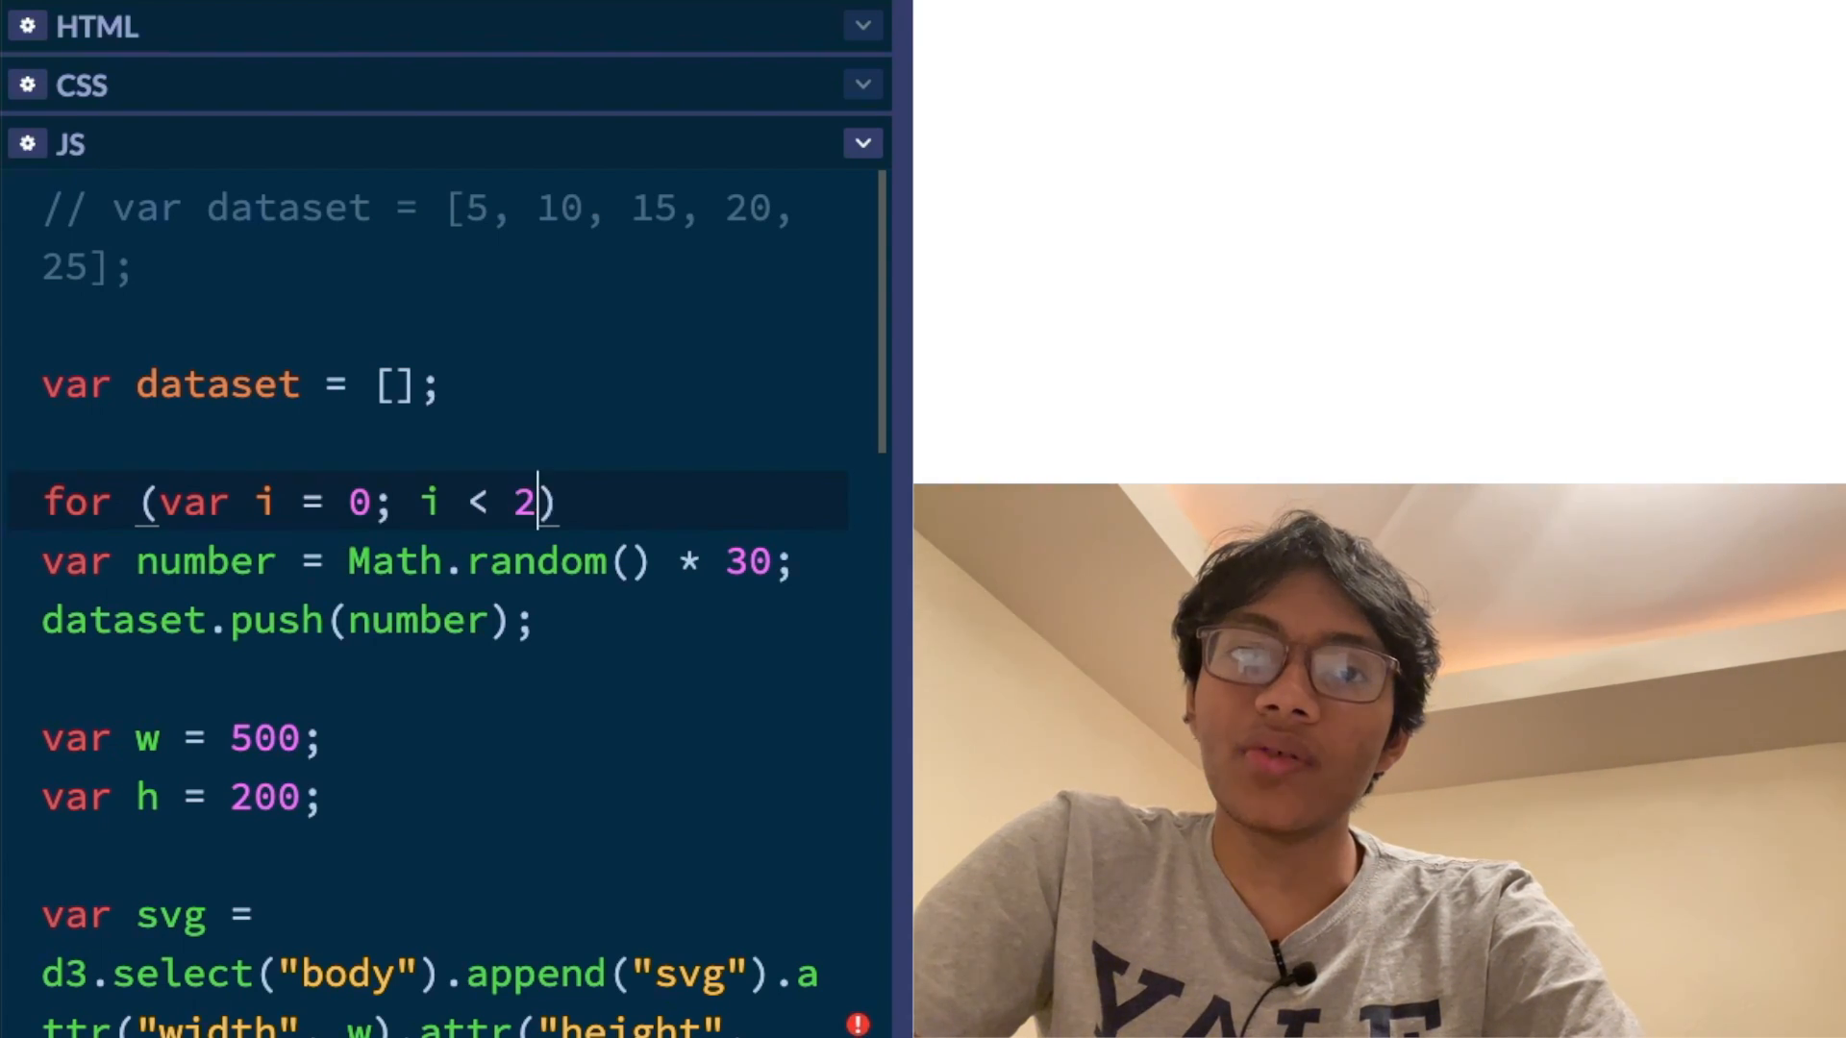
key("Backspace")
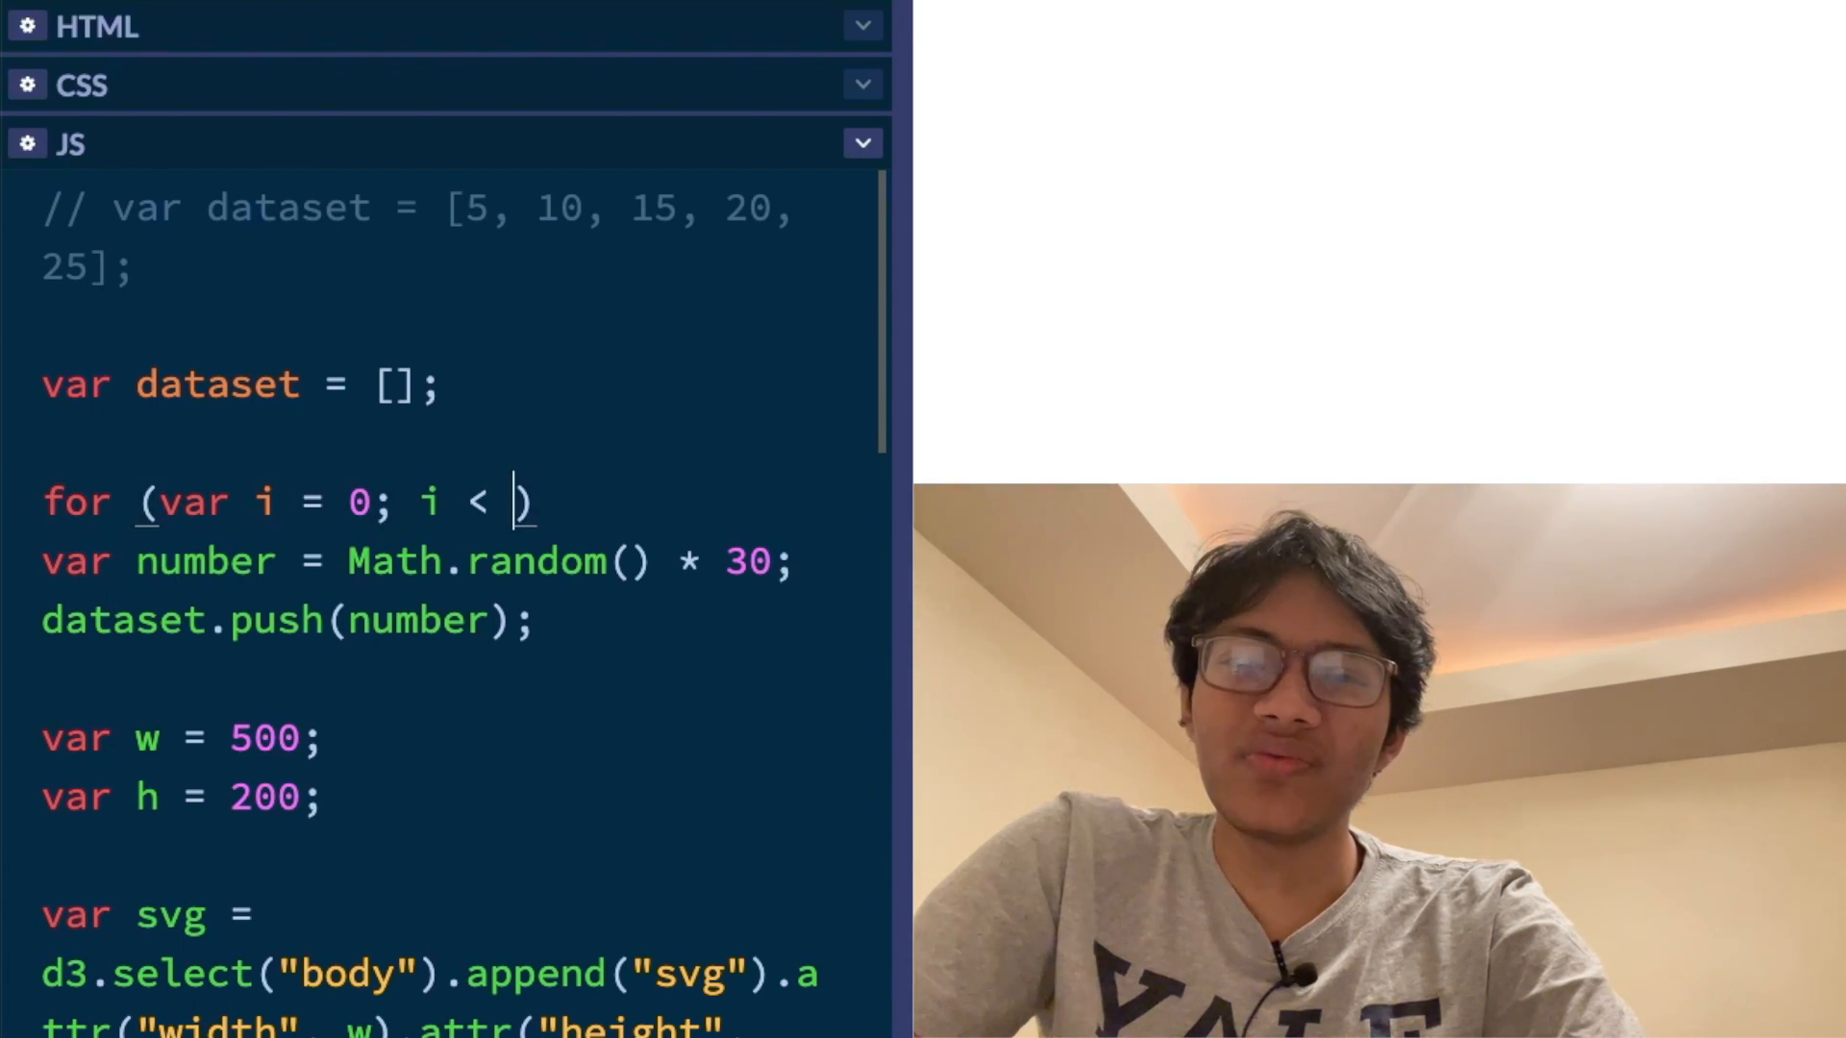
type("20; i+=")
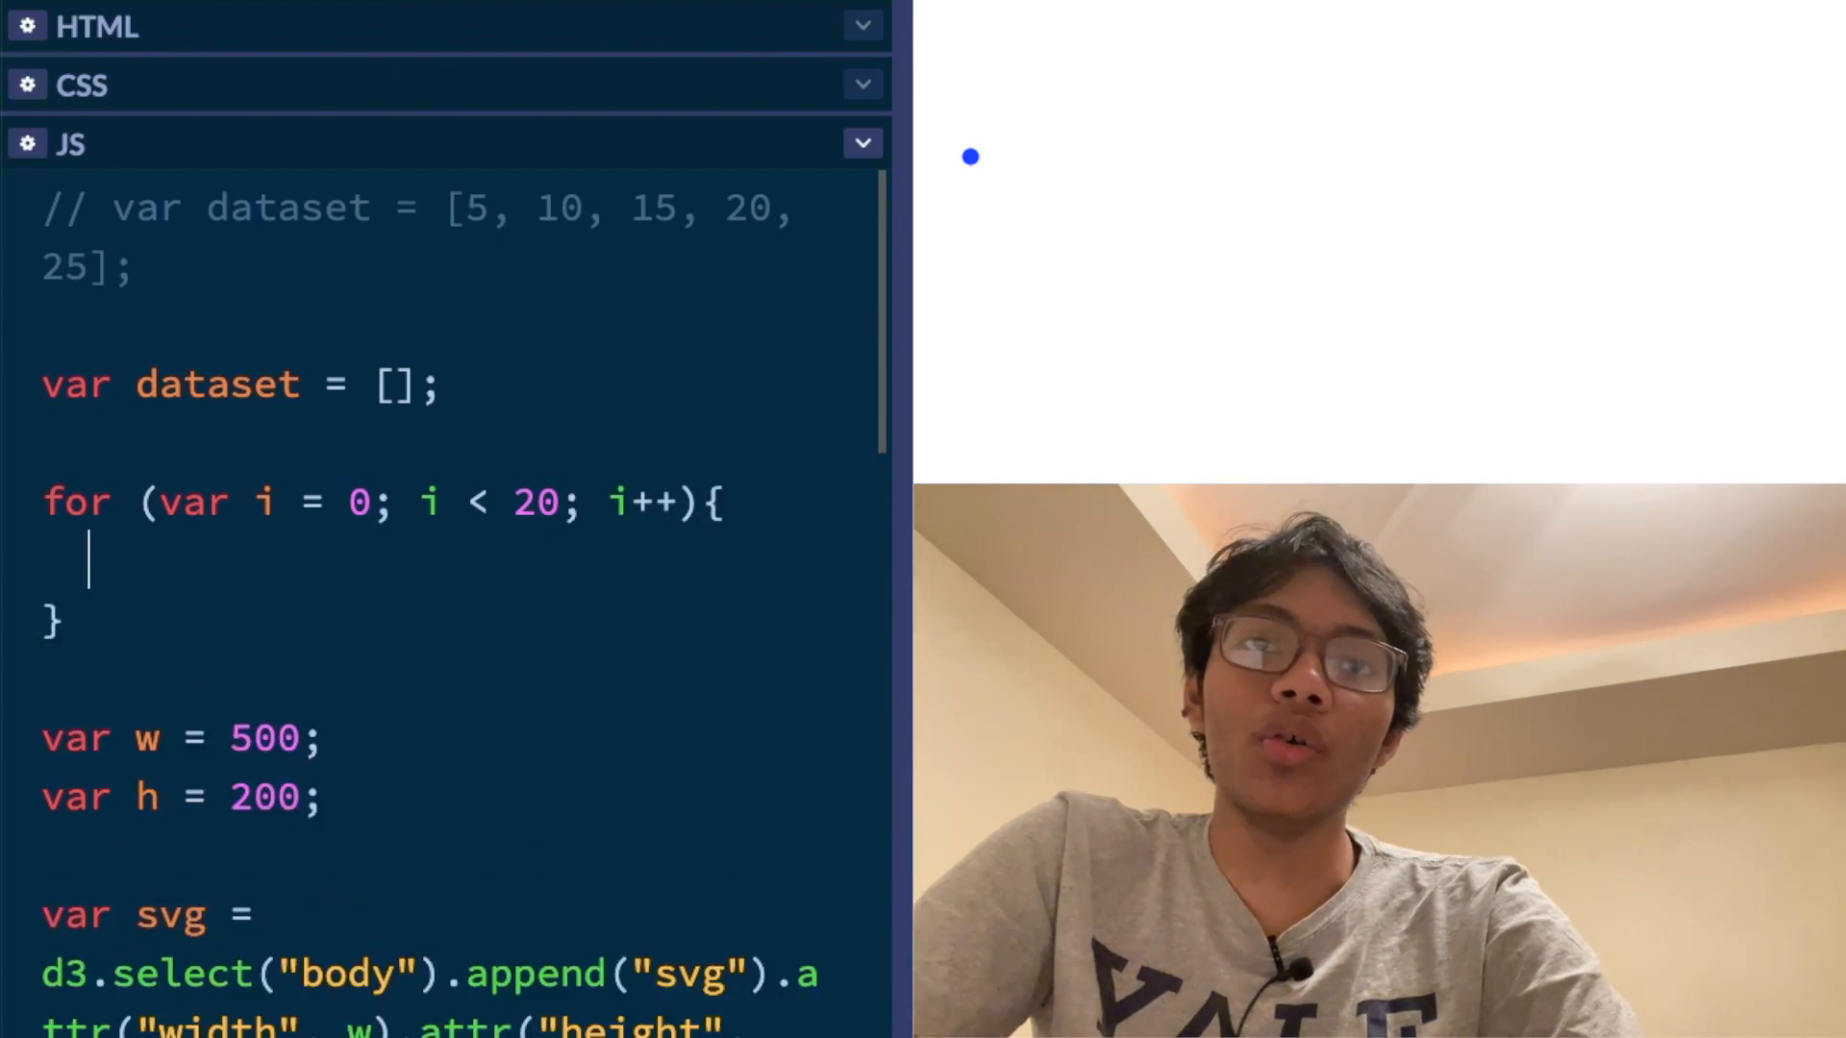
type("var number = Math.random() * 30;")
type("dataset.push(number);")
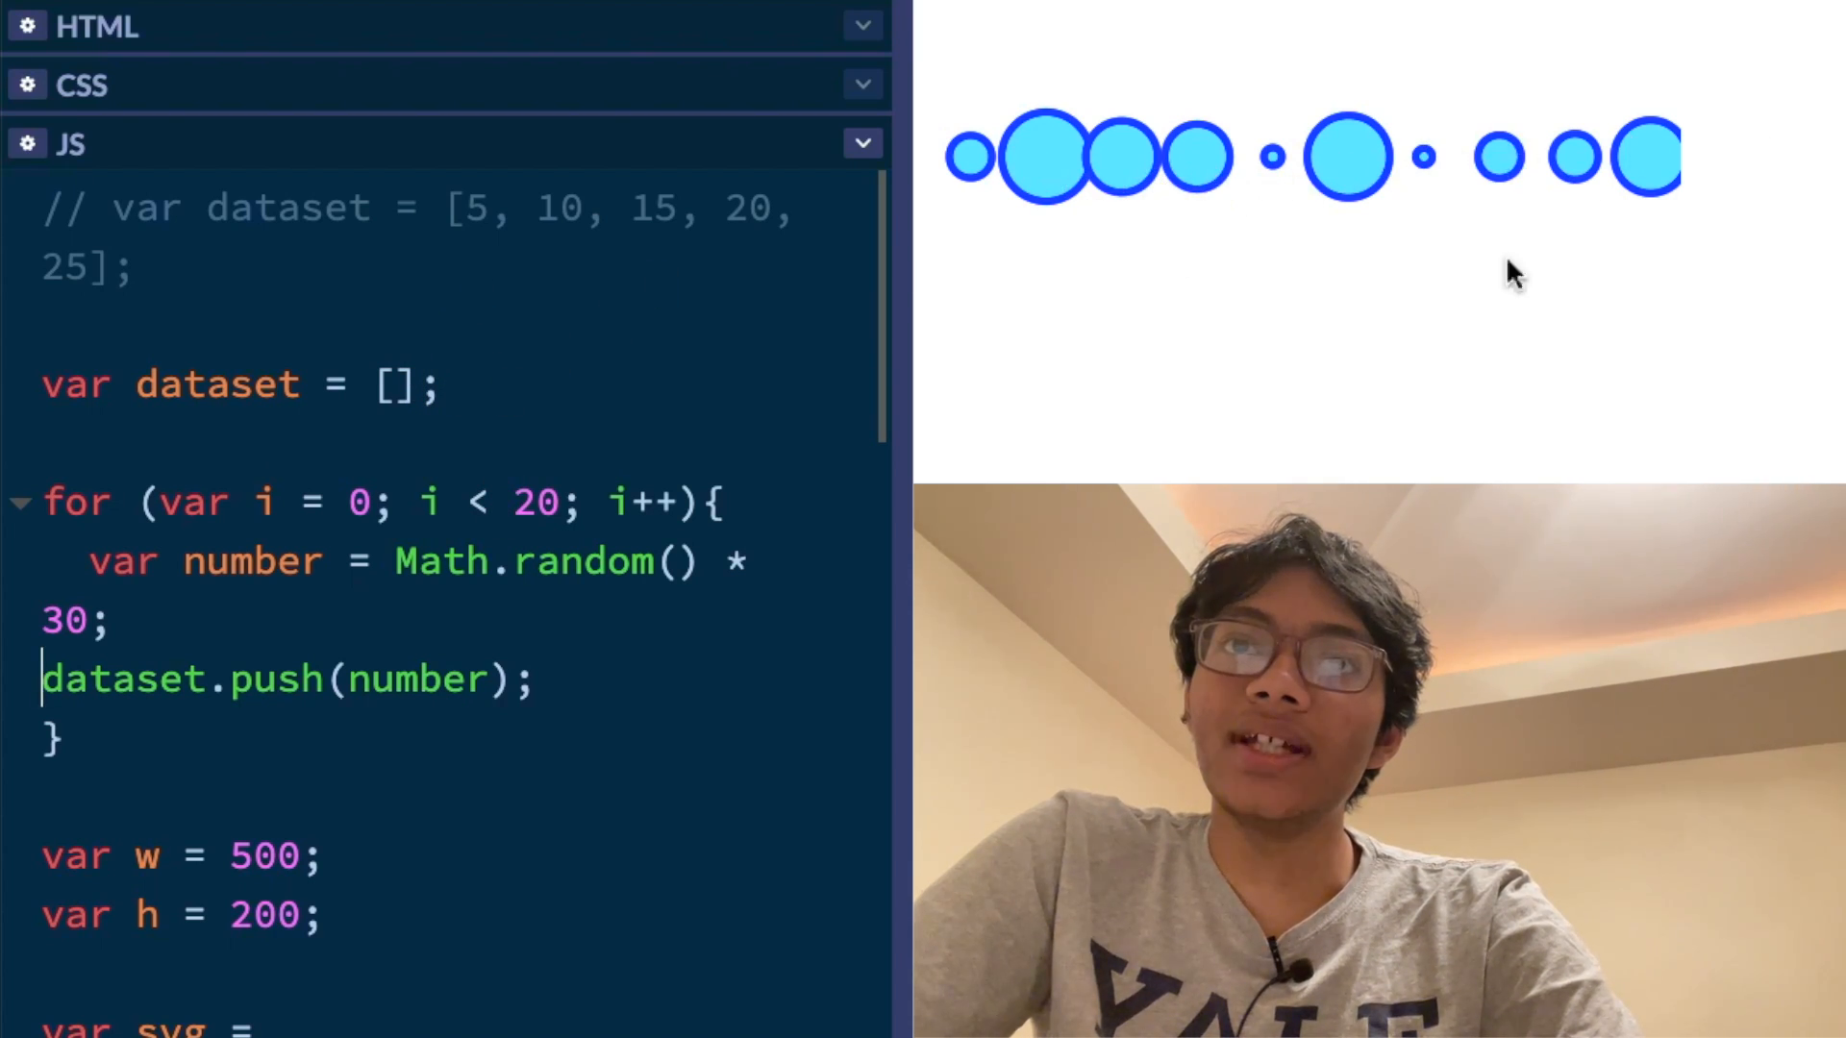
Change the SVG width variable w from 500 to 700
scroll("down", 3)
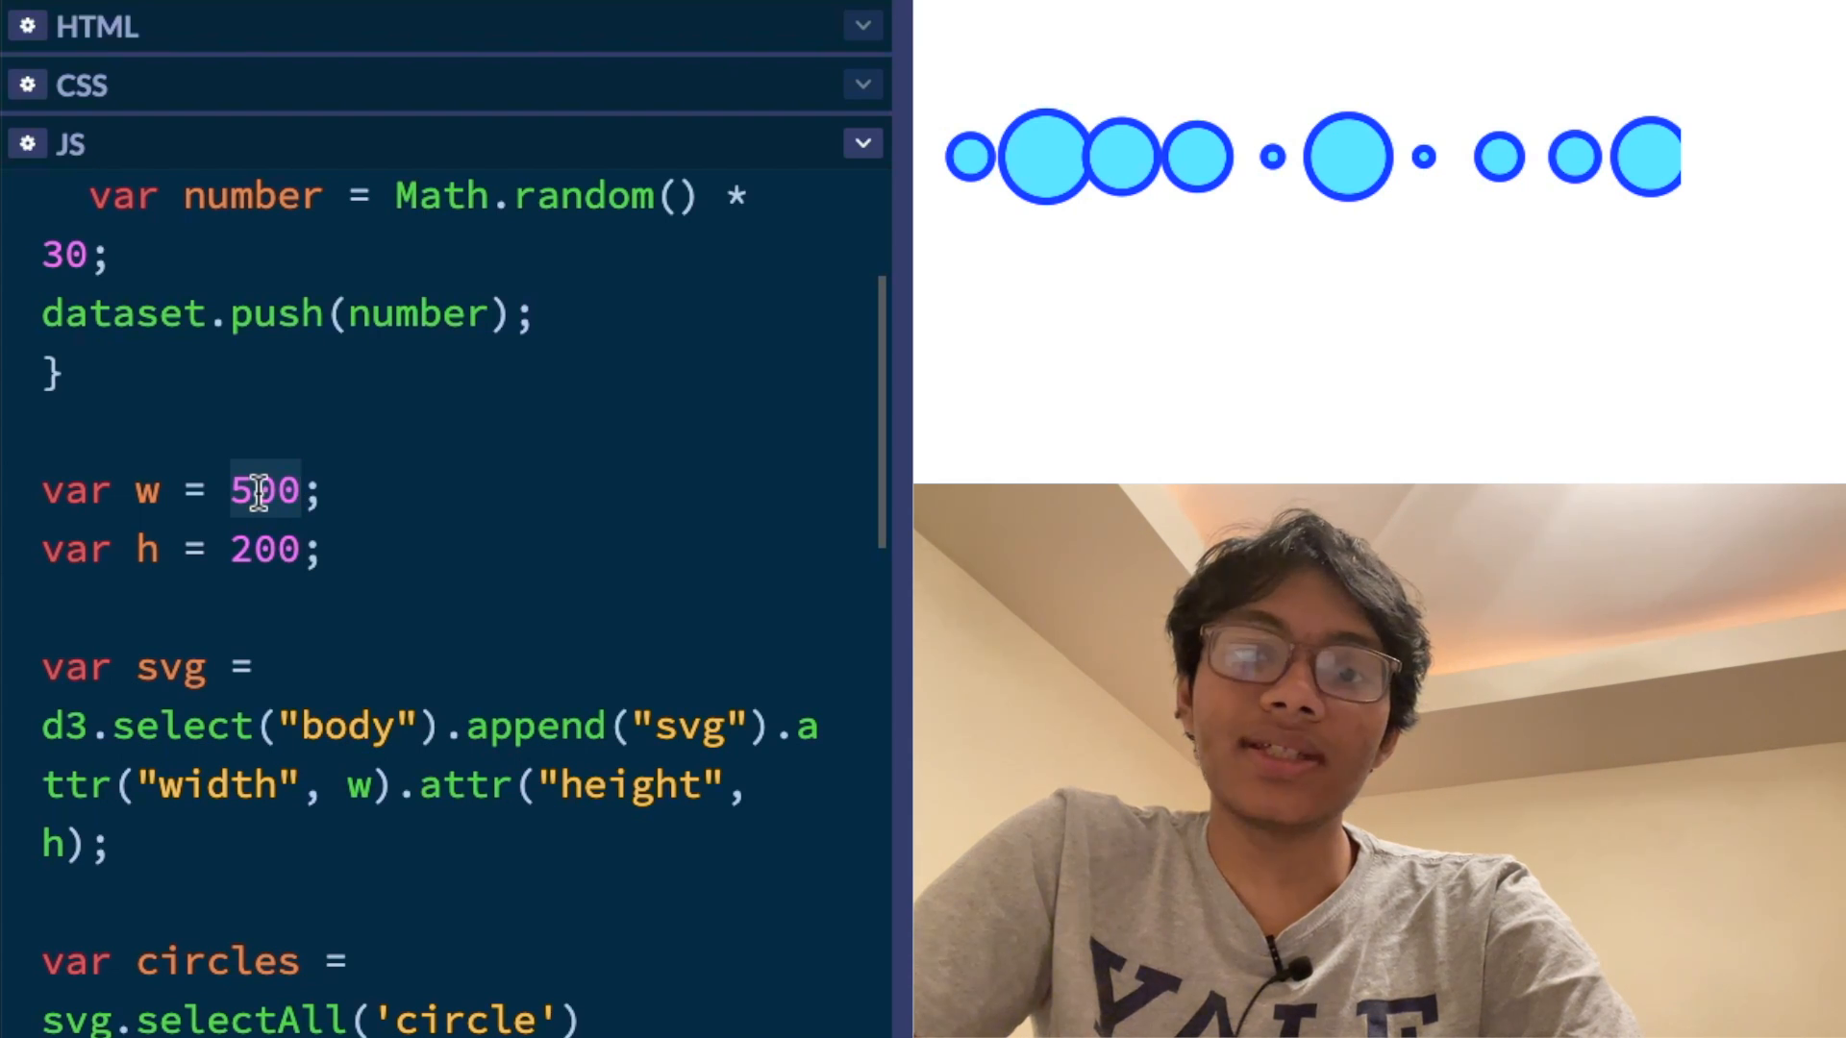
type("700")
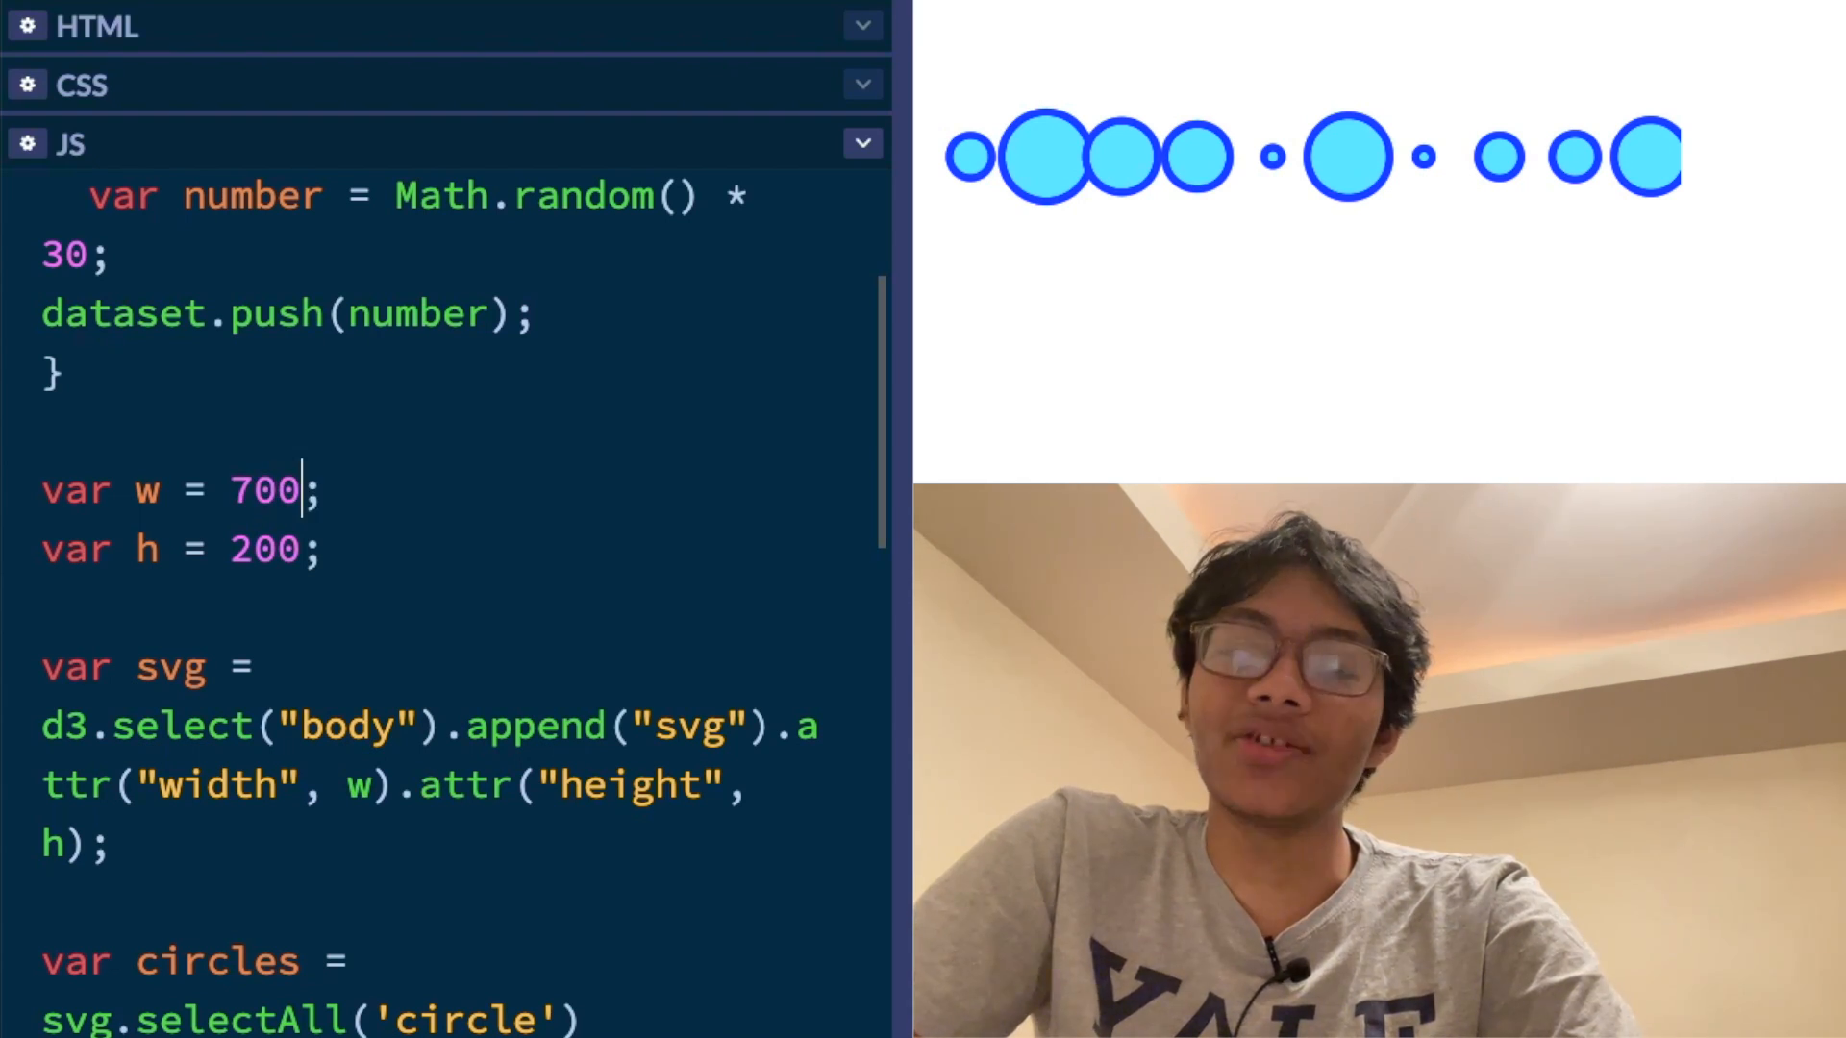
mouse_move(1491, 242)
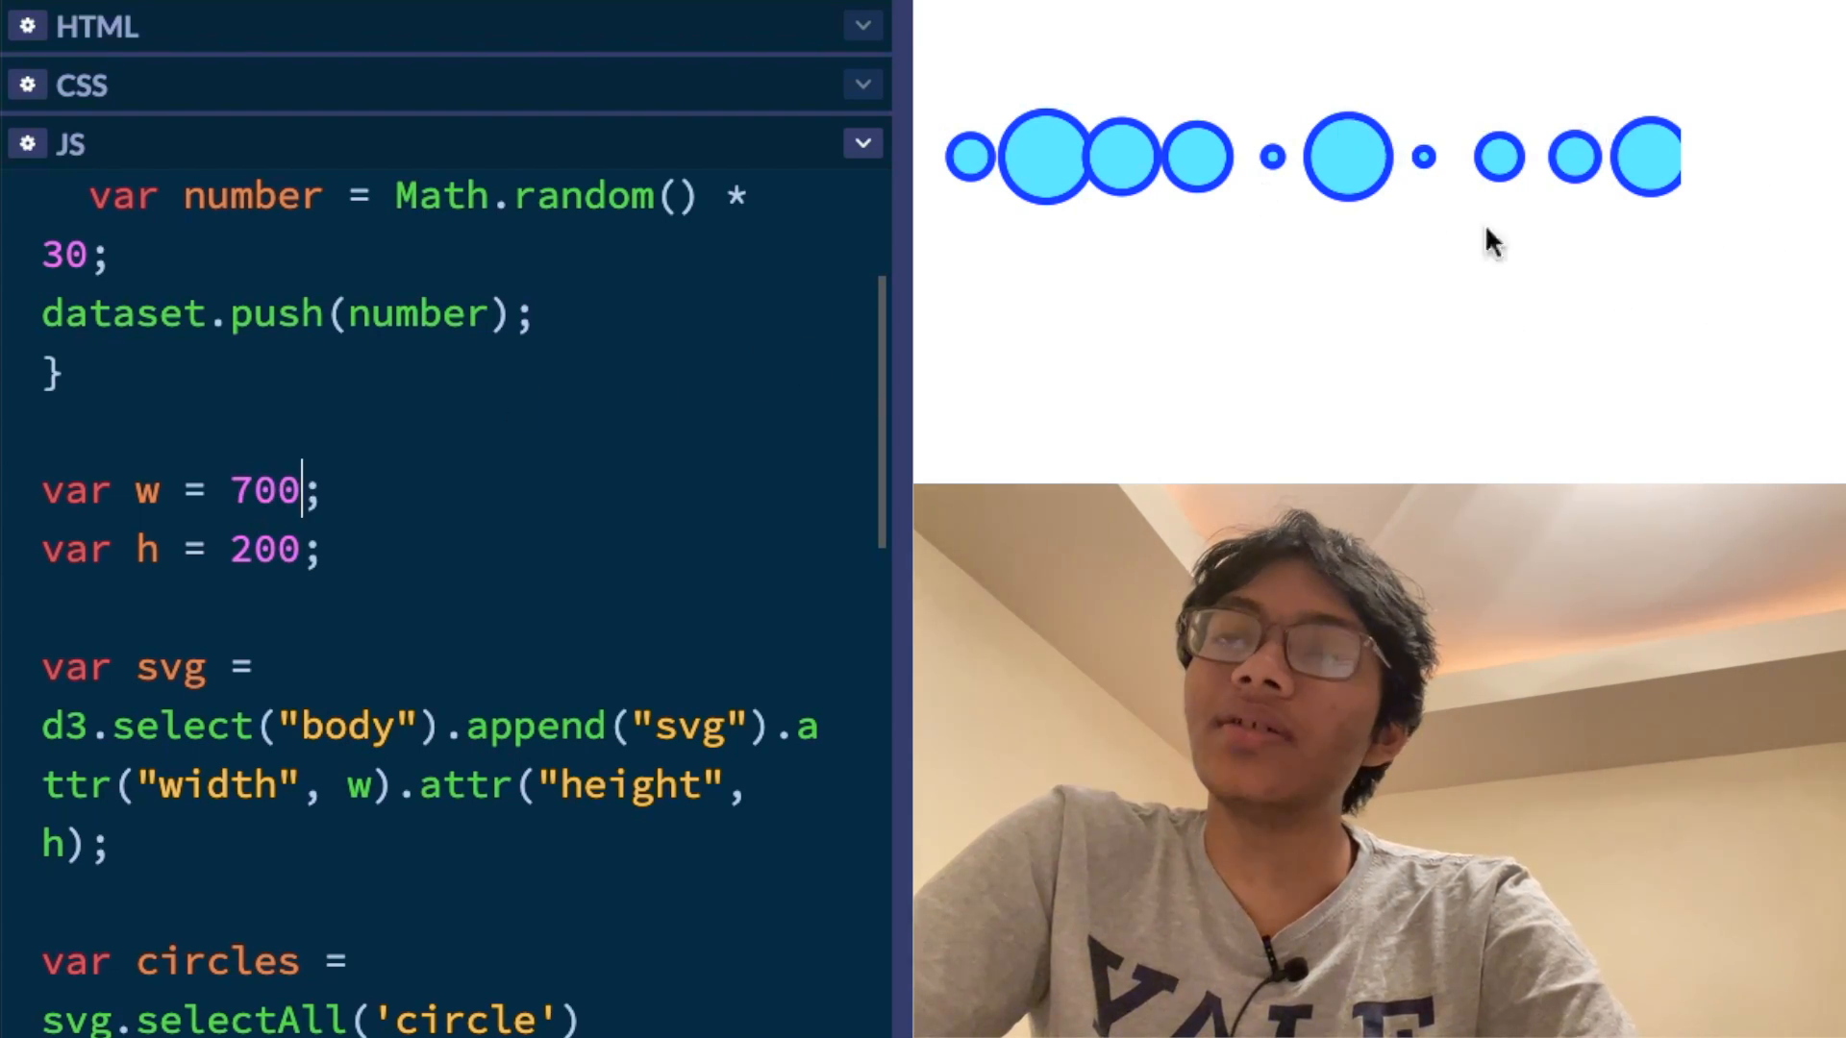